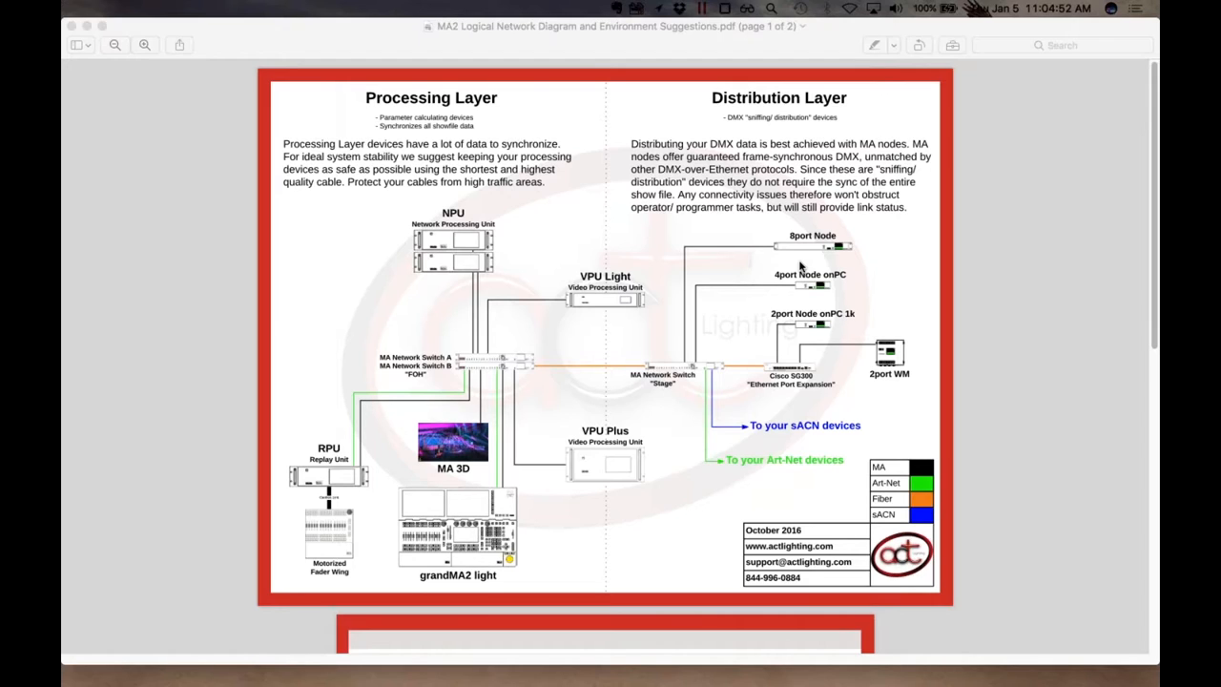
{"action": "mouse_move", "coordinate": [610, 309]}
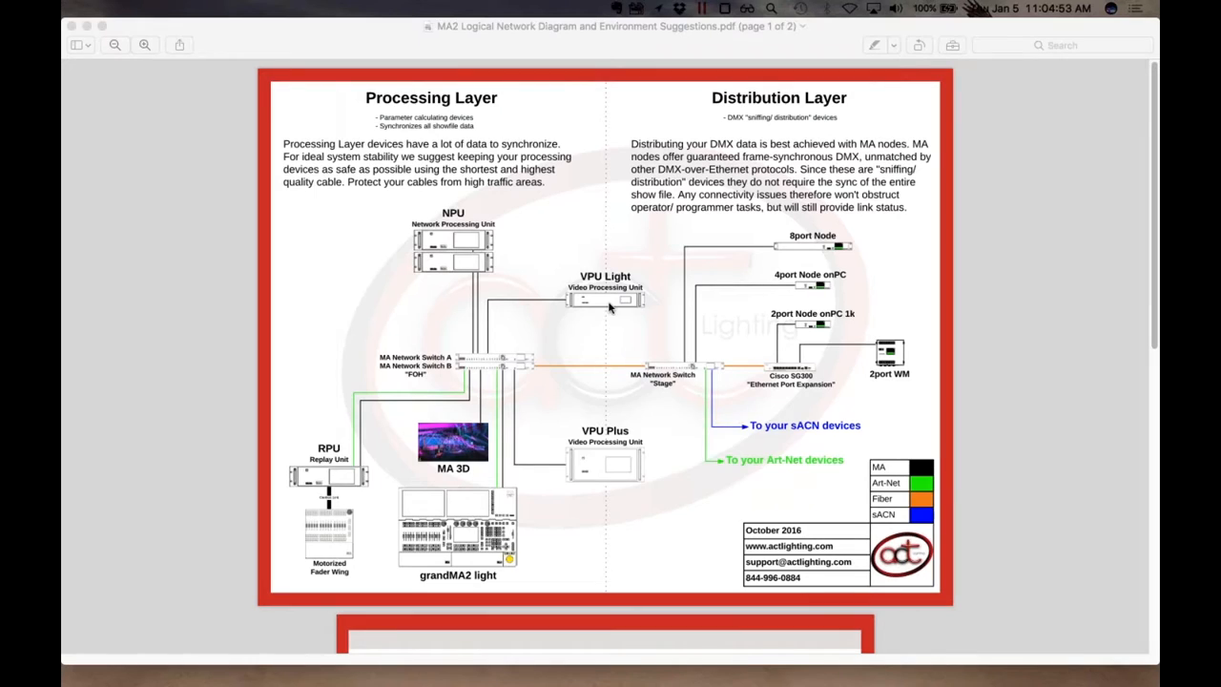
{"action": "mouse_move", "coordinate": [567, 300]}
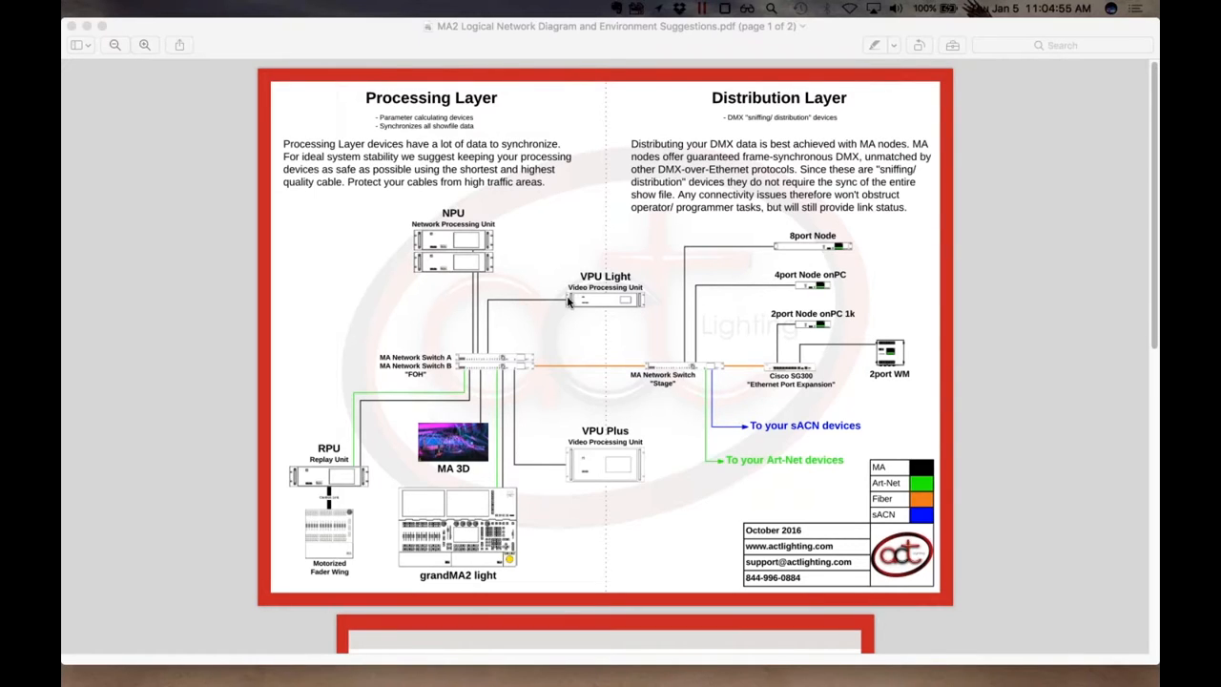
{"action": "mouse_move", "coordinate": [579, 454]}
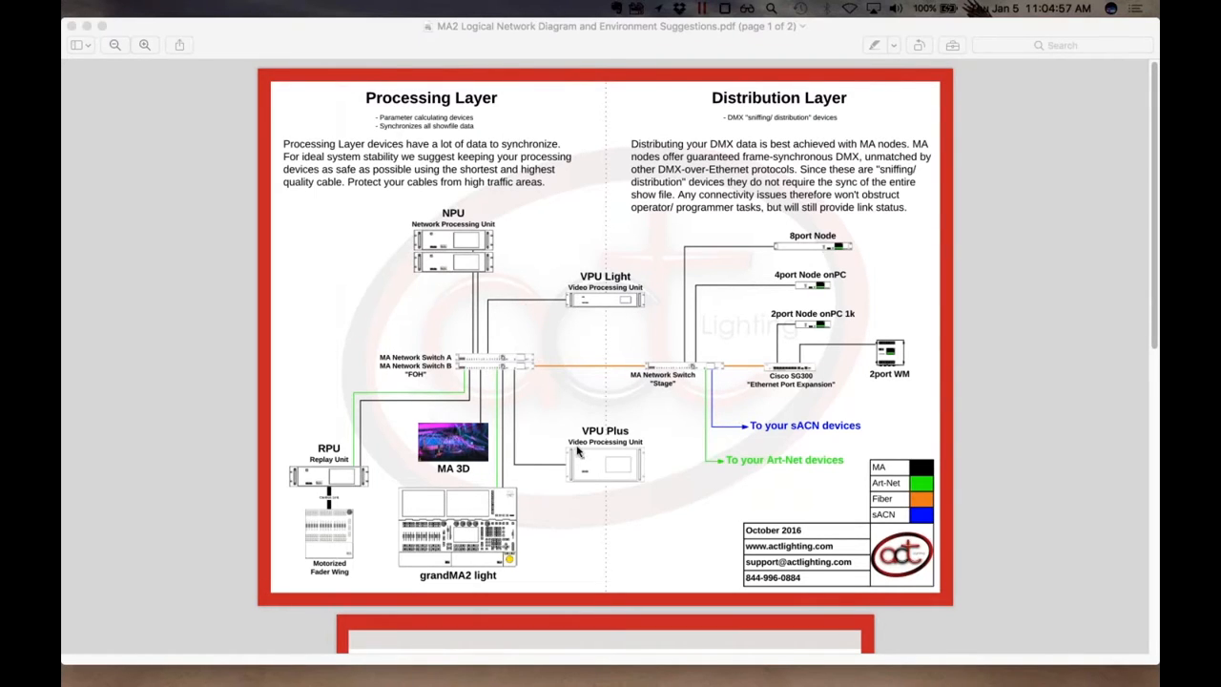
{"action": "mouse_move", "coordinate": [599, 454]}
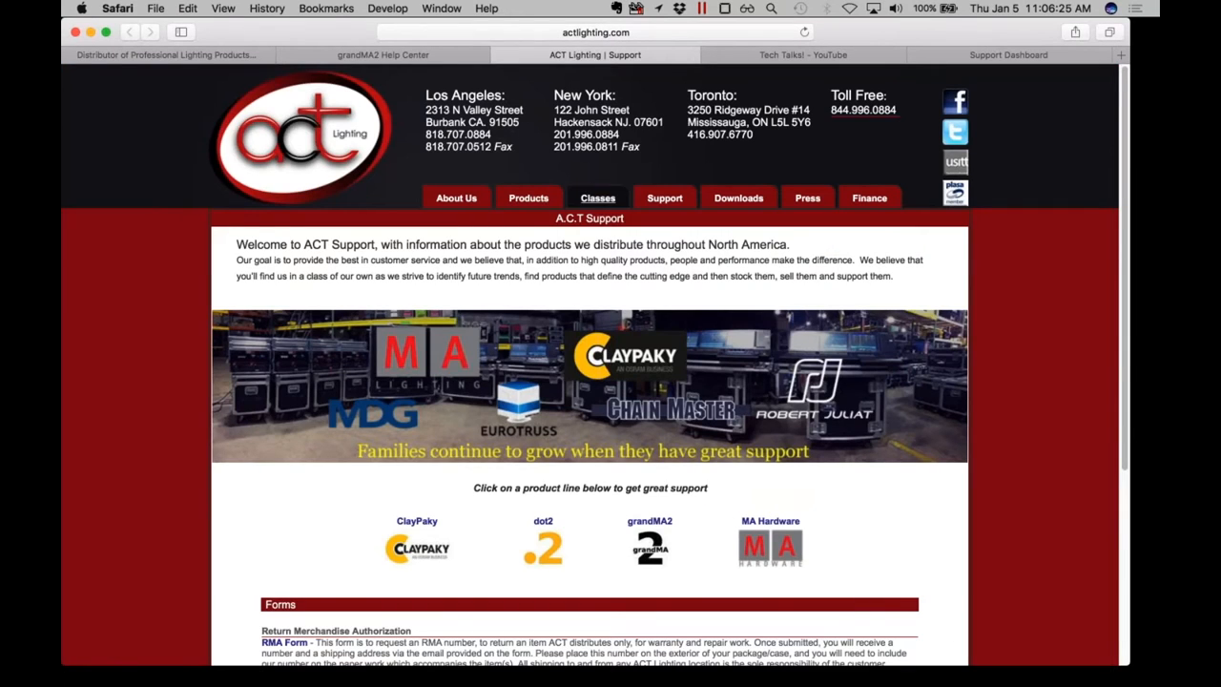
Go through MA Lighting products to the VPU plus Mk2 page and read its description
{"action": "left_click", "coordinate": [528, 198]}
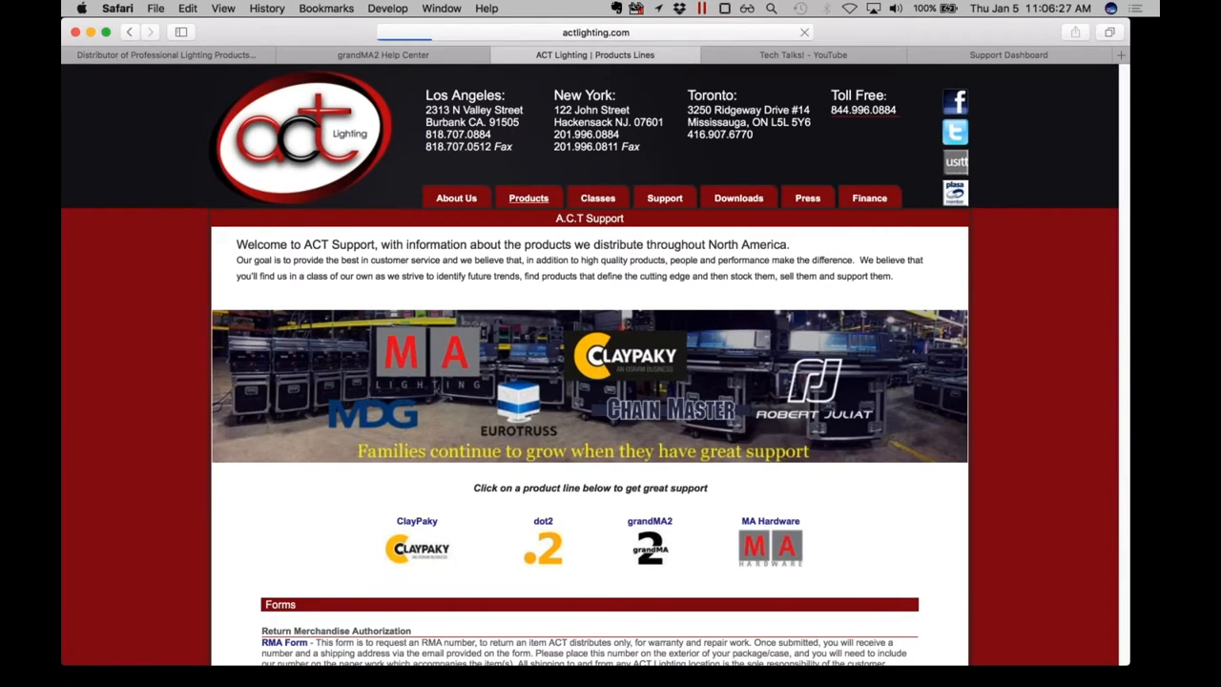
{"action": "left_click", "coordinate": [528, 197]}
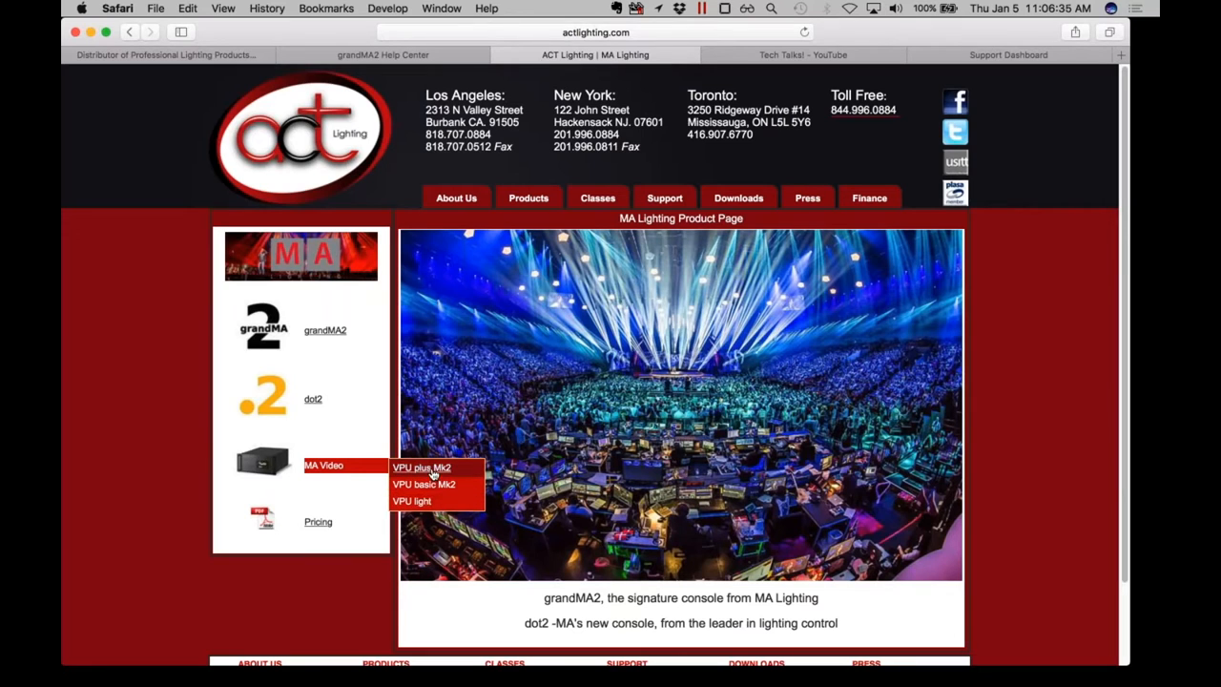
{"action": "left_click", "coordinate": [421, 468]}
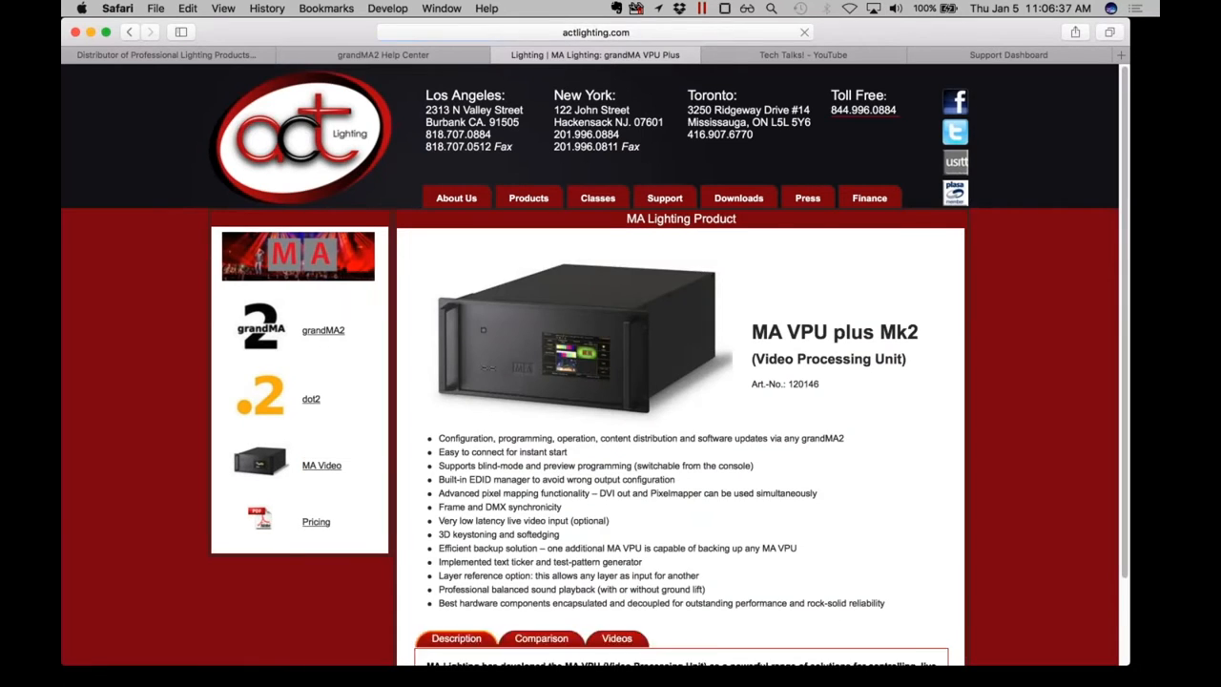
{"action": "scroll", "scroll_direction": "down", "scroll_amount": 3}
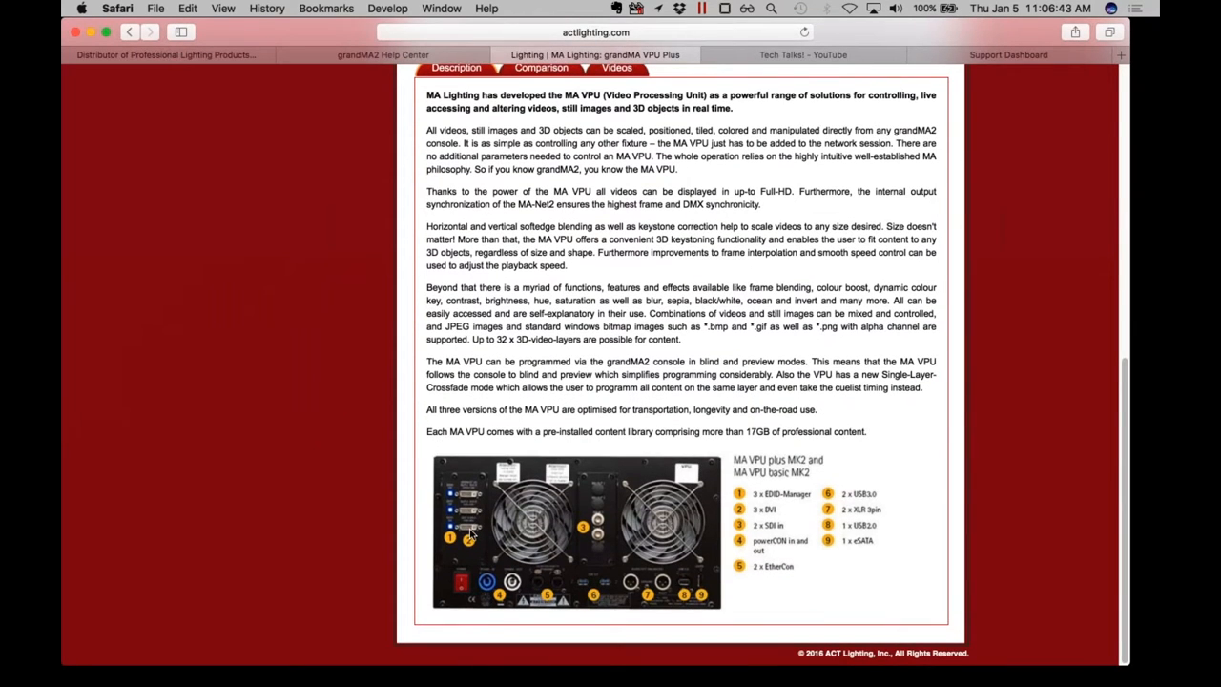
{"action": "mouse_move", "coordinate": [475, 513]}
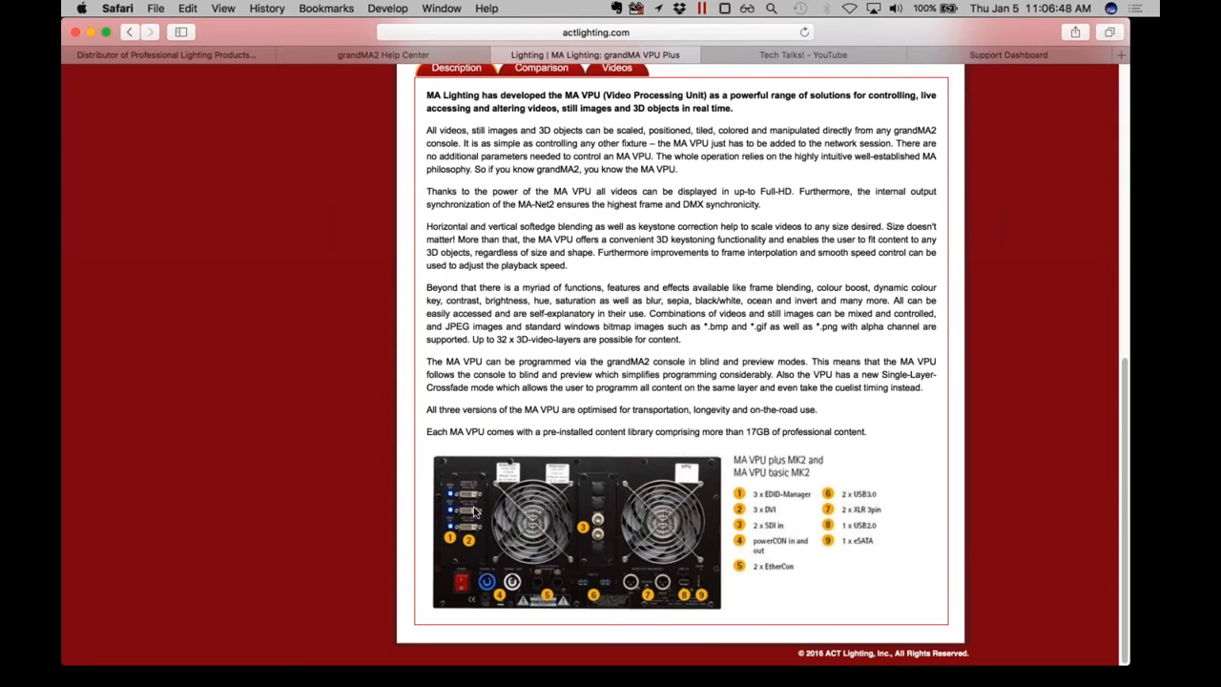
{"action": "scroll", "scroll_direction": "down", "scroll_amount": 3}
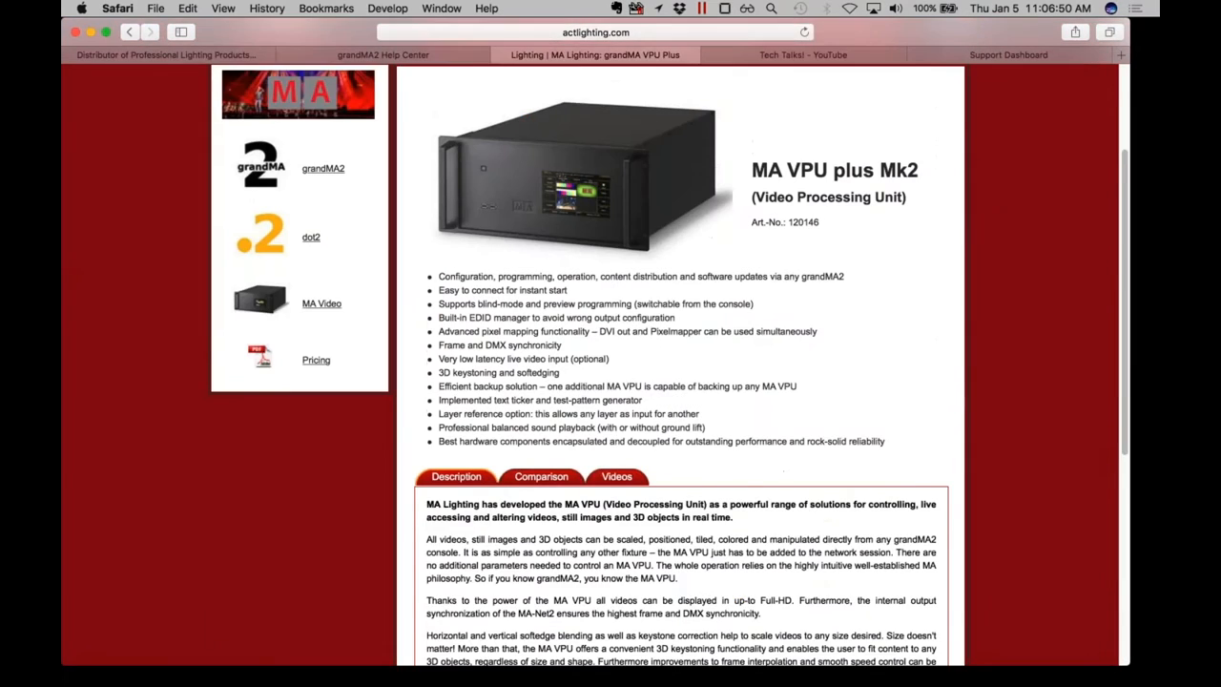
{"action": "scroll", "scroll_direction": "down", "scroll_amount": 3}
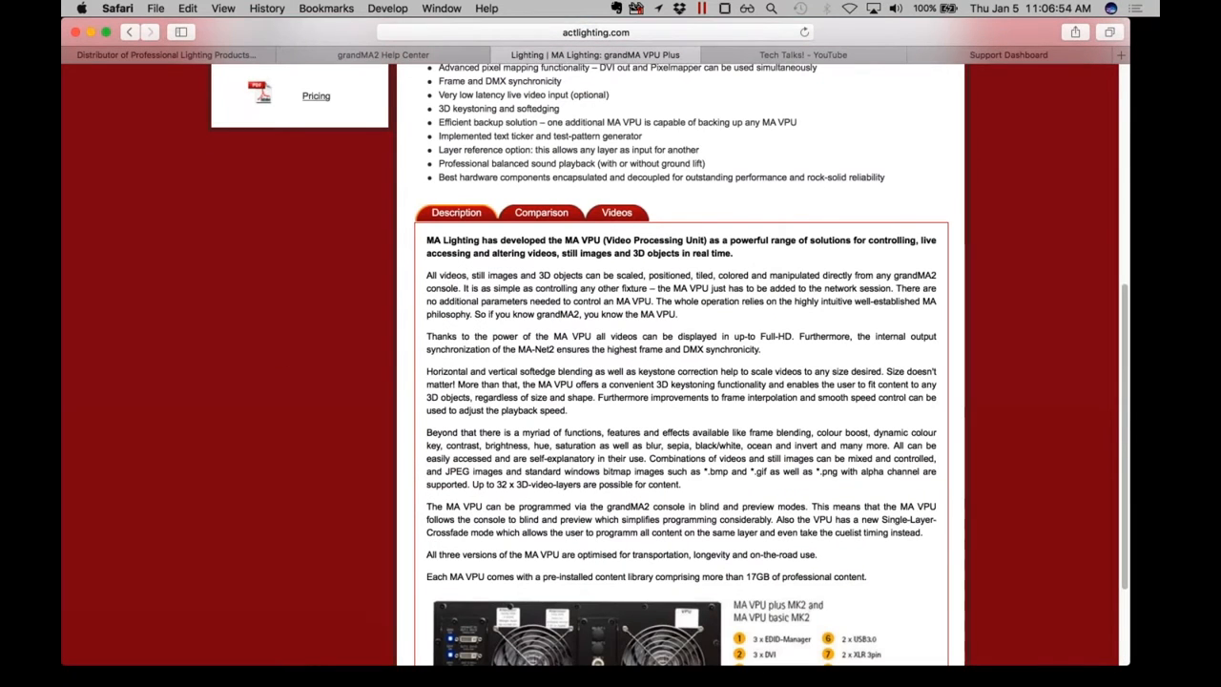
{"action": "scroll", "scroll_direction": "down", "scroll_amount": 3}
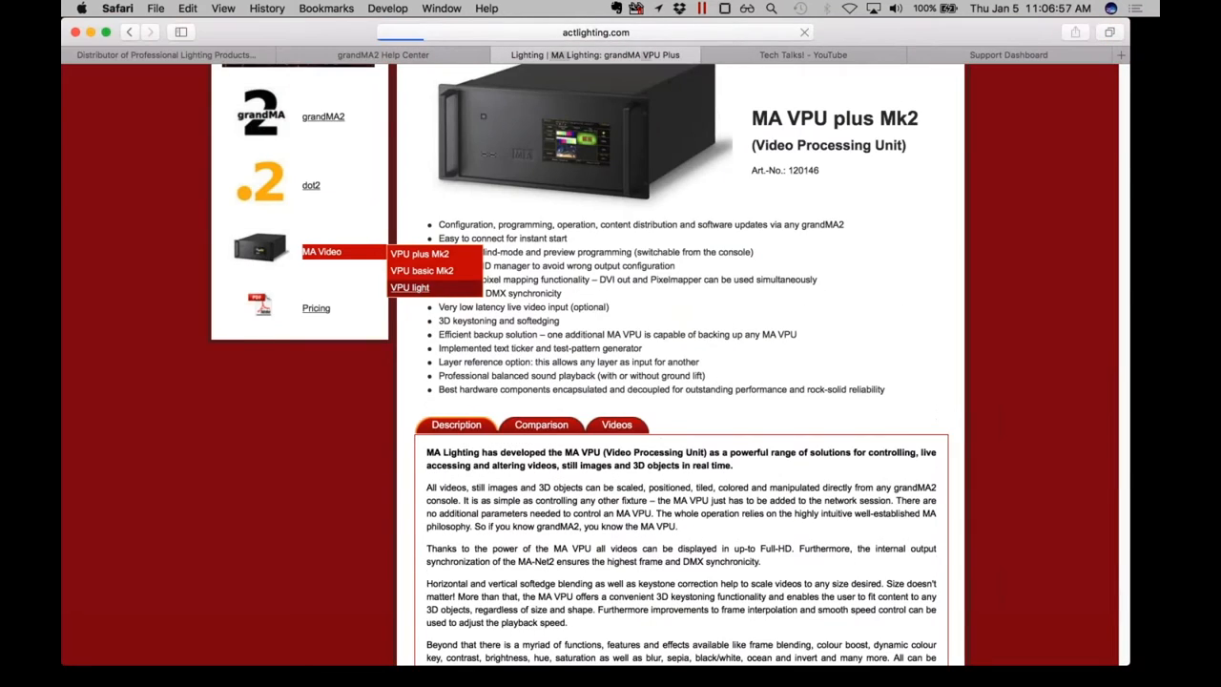
Scroll the MA VPU light page down to the rear-panel connector image and back
{"action": "scroll", "scroll_direction": "down", "scroll_amount": 3}
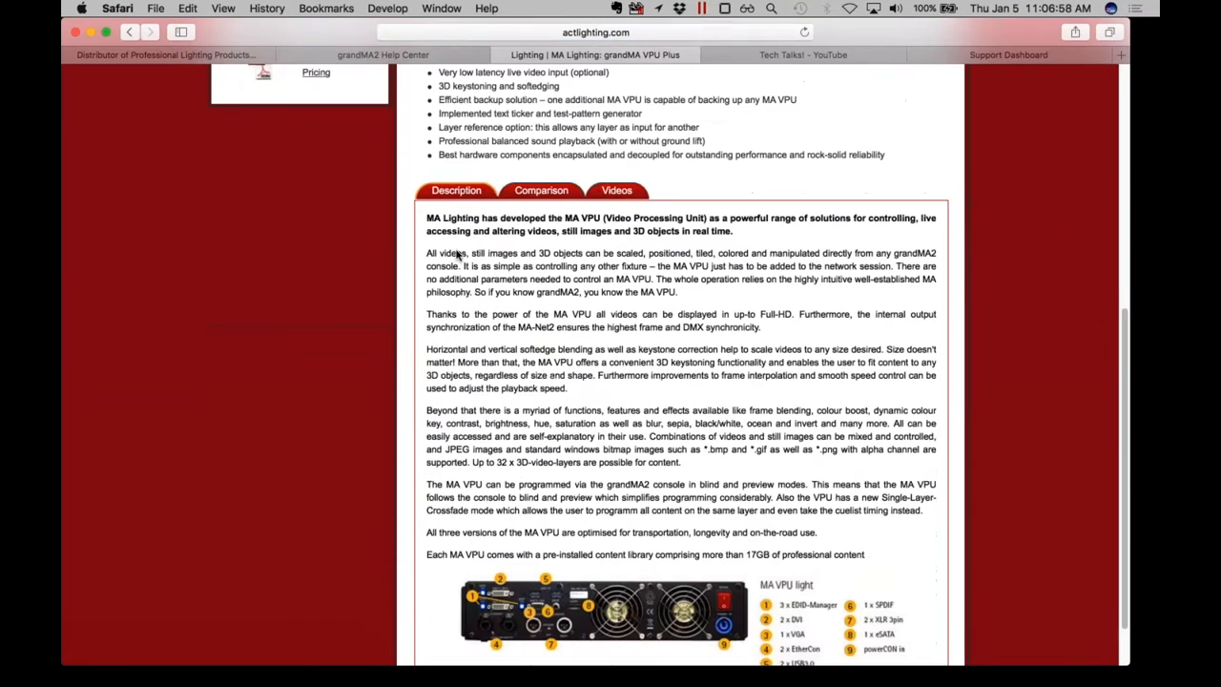
{"action": "scroll", "scroll_direction": "down", "scroll_amount": 3}
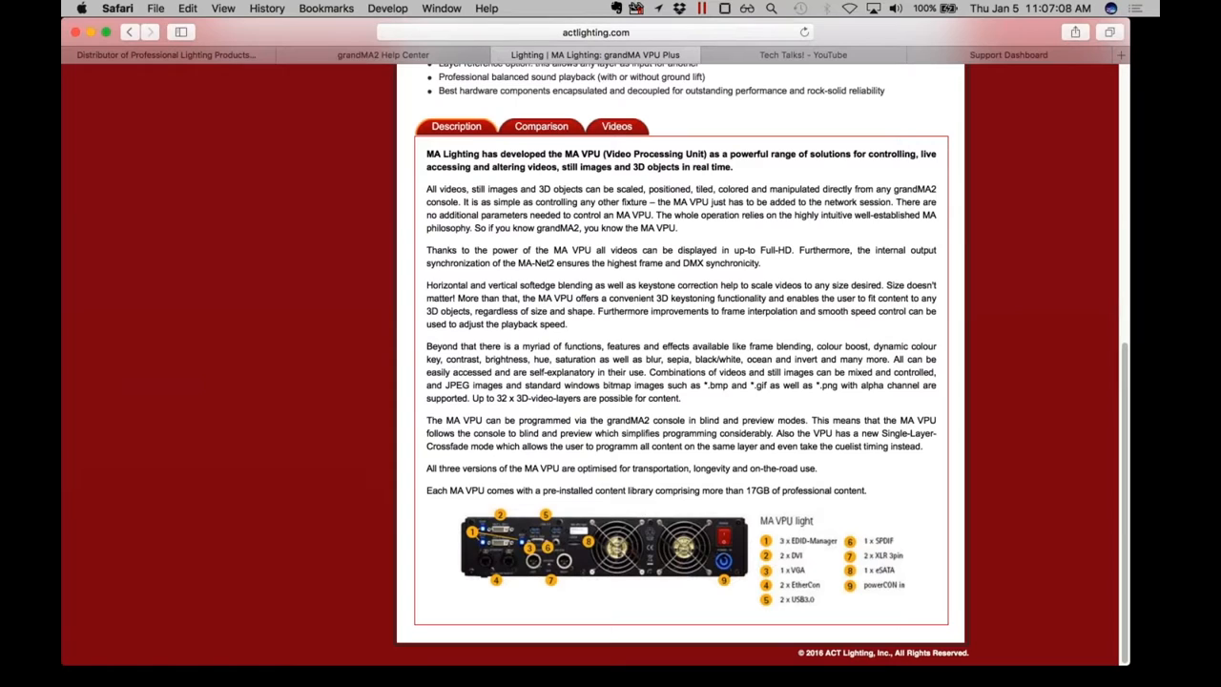
{"action": "mouse_move", "coordinate": [585, 569]}
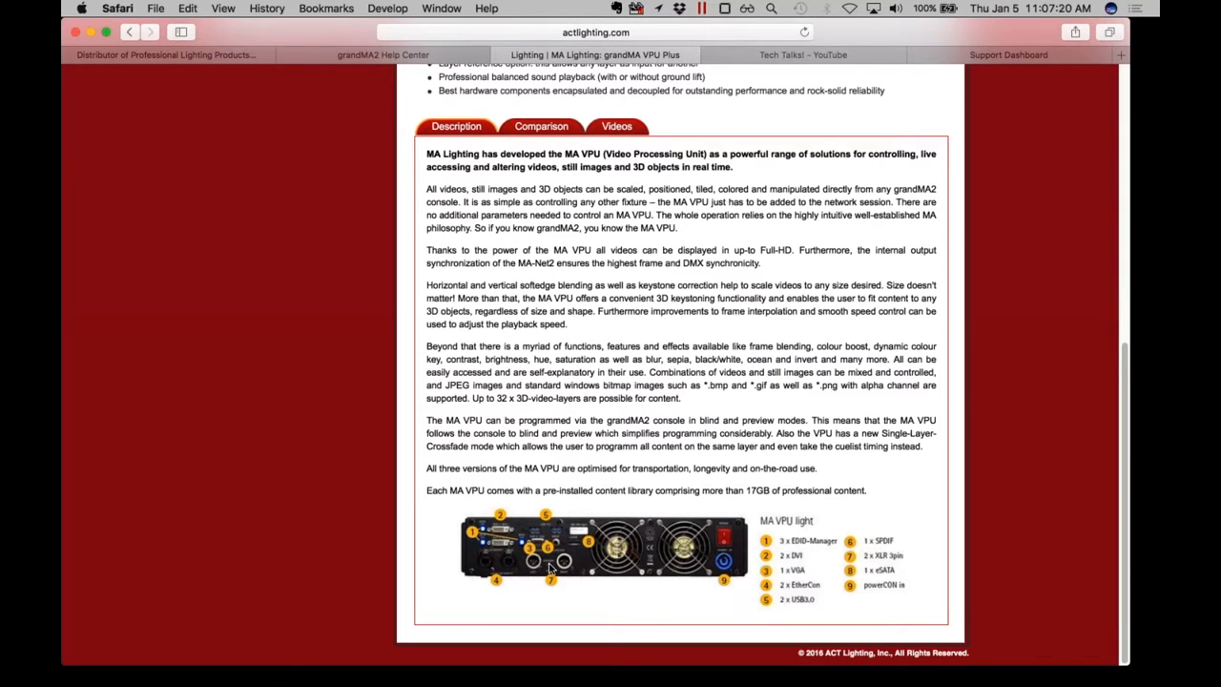
{"action": "mouse_move", "coordinate": [596, 530]}
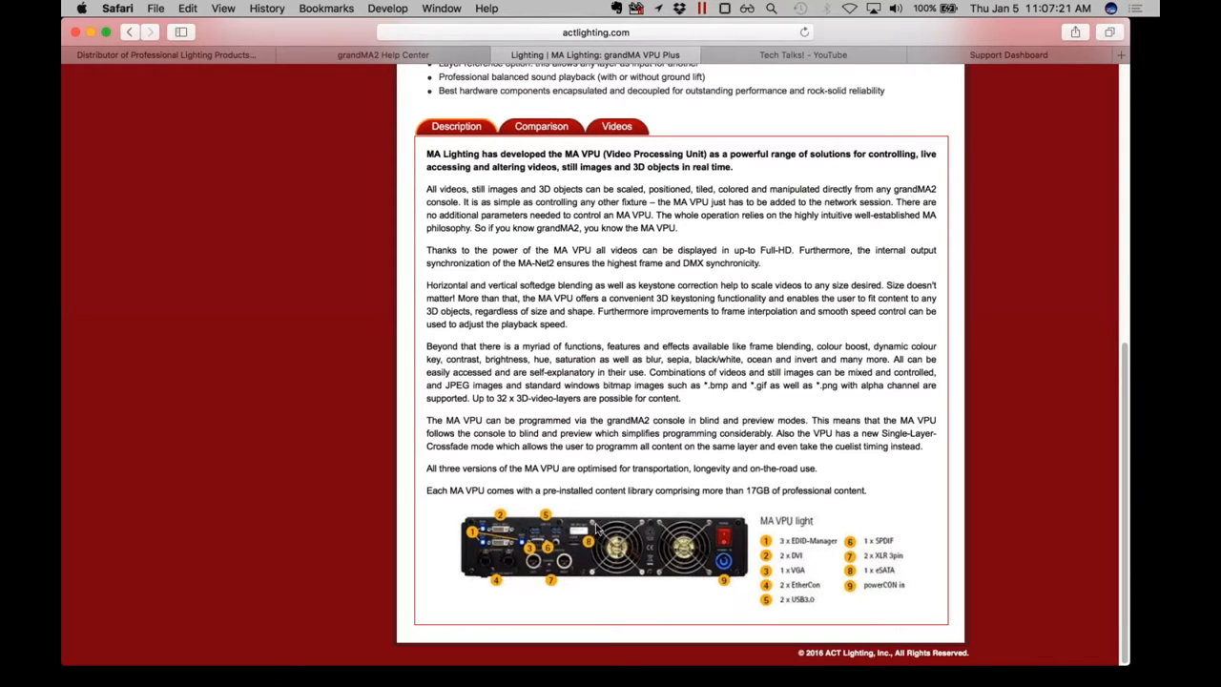
{"action": "mouse_move", "coordinate": [537, 551]}
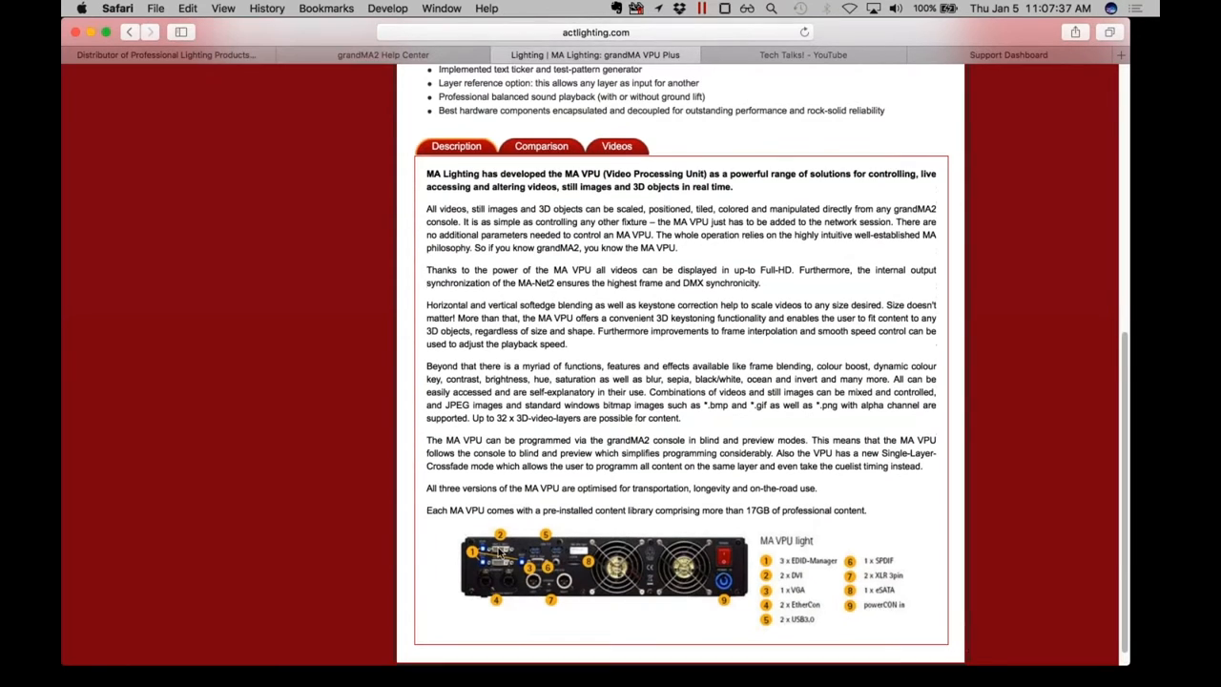
{"action": "scroll", "scroll_direction": "up", "scroll_amount": 3}
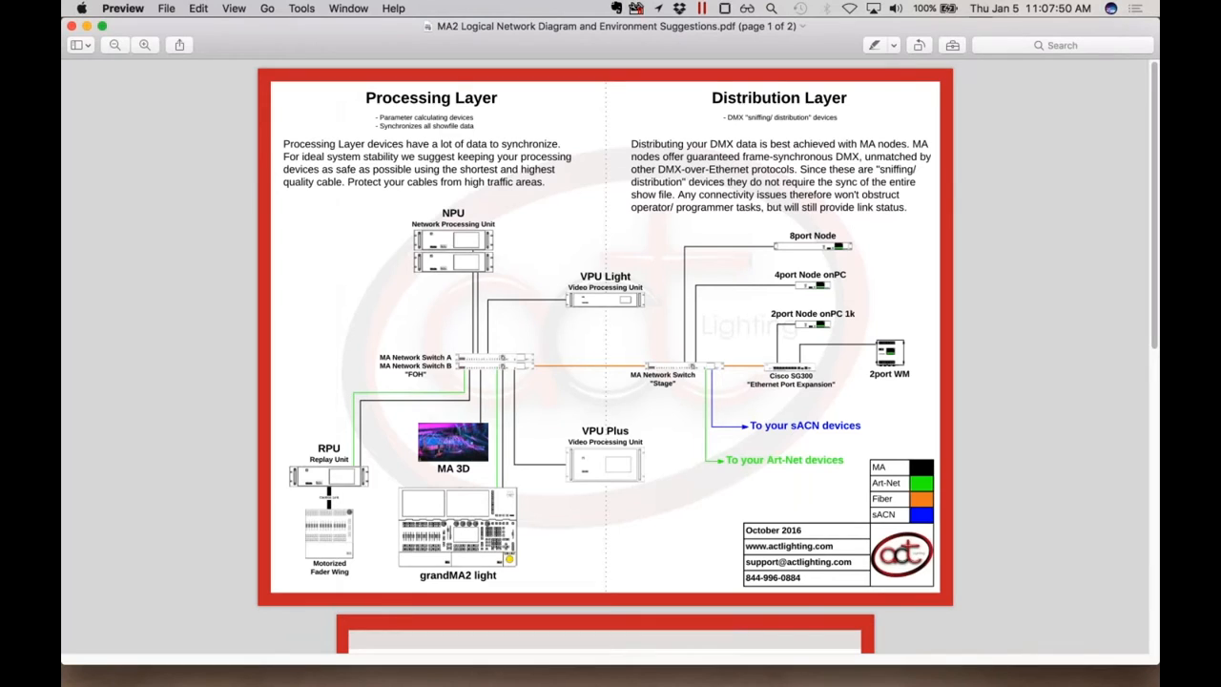
{"action": "mouse_move", "coordinate": [318, 668]}
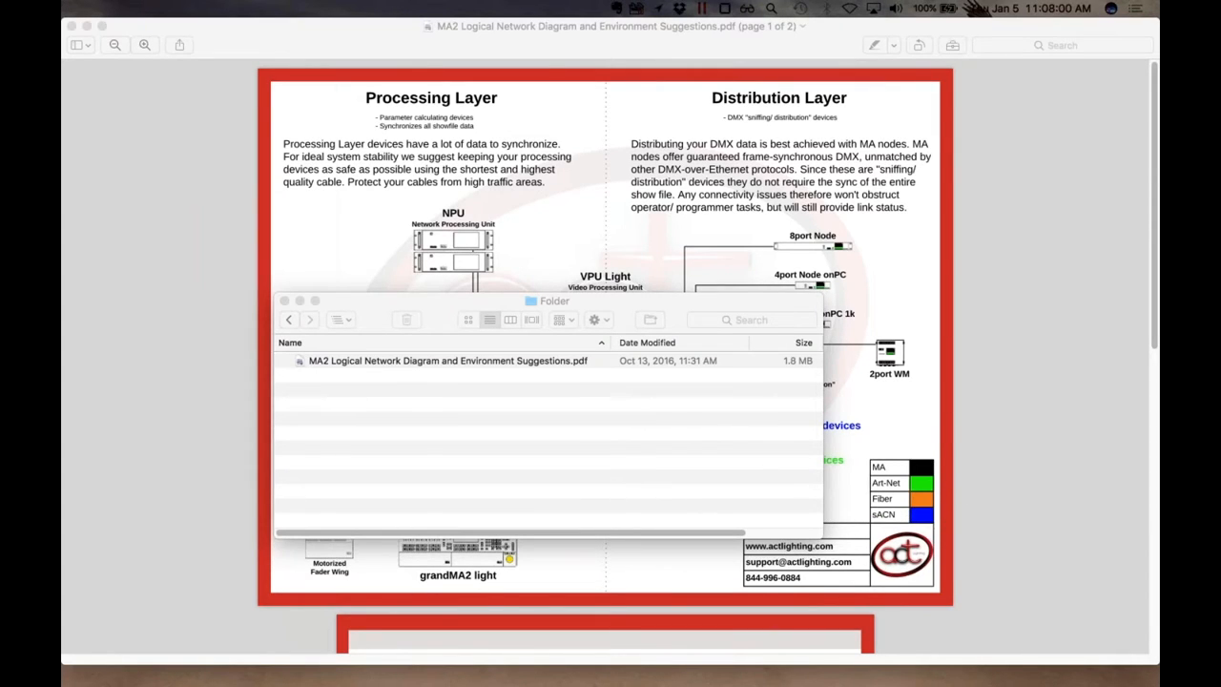
{"action": "mouse_move", "coordinate": [881, 513]}
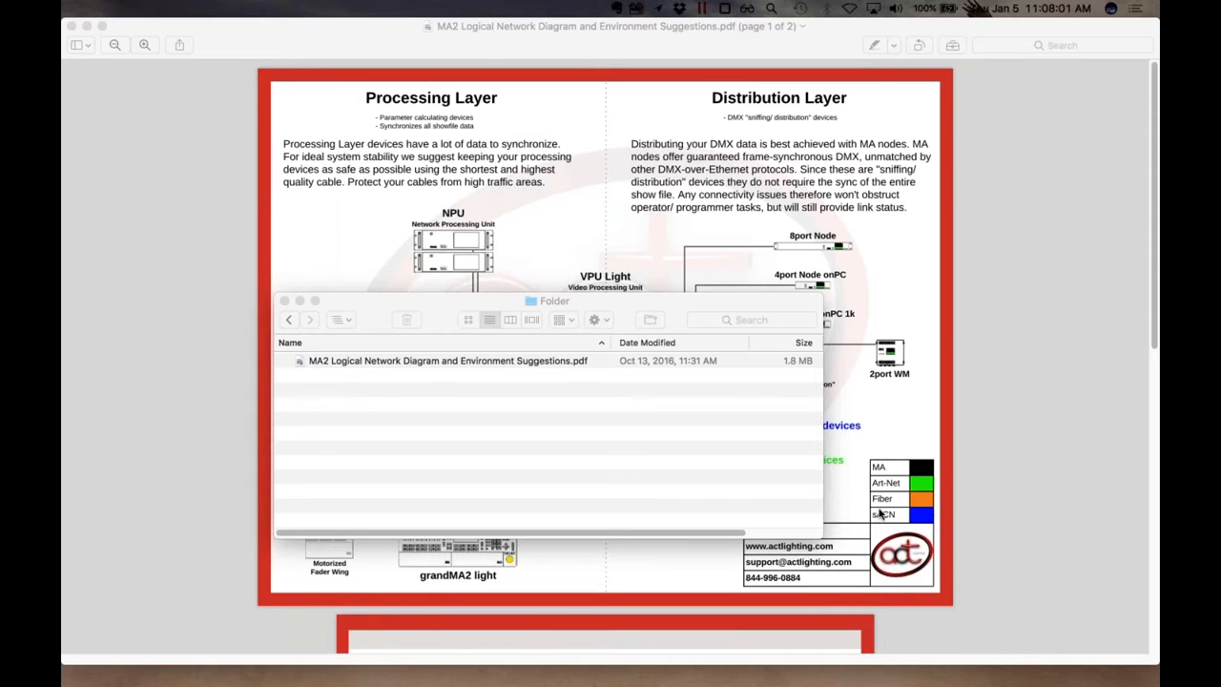
{"action": "left_click", "coordinate": [283, 300]}
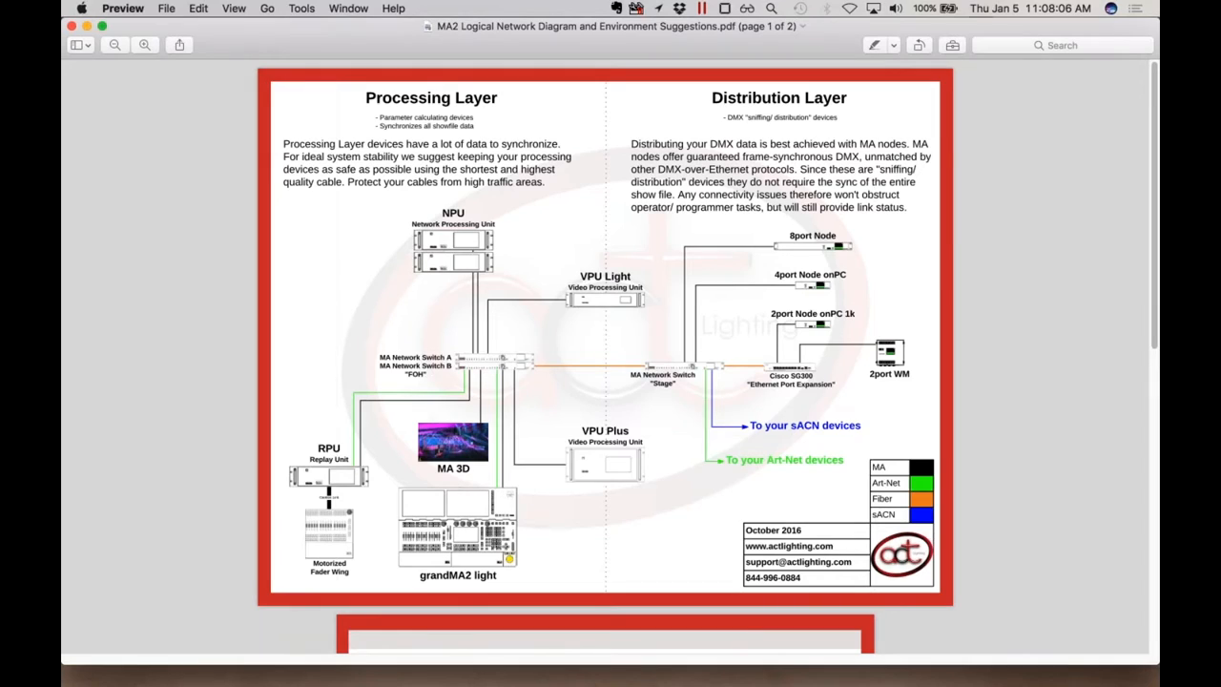
{"action": "mouse_move", "coordinate": [730, 415]}
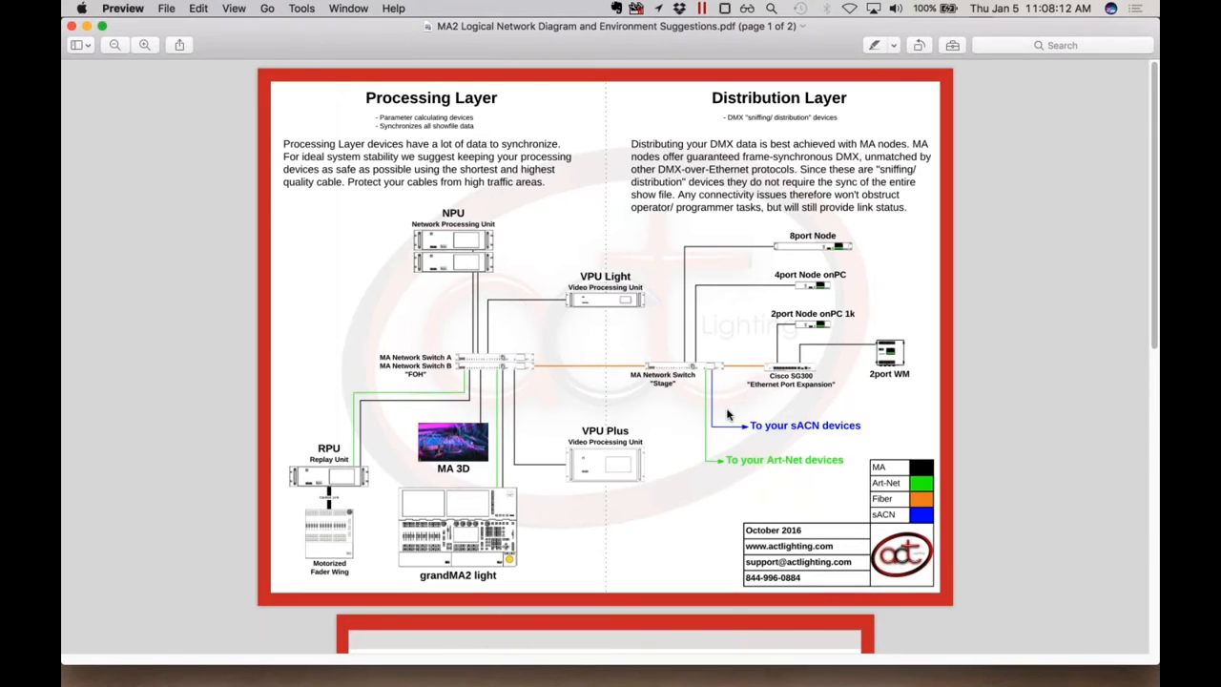
{"action": "mouse_move", "coordinate": [1147, 103]}
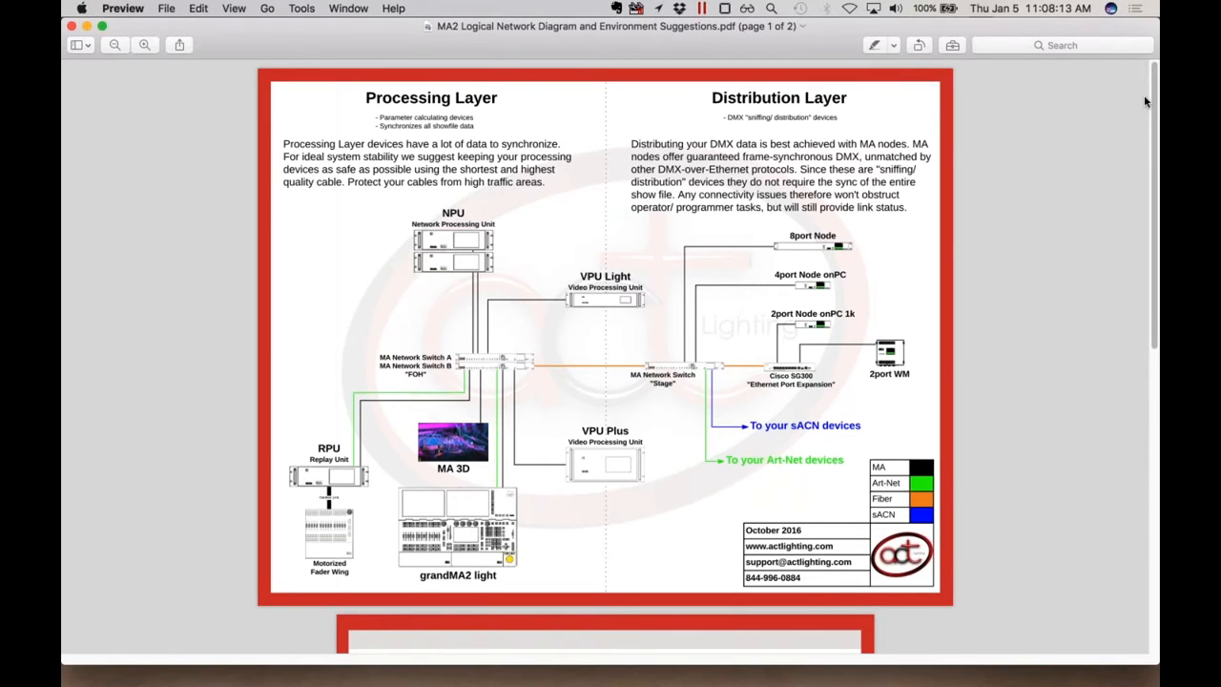
{"action": "mouse_move", "coordinate": [465, 509]}
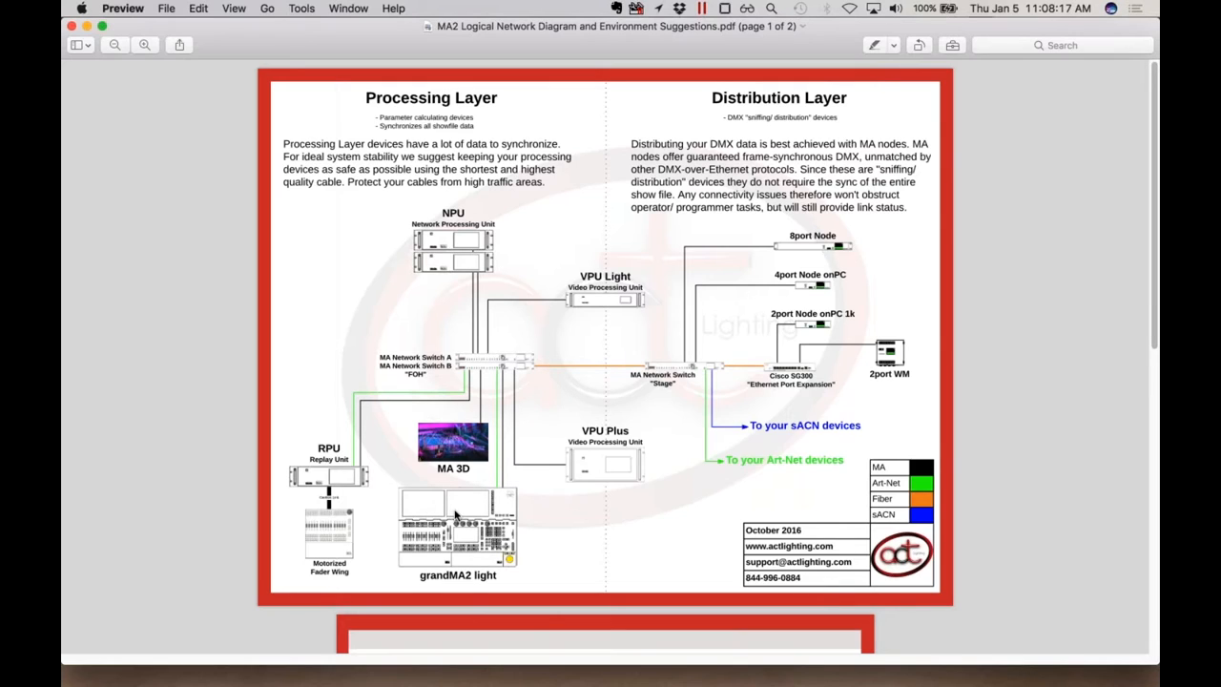
{"action": "mouse_move", "coordinate": [462, 547]}
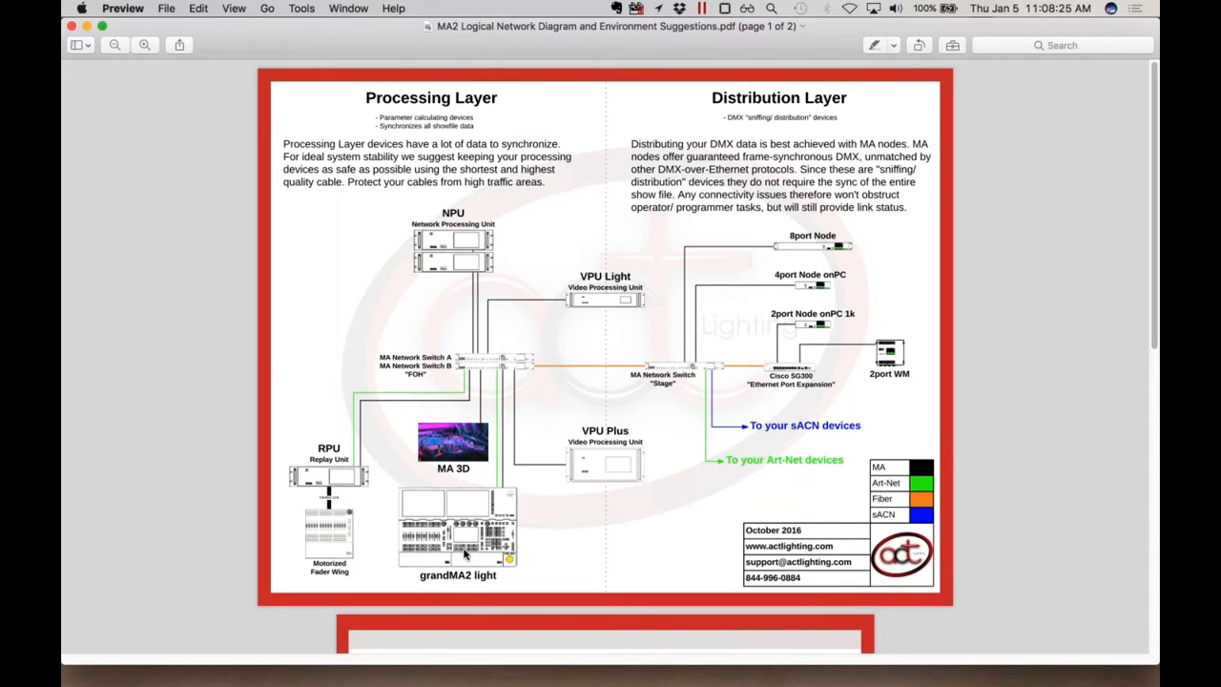
{"action": "mouse_move", "coordinate": [466, 556]}
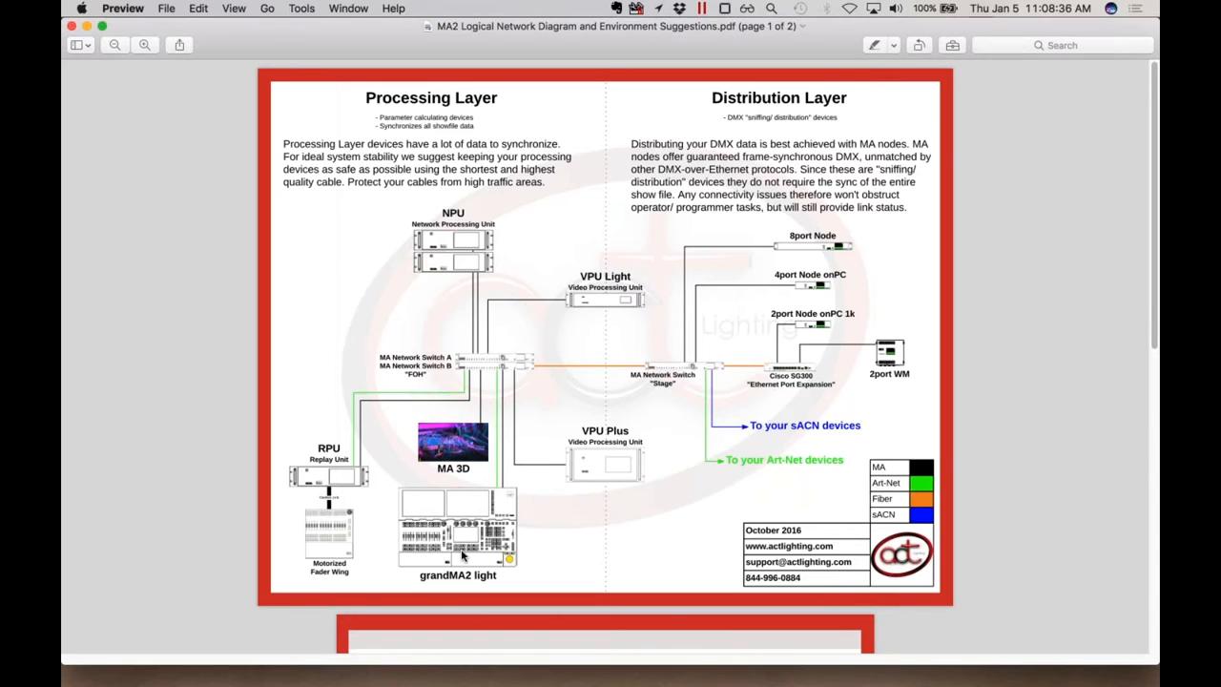
{"action": "mouse_move", "coordinate": [501, 513]}
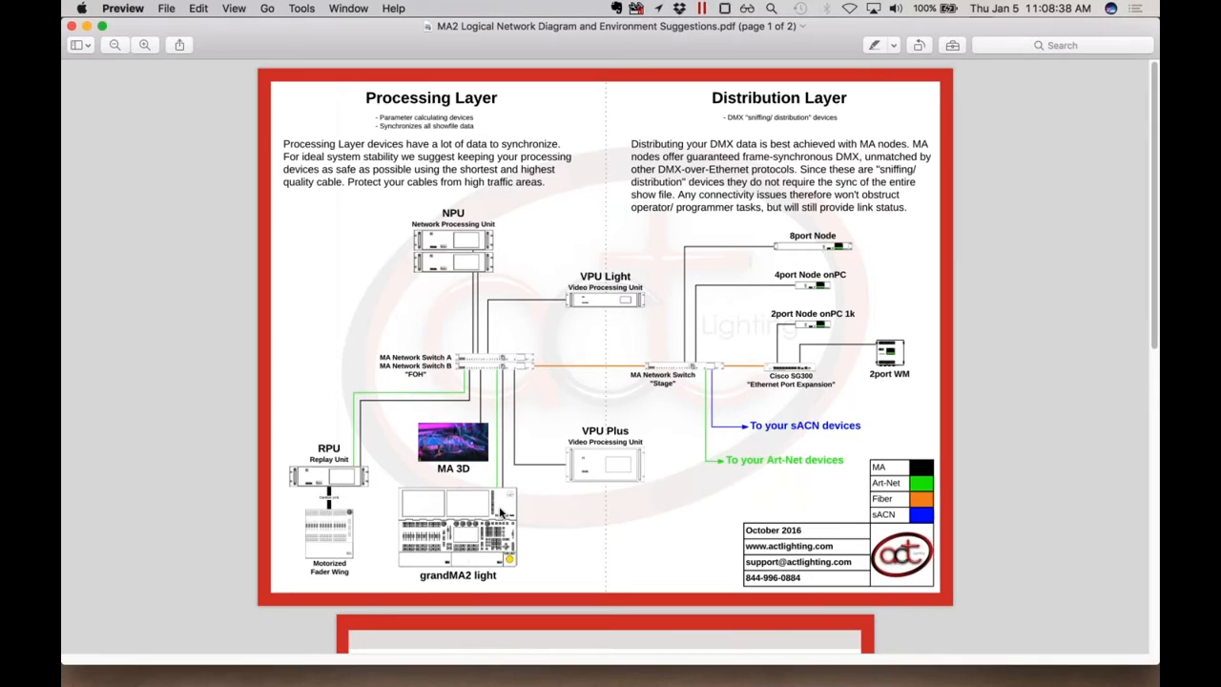
{"action": "mouse_move", "coordinate": [463, 515]}
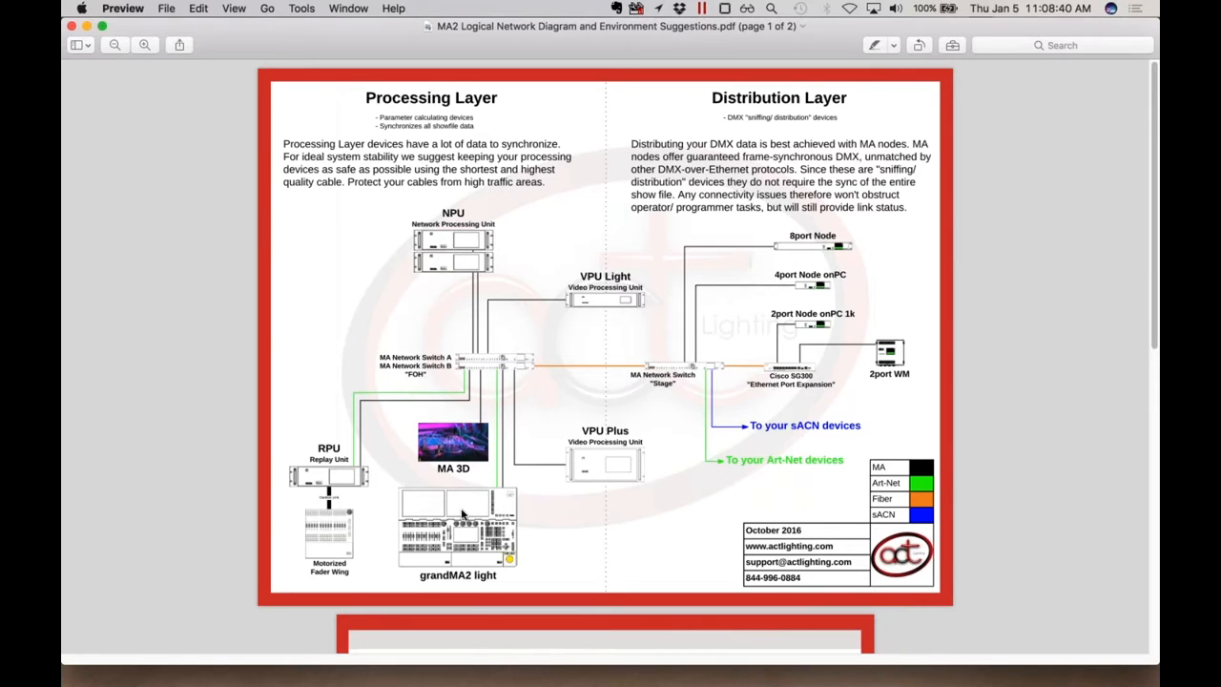
{"action": "mouse_move", "coordinate": [749, 276]}
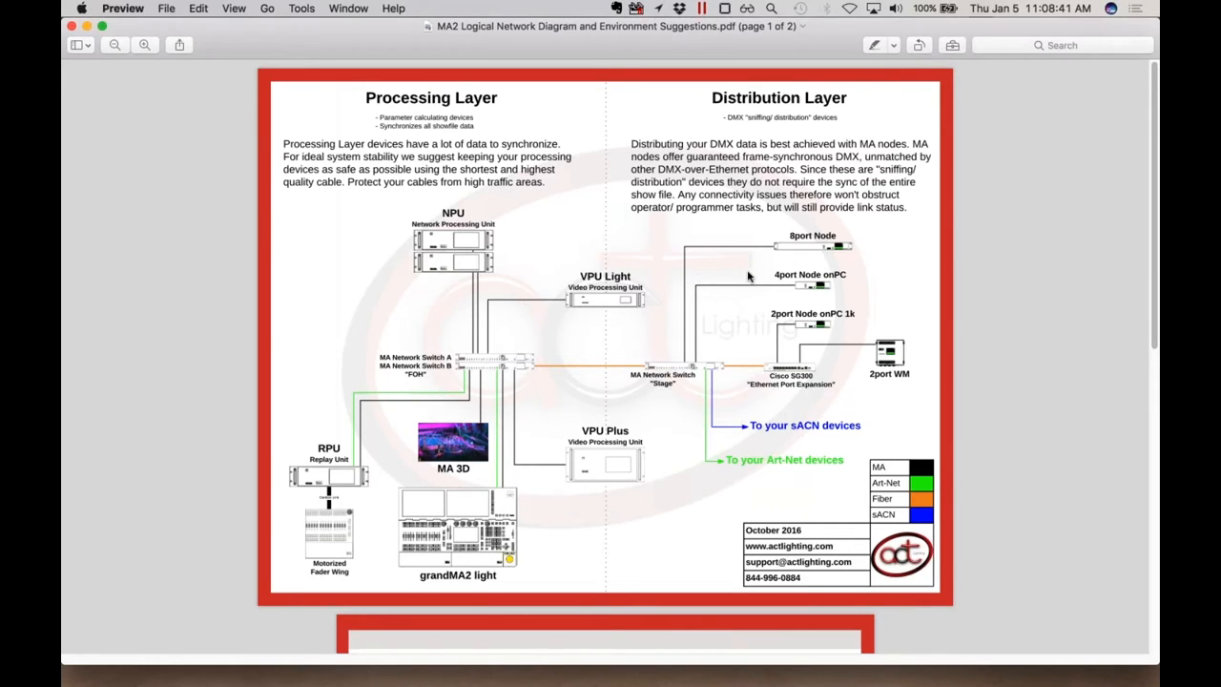
{"action": "mouse_move", "coordinate": [815, 258]}
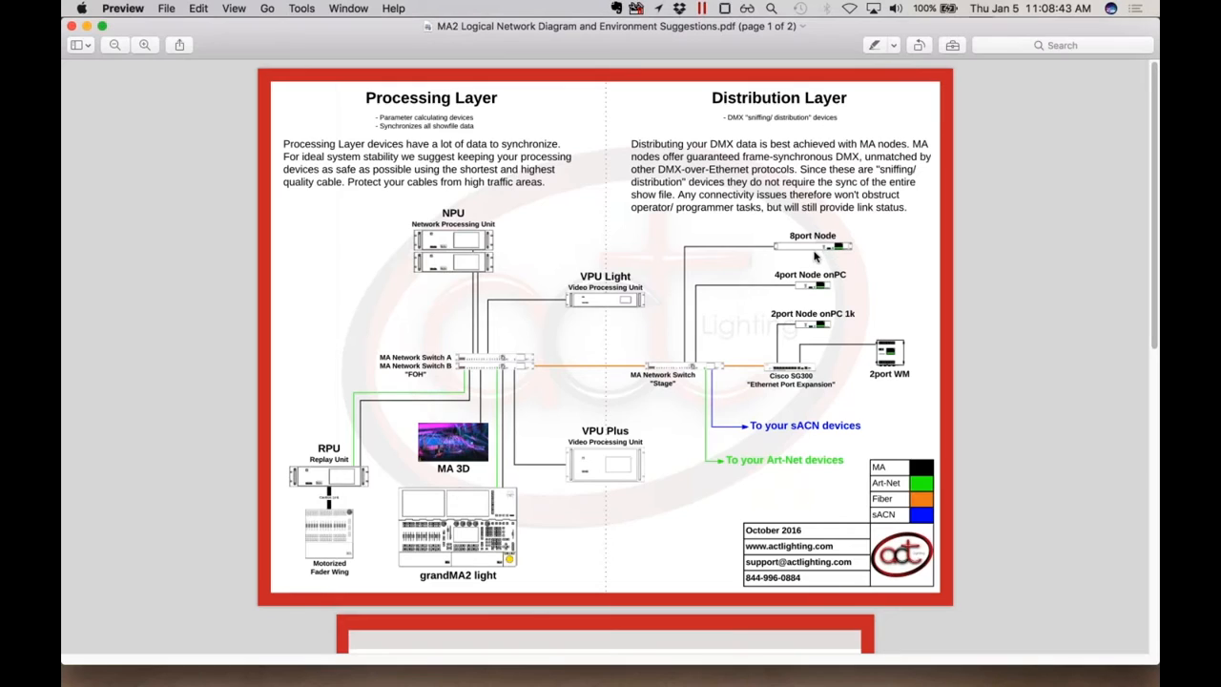
{"action": "mouse_move", "coordinate": [812, 324]}
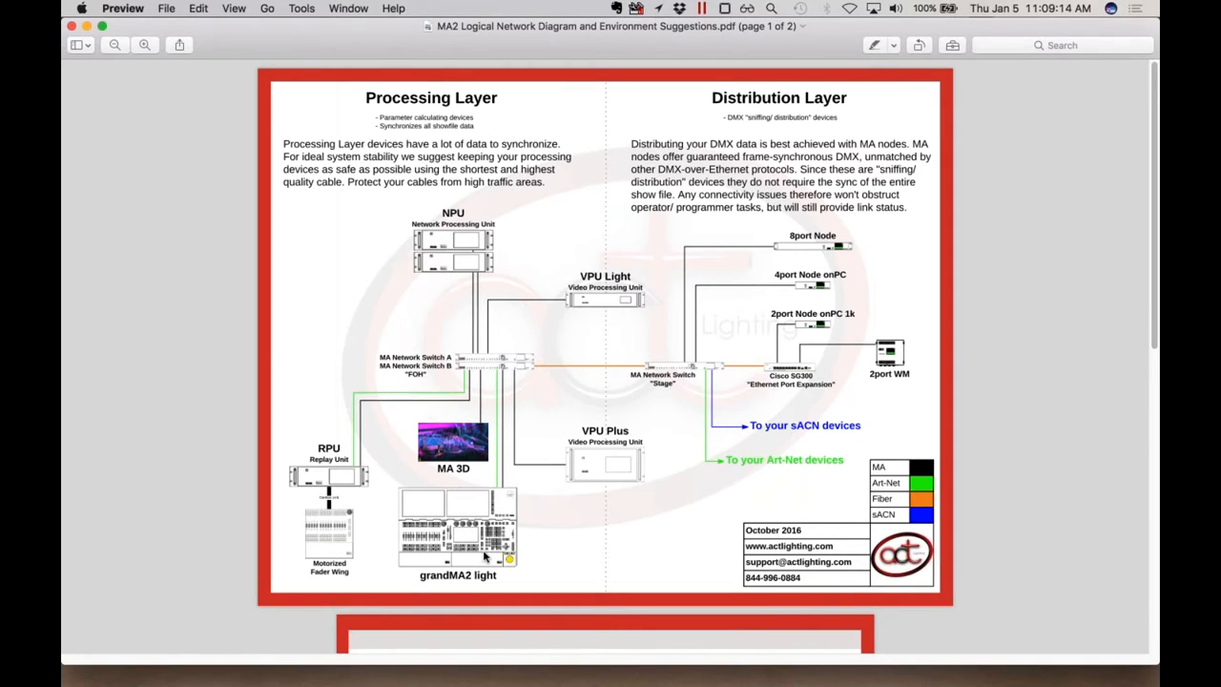
{"action": "mouse_move", "coordinate": [472, 375]}
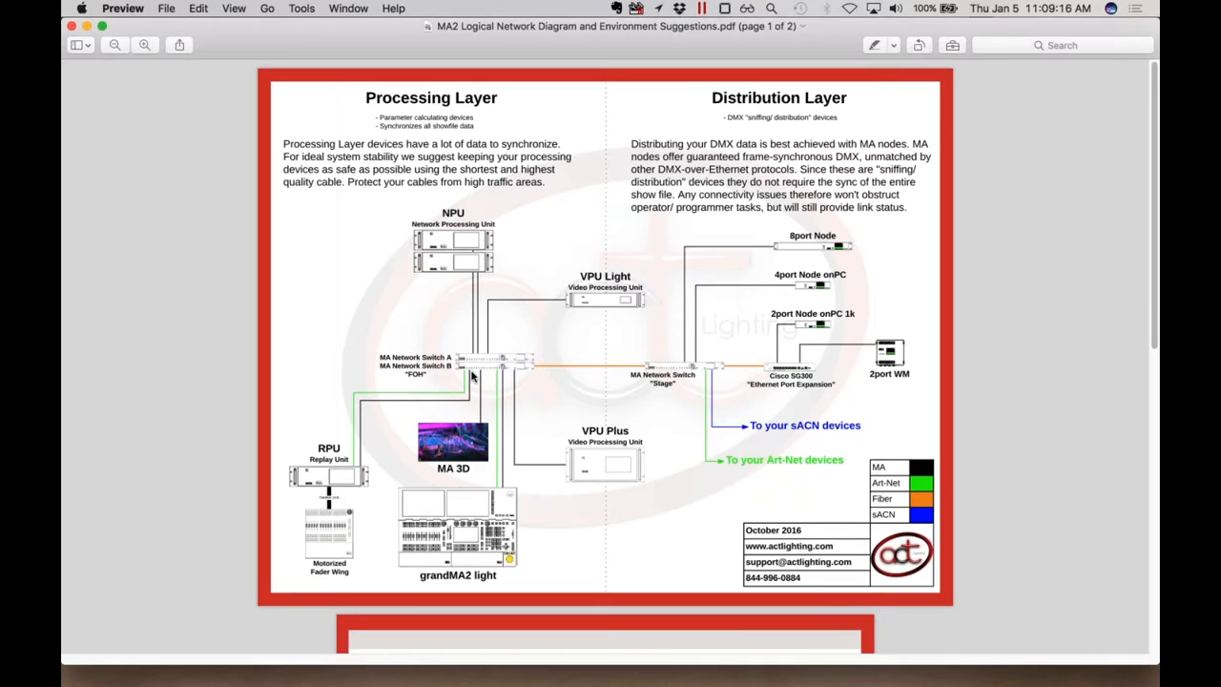
{"action": "mouse_move", "coordinate": [468, 238]}
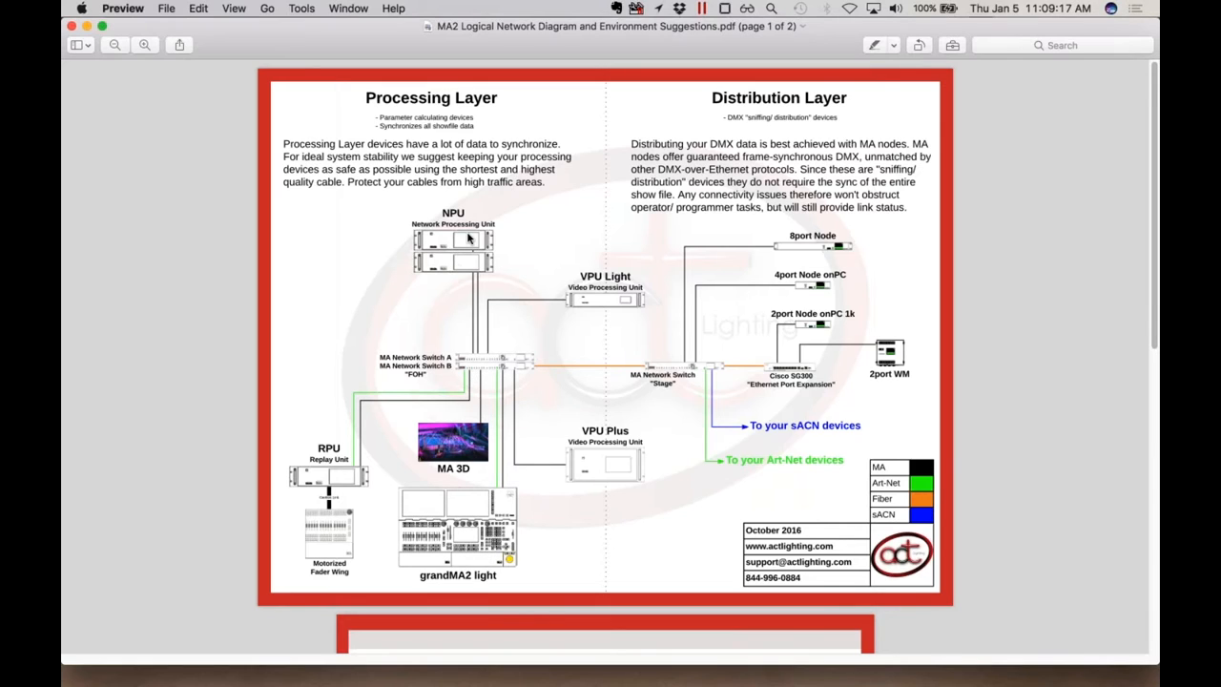
{"action": "mouse_move", "coordinate": [469, 248]}
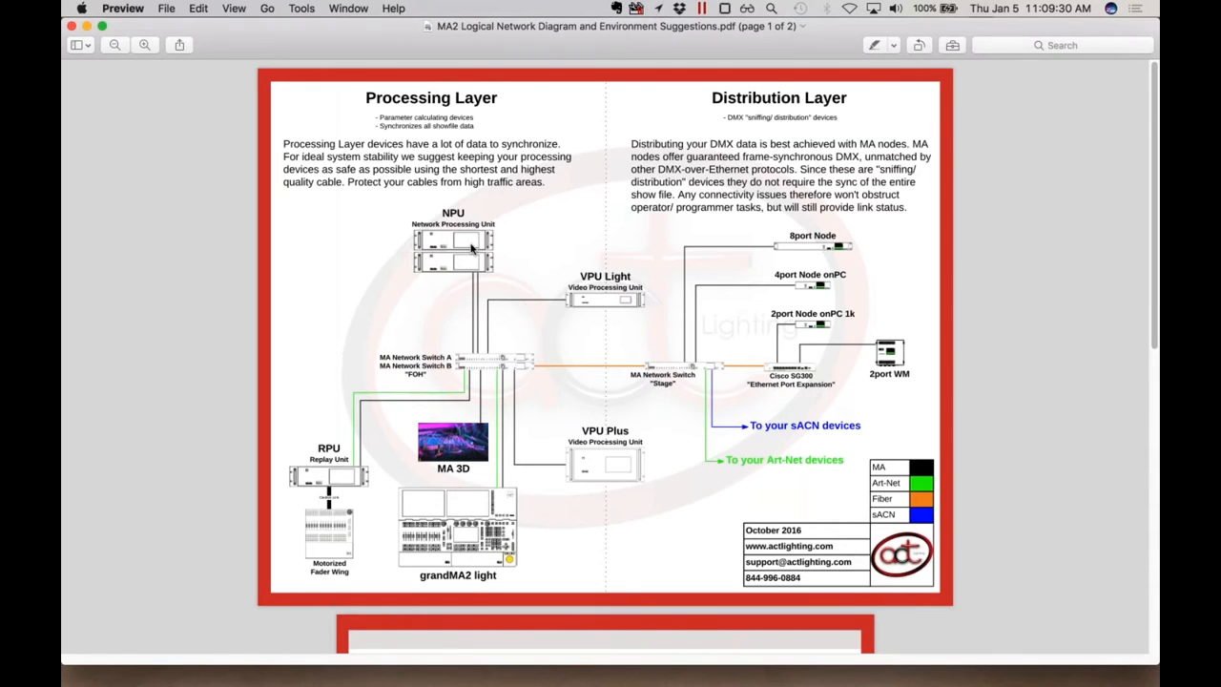
{"action": "mouse_move", "coordinate": [537, 409]}
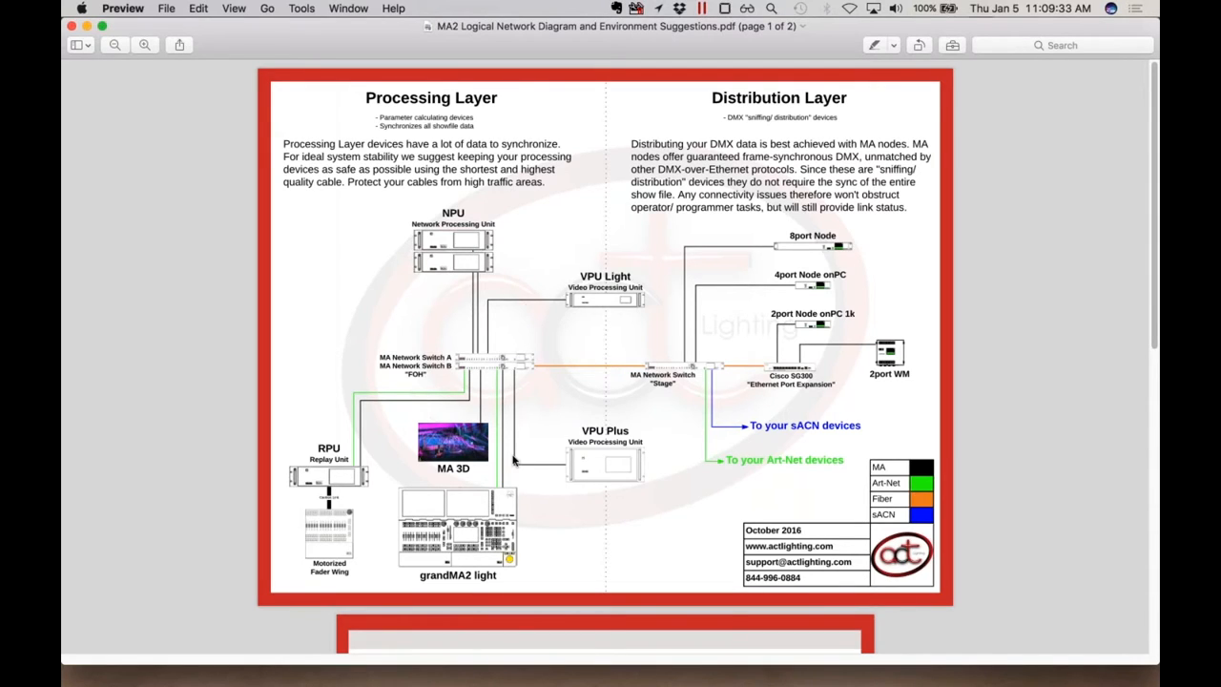
{"action": "mouse_move", "coordinate": [370, 482]}
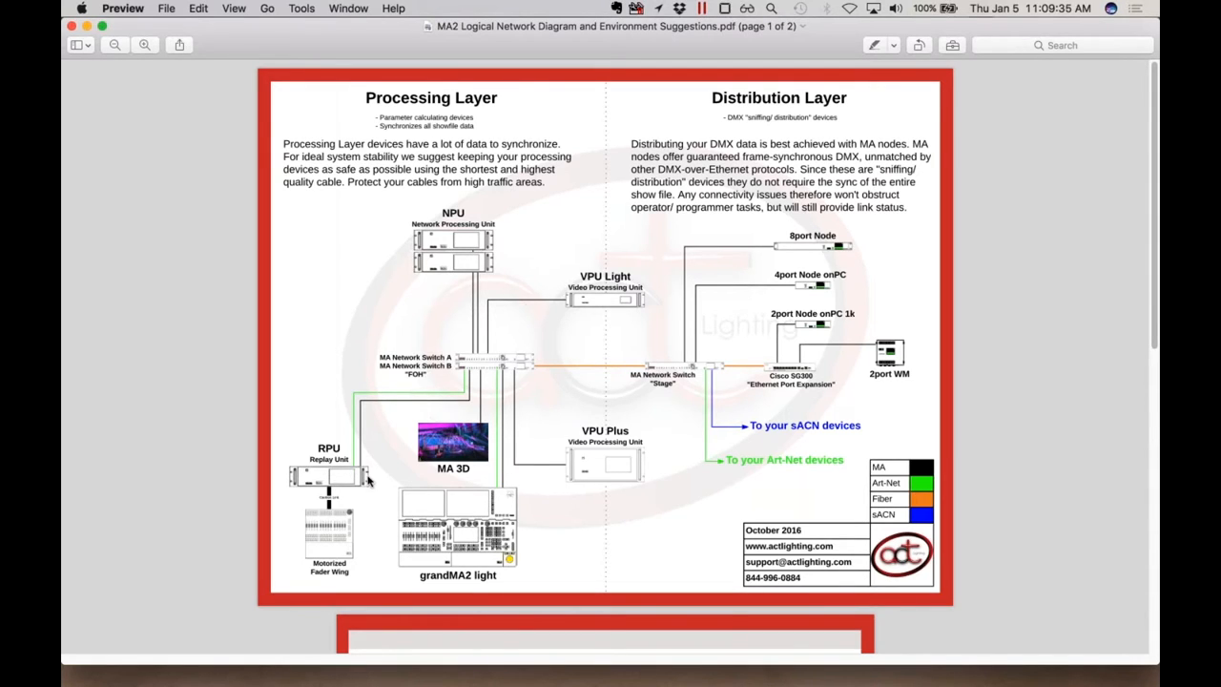
{"action": "mouse_move", "coordinate": [500, 544]}
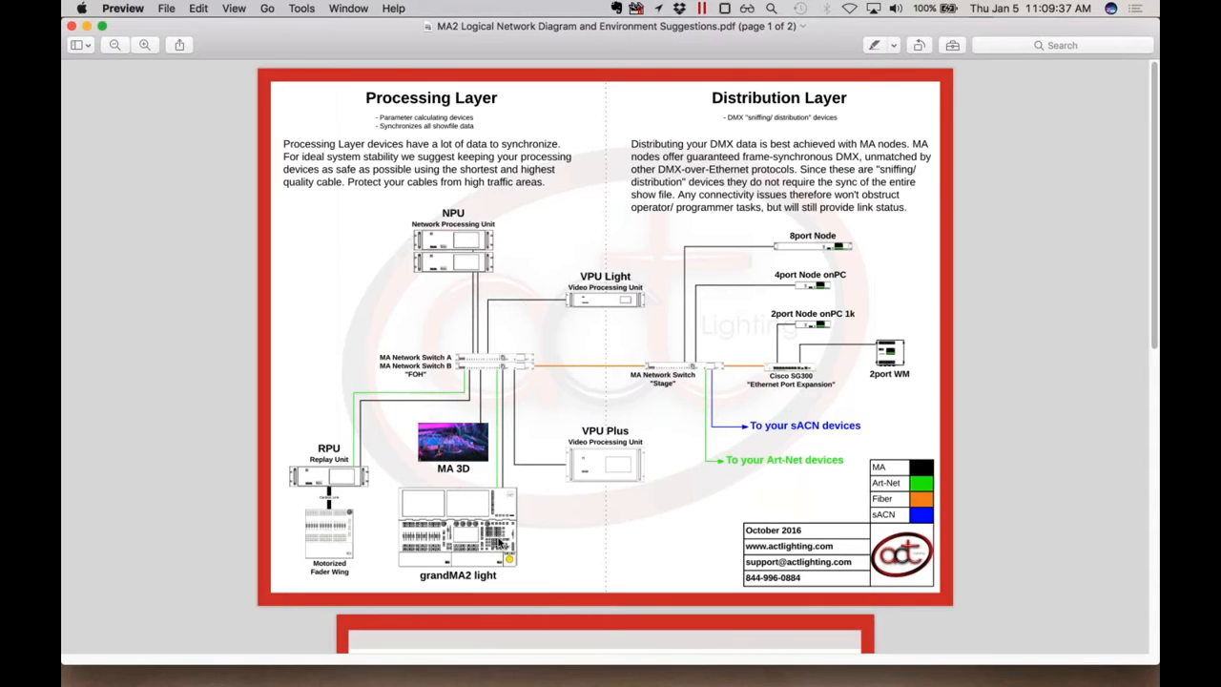
{"action": "mouse_move", "coordinate": [481, 555]}
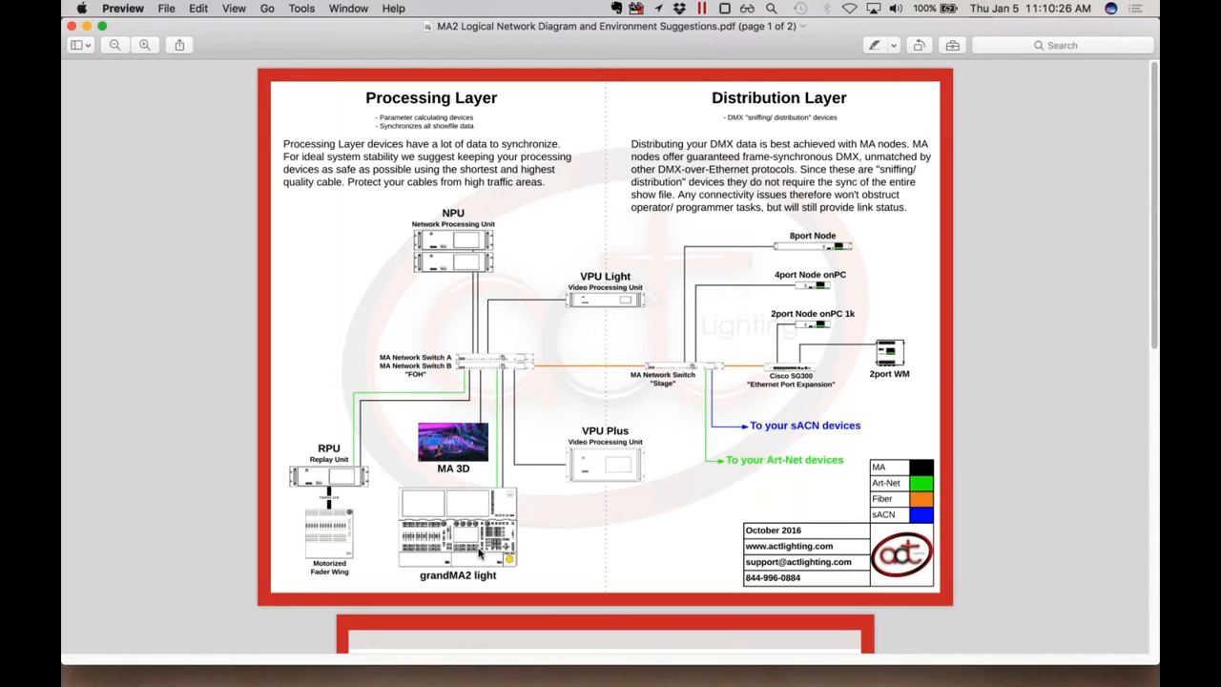
{"action": "mouse_move", "coordinate": [849, 302]}
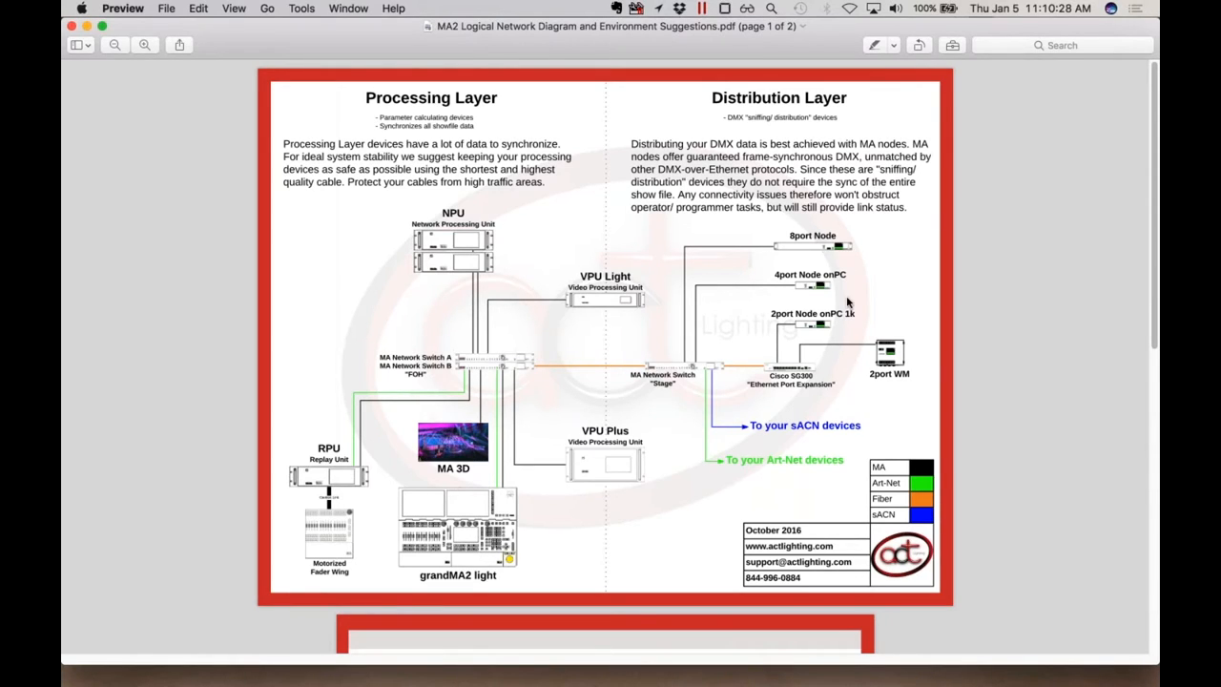
{"action": "mouse_move", "coordinate": [822, 324]}
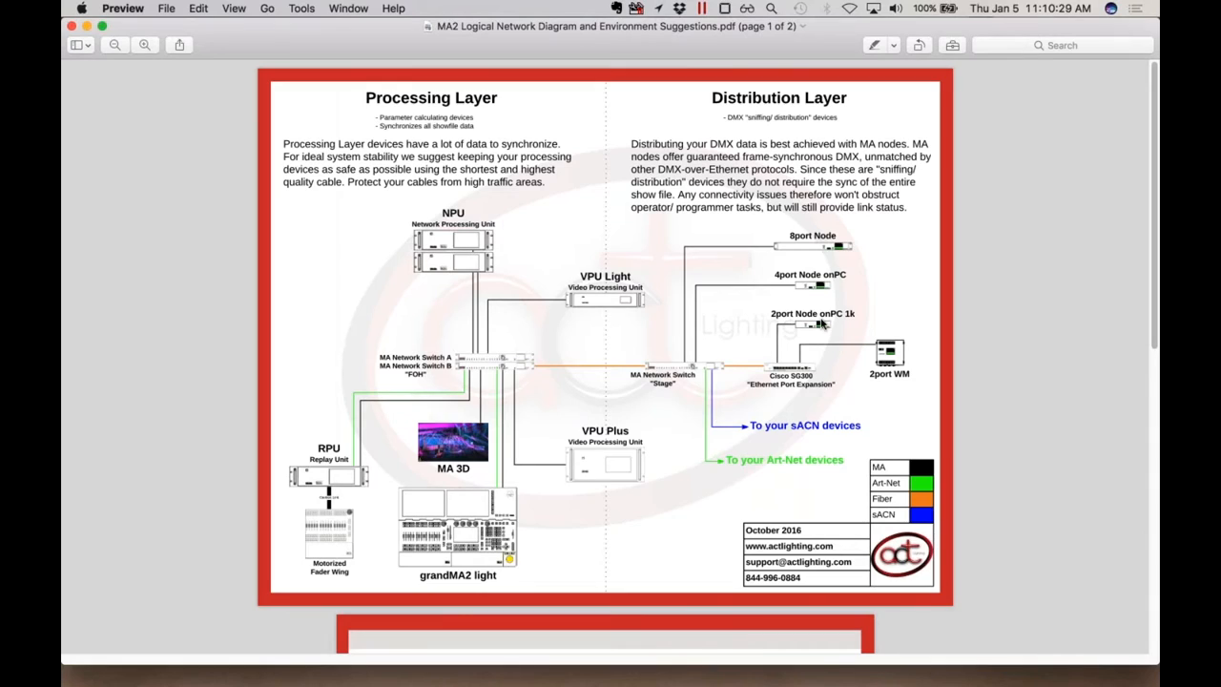
{"action": "mouse_move", "coordinate": [849, 327]}
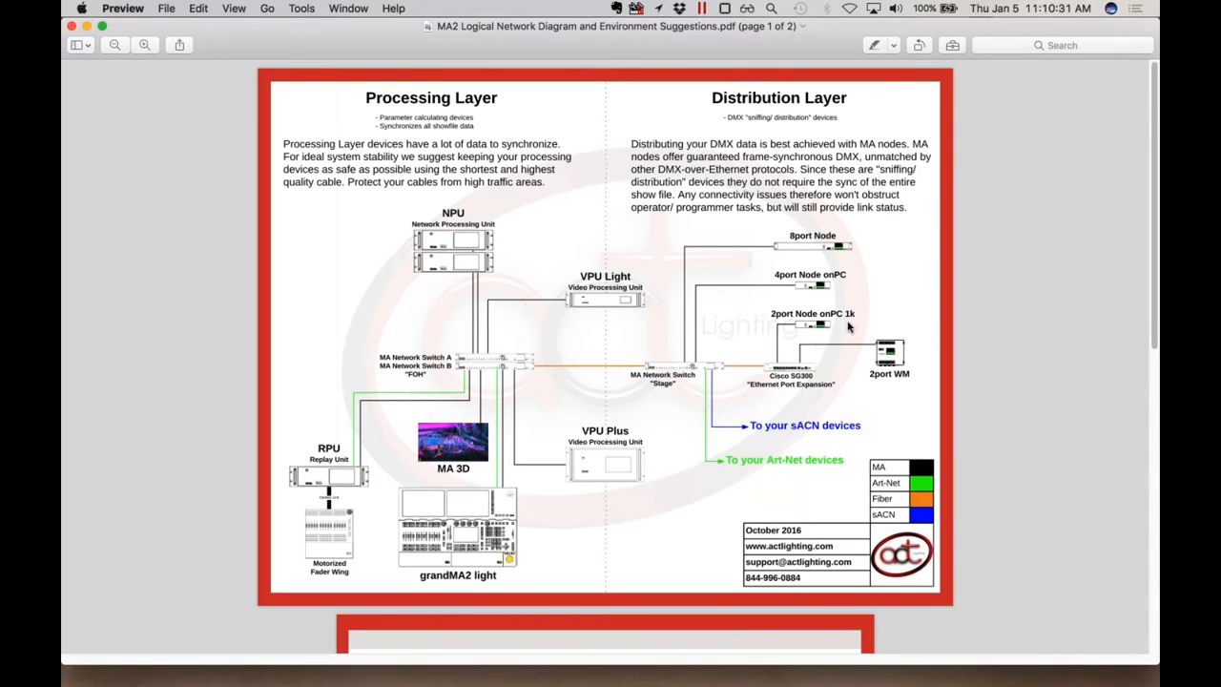
{"action": "mouse_move", "coordinate": [866, 374]}
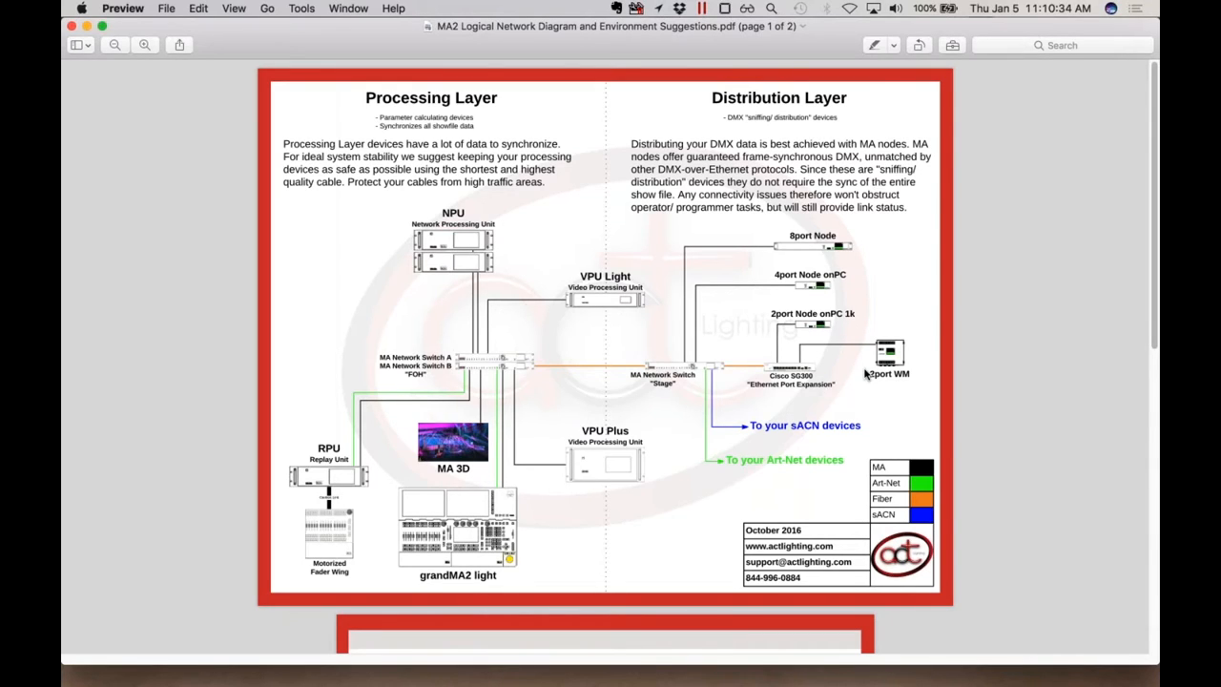
{"action": "mouse_move", "coordinate": [456, 558]}
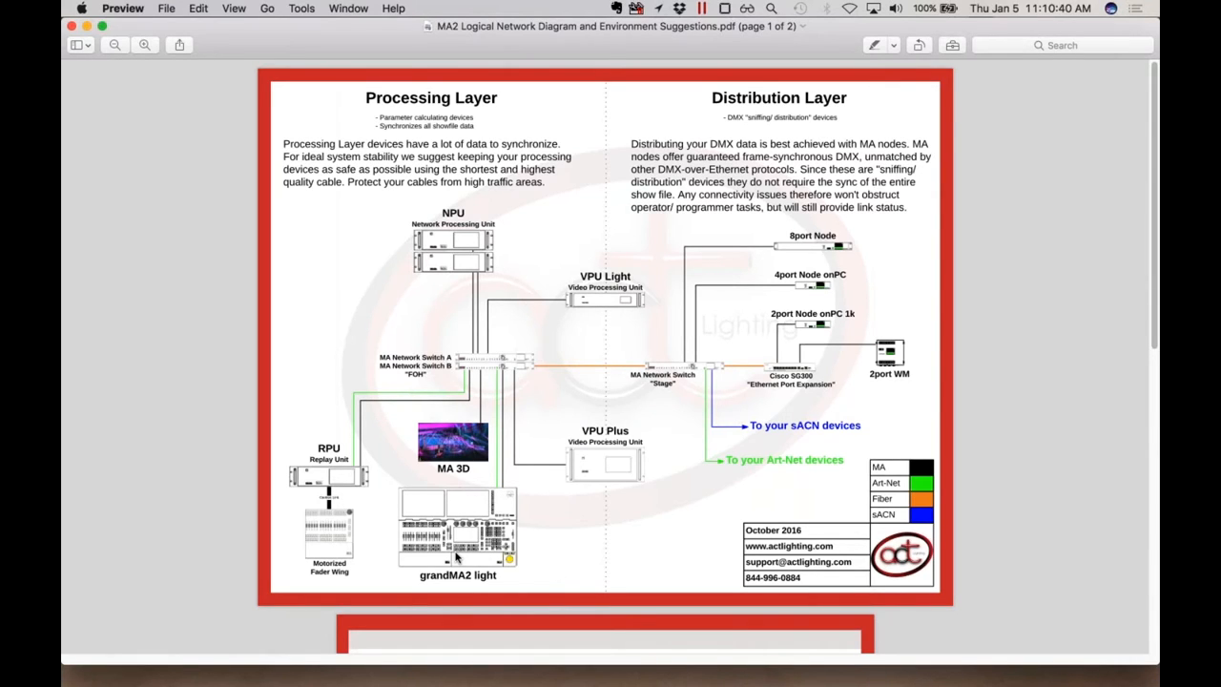
{"action": "mouse_move", "coordinate": [594, 380]}
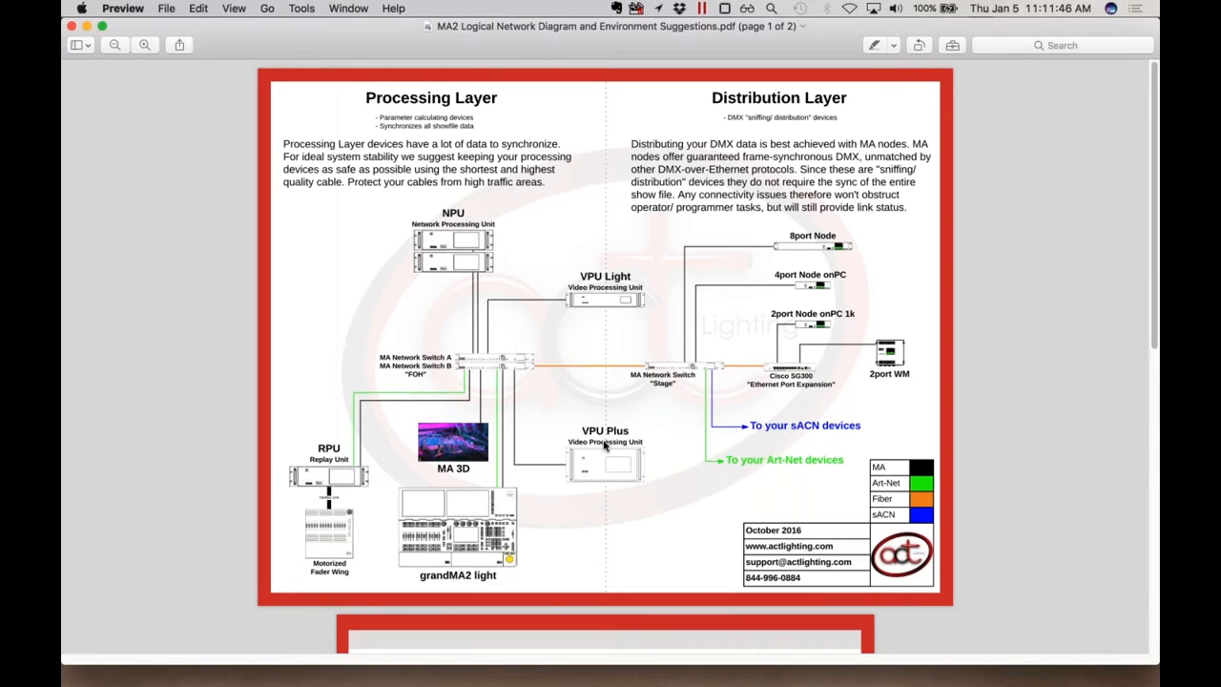
{"action": "mouse_move", "coordinate": [474, 482]}
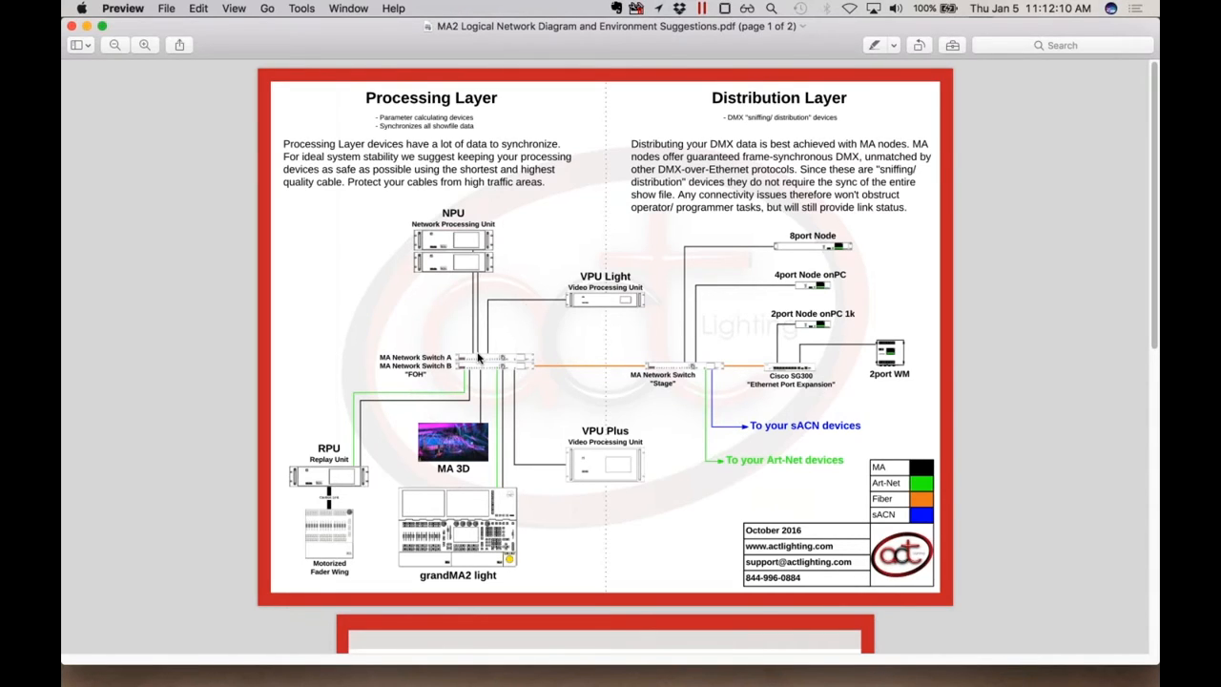
{"action": "mouse_move", "coordinate": [531, 220]}
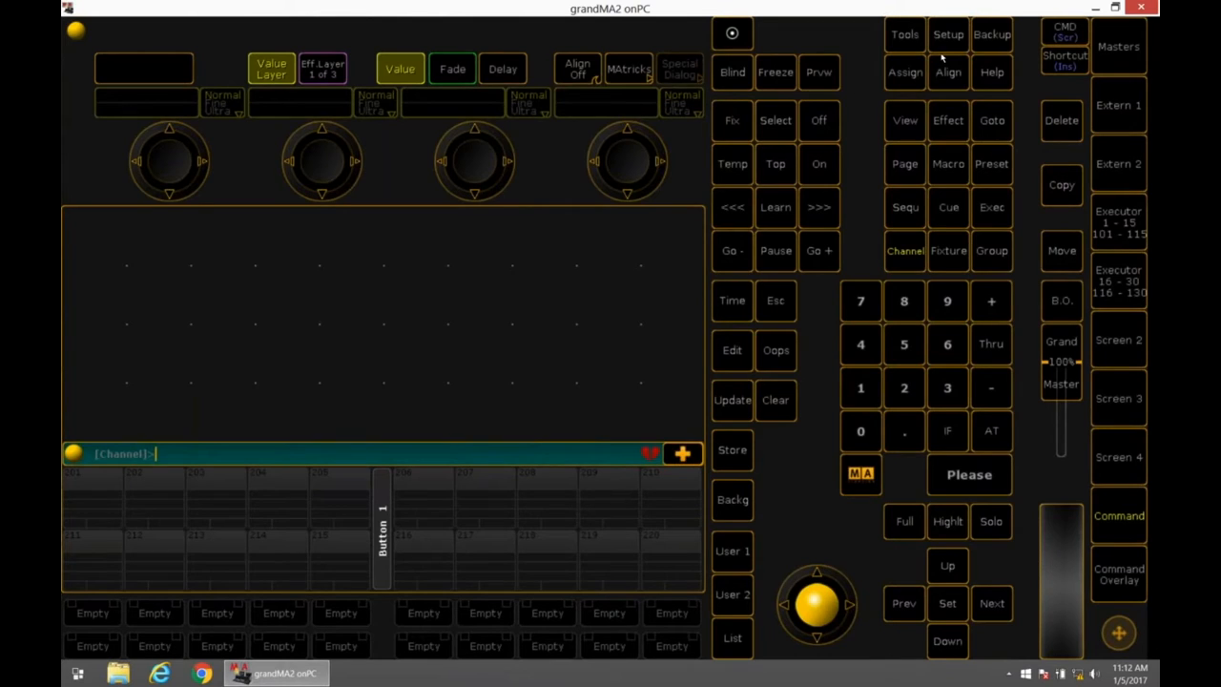
Open the Backup menu, then start and cancel a New Show
{"action": "left_click", "coordinate": [991, 34]}
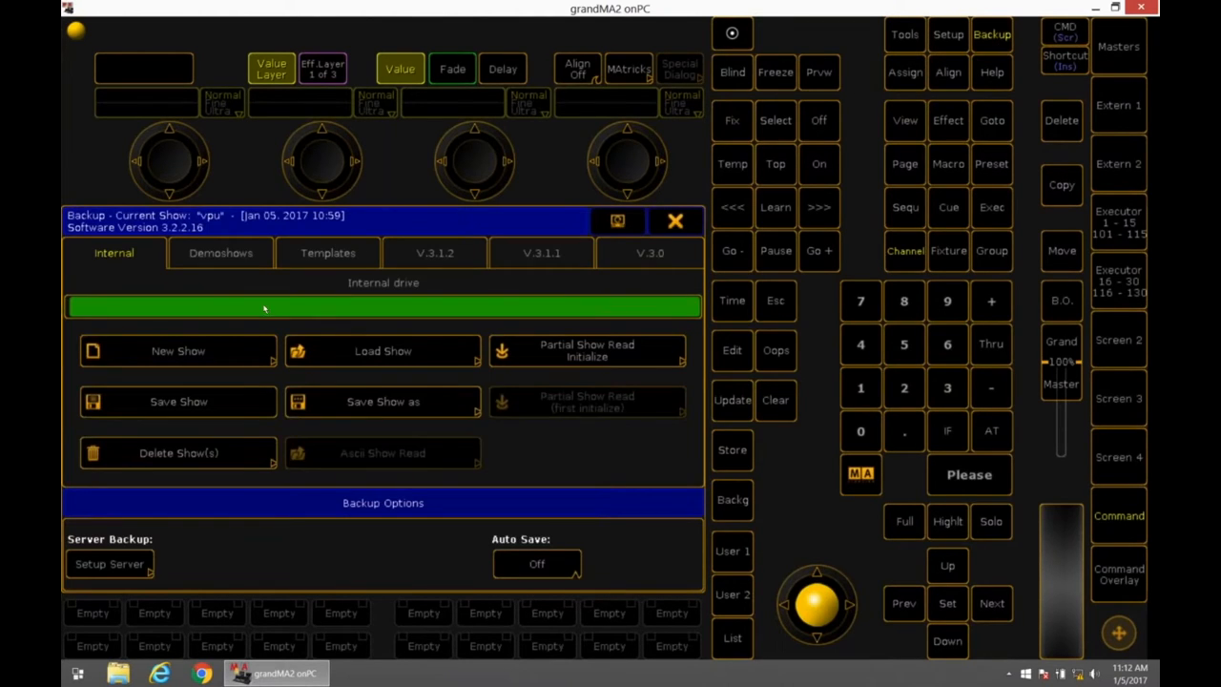
{"action": "left_click", "coordinate": [177, 350]}
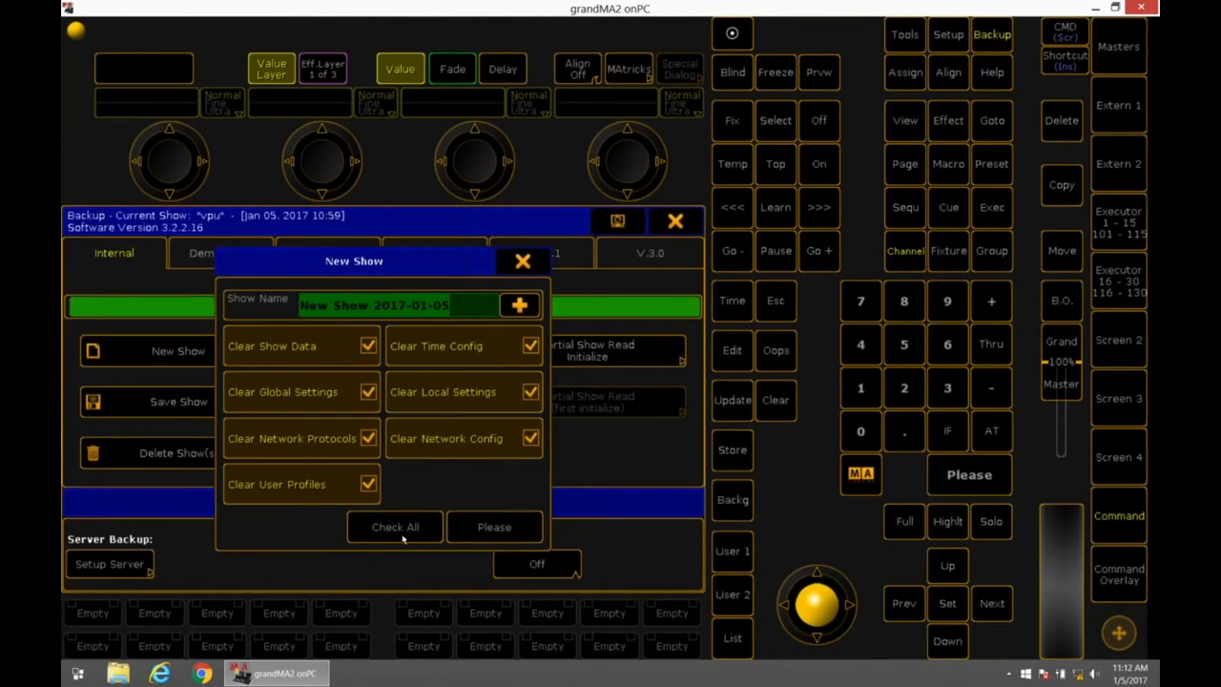
{"action": "left_click", "coordinate": [493, 527]}
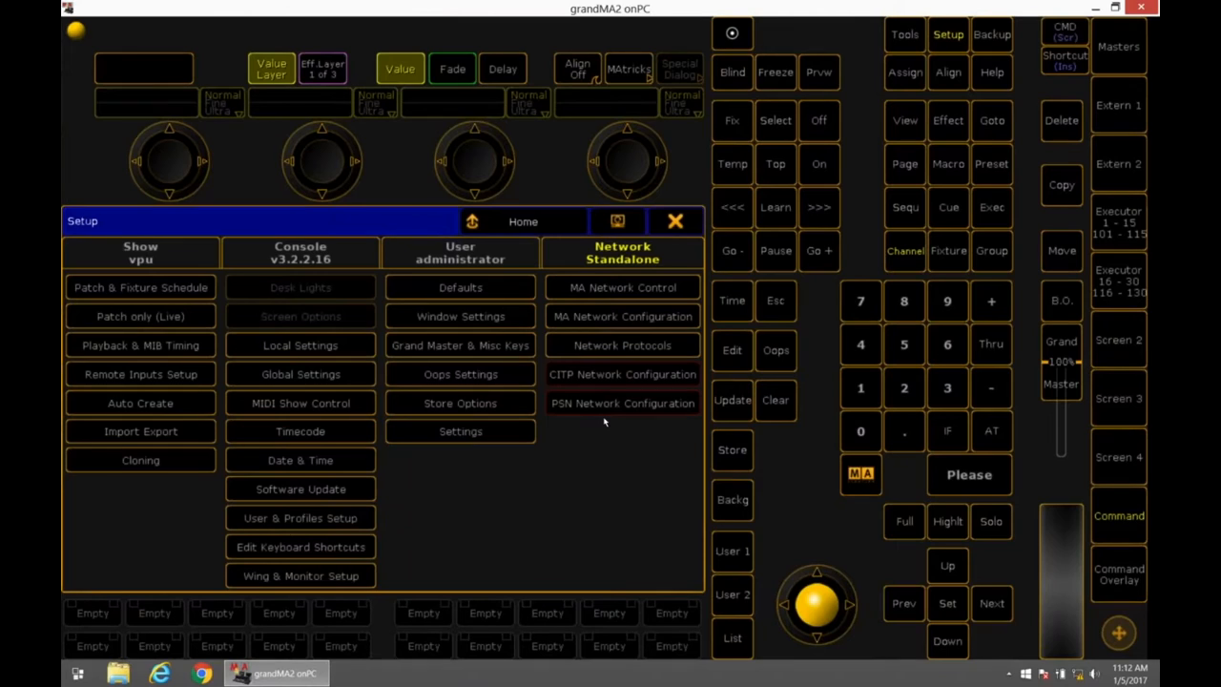
{"action": "mouse_move", "coordinate": [625, 320]}
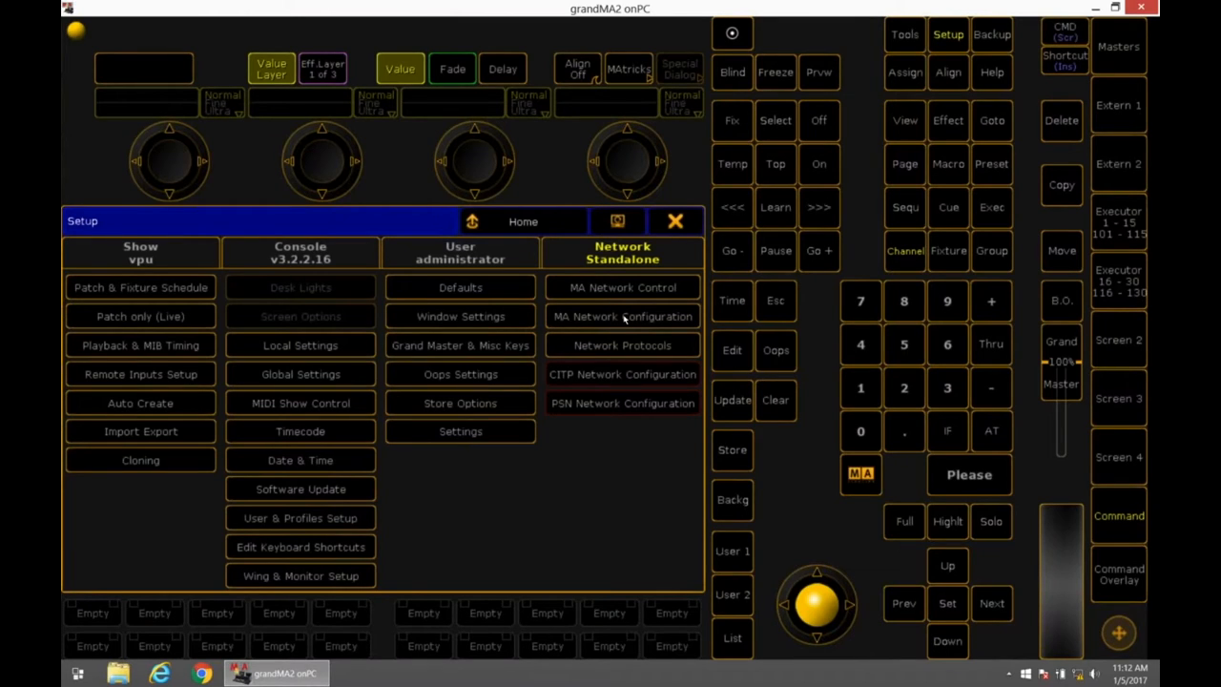
{"action": "mouse_move", "coordinate": [630, 287]}
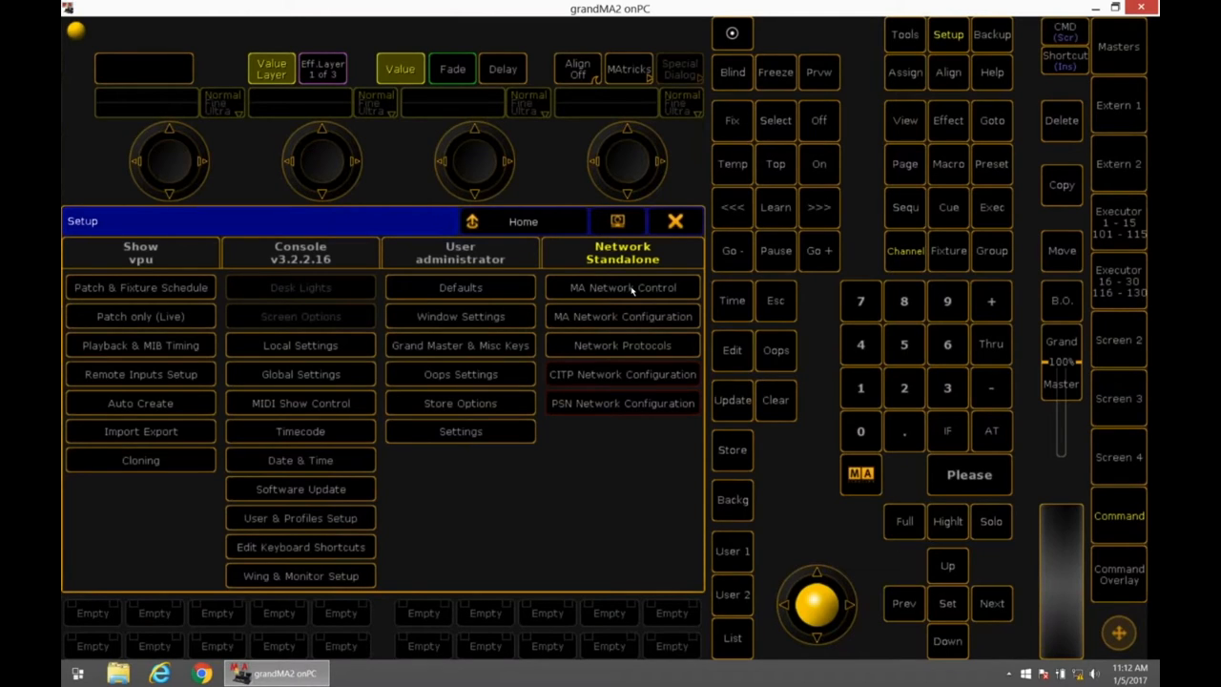
Create the VPU Show session and make VPU-LIGHT-0195 a session member under the VPU devices
{"action": "left_click", "coordinate": [622, 287]}
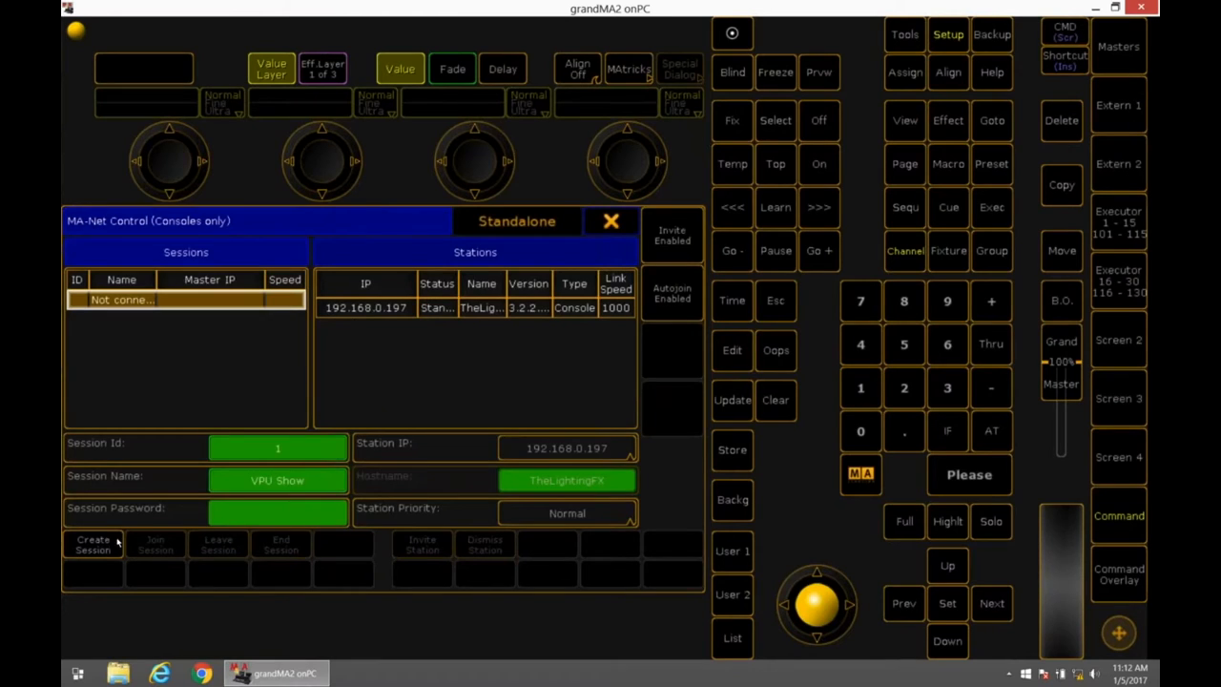
{"action": "left_click", "coordinate": [93, 544]}
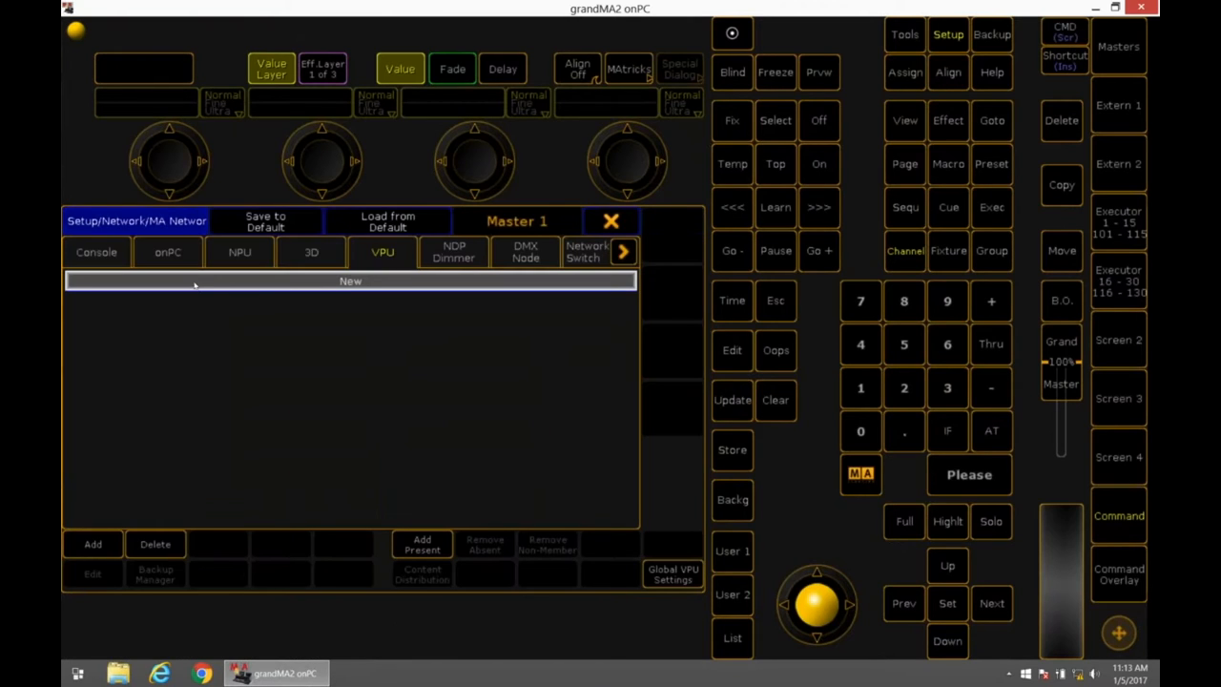
{"action": "left_click", "coordinate": [168, 251]}
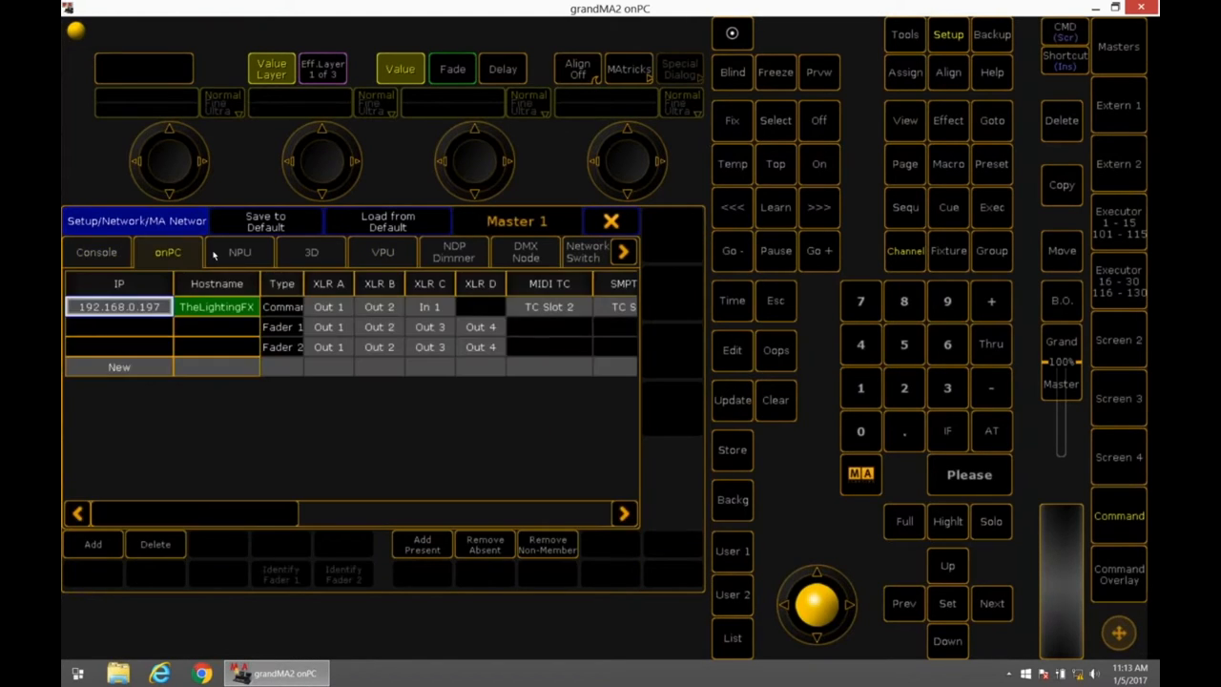
{"action": "left_click", "coordinate": [311, 252]}
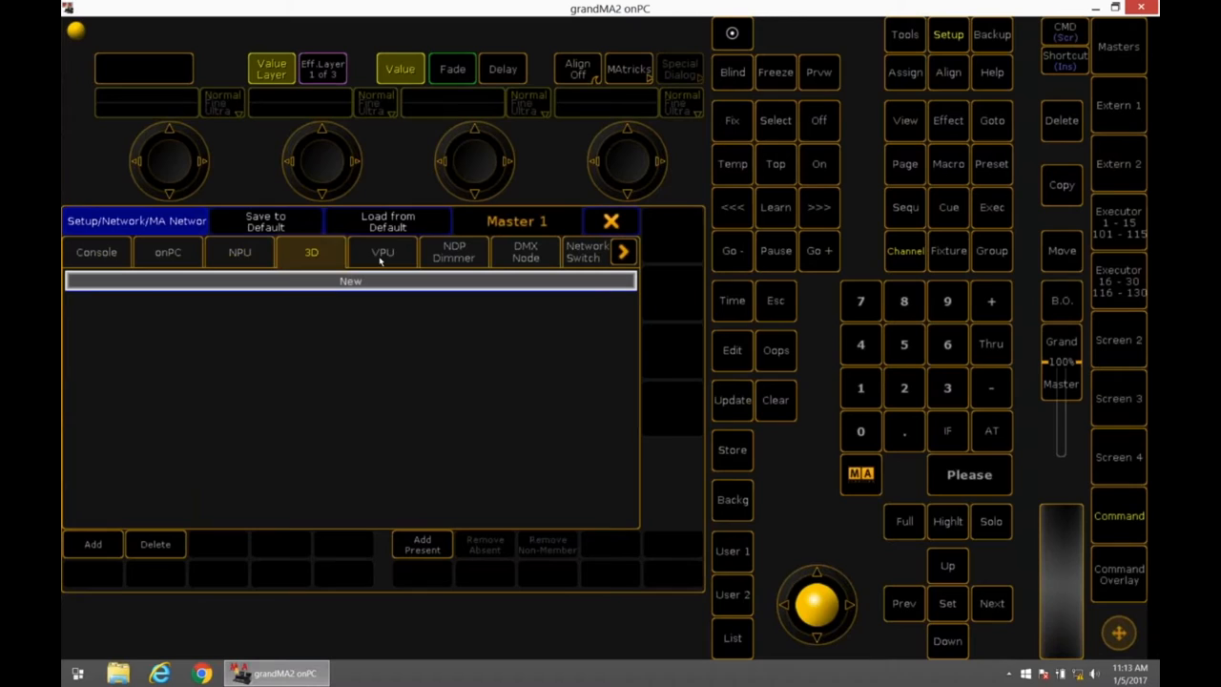
{"action": "left_click", "coordinate": [383, 252]}
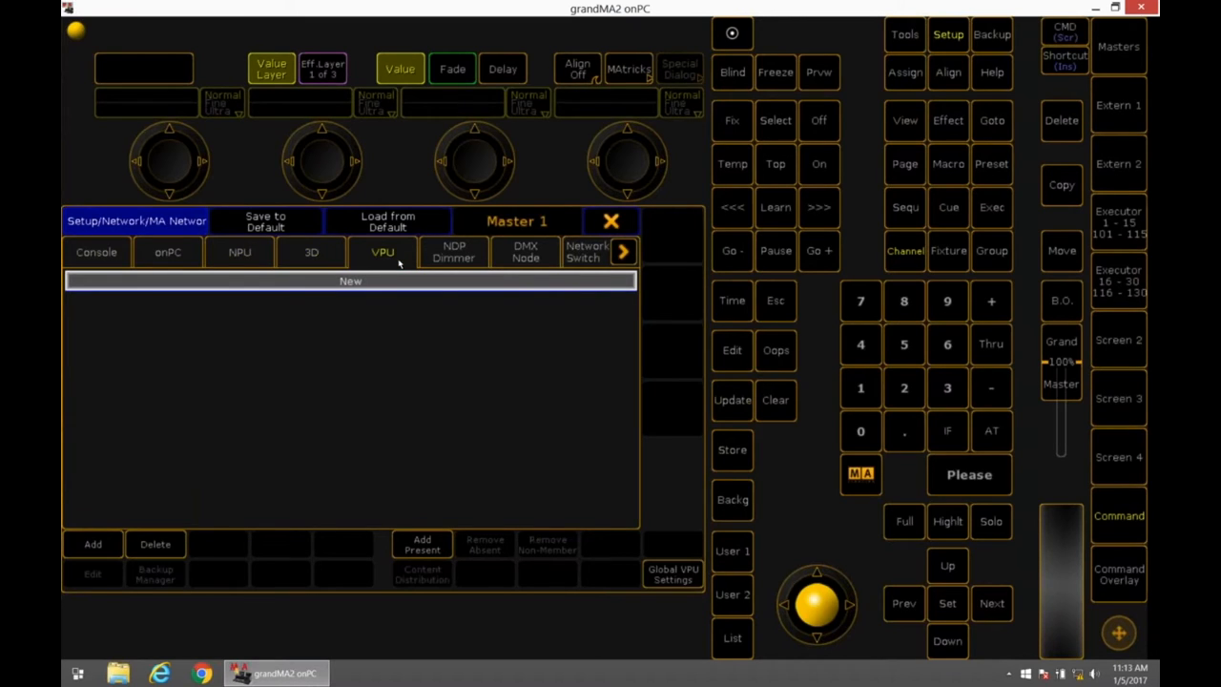
{"action": "mouse_move", "coordinate": [412, 366]}
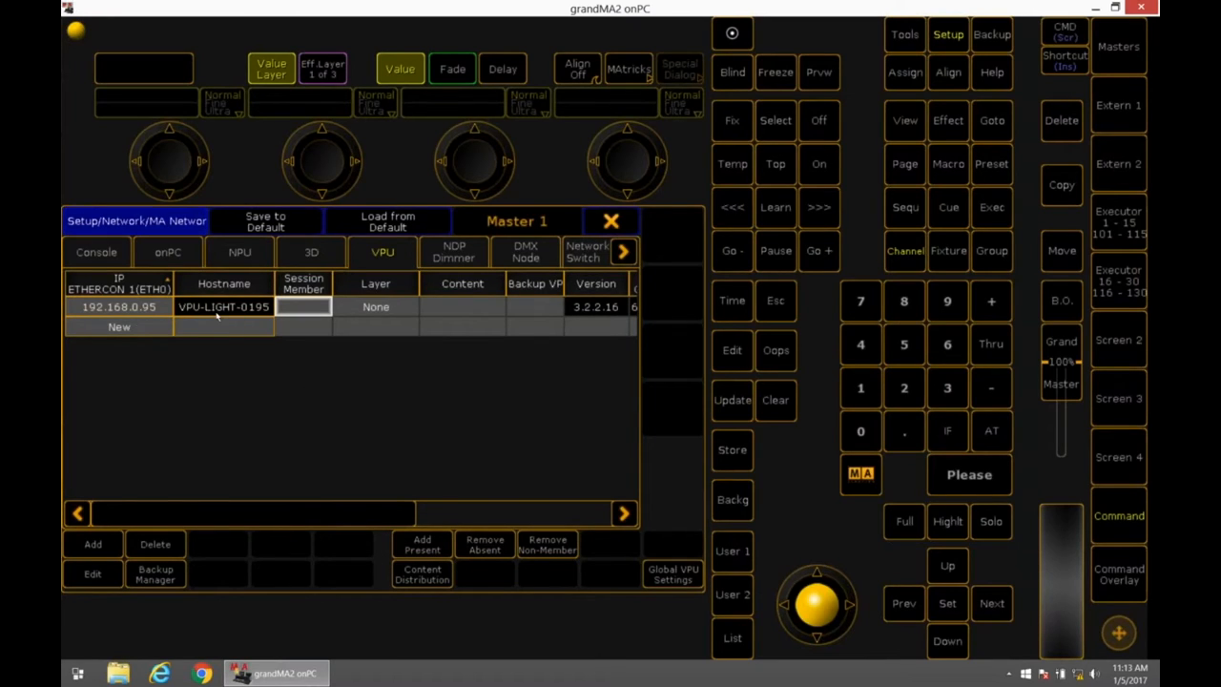
{"action": "left_click", "coordinate": [303, 306]}
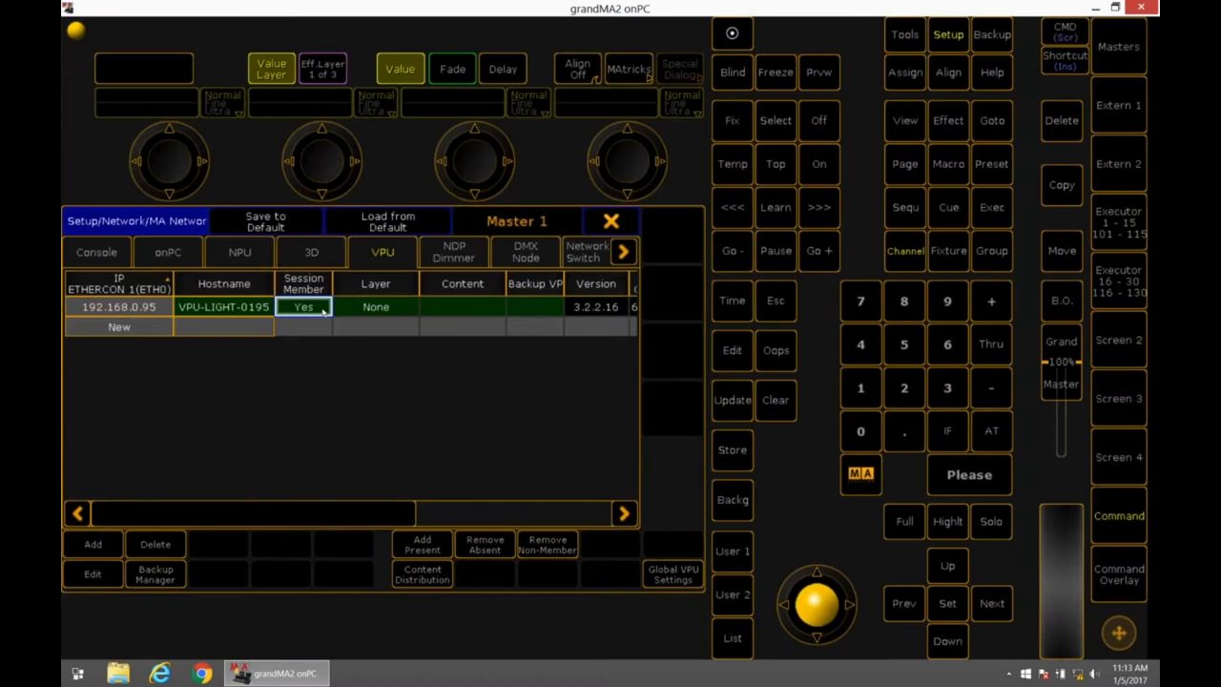
{"action": "mouse_move", "coordinate": [508, 334]}
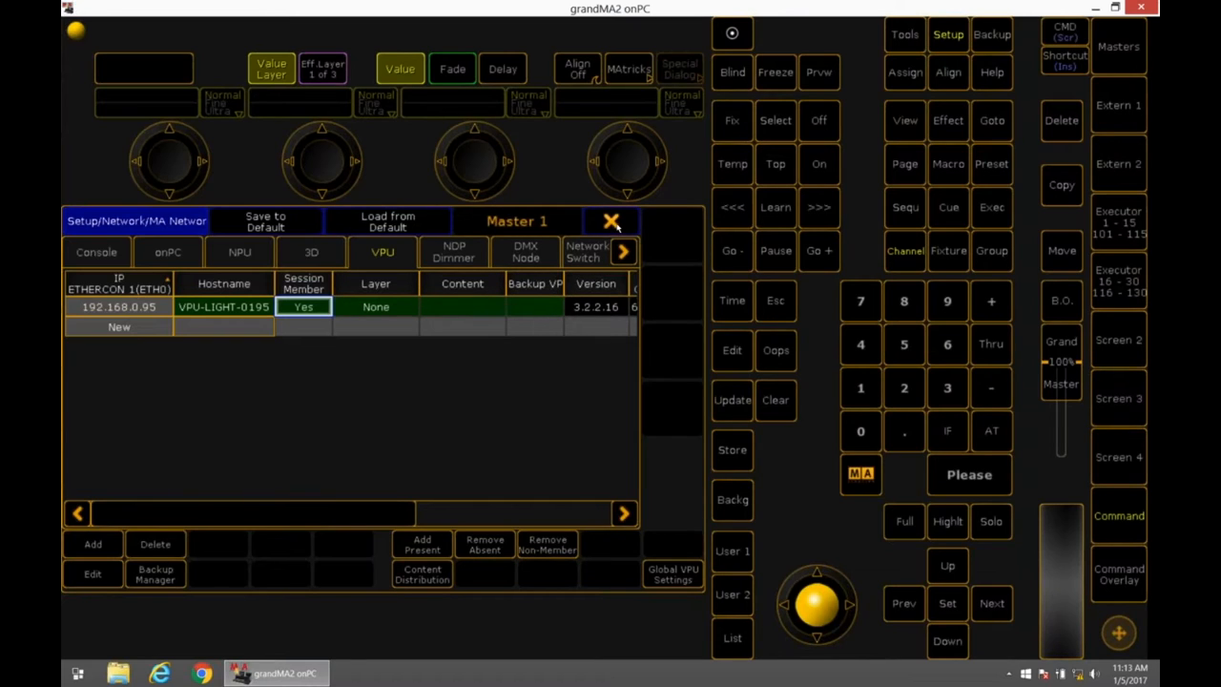
{"action": "mouse_move", "coordinate": [425, 415]}
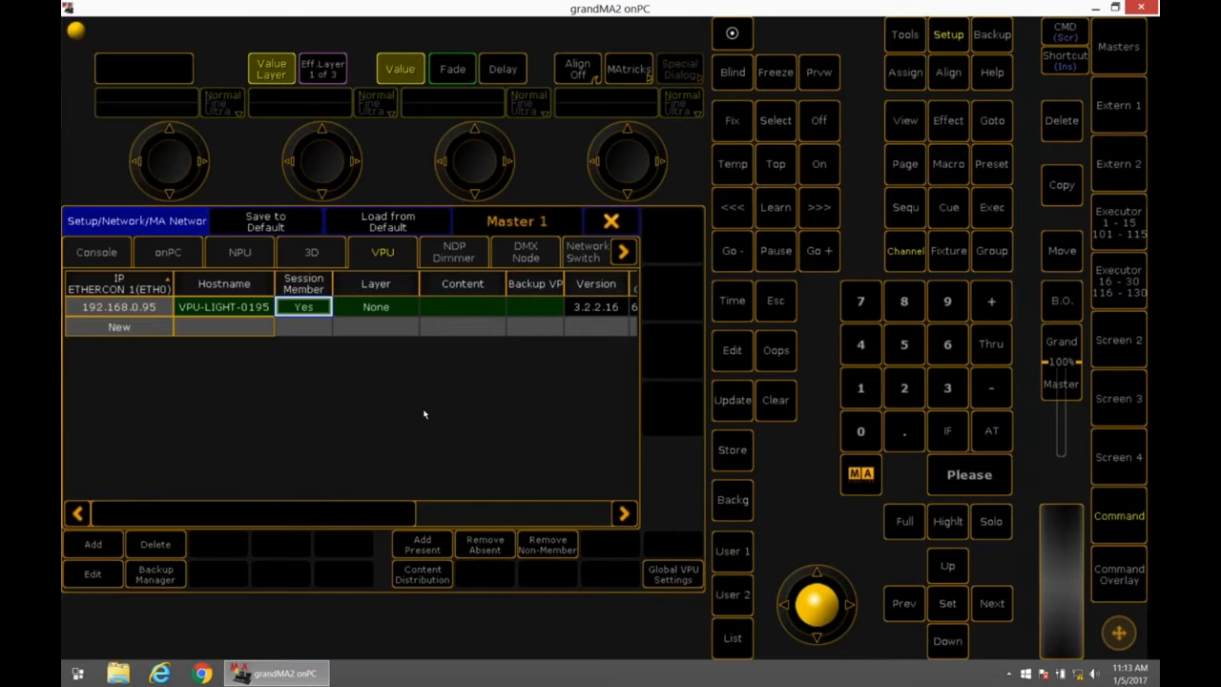
{"action": "mouse_move", "coordinate": [209, 448]}
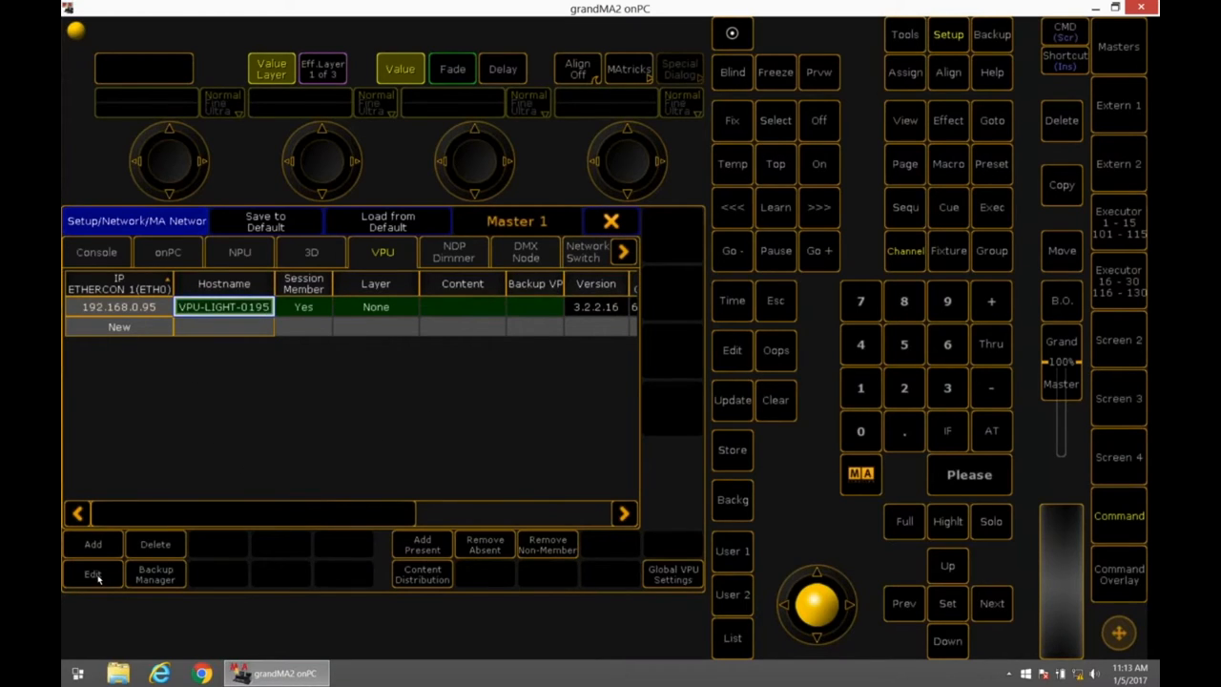
{"action": "left_click", "coordinate": [92, 573]}
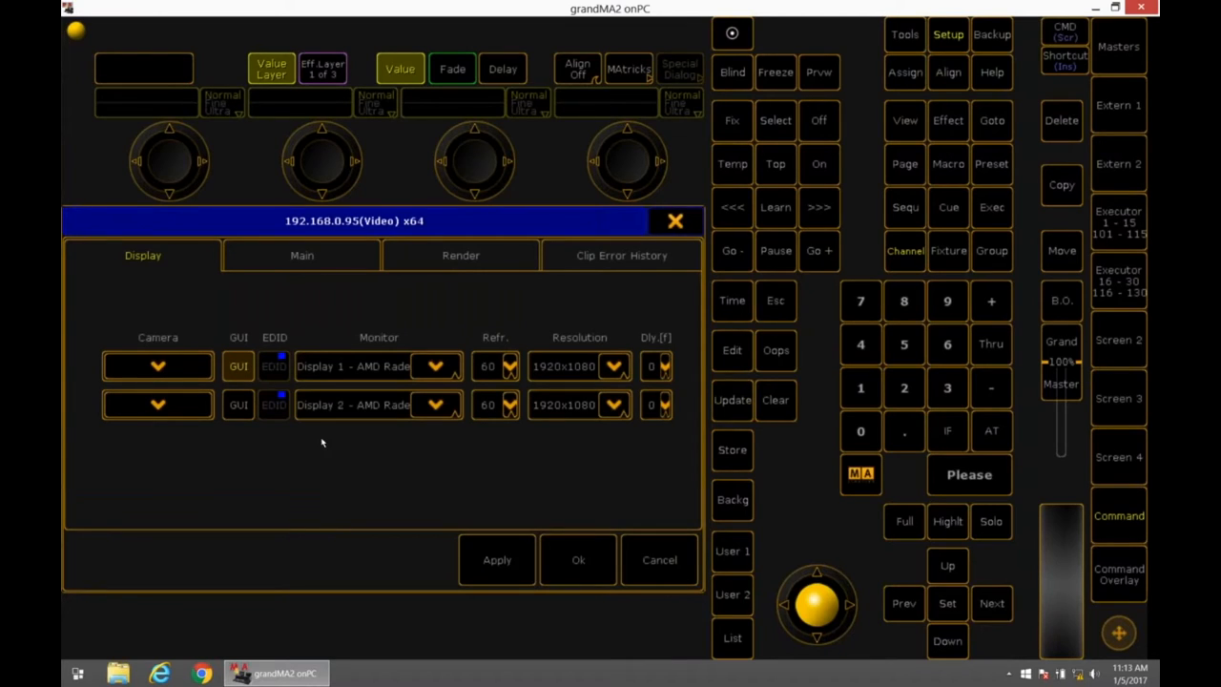
{"action": "mouse_move", "coordinate": [593, 397]}
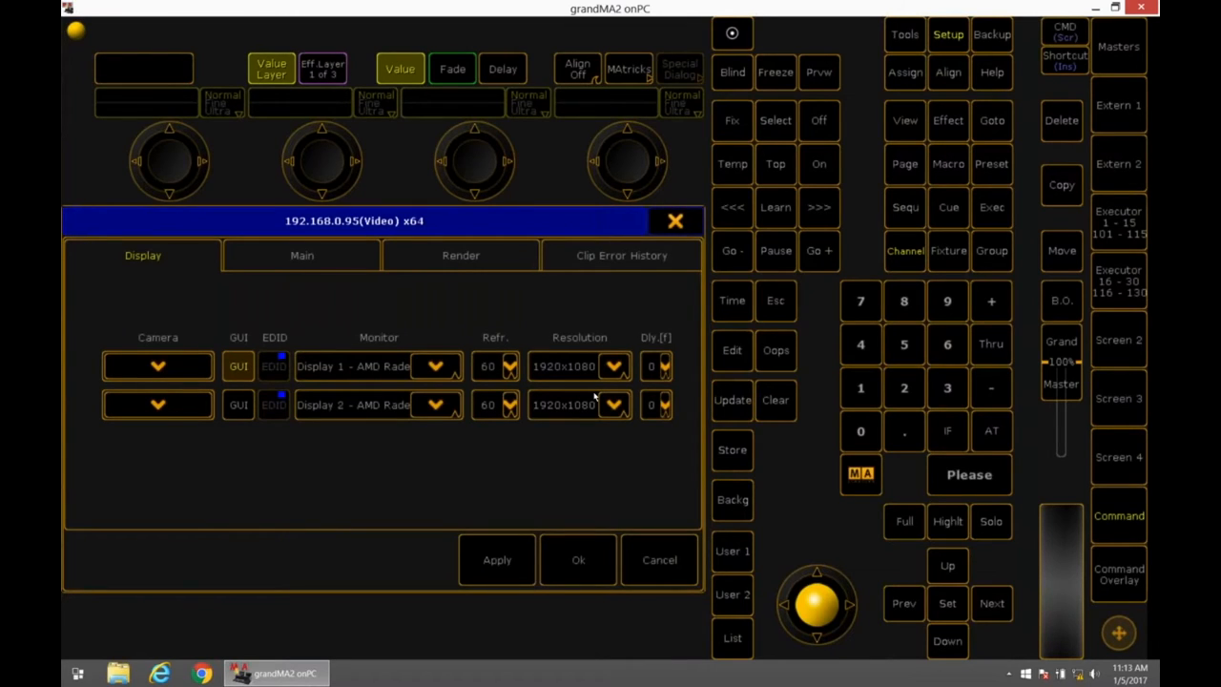
{"action": "mouse_move", "coordinate": [576, 416]}
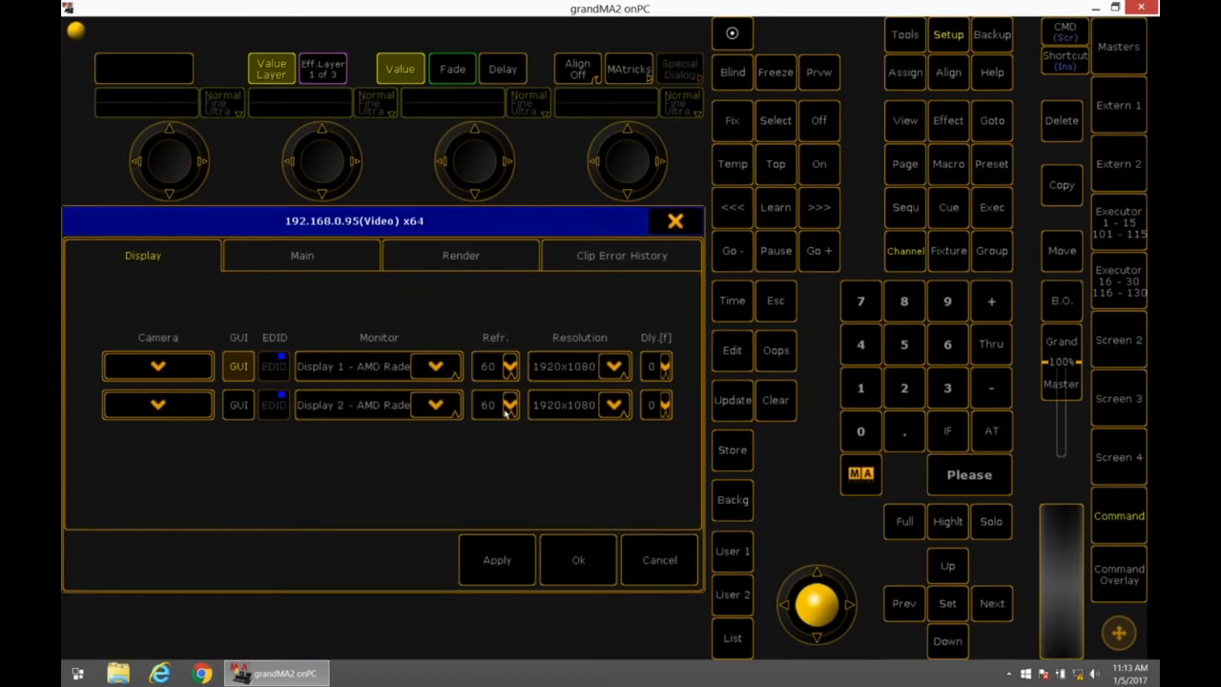
{"action": "left_click", "coordinate": [435, 366]}
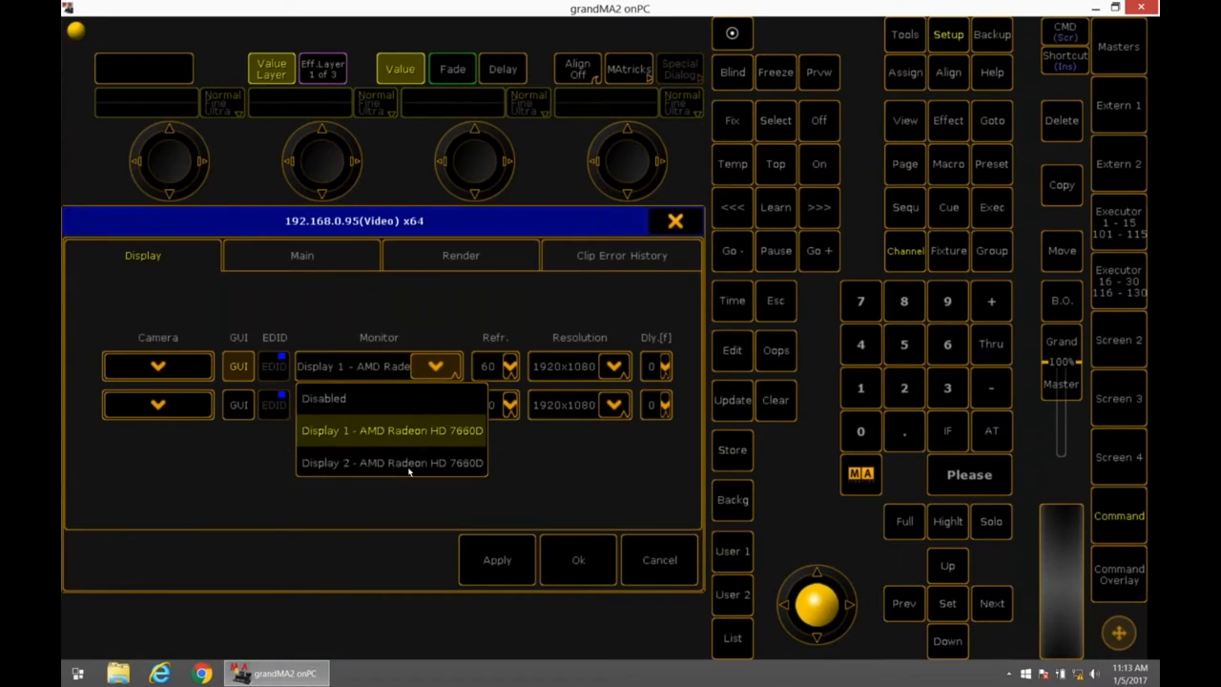
{"action": "left_click", "coordinate": [391, 463]}
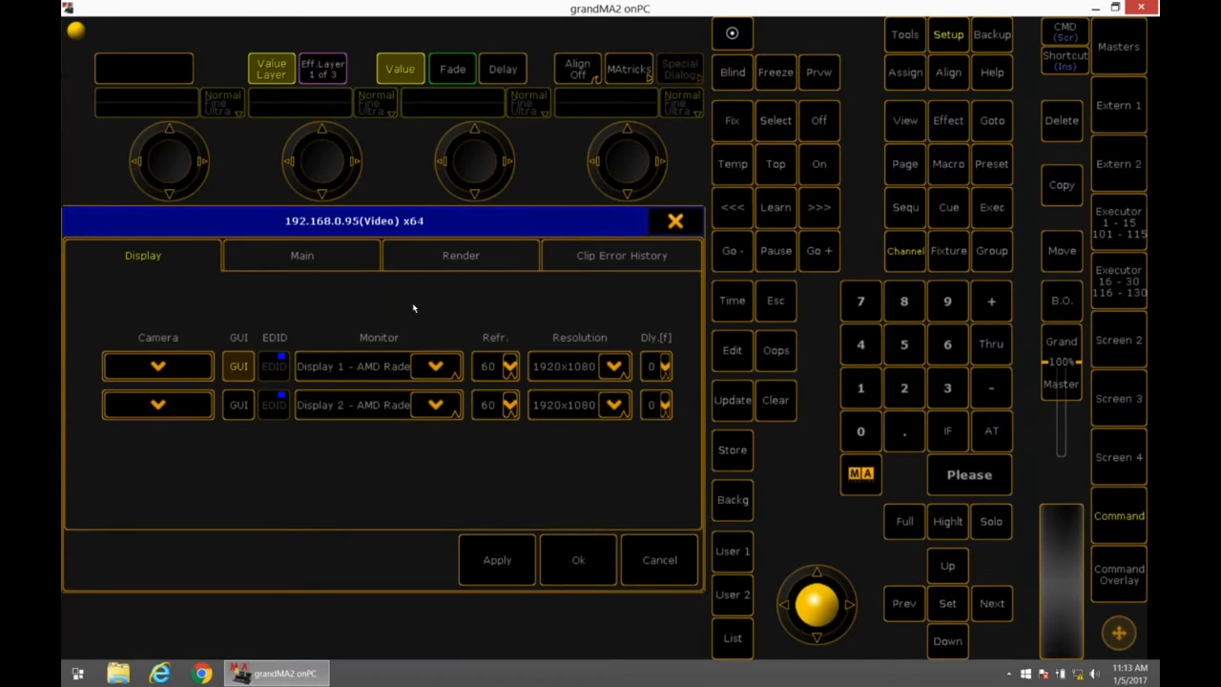
{"action": "left_click", "coordinate": [302, 255]}
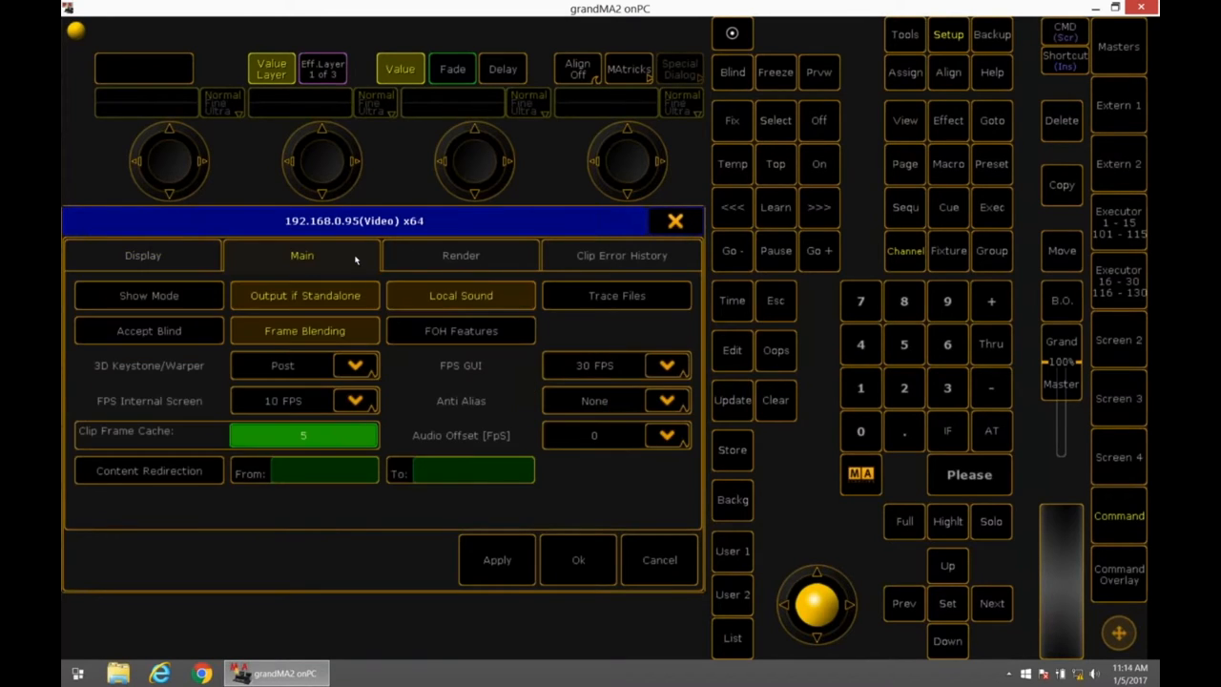
{"action": "left_click", "coordinate": [325, 469]}
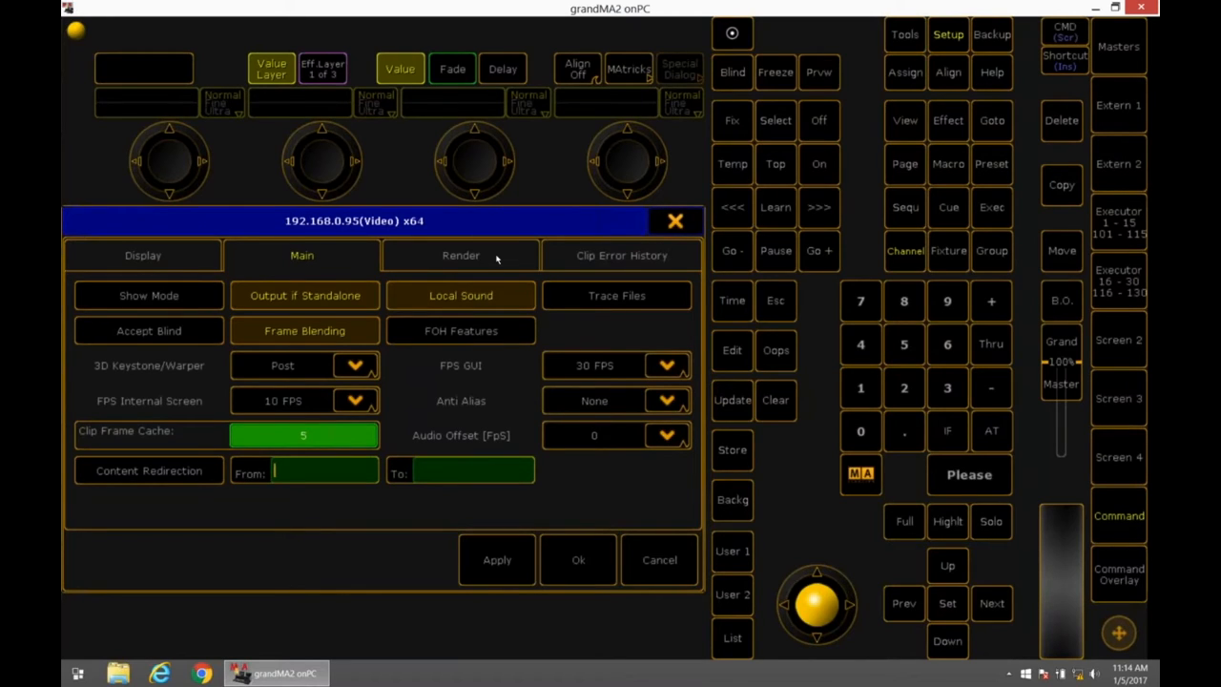
{"action": "left_click", "coordinate": [461, 255]}
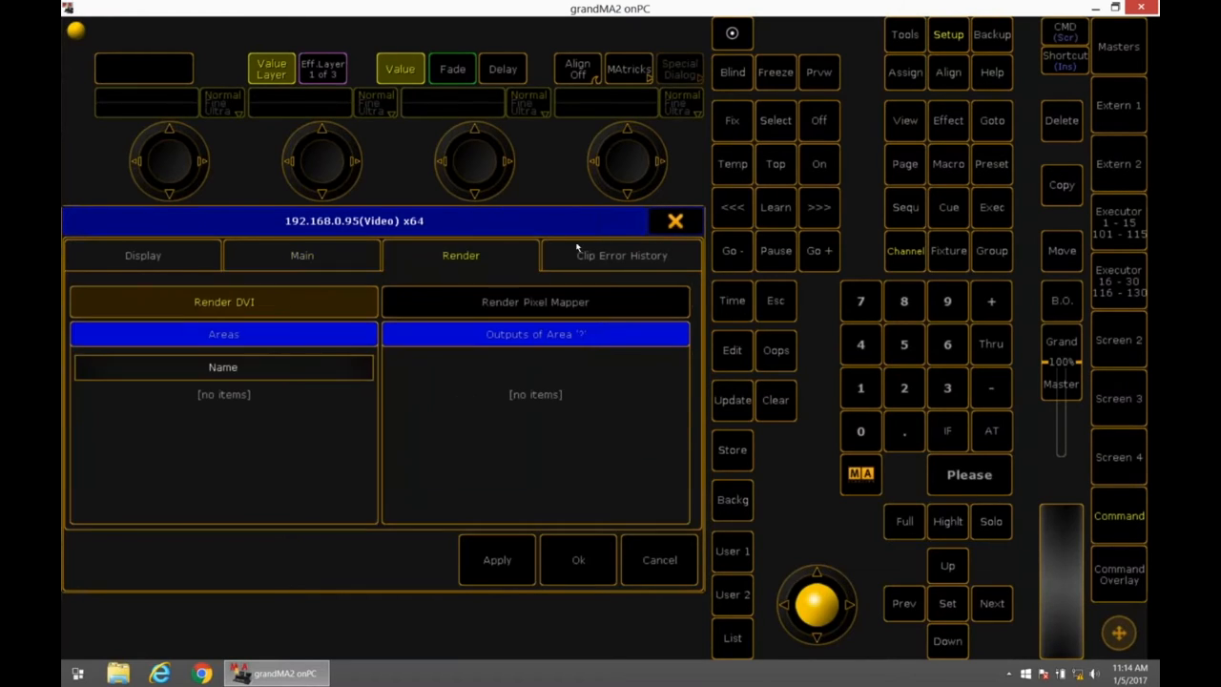
{"action": "mouse_move", "coordinate": [599, 300]}
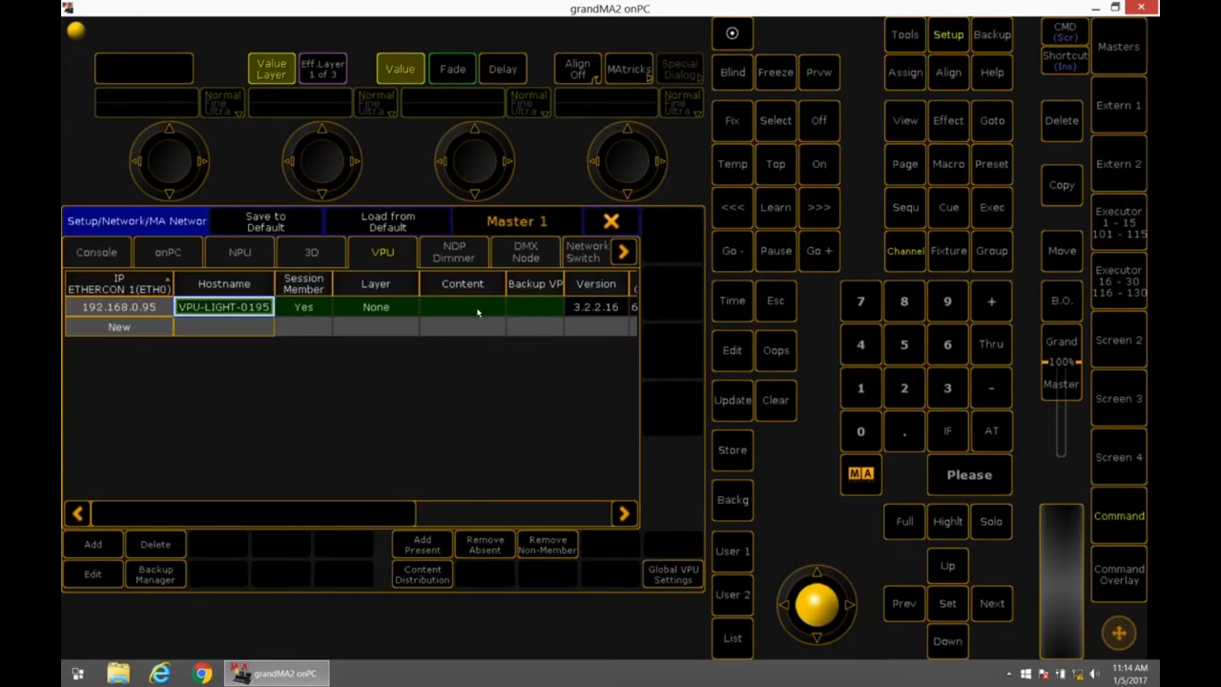
Review the Global VPU Settings and close them with Ok
{"action": "left_click", "coordinate": [672, 573]}
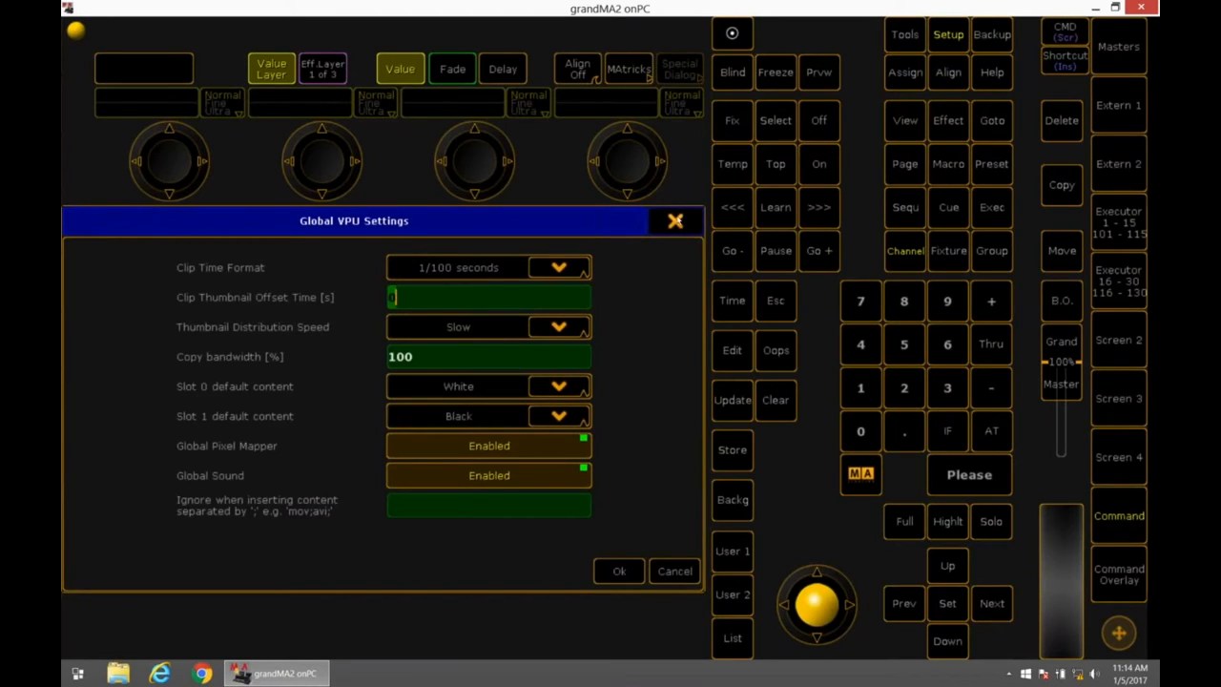
{"action": "left_click", "coordinate": [676, 220]}
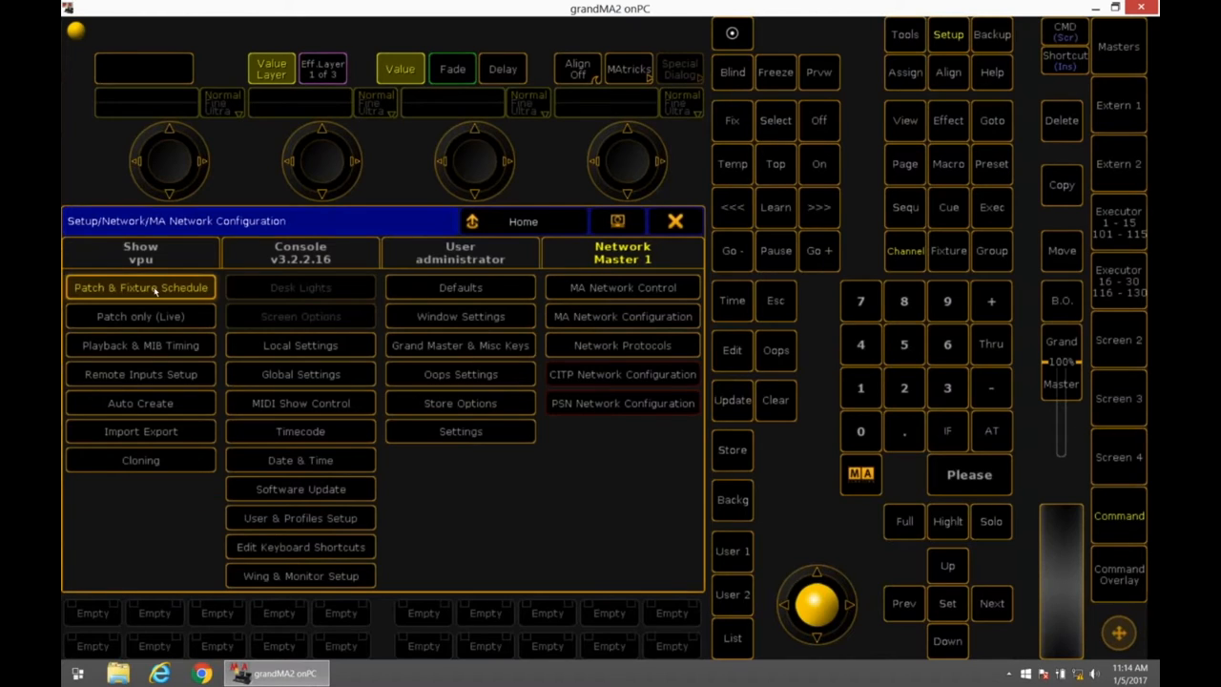
Add a patch layer named 'WhateverYouWant' in the Patch & Fixture Schedule
{"action": "left_click", "coordinate": [140, 287]}
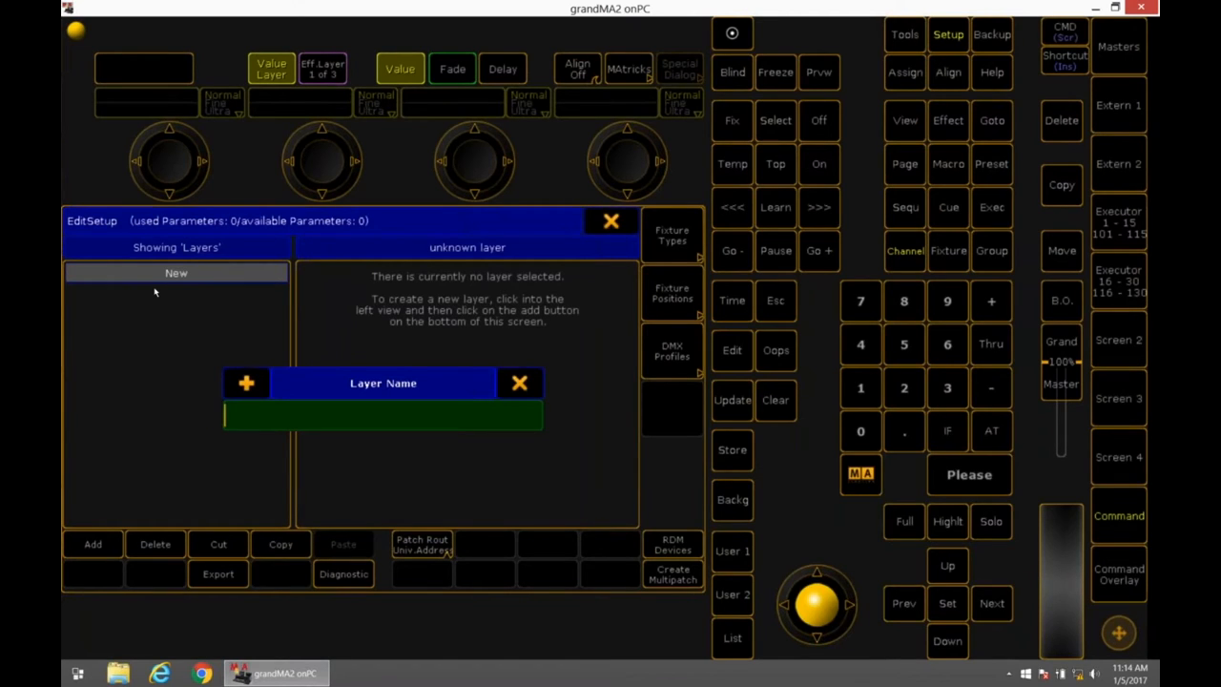
{"action": "type", "text": "WhateverYouWant"}
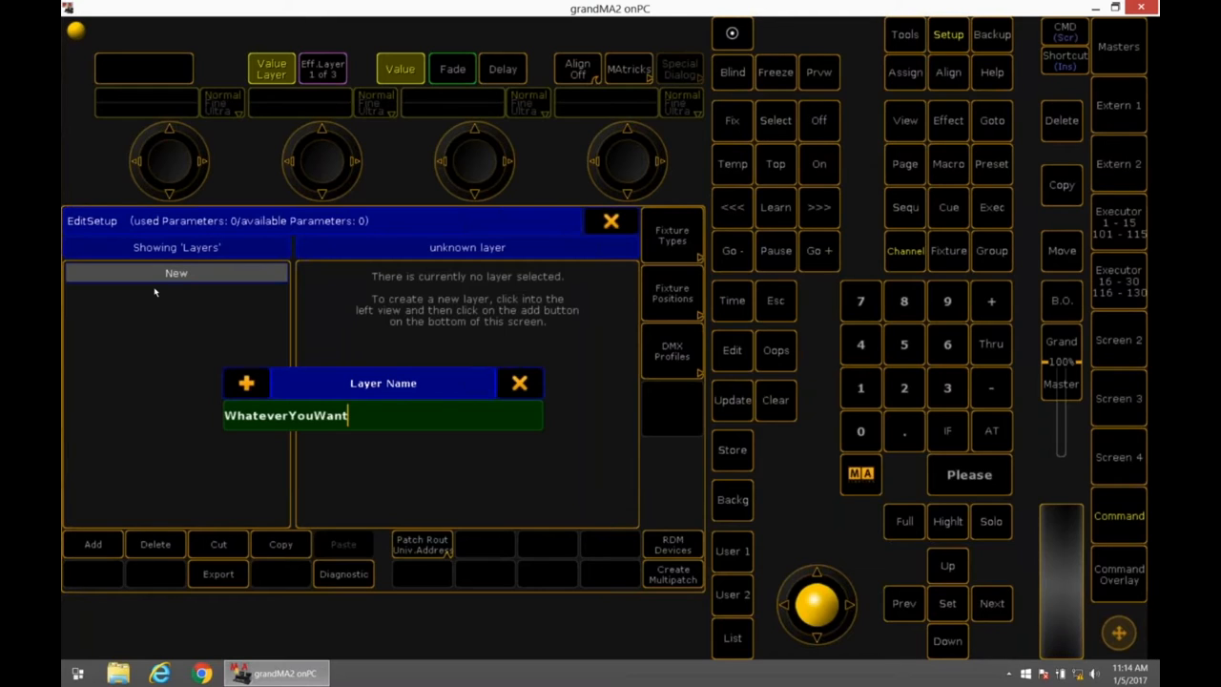
{"action": "left_click", "coordinate": [671, 234]}
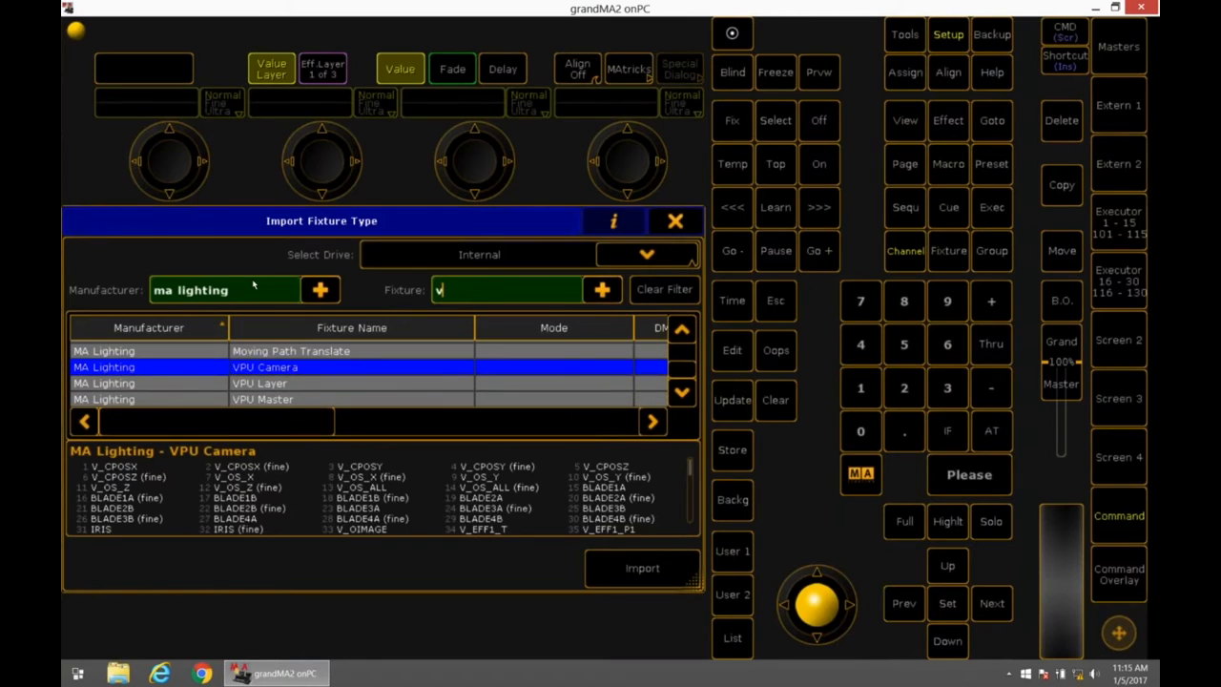
Filter the fixture library by 'vpu' and import the VPU Layer fixture type
{"action": "type", "text": "pu"}
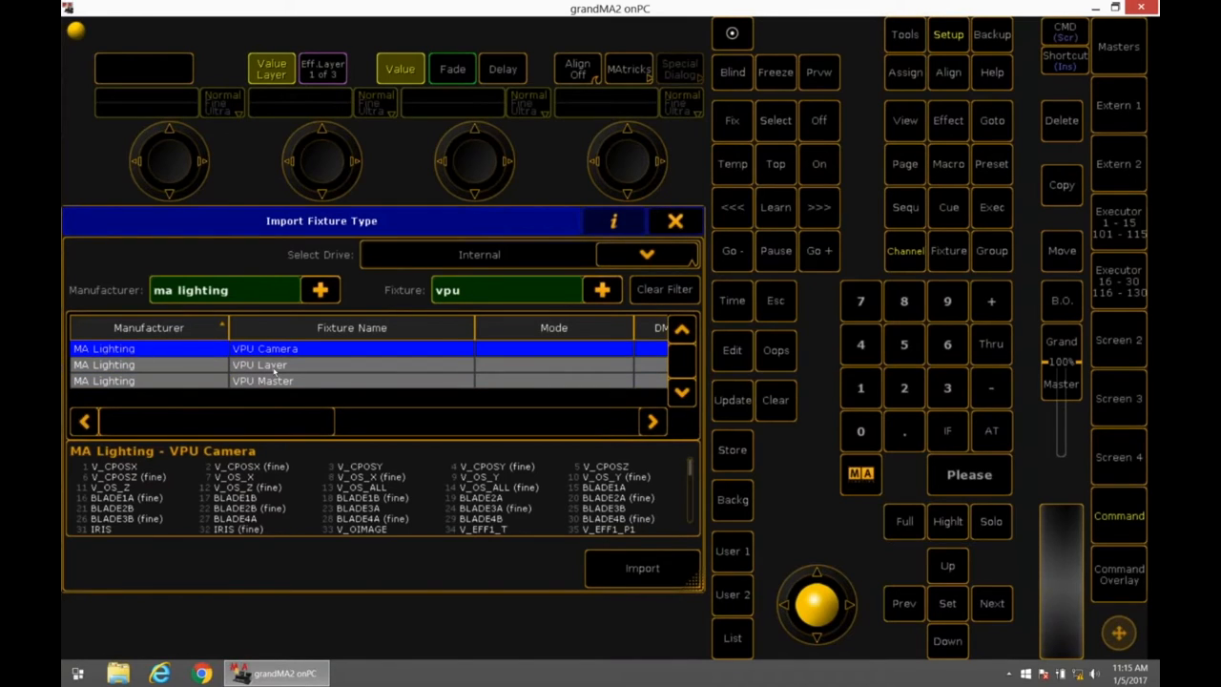
{"action": "left_click", "coordinate": [506, 290]}
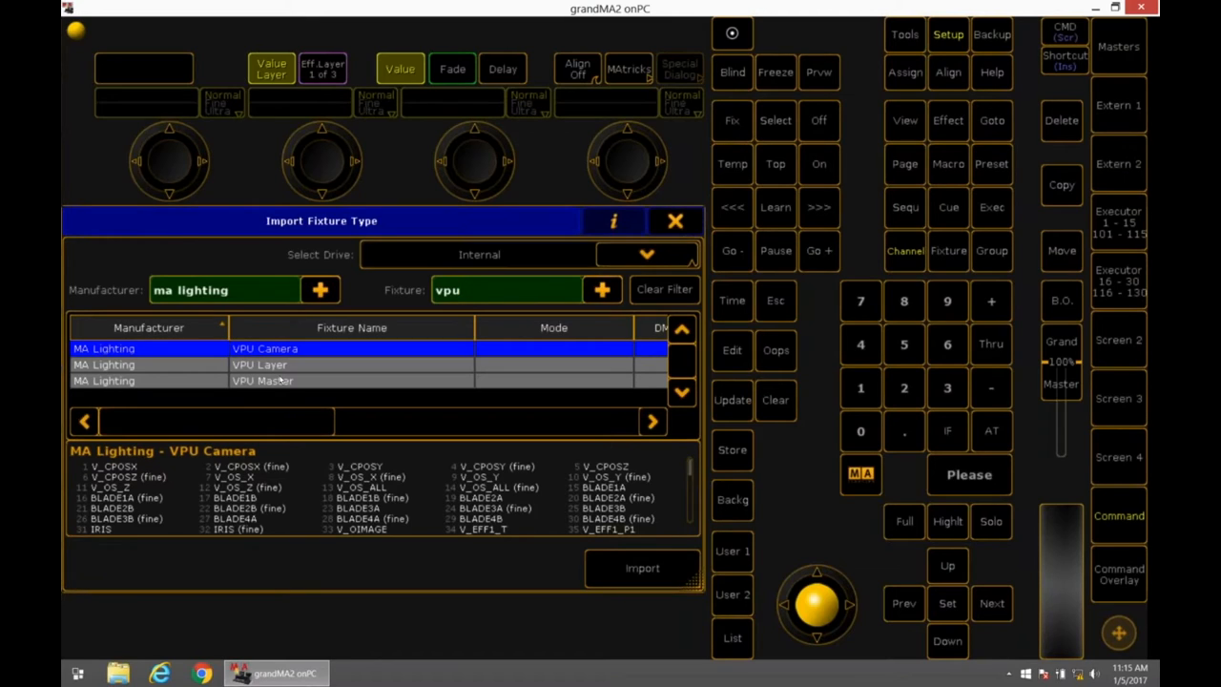
{"action": "left_click", "coordinate": [506, 290]}
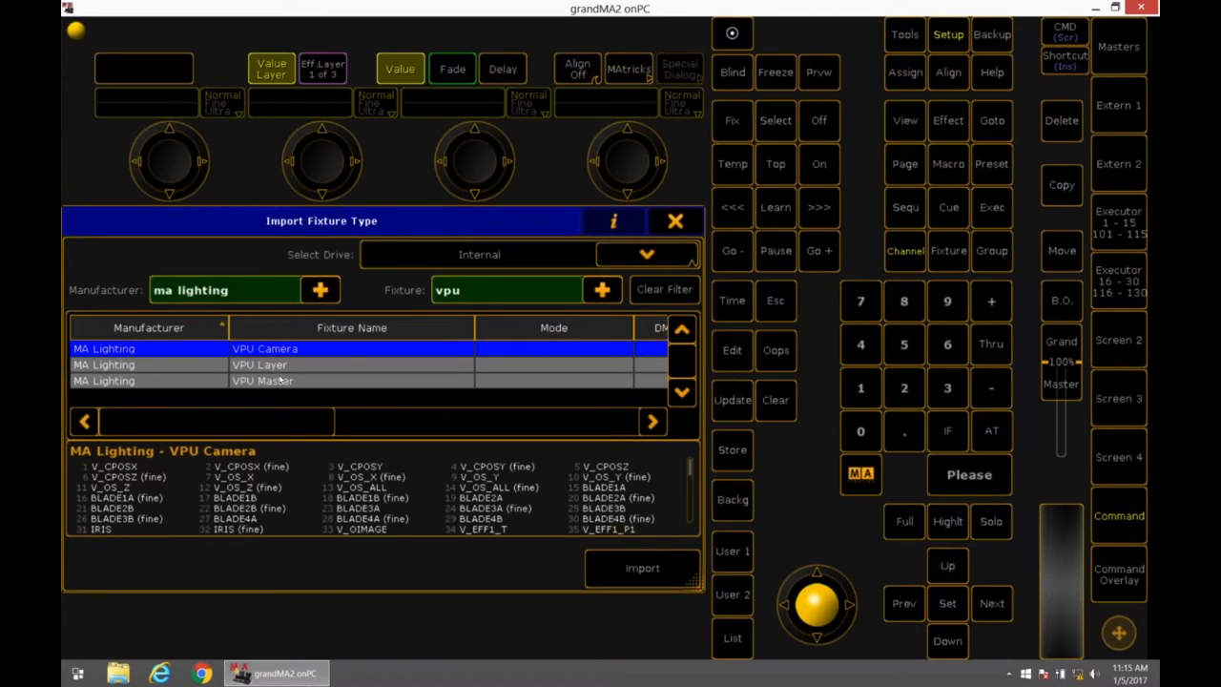
{"action": "left_click", "coordinate": [506, 289]}
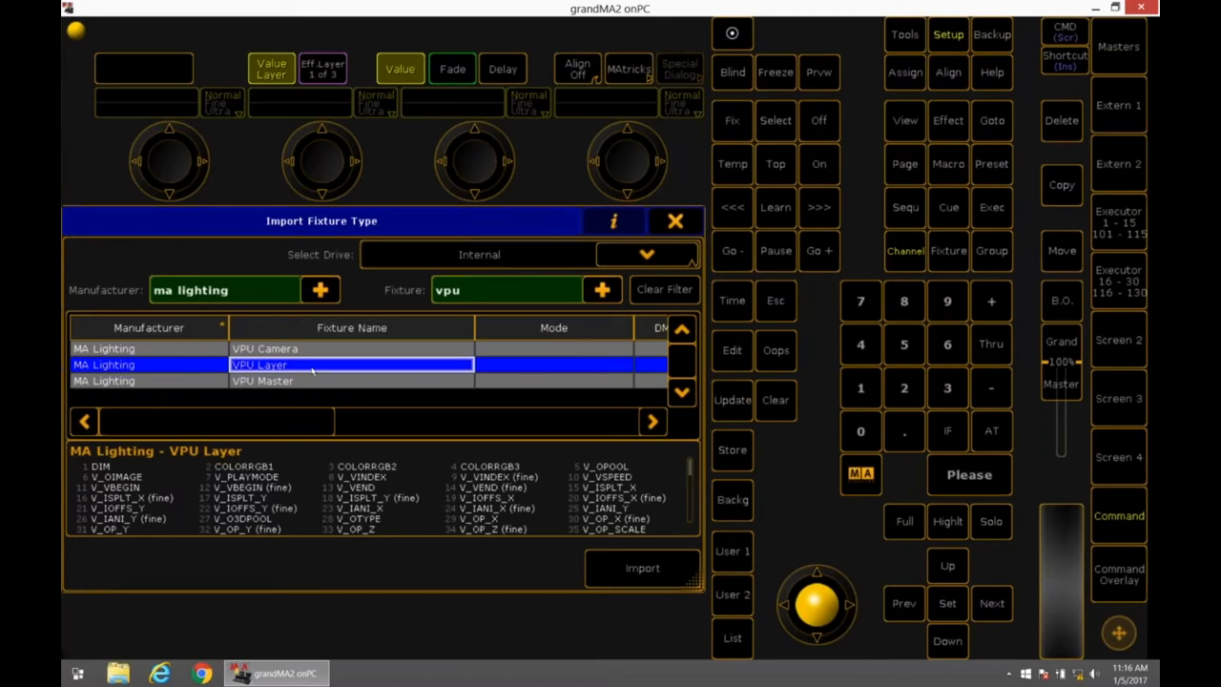
{"action": "mouse_move", "coordinate": [522, 506]}
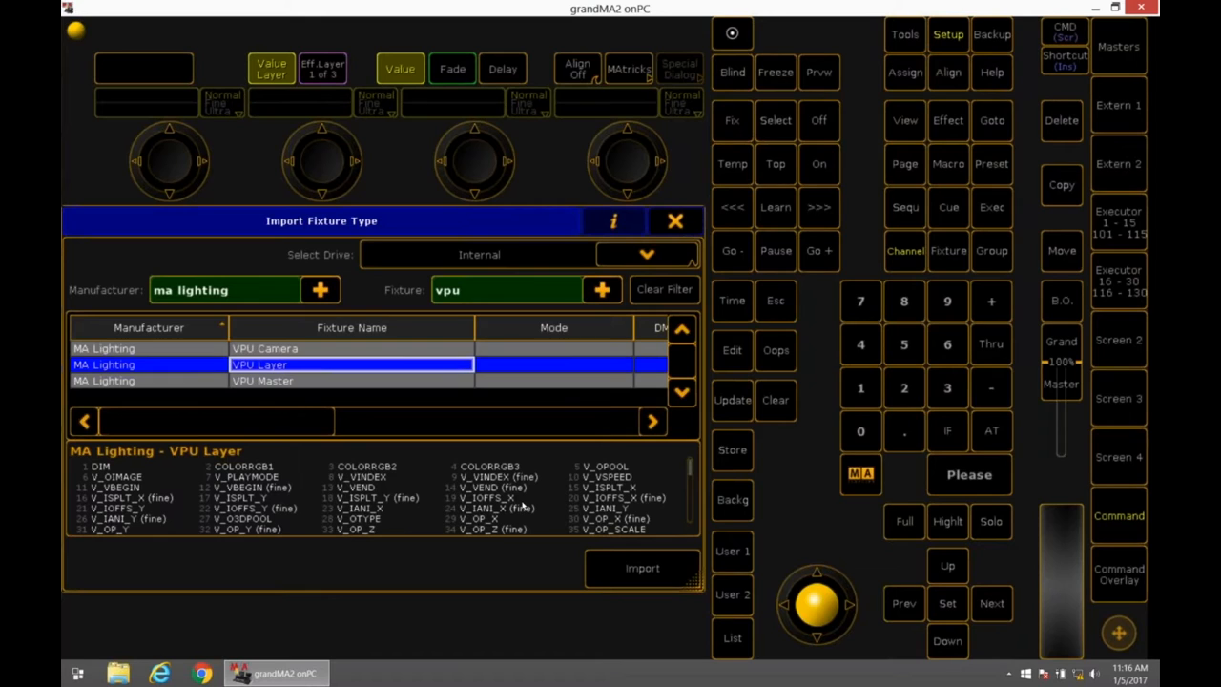
{"action": "left_click", "coordinate": [642, 567]}
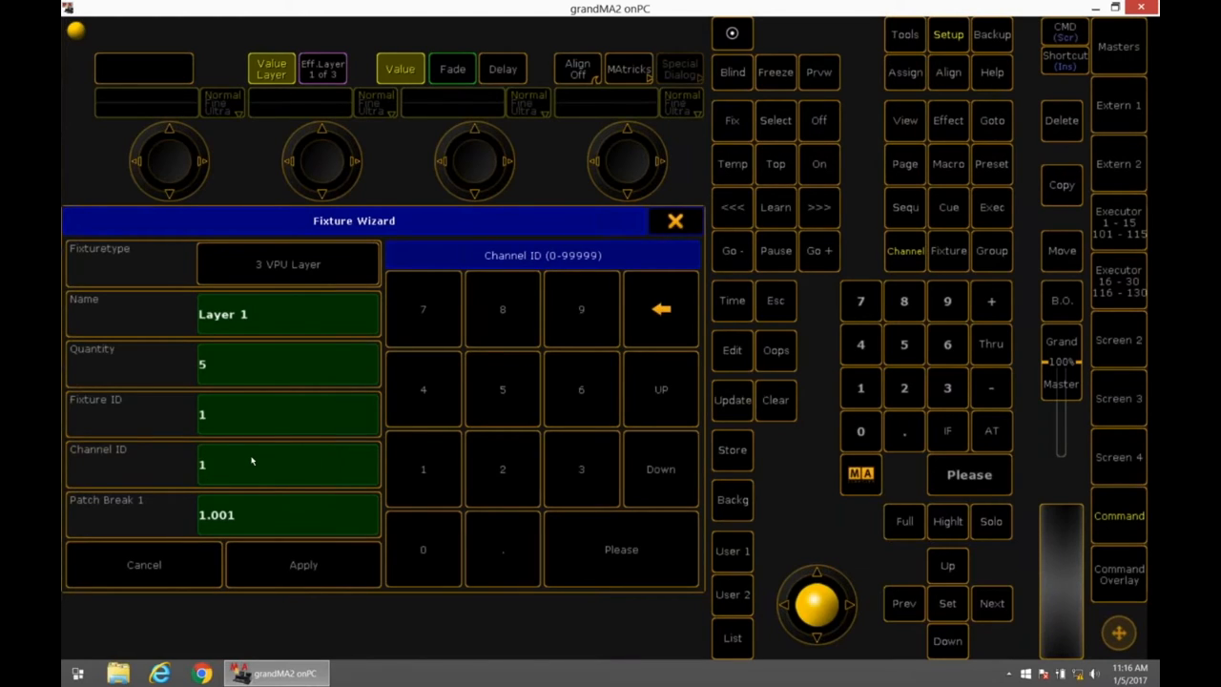
Patch the five VPU Layer fixtures starting at DMX address 200.001
{"action": "left_click", "coordinate": [243, 514]}
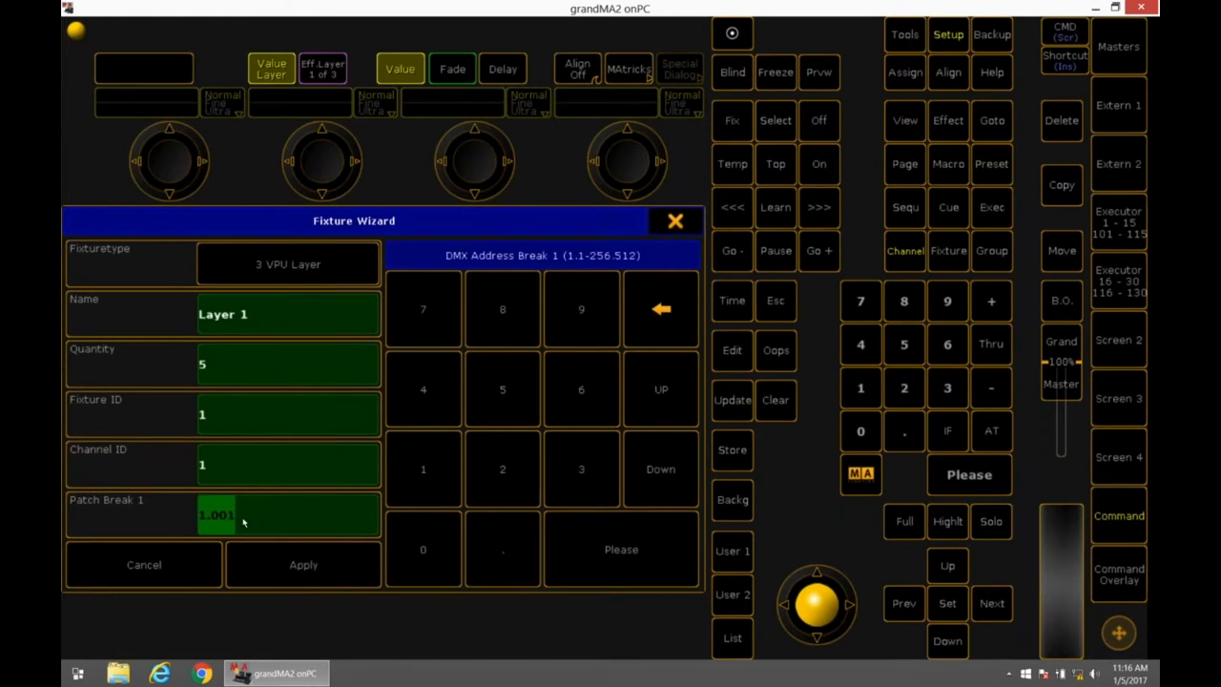
{"action": "type", "text": "200."}
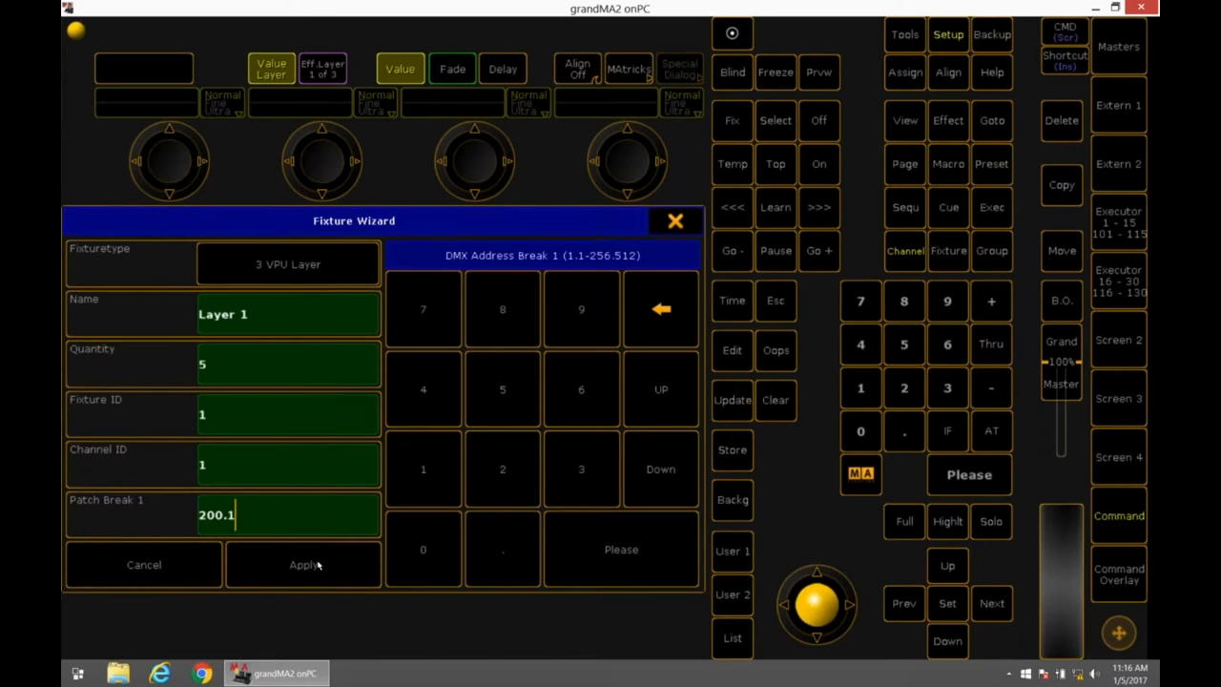
{"action": "left_click", "coordinate": [303, 564]}
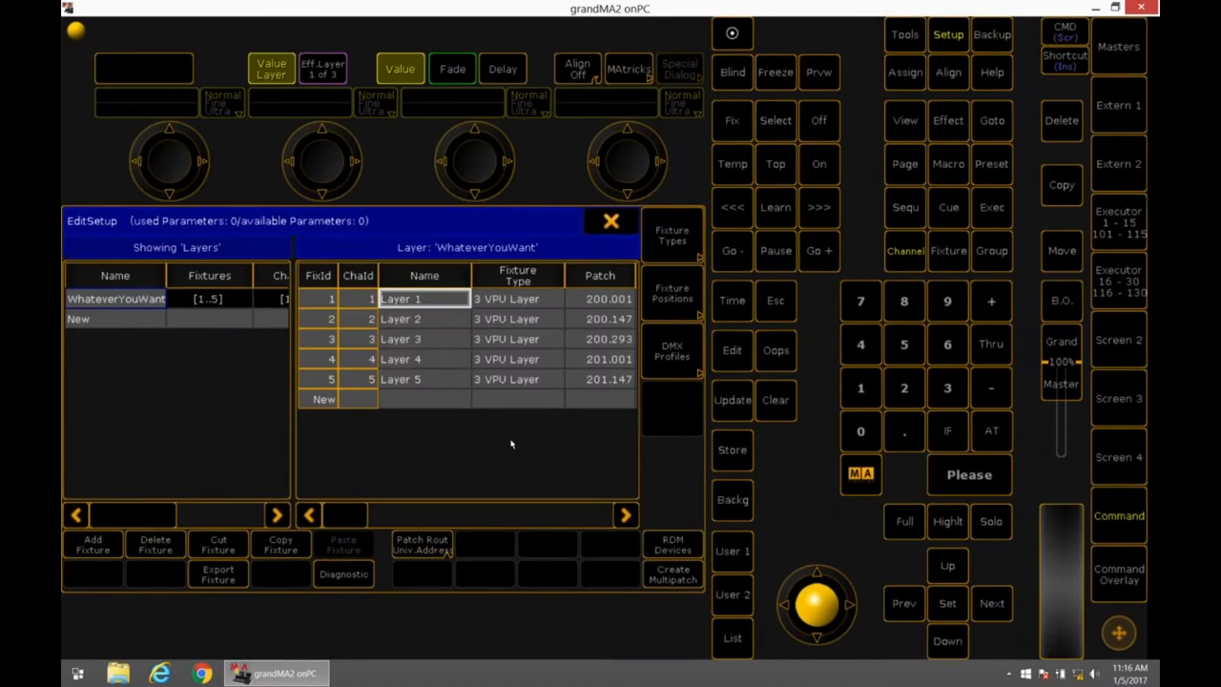
{"action": "mouse_move", "coordinate": [562, 312]}
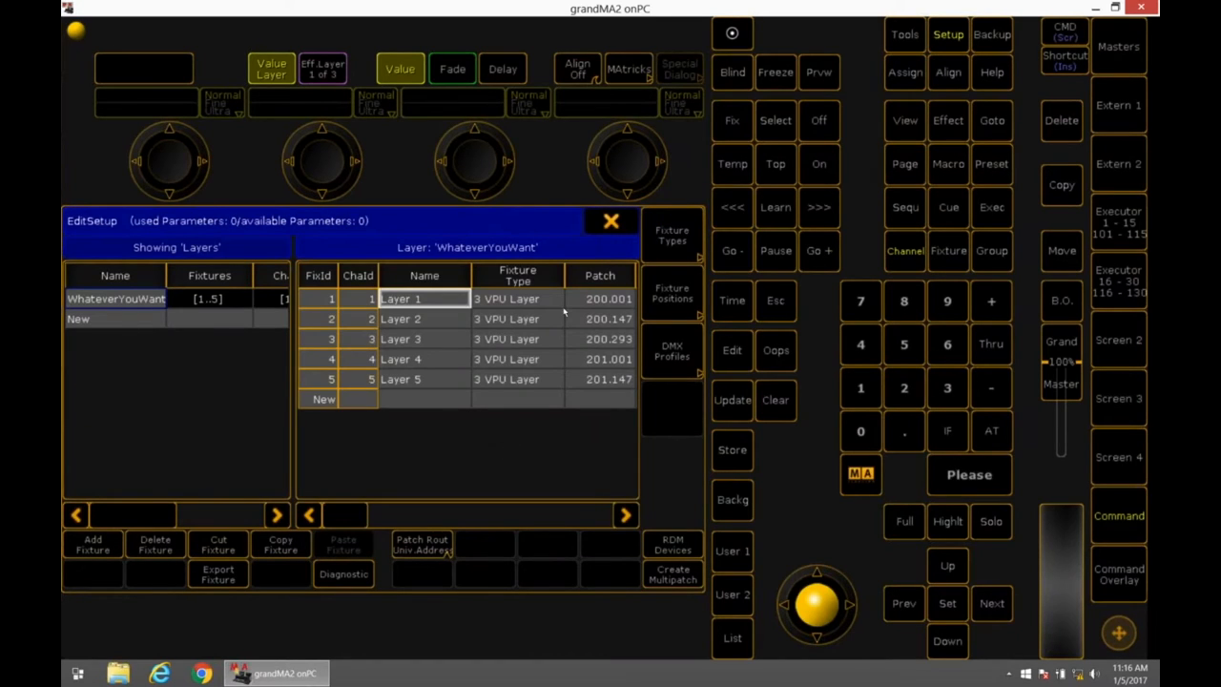
{"action": "mouse_move", "coordinate": [599, 351]}
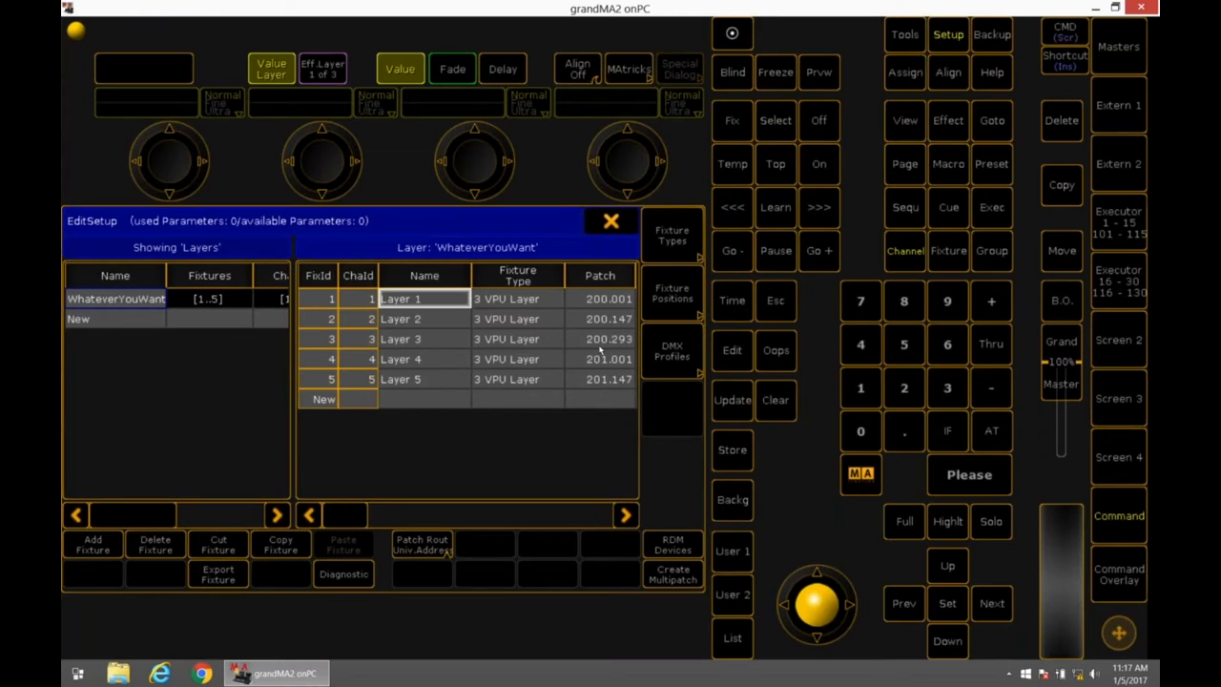
{"action": "mouse_move", "coordinate": [482, 364]}
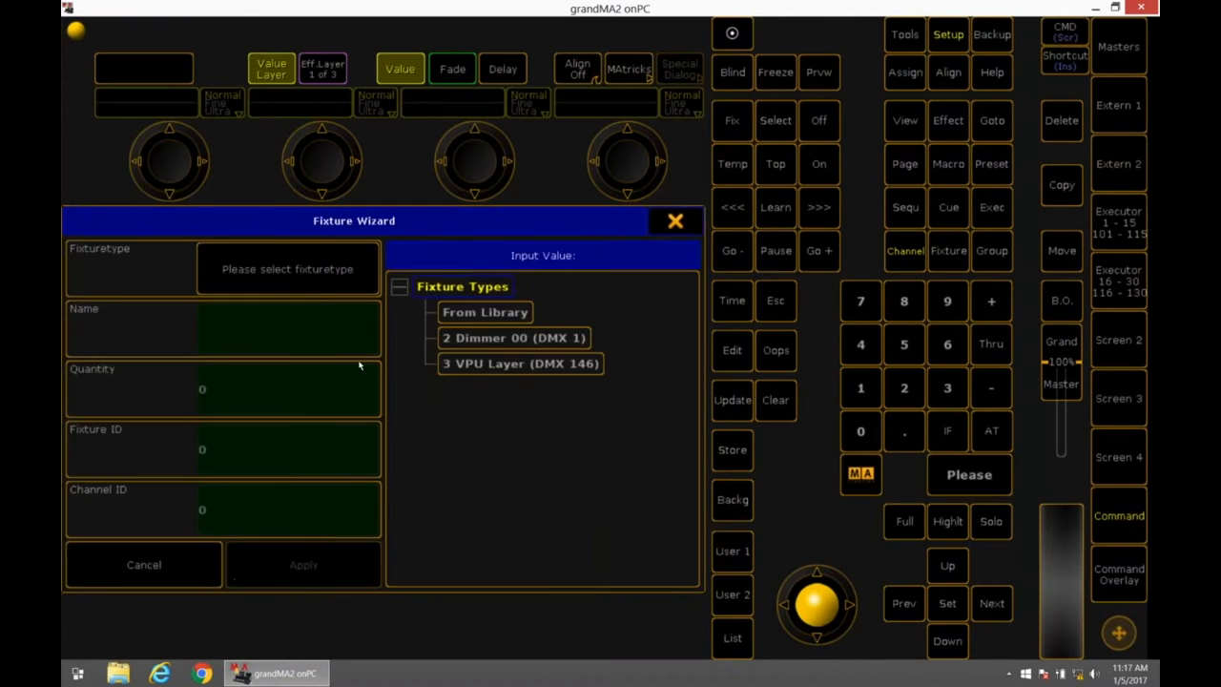
Import the VPU Camera fixture type from the fixture library
{"action": "left_click", "coordinate": [485, 312]}
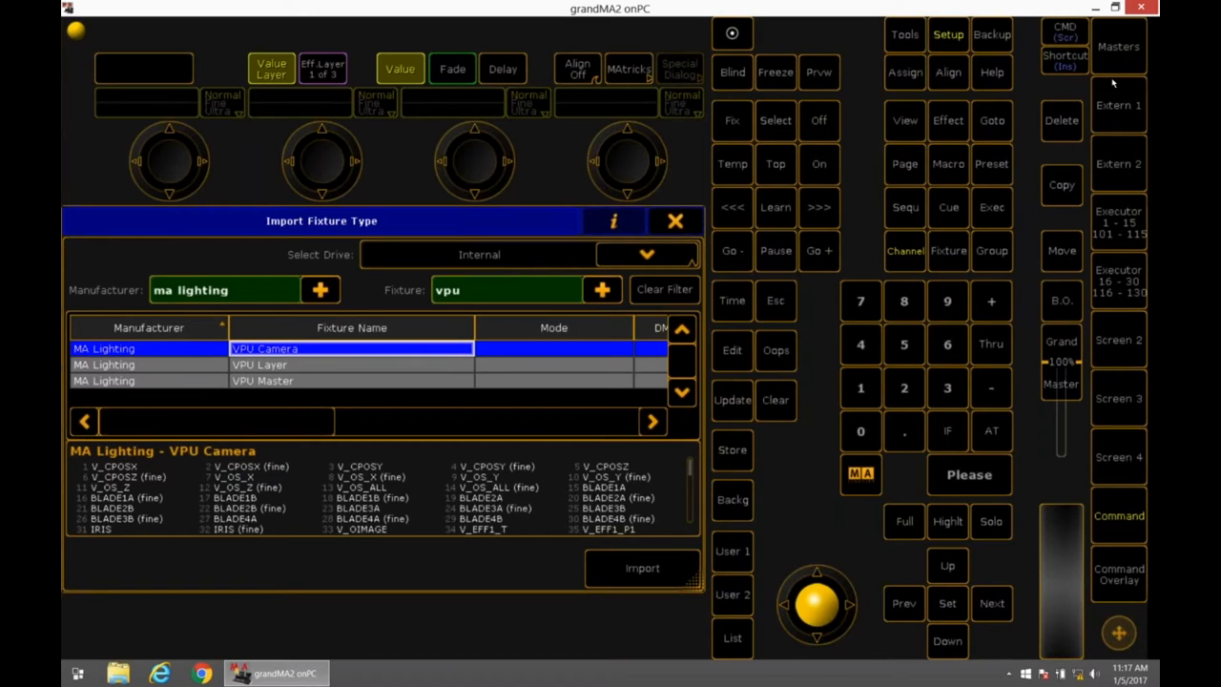
{"action": "mouse_move", "coordinate": [728, 672]}
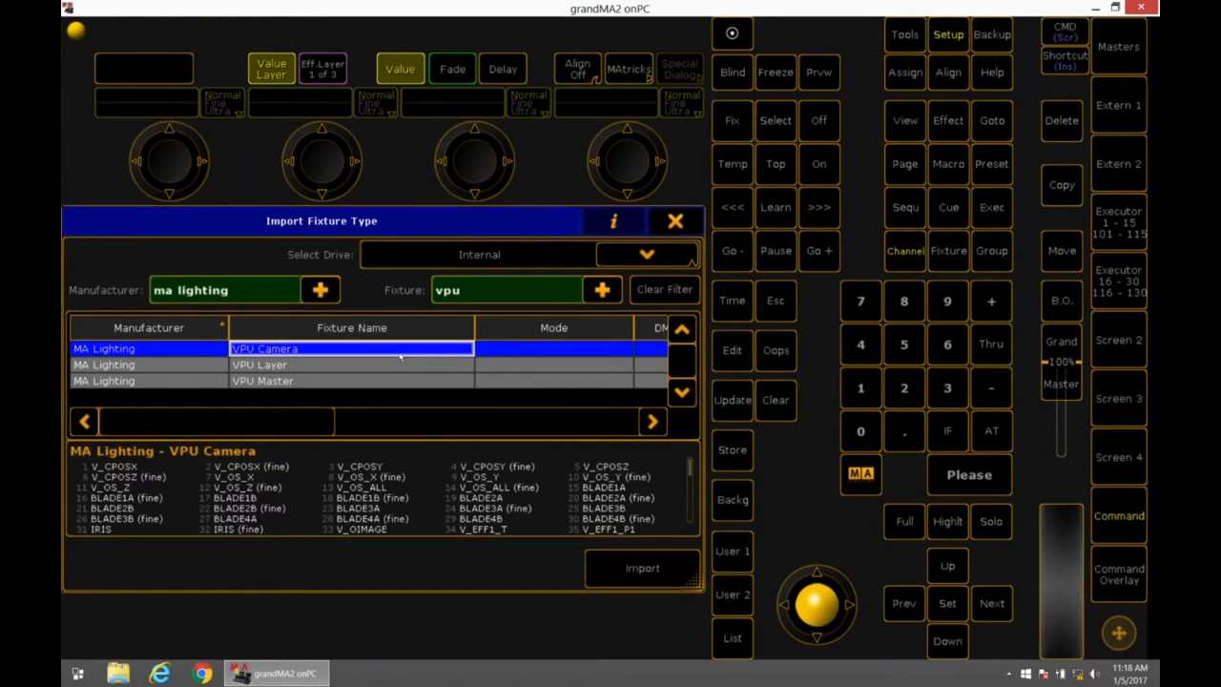
{"action": "mouse_move", "coordinate": [372, 350]}
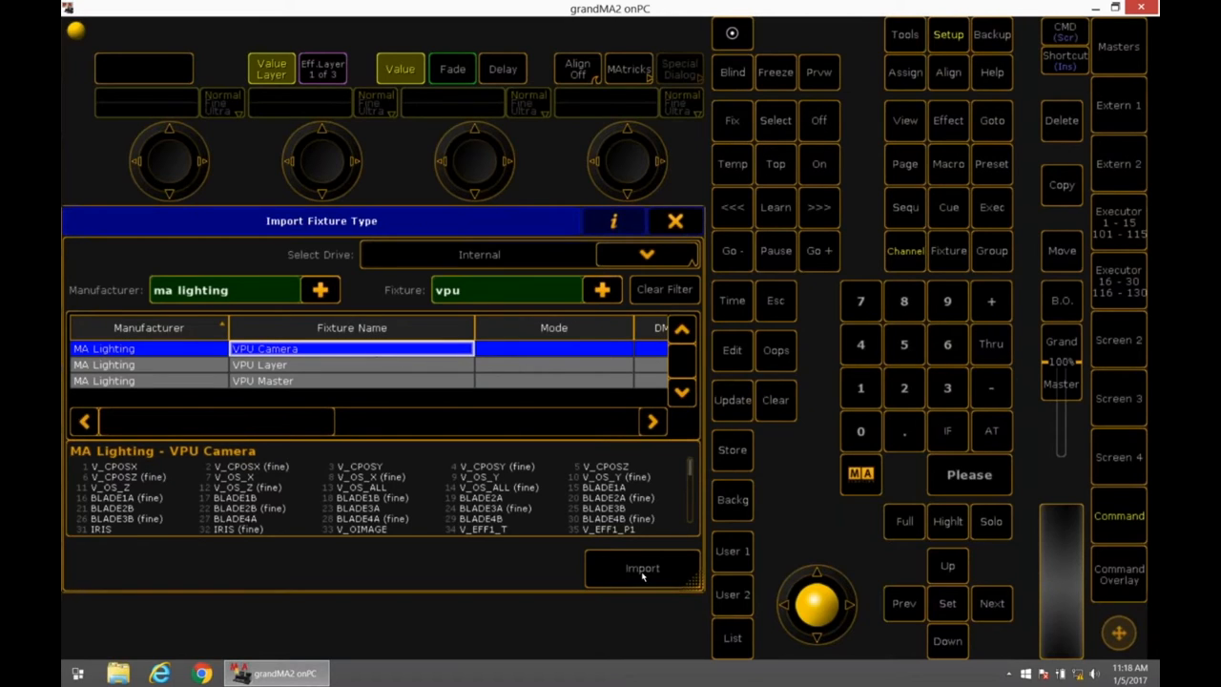
{"action": "left_click", "coordinate": [642, 568]}
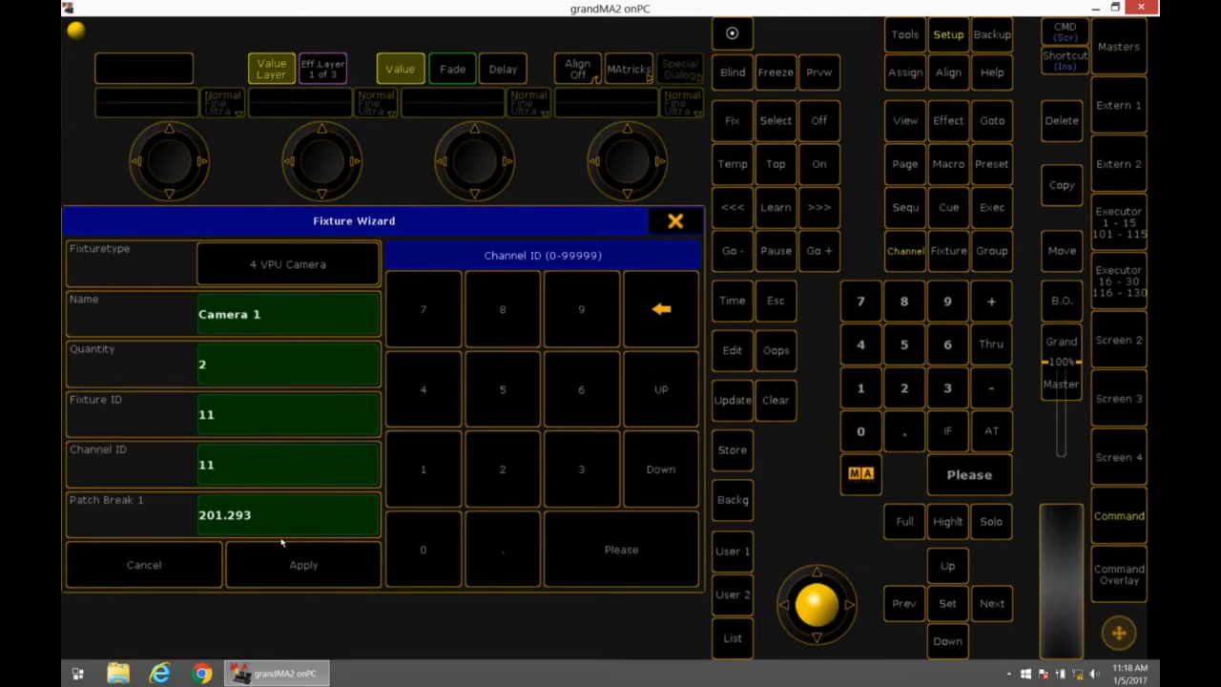
Apply the two Camera 1 fixtures and import the VPU Master fixture type
{"action": "left_click", "coordinate": [303, 564]}
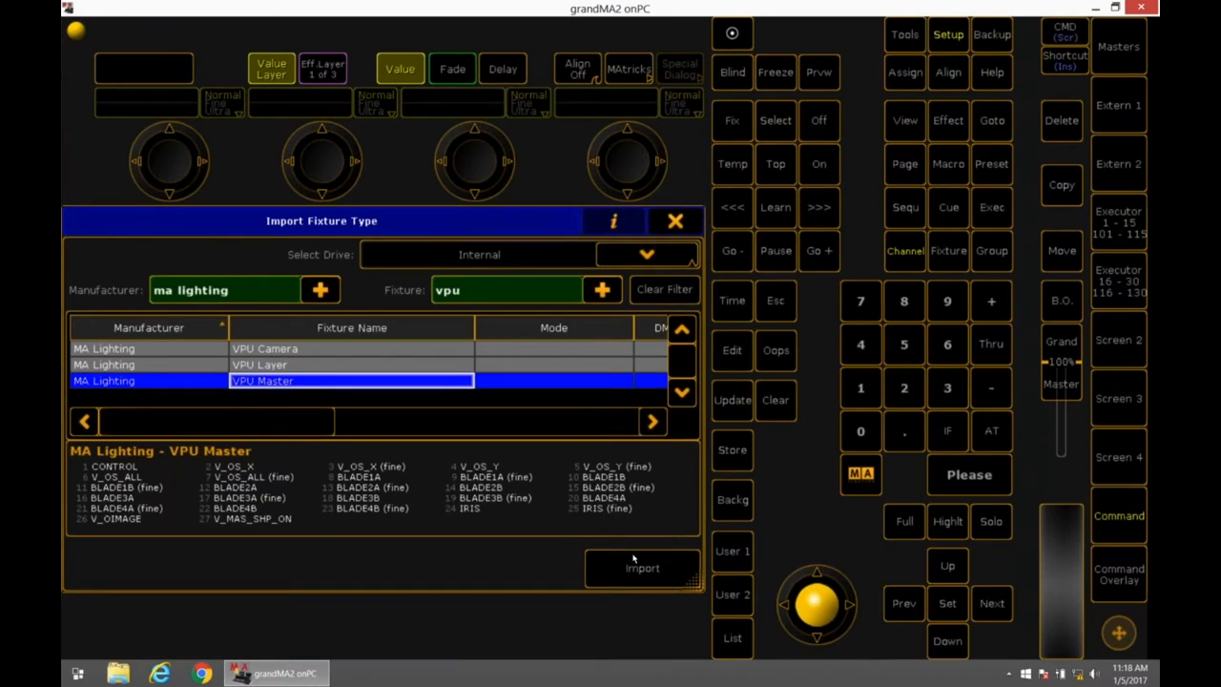
{"action": "left_click", "coordinate": [642, 567]}
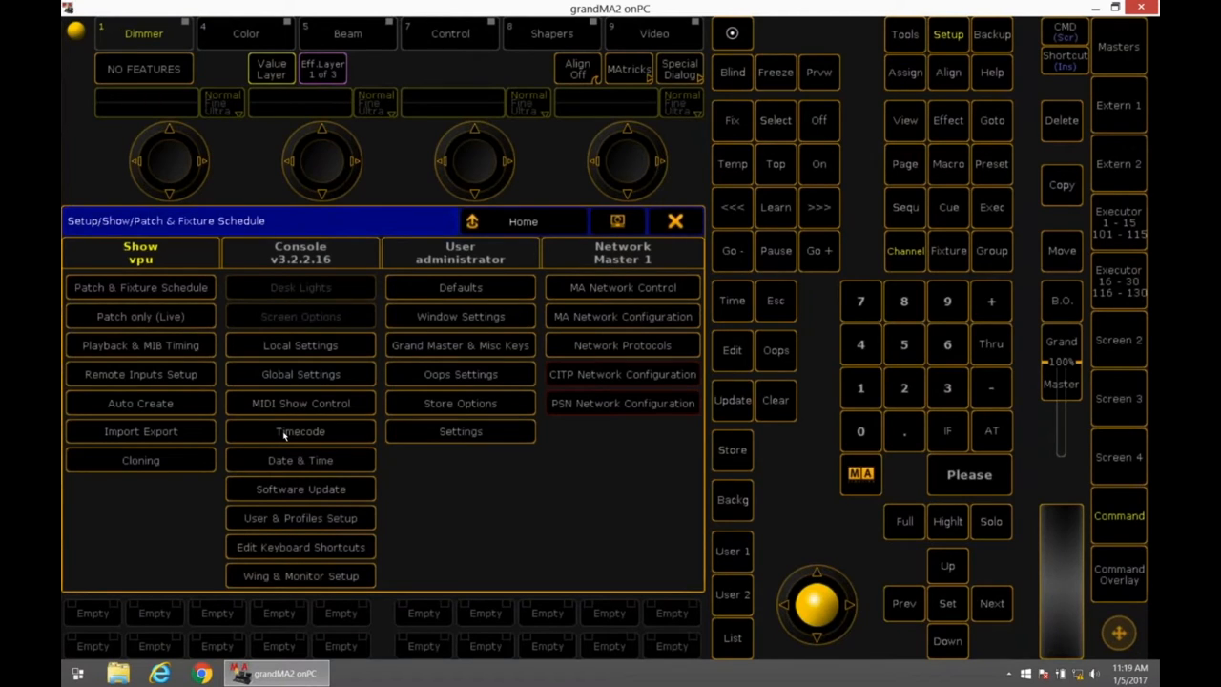
{"action": "mouse_move", "coordinate": [659, 315]}
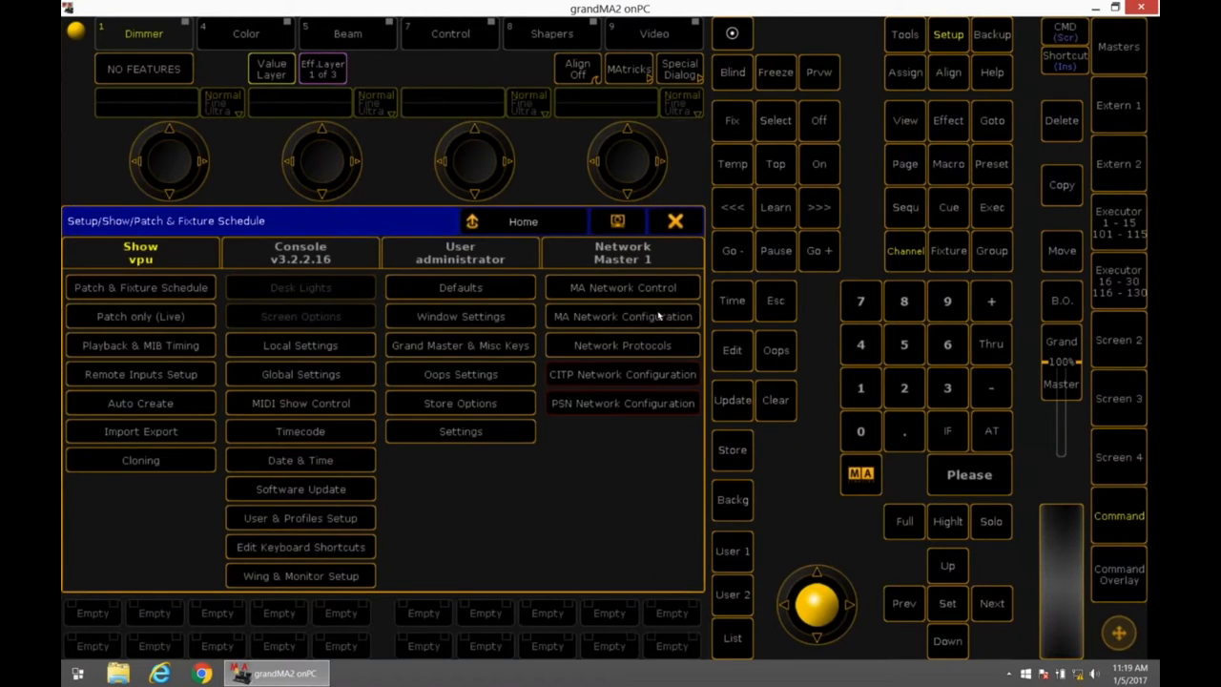
Set VPU-LIGHT-0195's Layer to WhateverYouWant 2 in MA Network Configuration, then close it
{"action": "left_click", "coordinate": [622, 315]}
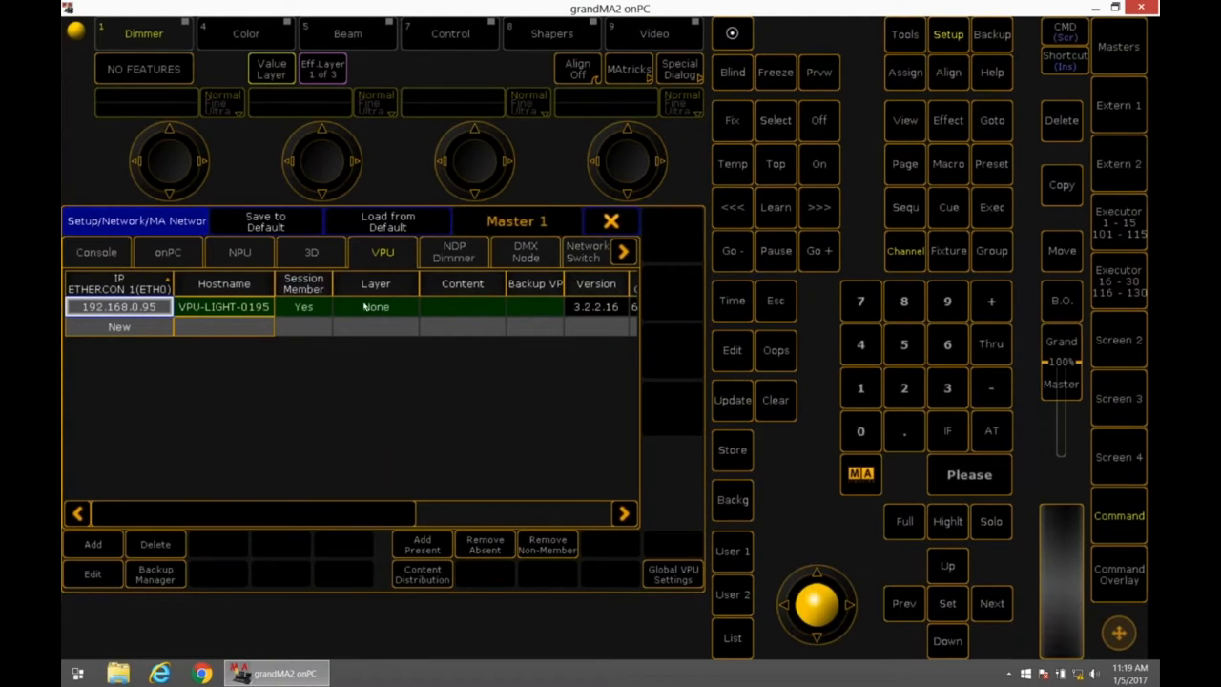
{"action": "left_click", "coordinate": [375, 306]}
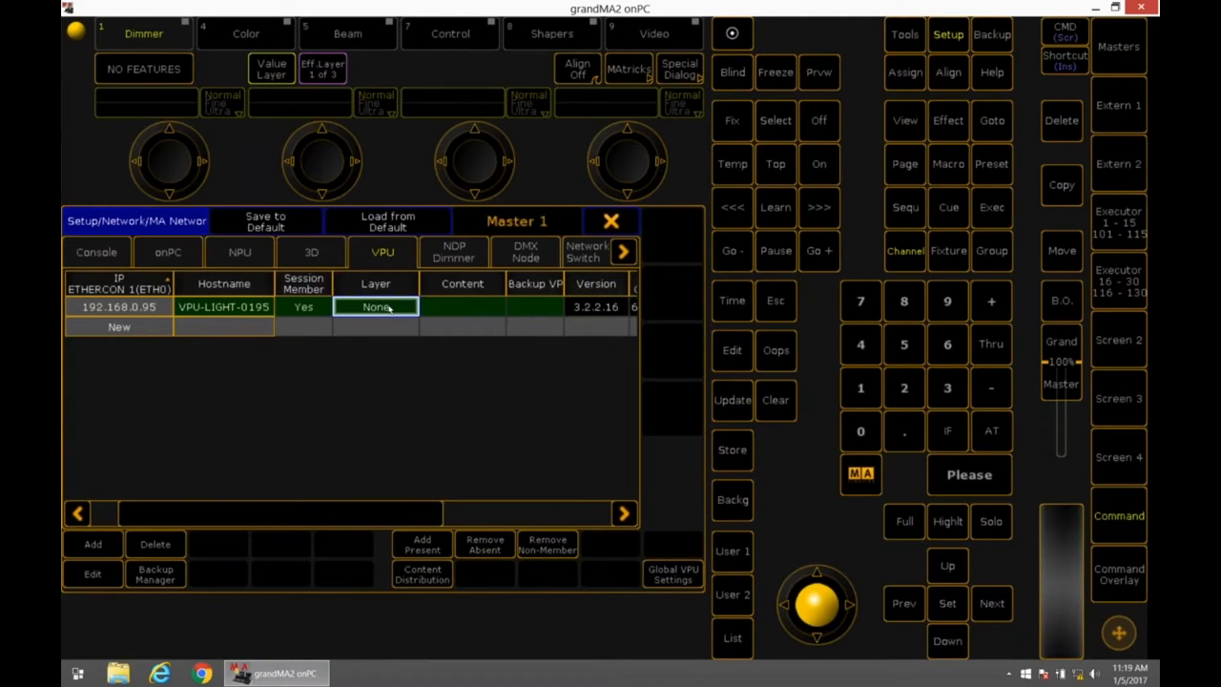
{"action": "left_click", "coordinate": [375, 306]}
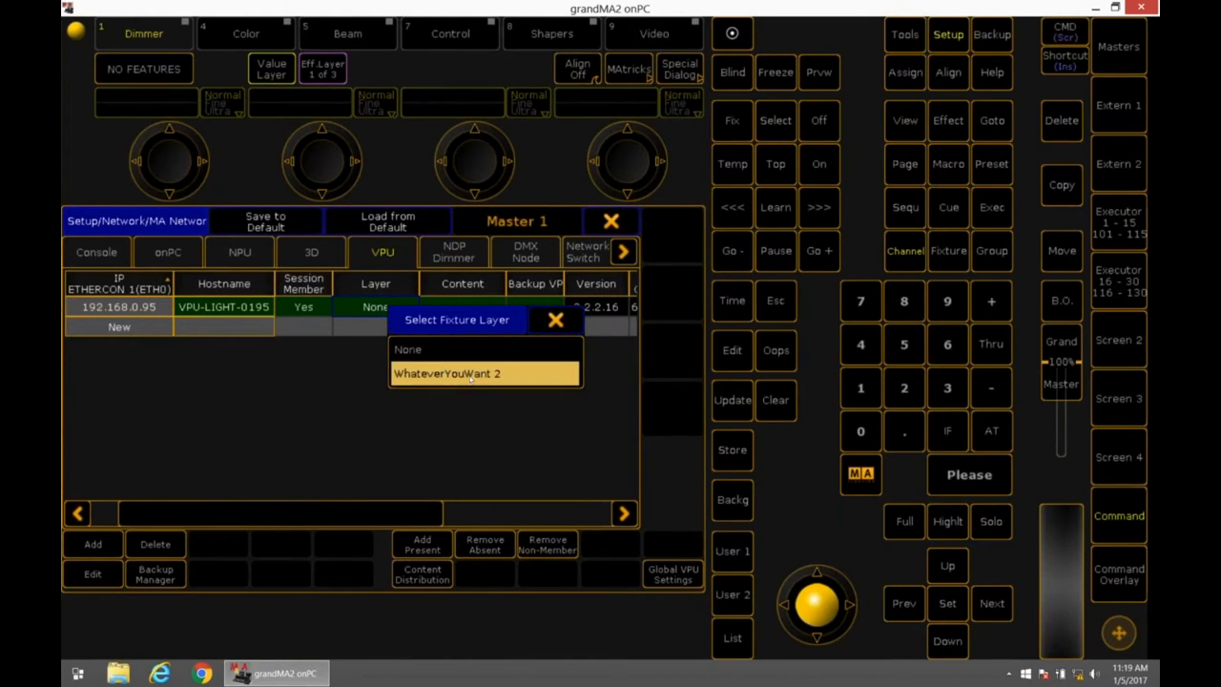
{"action": "left_click", "coordinate": [446, 373]}
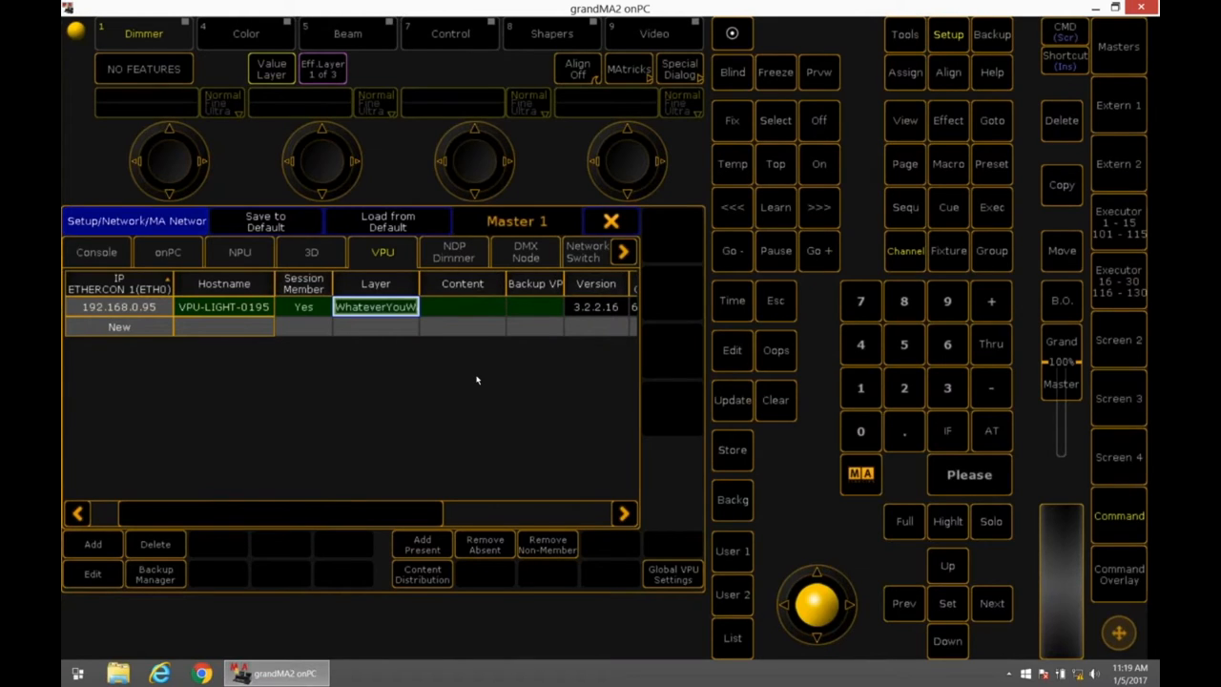
{"action": "mouse_move", "coordinate": [297, 335]}
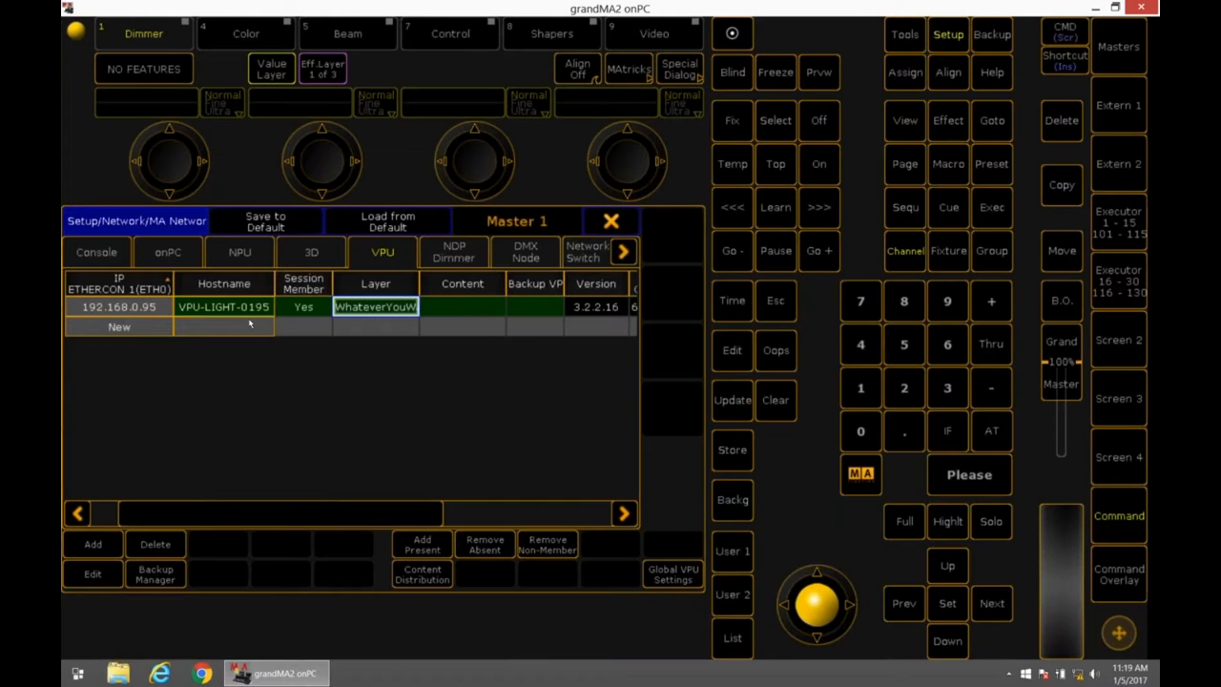
{"action": "mouse_move", "coordinate": [229, 234]}
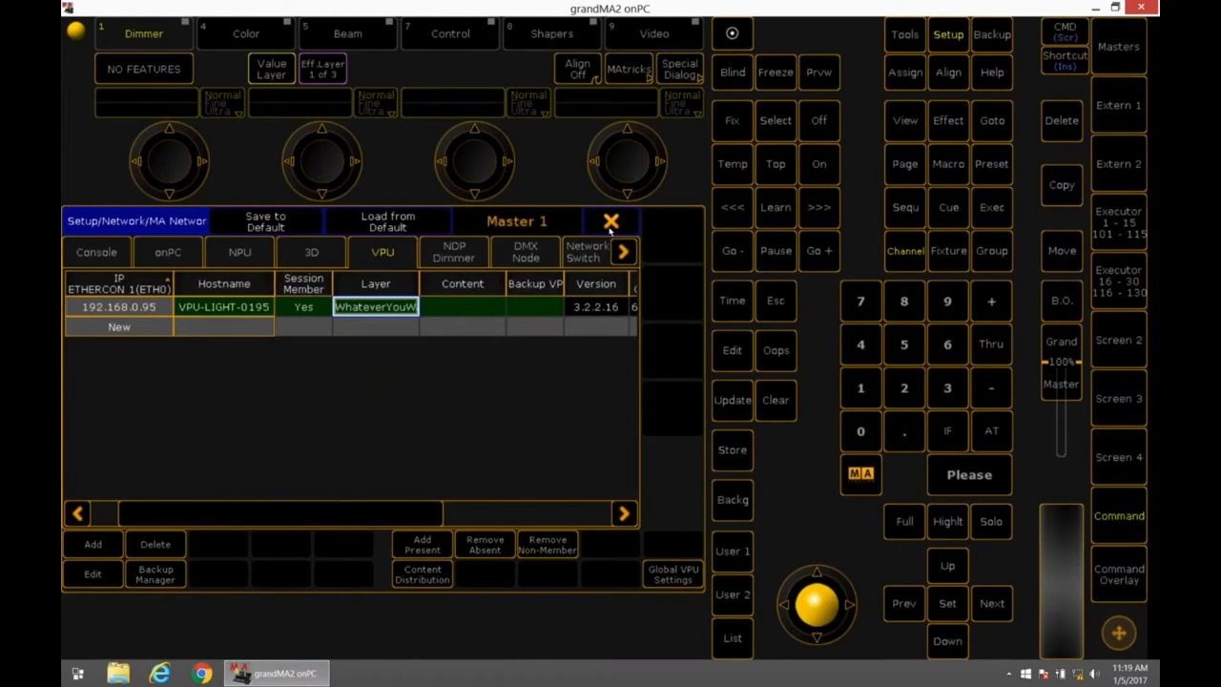
{"action": "left_click", "coordinate": [611, 221]}
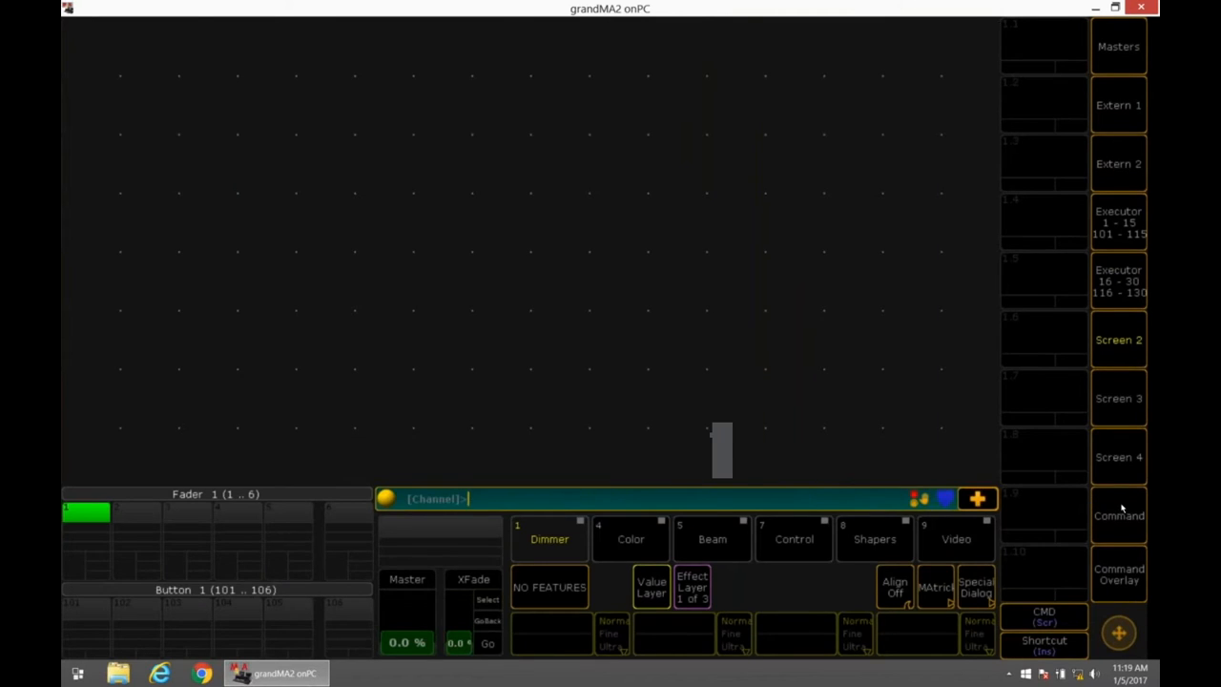
Auto-create all groups: Layer 1–5, Camera 1–2 and Master 1
{"action": "left_click", "coordinate": [947, 34]}
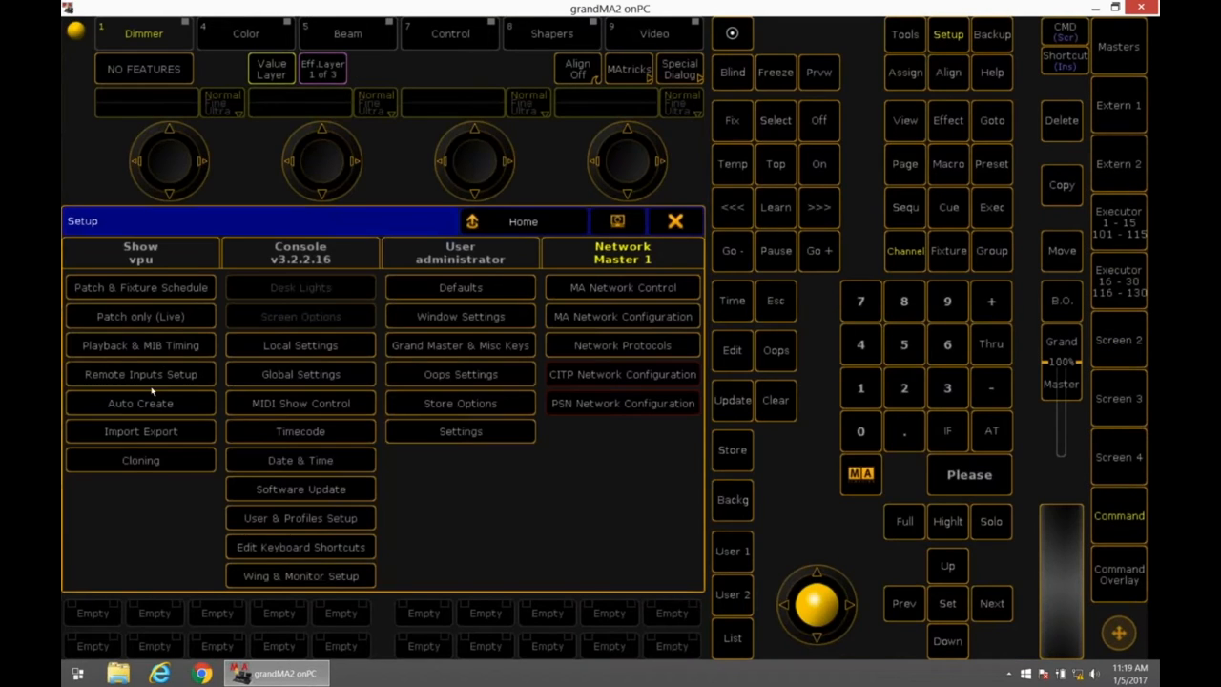
{"action": "left_click", "coordinate": [141, 402]}
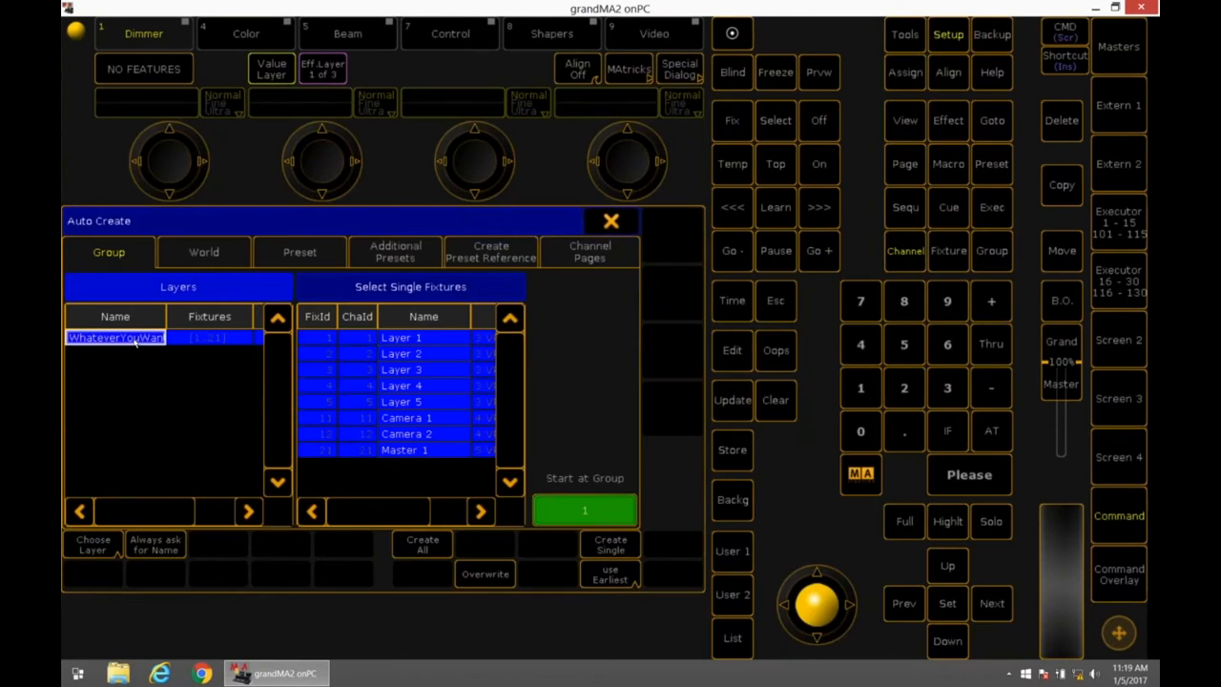
{"action": "mouse_move", "coordinate": [401, 475]}
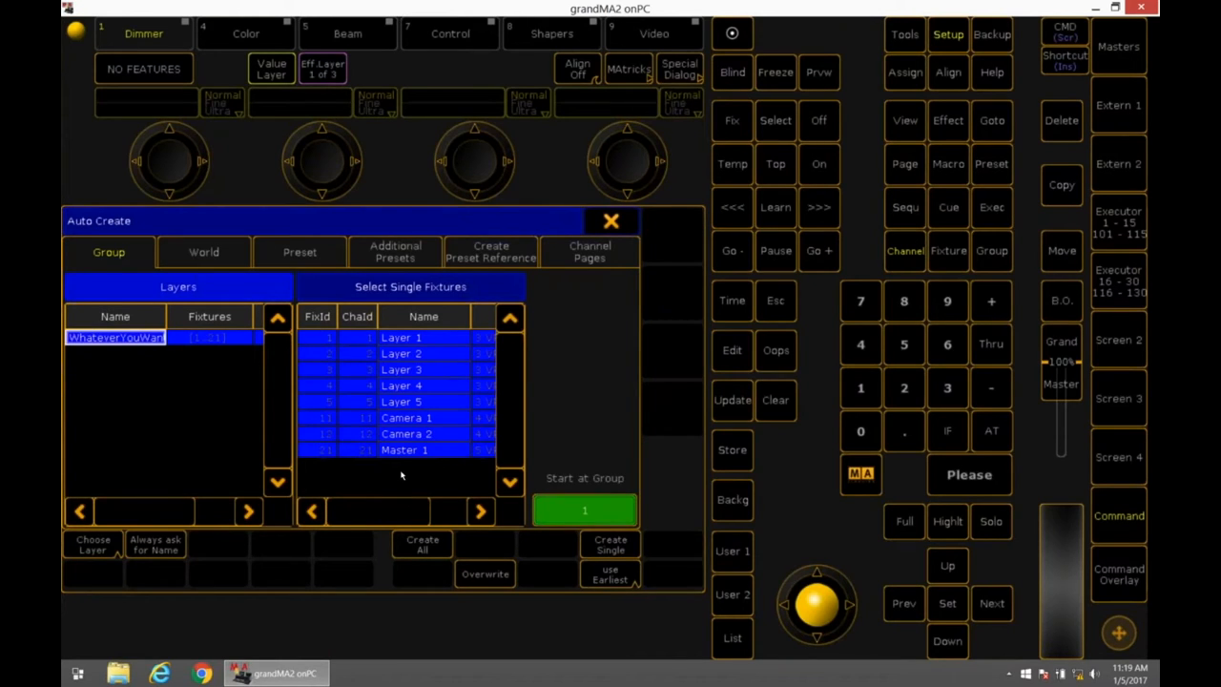
{"action": "mouse_move", "coordinate": [417, 456]}
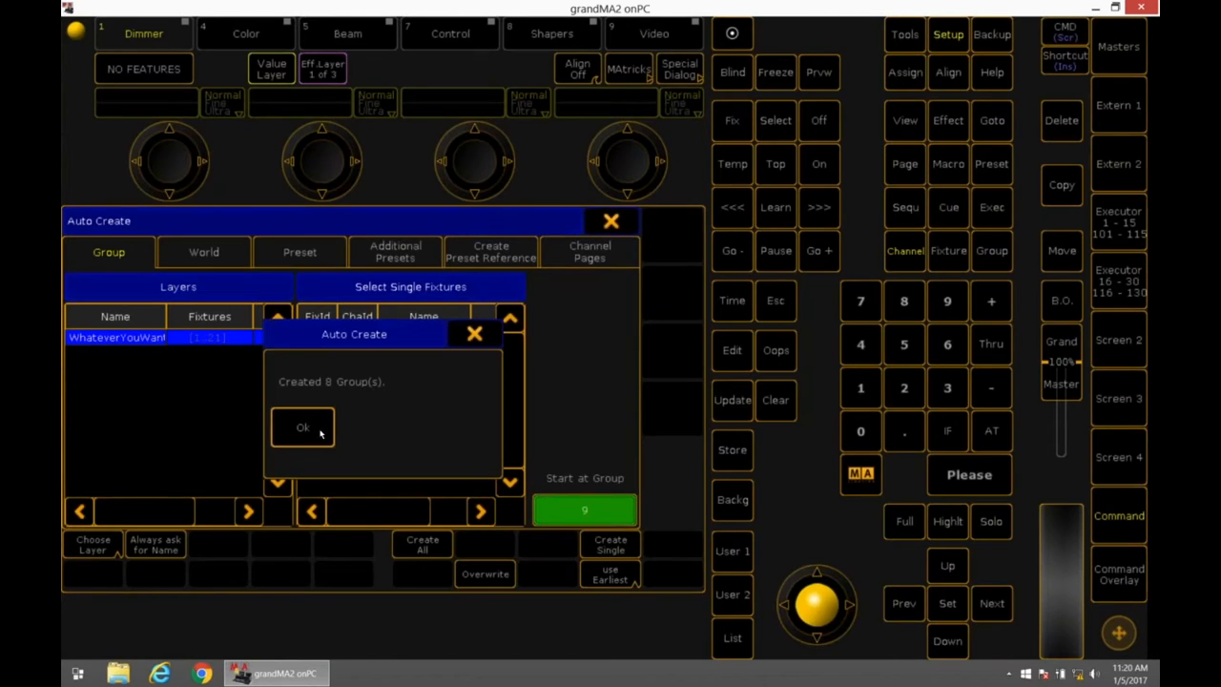
{"action": "left_click", "coordinate": [303, 426]}
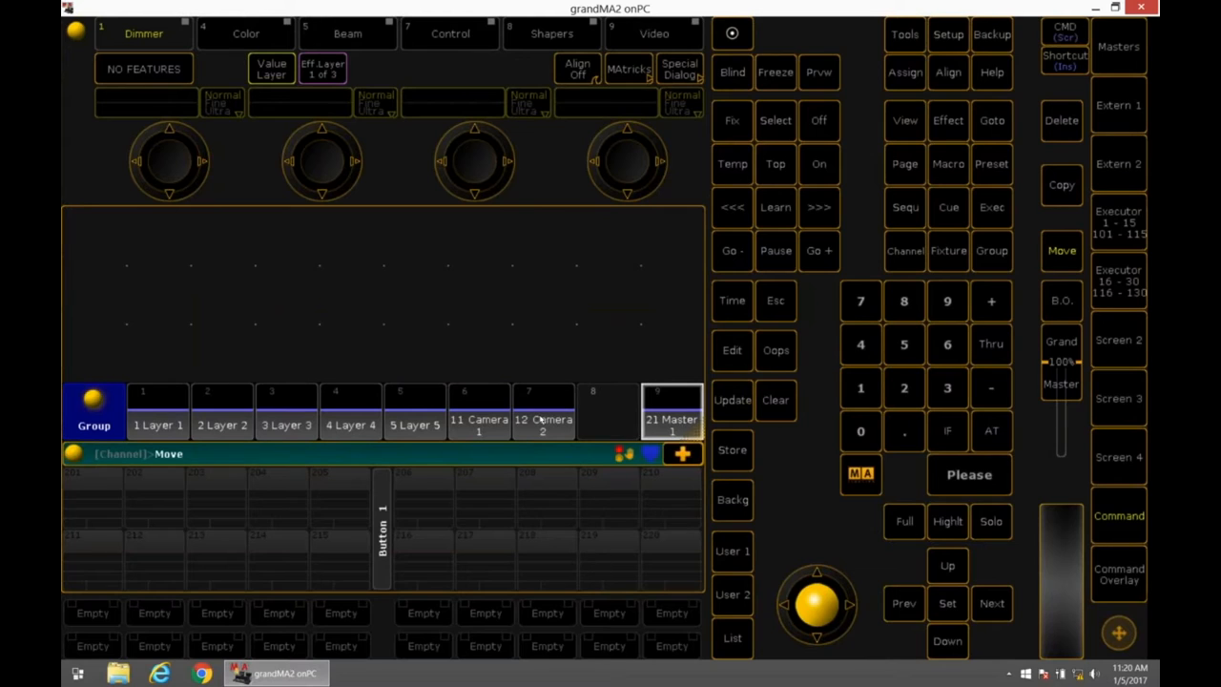
{"action": "mouse_move", "coordinate": [412, 420]}
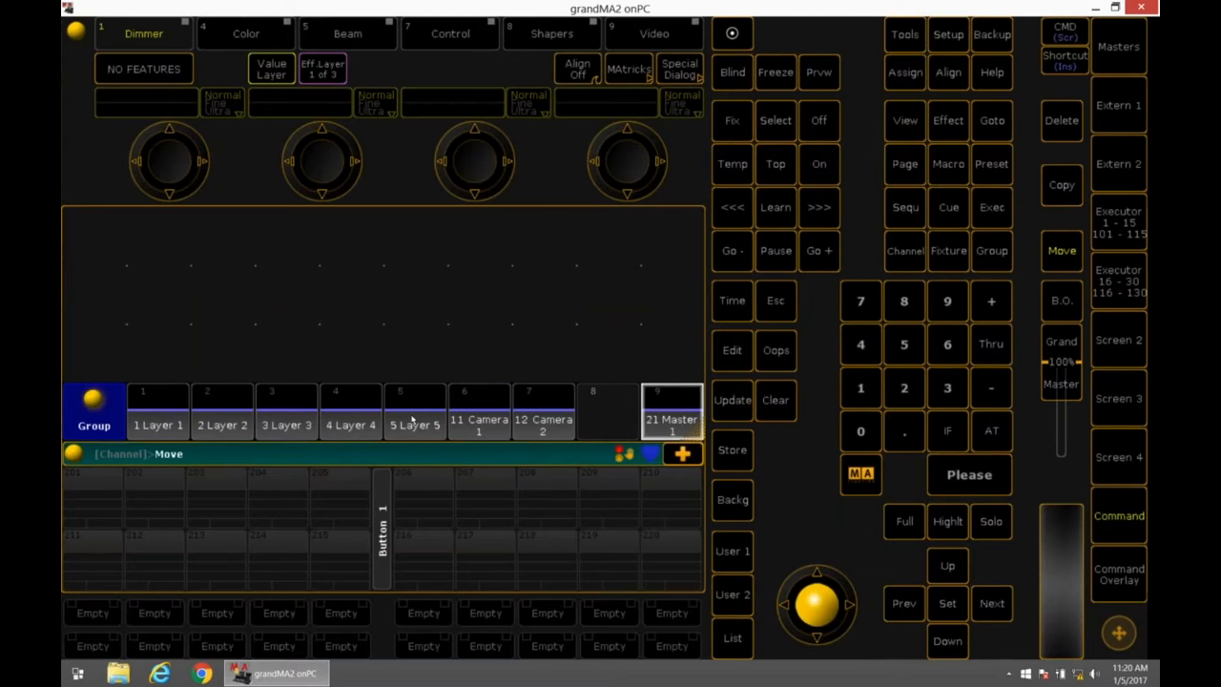
{"action": "mouse_move", "coordinate": [1137, 336]}
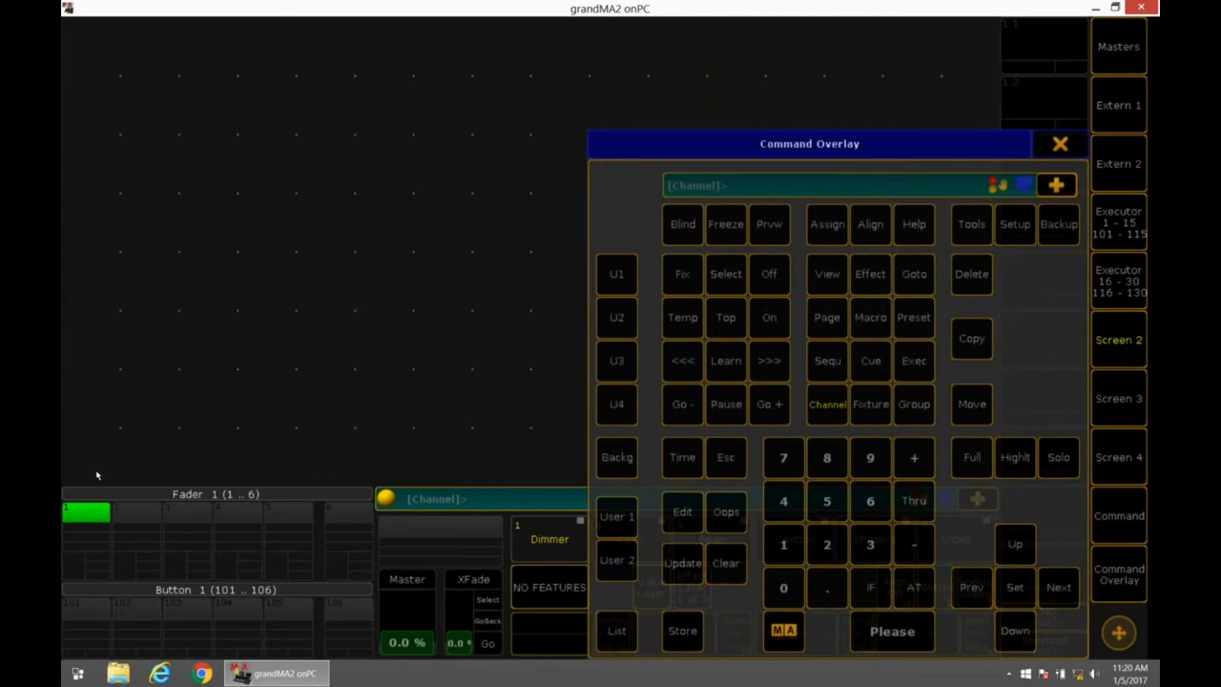
{"action": "mouse_move", "coordinate": [400, 291]}
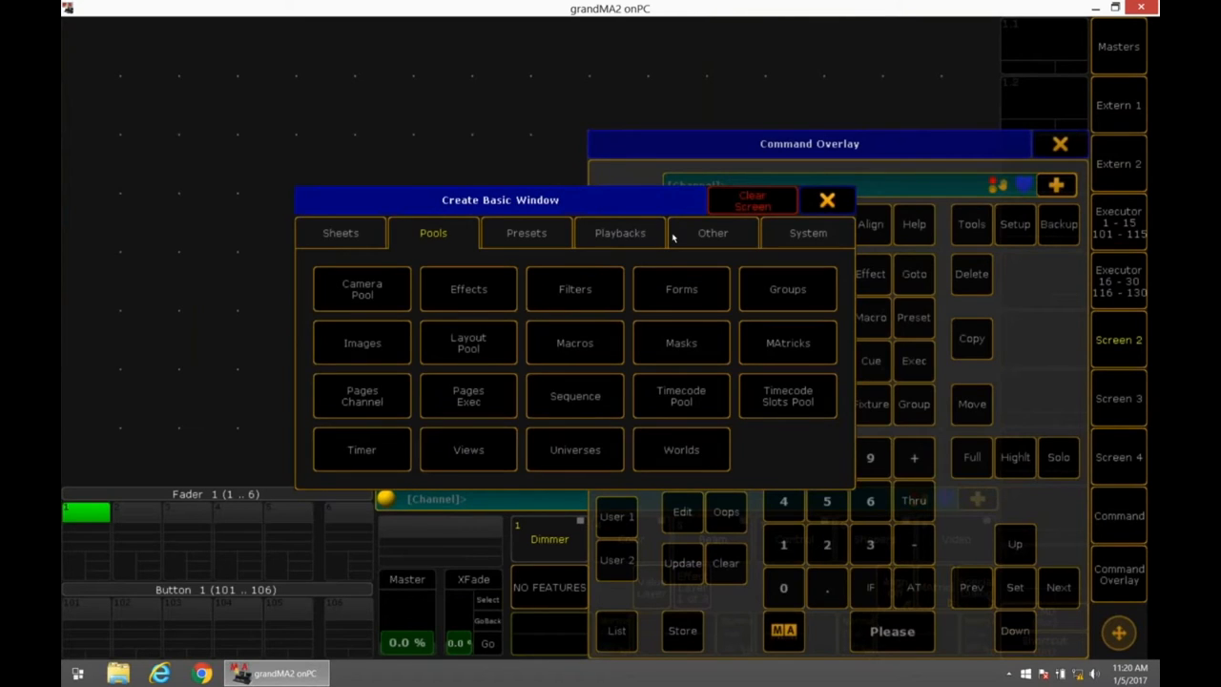
{"action": "mouse_move", "coordinate": [380, 374]}
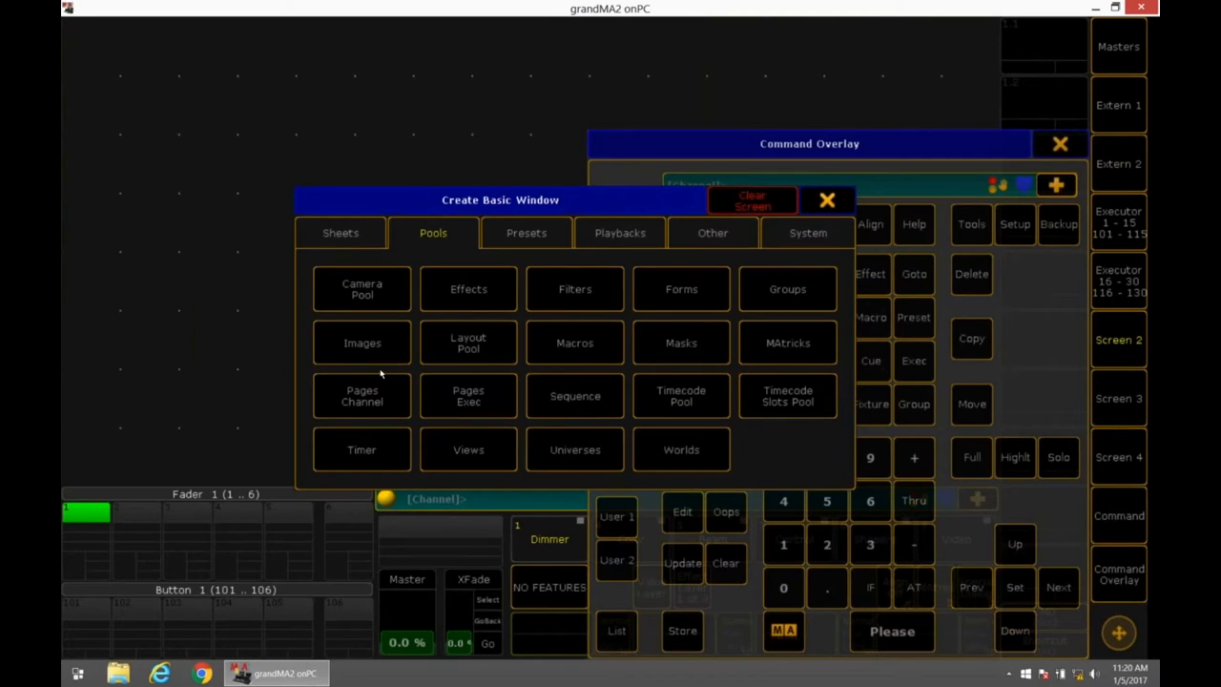
{"action": "mouse_move", "coordinate": [700, 300]}
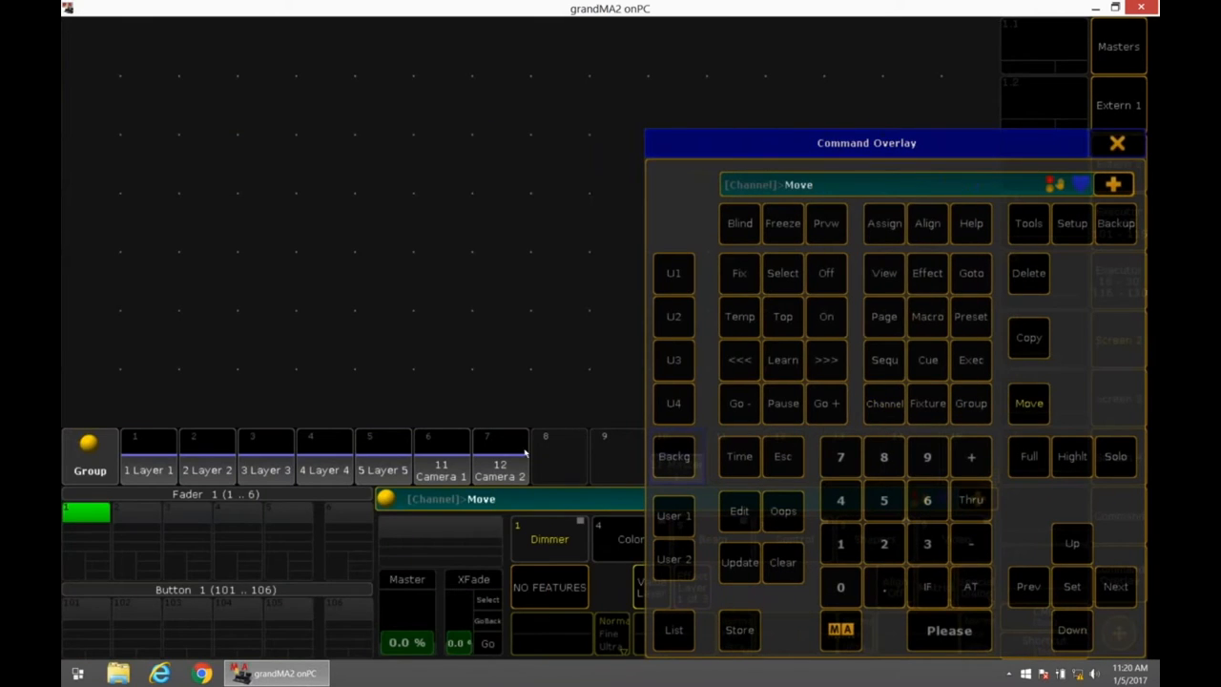
Reopen Create Basic Window on Screen 2 and show the Other window types
{"action": "left_click", "coordinate": [500, 458]}
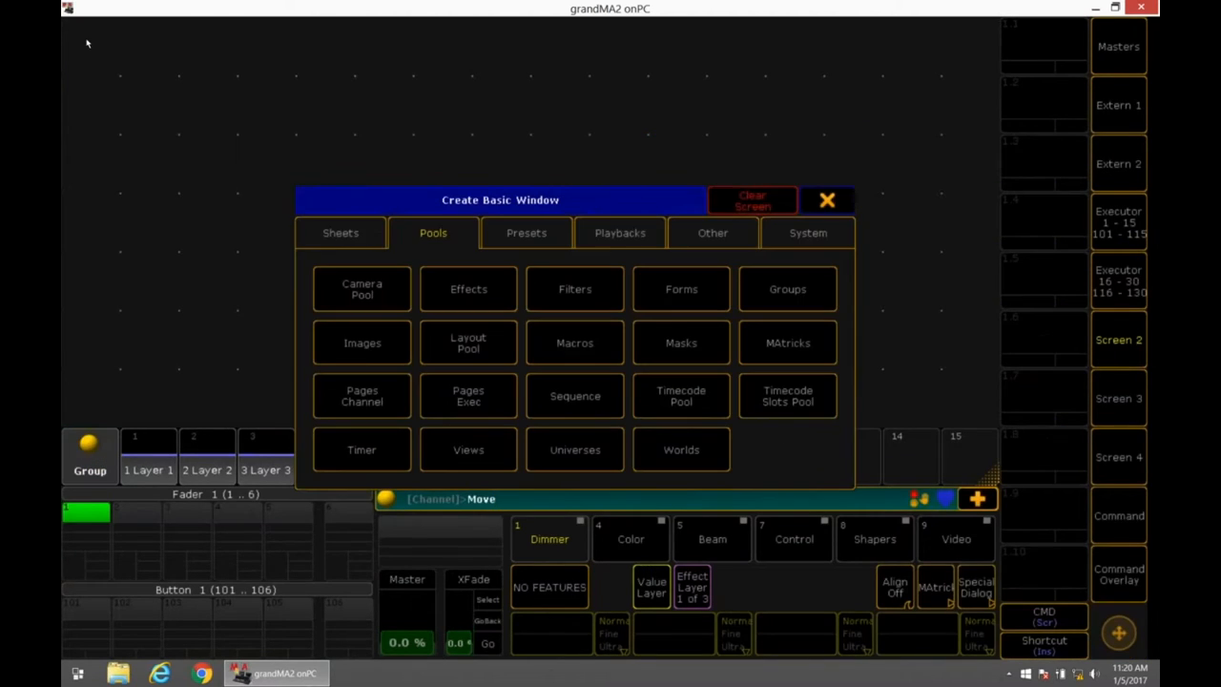
{"action": "left_click", "coordinate": [713, 233]}
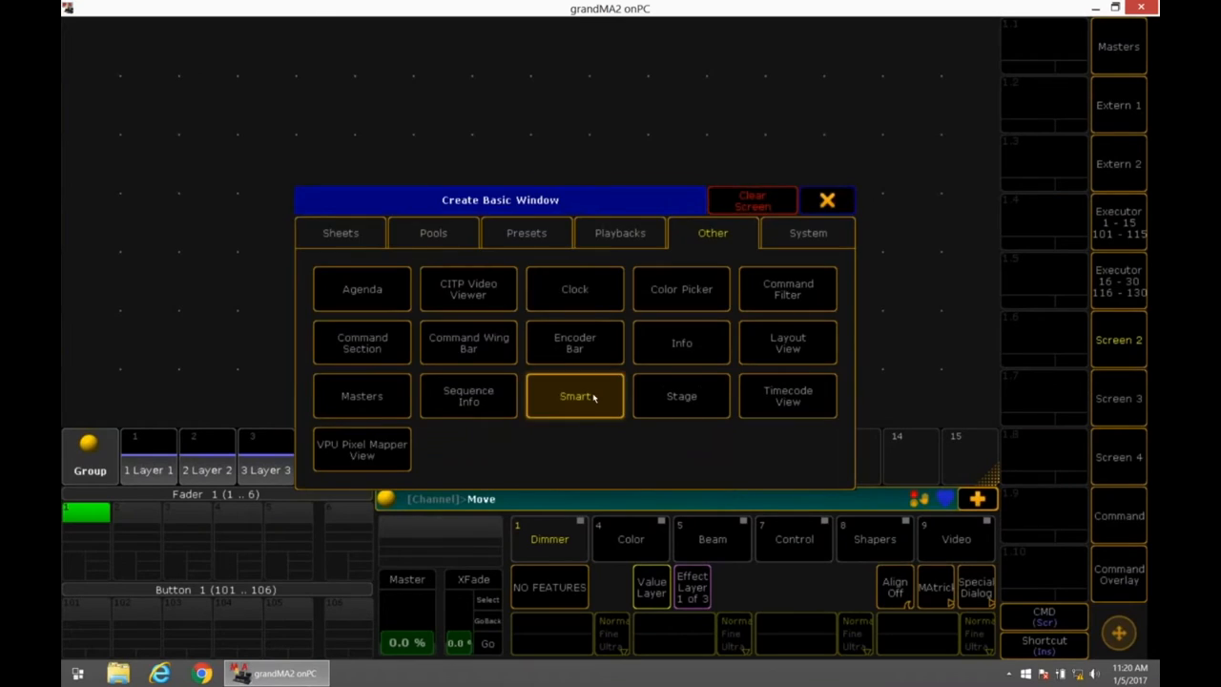
Add a Smart window and run Group 1 Full to bring Layer 1's dimmer to full
{"action": "left_click", "coordinate": [574, 396]}
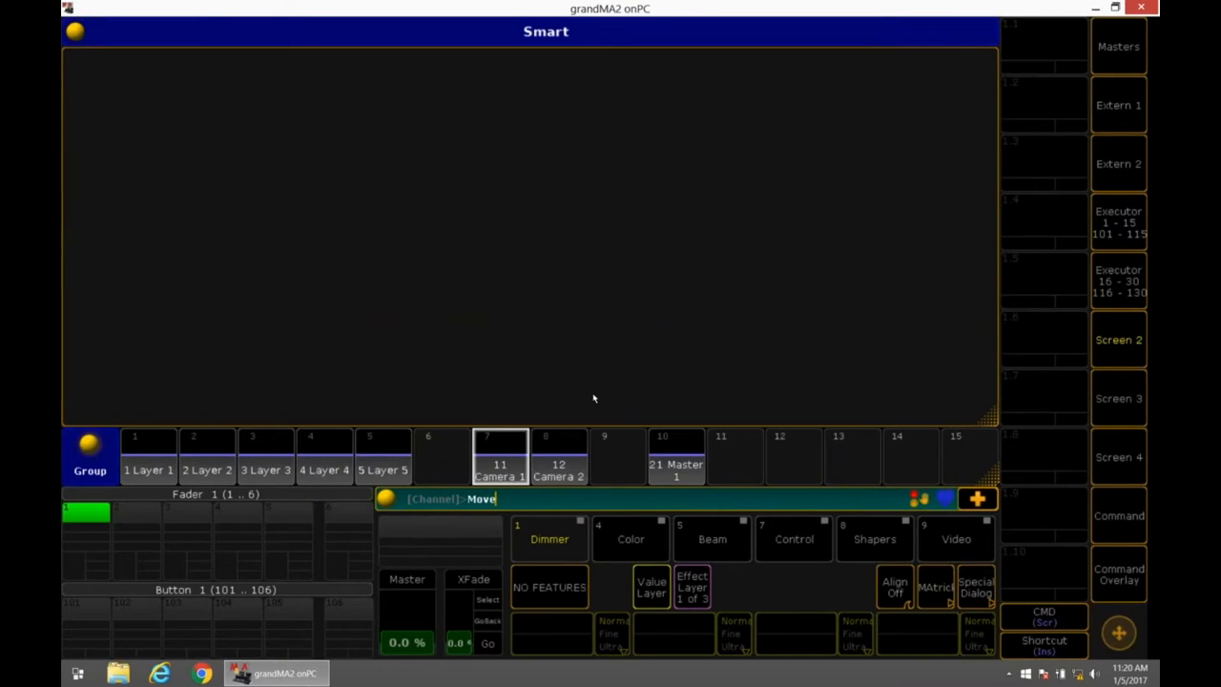
{"action": "mouse_move", "coordinate": [557, 286]}
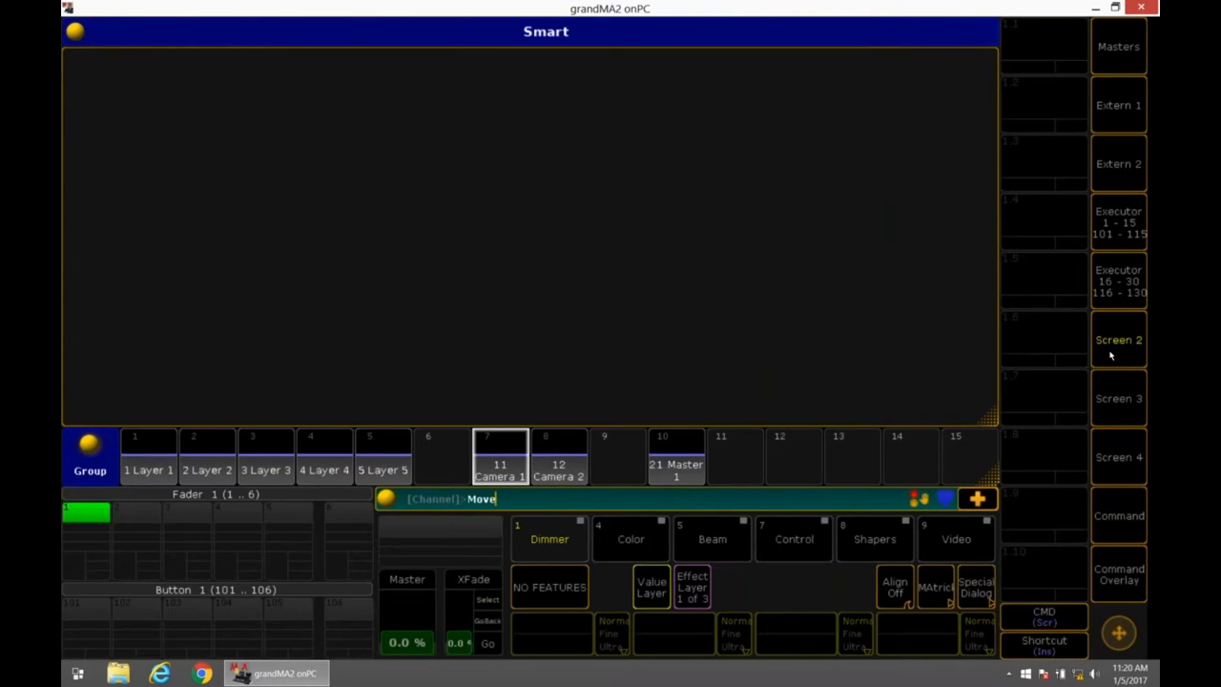
{"action": "mouse_move", "coordinate": [137, 454]}
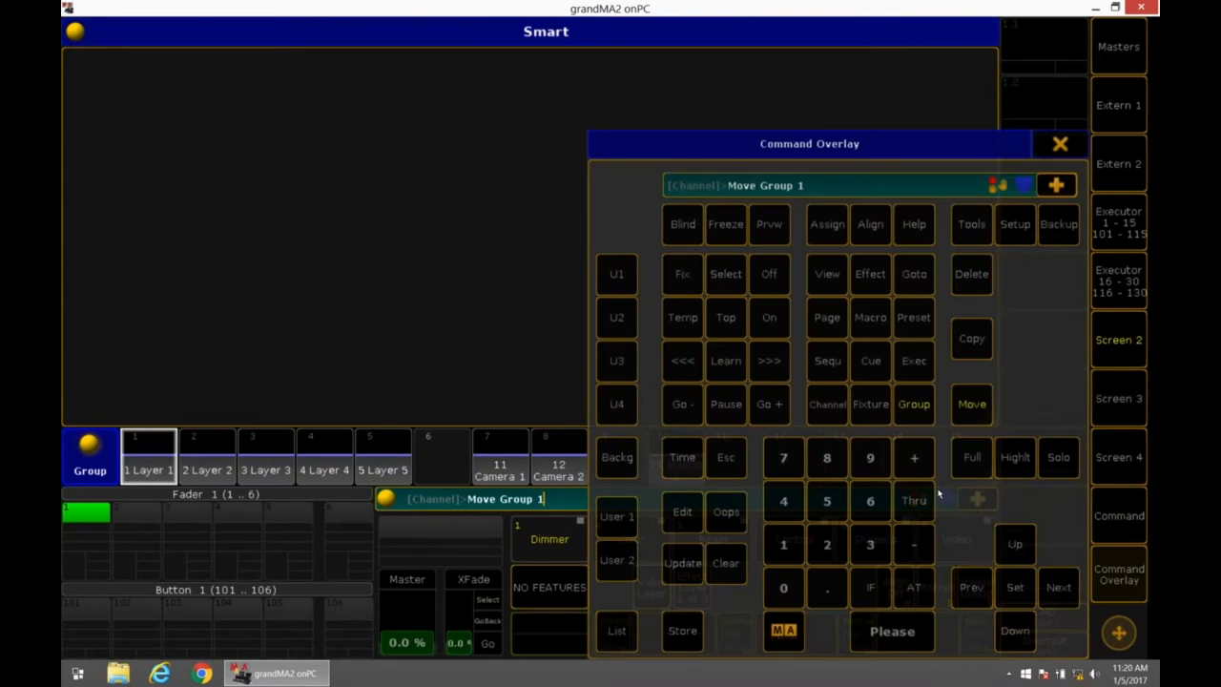
{"action": "left_click", "coordinate": [972, 457]}
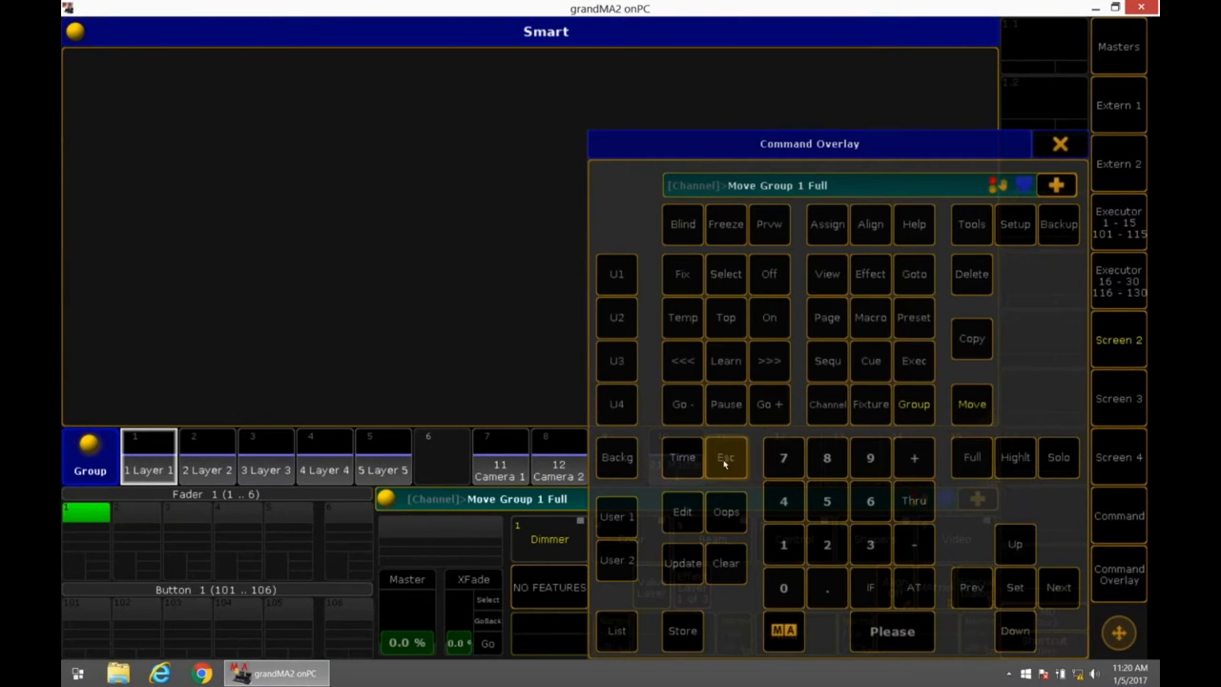
{"action": "left_click", "coordinate": [725, 456]}
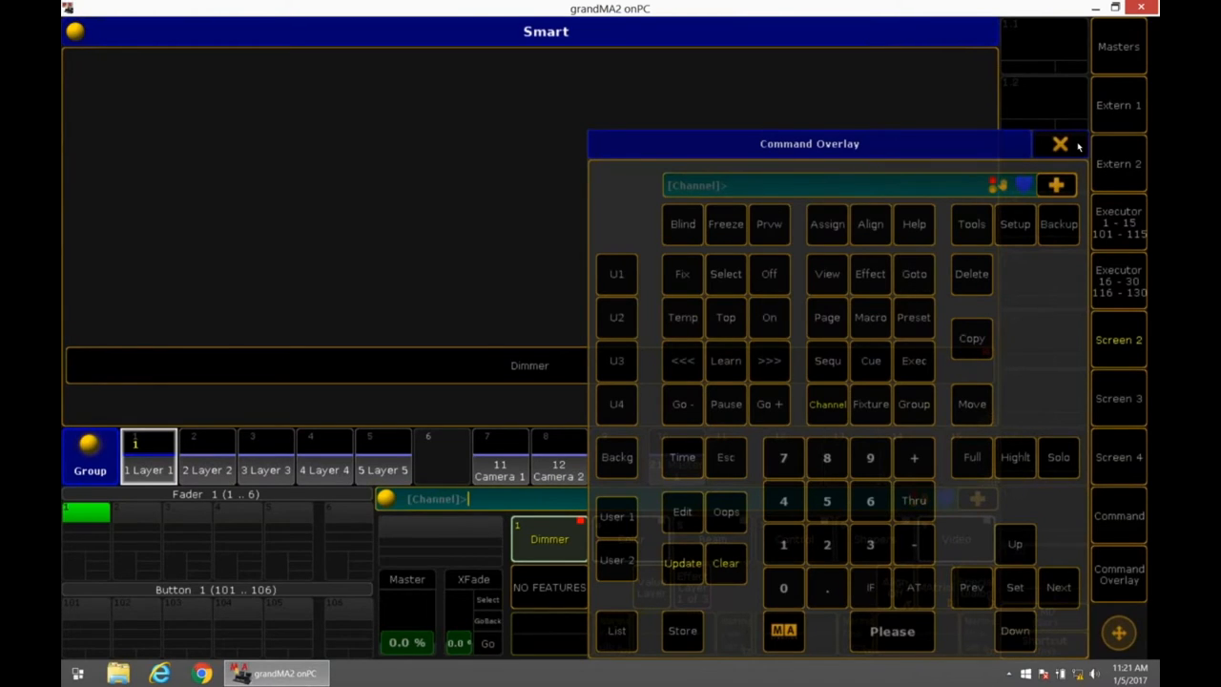
{"action": "left_click", "coordinate": [1059, 143]}
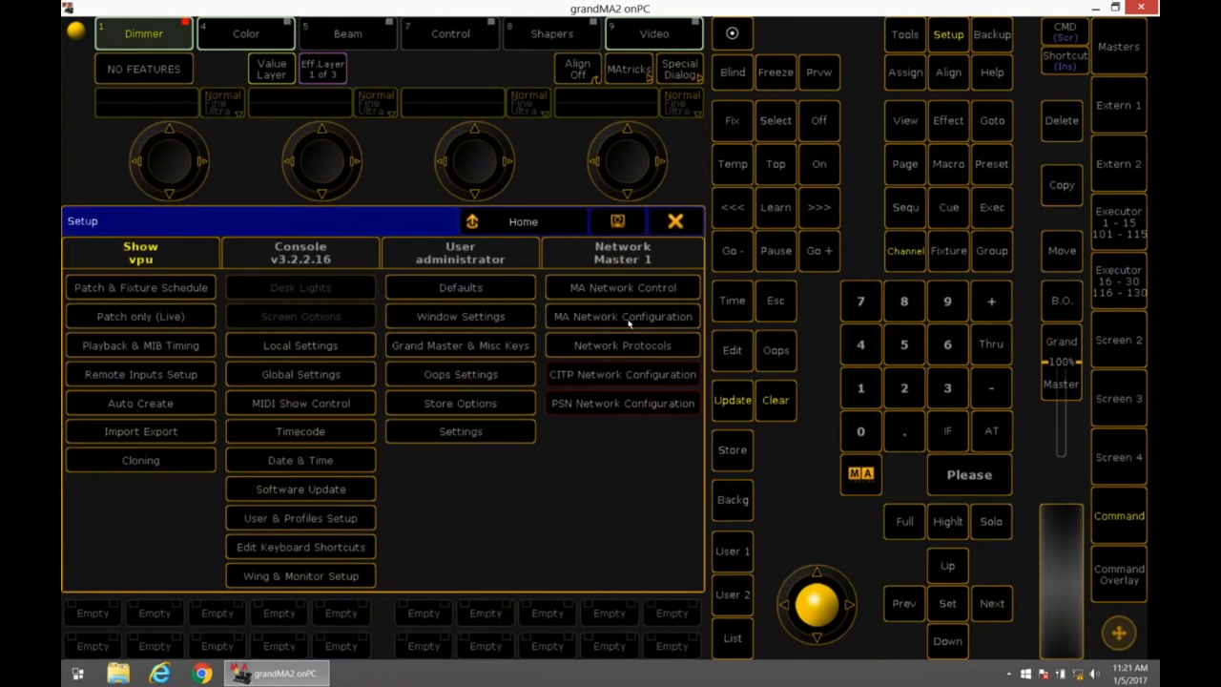
Check the VPU's Display settings for two 1920x1080 outputs, then close network setup
{"action": "left_click", "coordinate": [622, 316]}
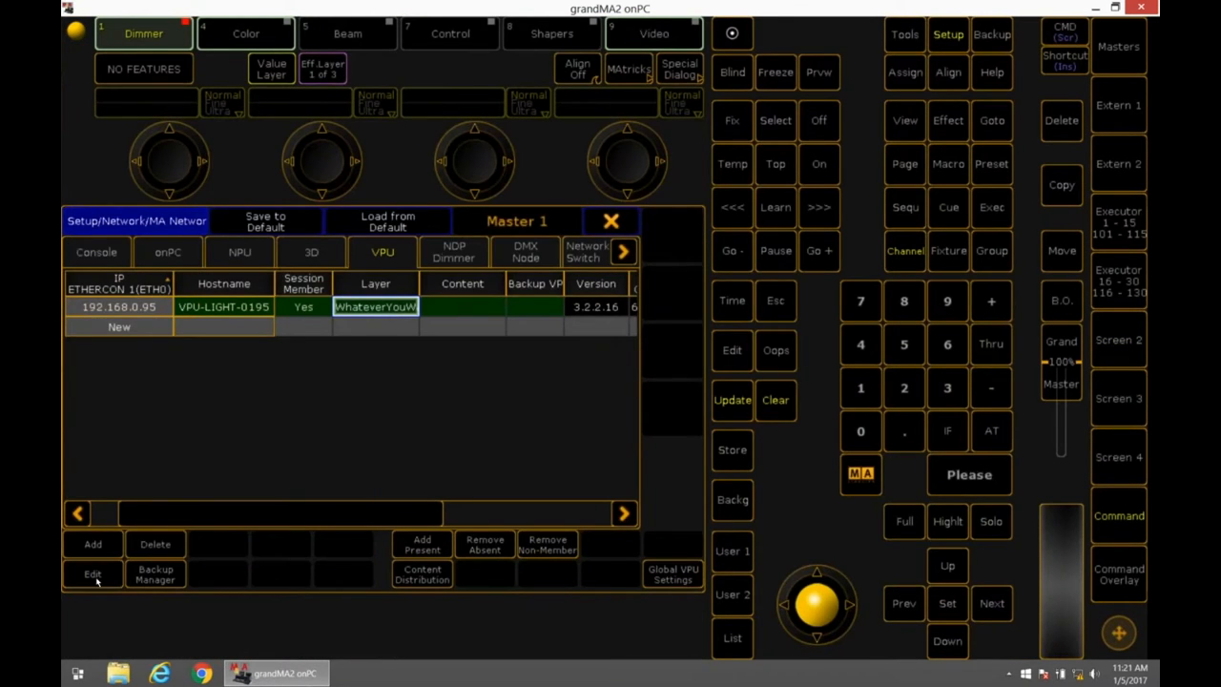
{"action": "left_click", "coordinate": [93, 573]}
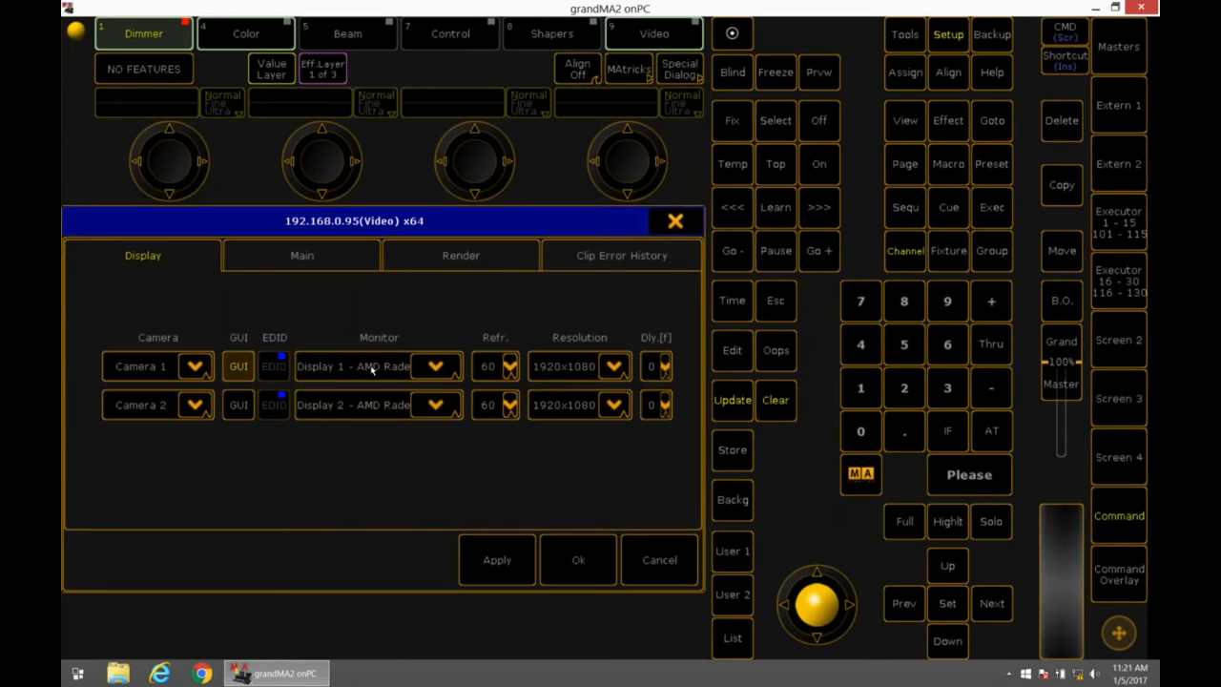
{"action": "mouse_move", "coordinate": [386, 408]}
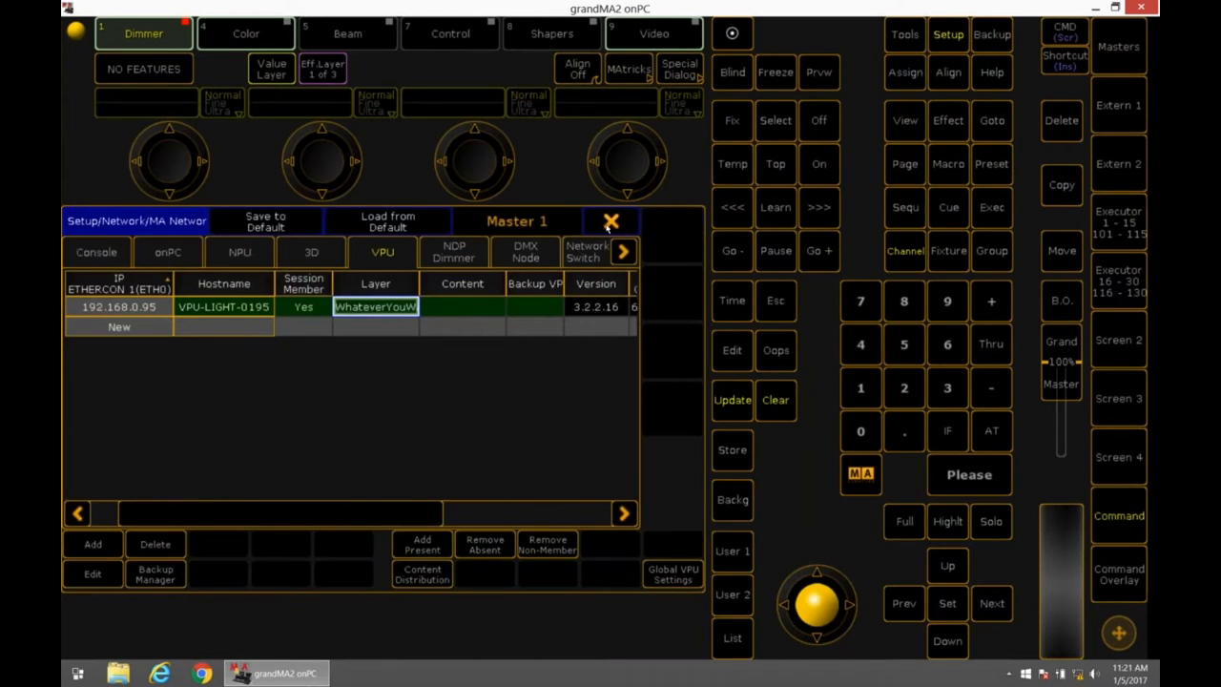
{"action": "left_click", "coordinate": [611, 220]}
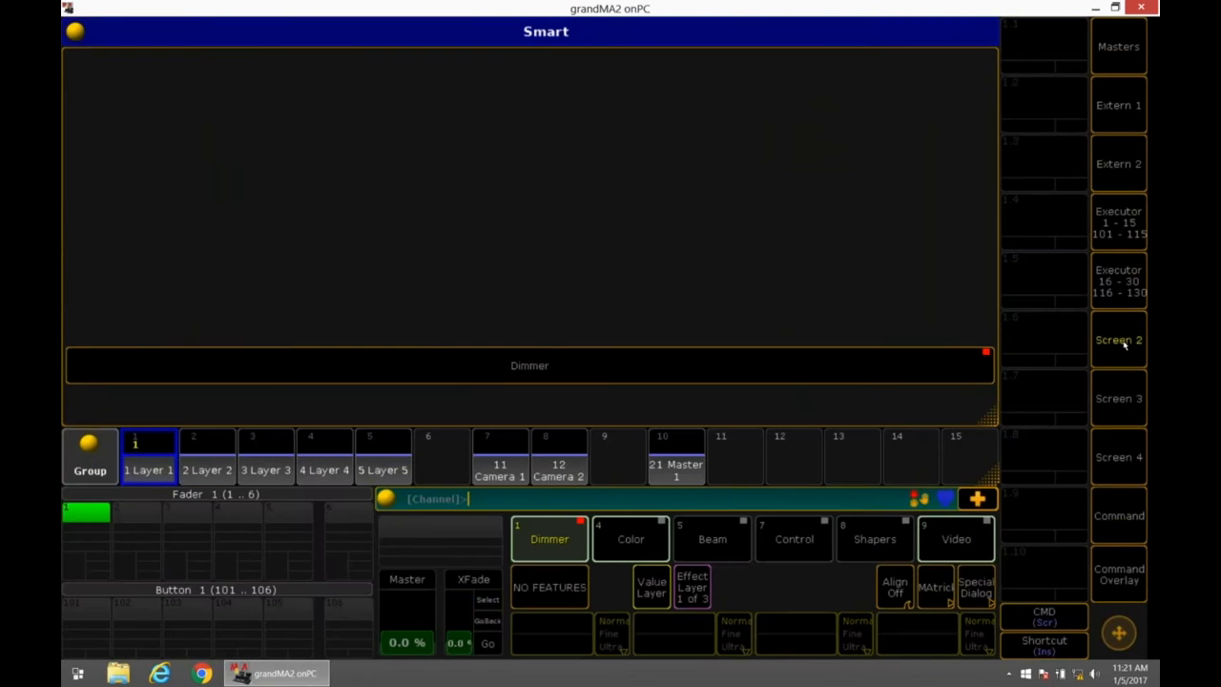
{"action": "mouse_move", "coordinate": [956, 539]}
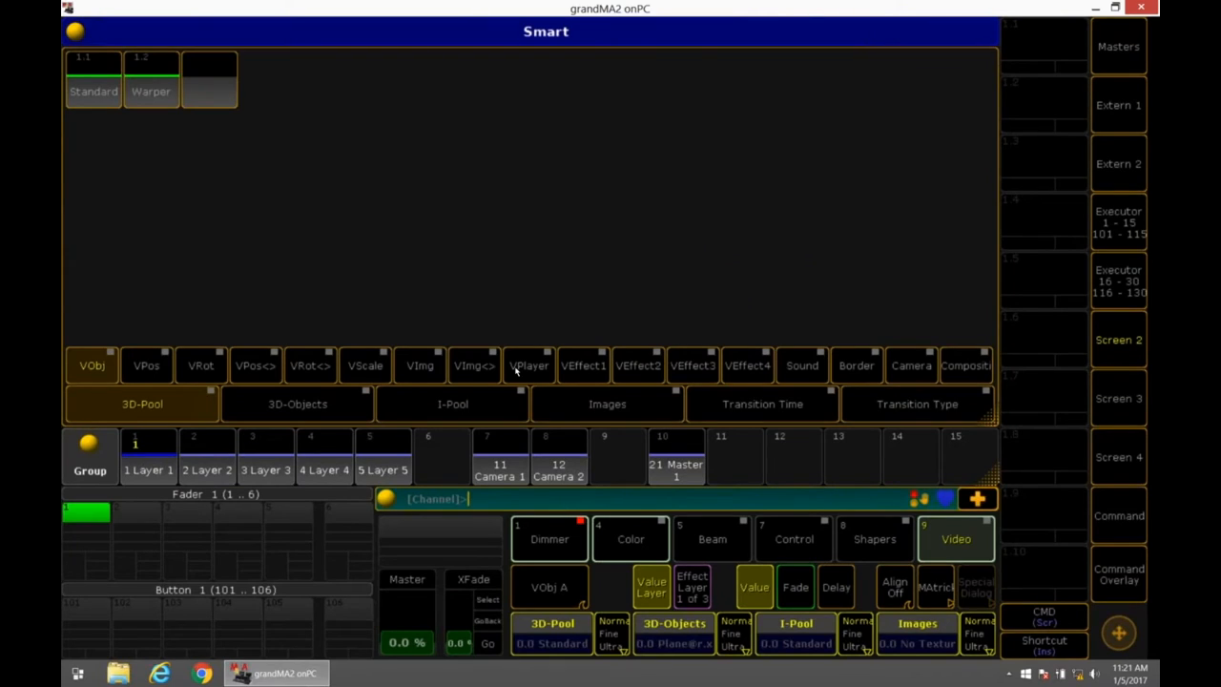
Try Layer 1's Standard and HD720p_25 image pools
{"action": "left_click", "coordinate": [452, 404]}
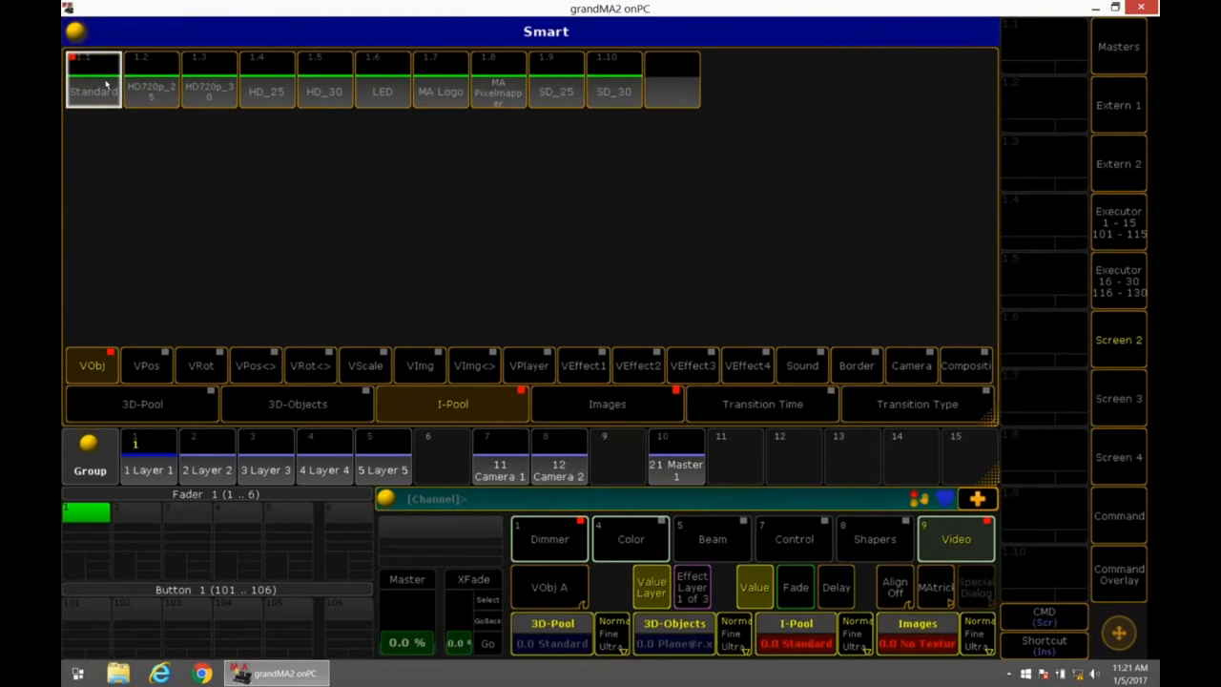
{"action": "left_click", "coordinate": [607, 404]}
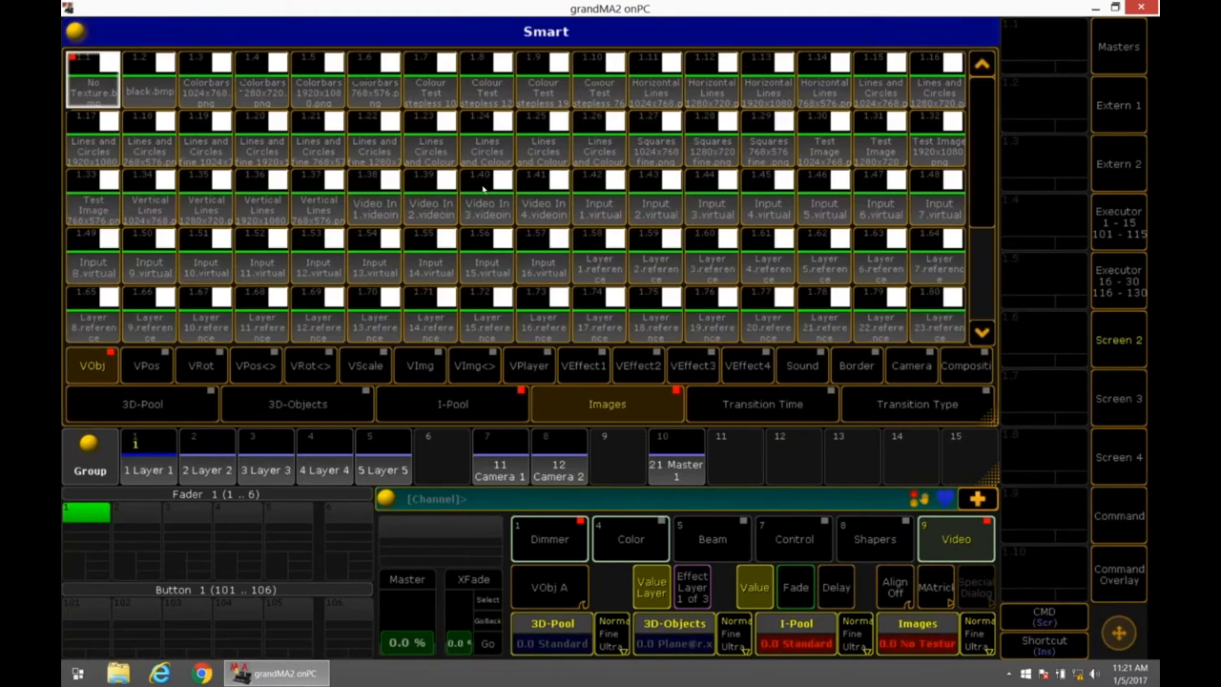
{"action": "left_click", "coordinate": [261, 82]}
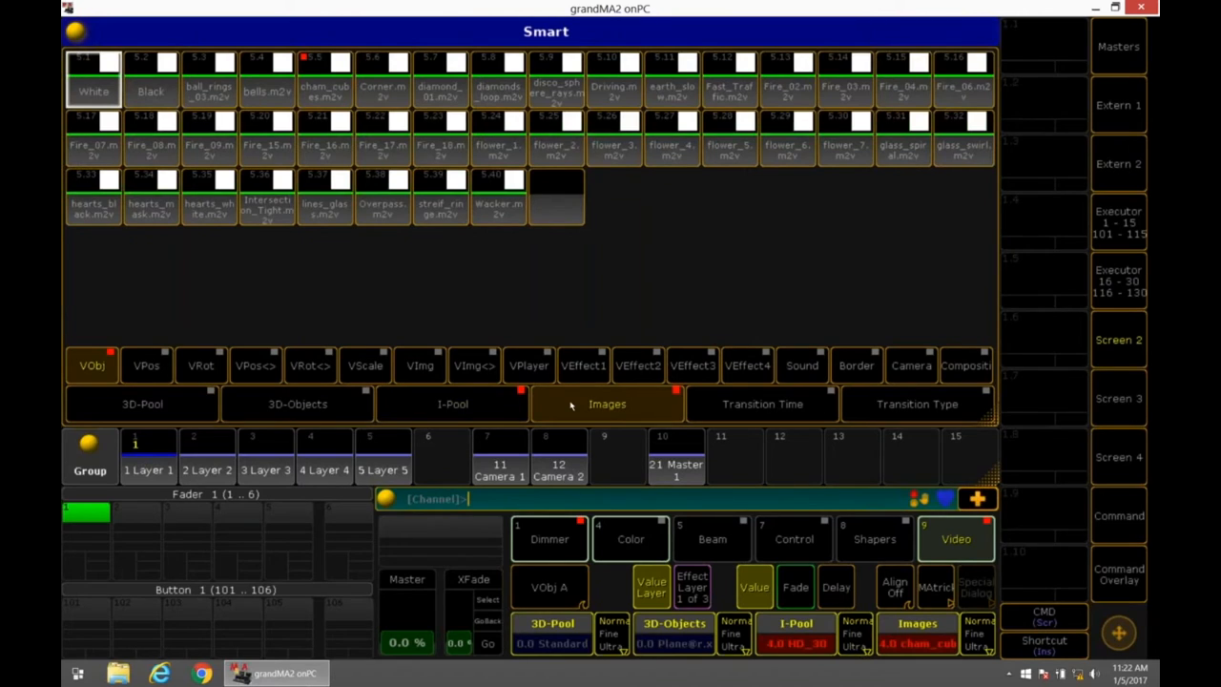
{"action": "left_click", "coordinate": [452, 403]}
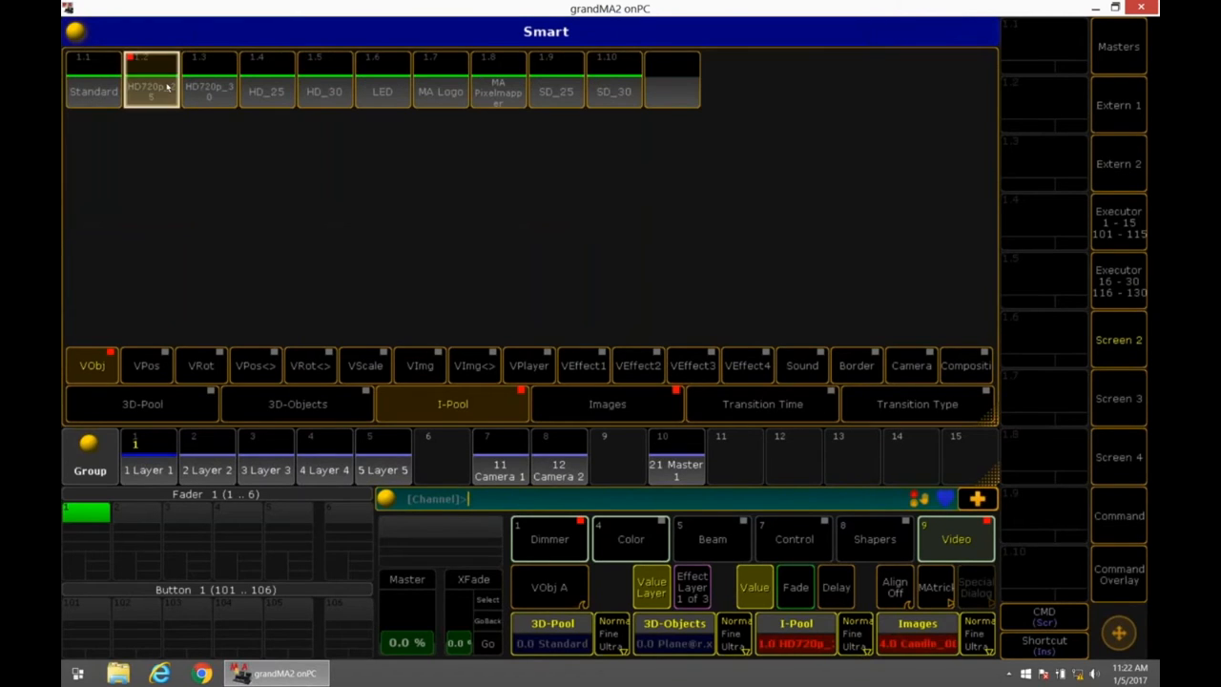
{"action": "left_click", "coordinate": [608, 403]}
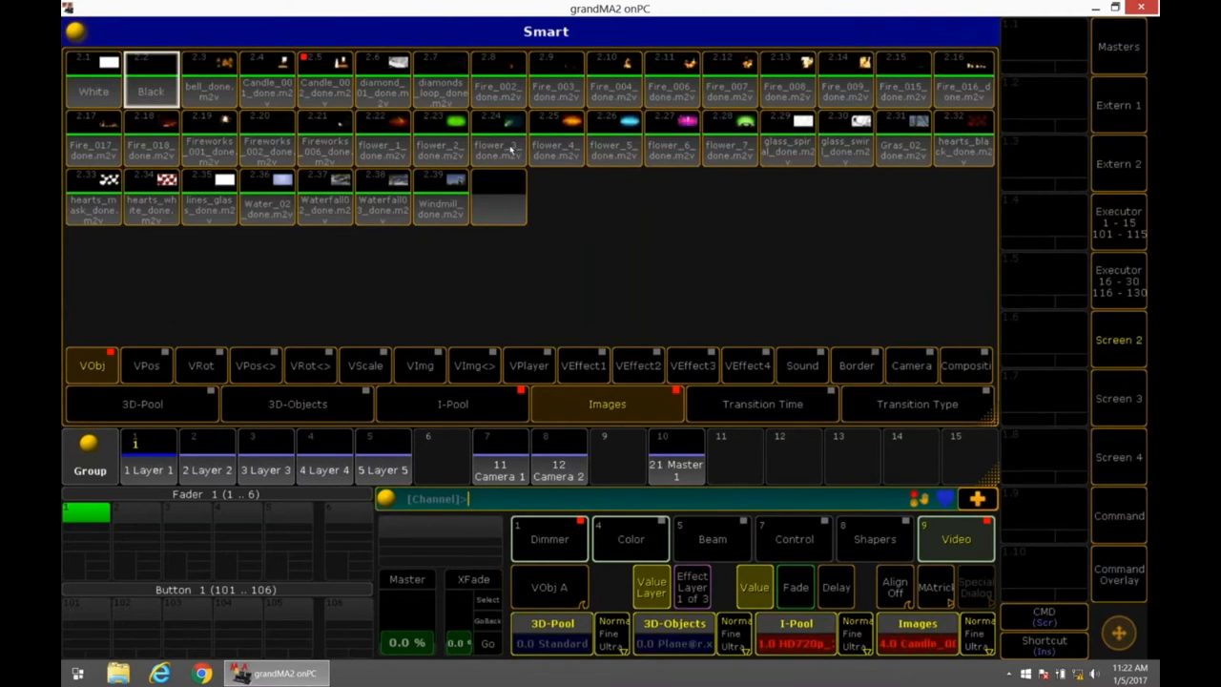
Try flower and lines-and-circles images, settling on I-Pool HD_25 with a flower image
{"action": "left_click", "coordinate": [452, 403]}
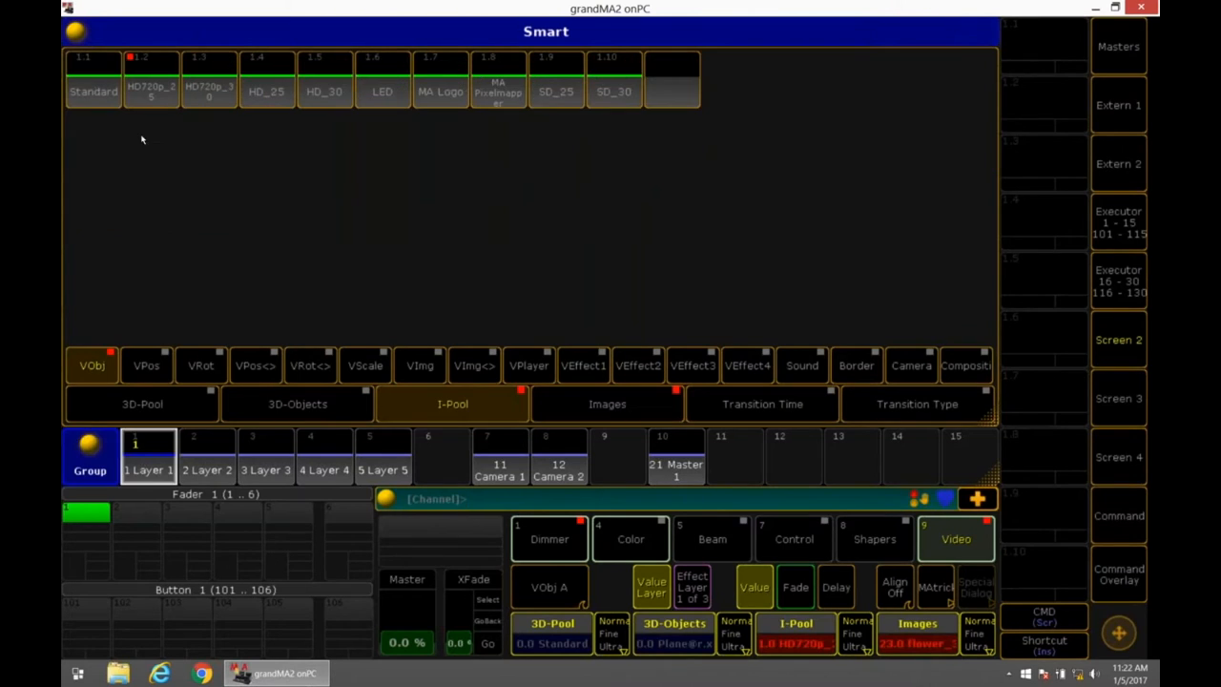
{"action": "left_click", "coordinate": [607, 403]}
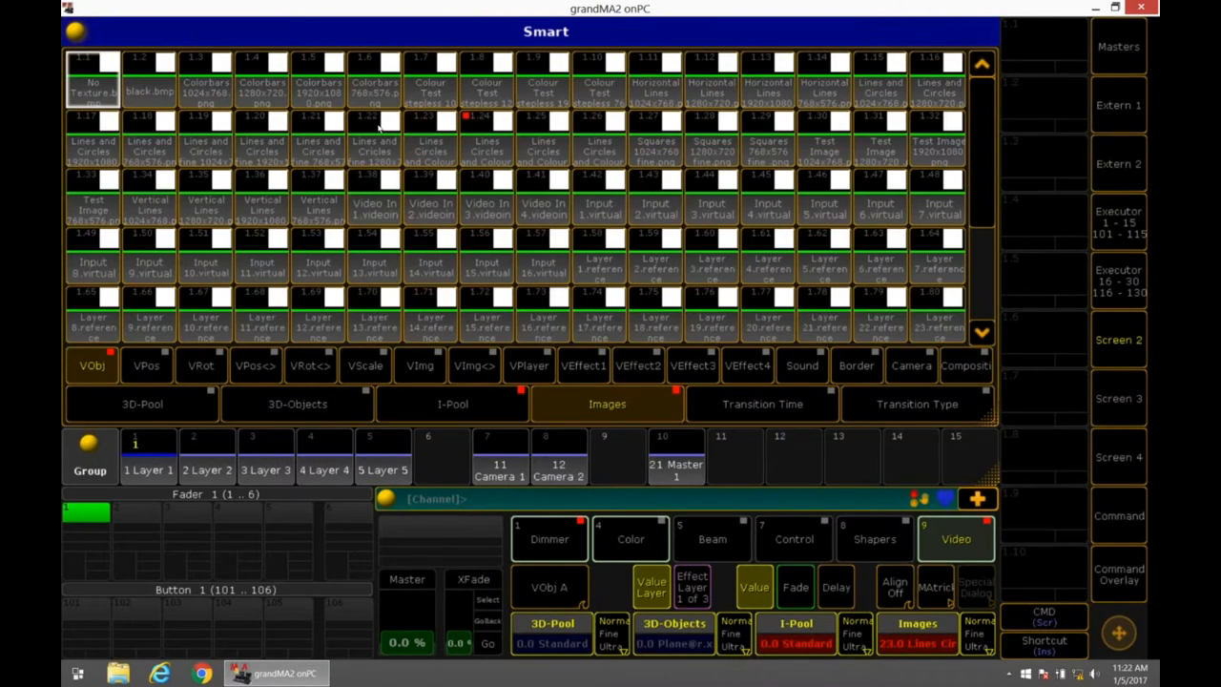
{"action": "left_click", "coordinate": [437, 498]}
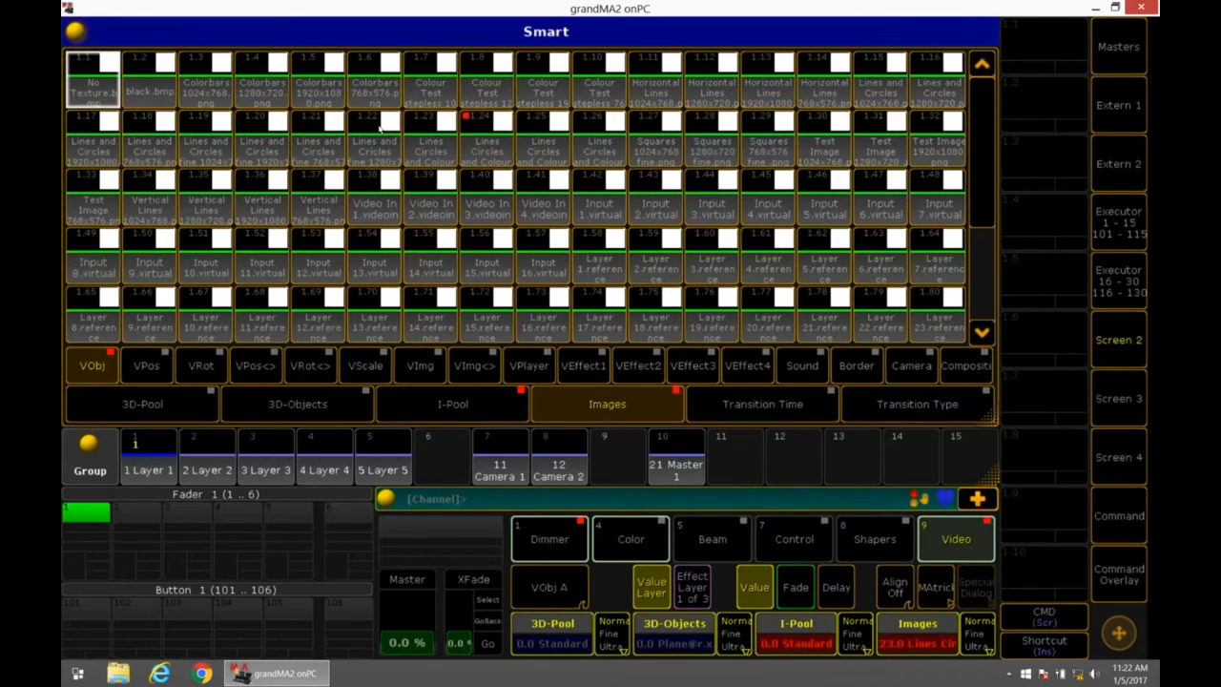
{"action": "left_click", "coordinate": [453, 403]}
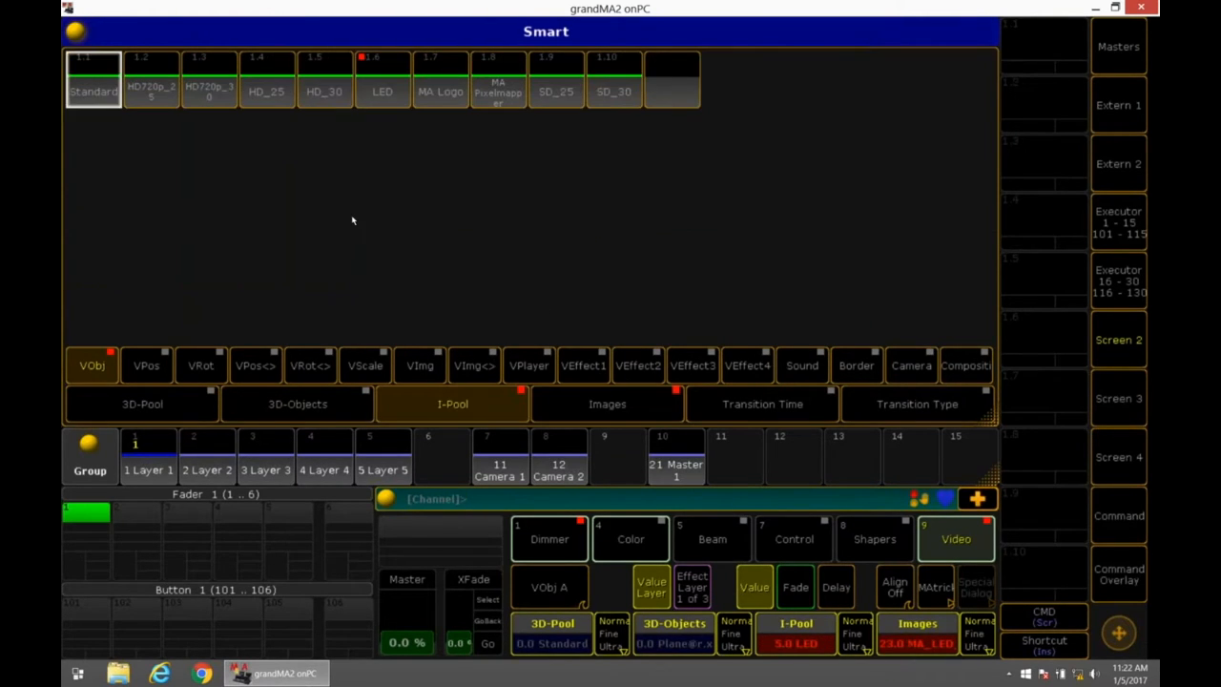
{"action": "left_click", "coordinate": [266, 81]}
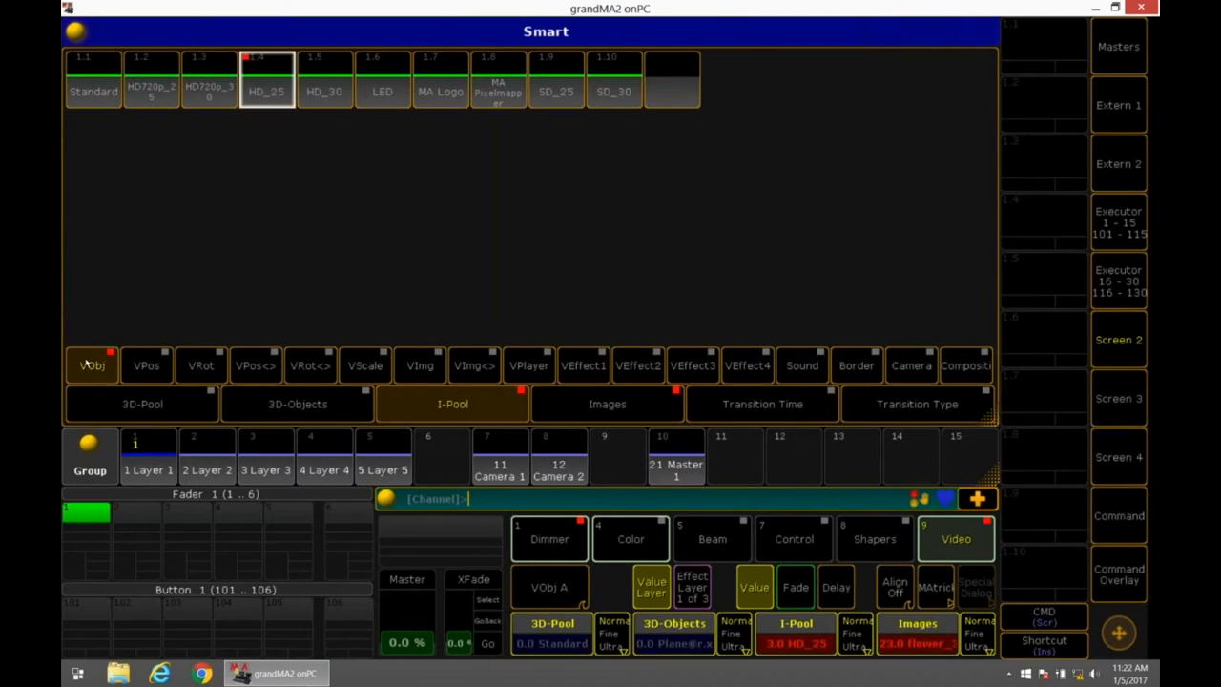
{"action": "mouse_move", "coordinate": [887, 362]}
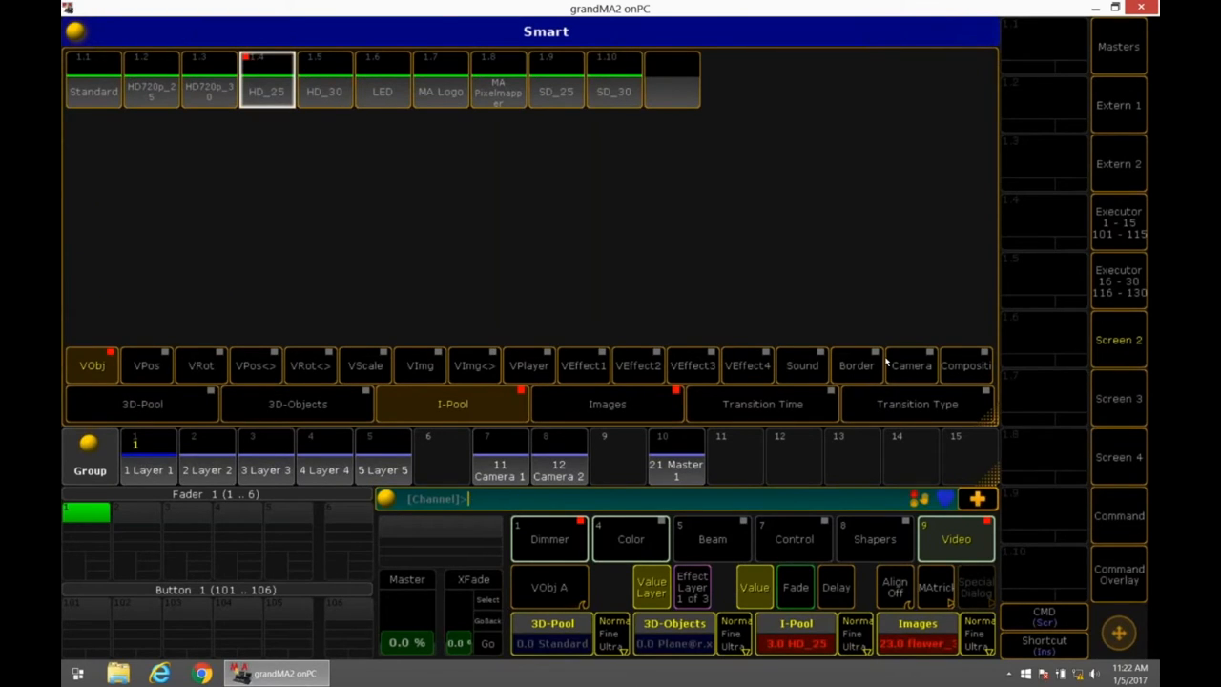
{"action": "mouse_move", "coordinate": [245, 294]}
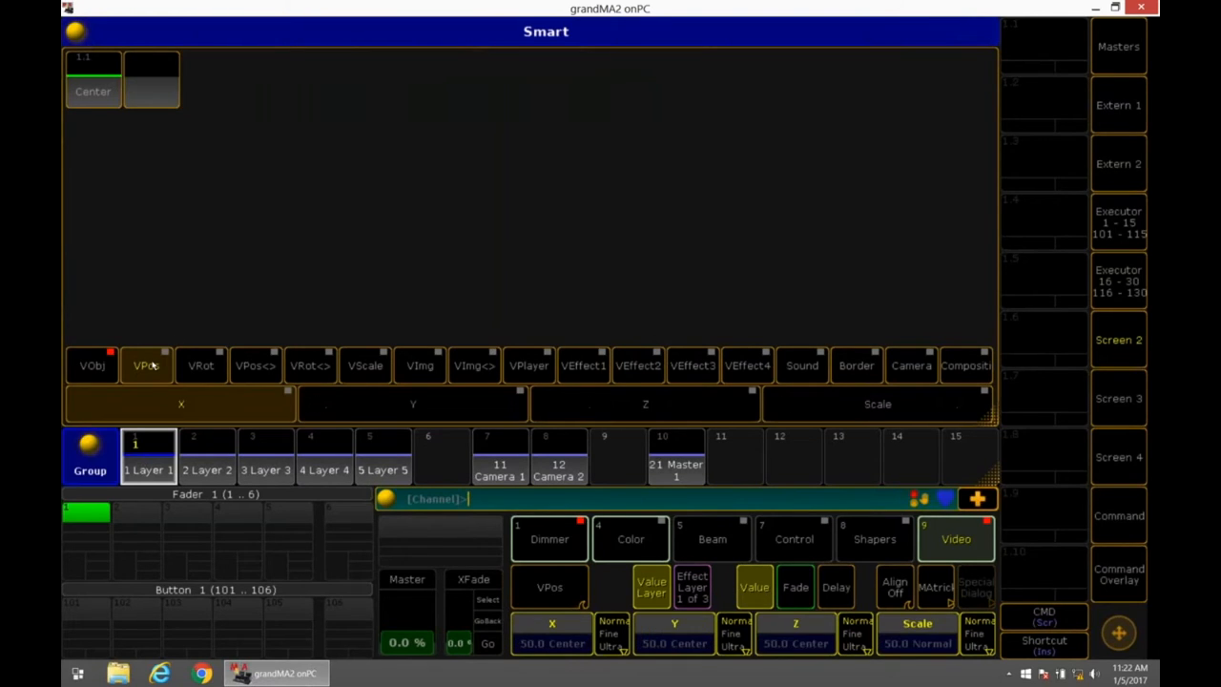
Browse Layer 1's 3D object, layer rotation, image split/offset and image rotation attributes
{"action": "left_click", "coordinate": [200, 365]}
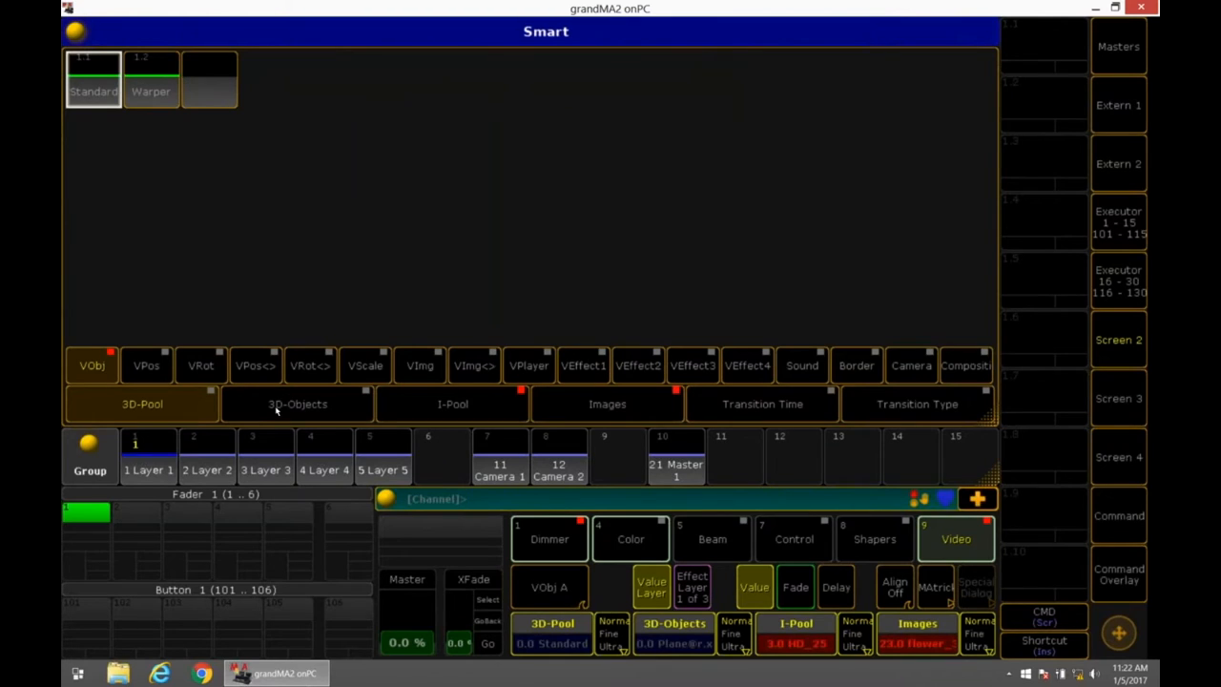
{"action": "left_click", "coordinate": [298, 403]}
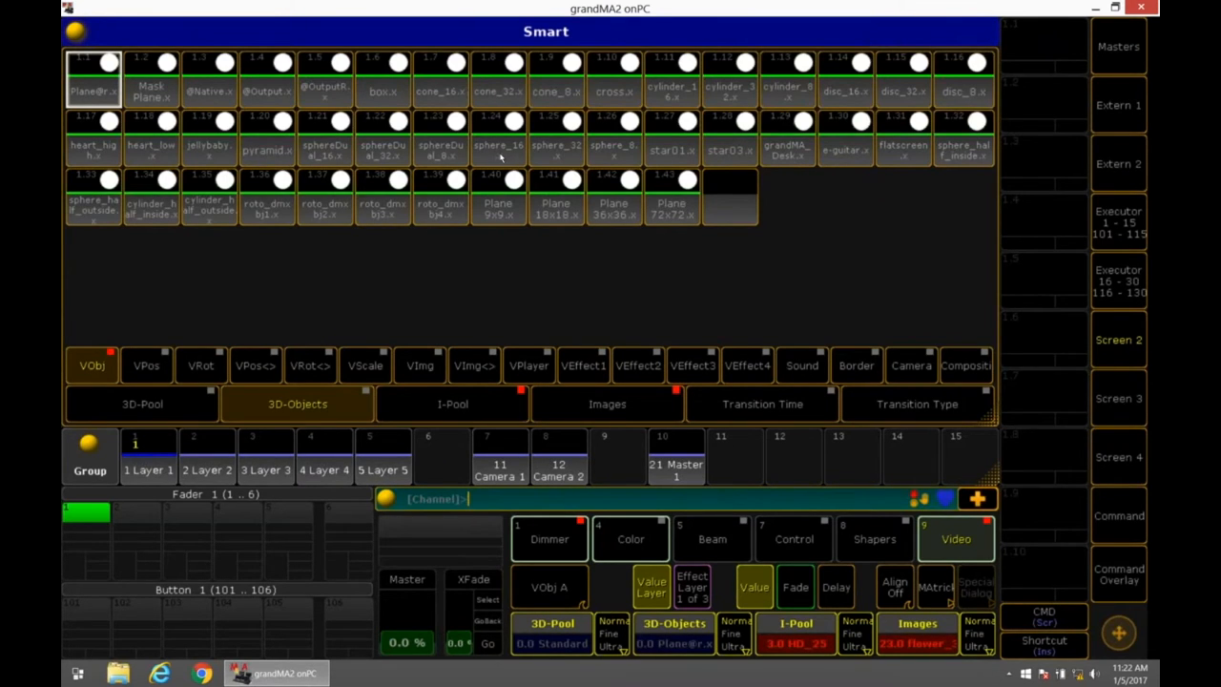
{"action": "left_click", "coordinate": [255, 365]}
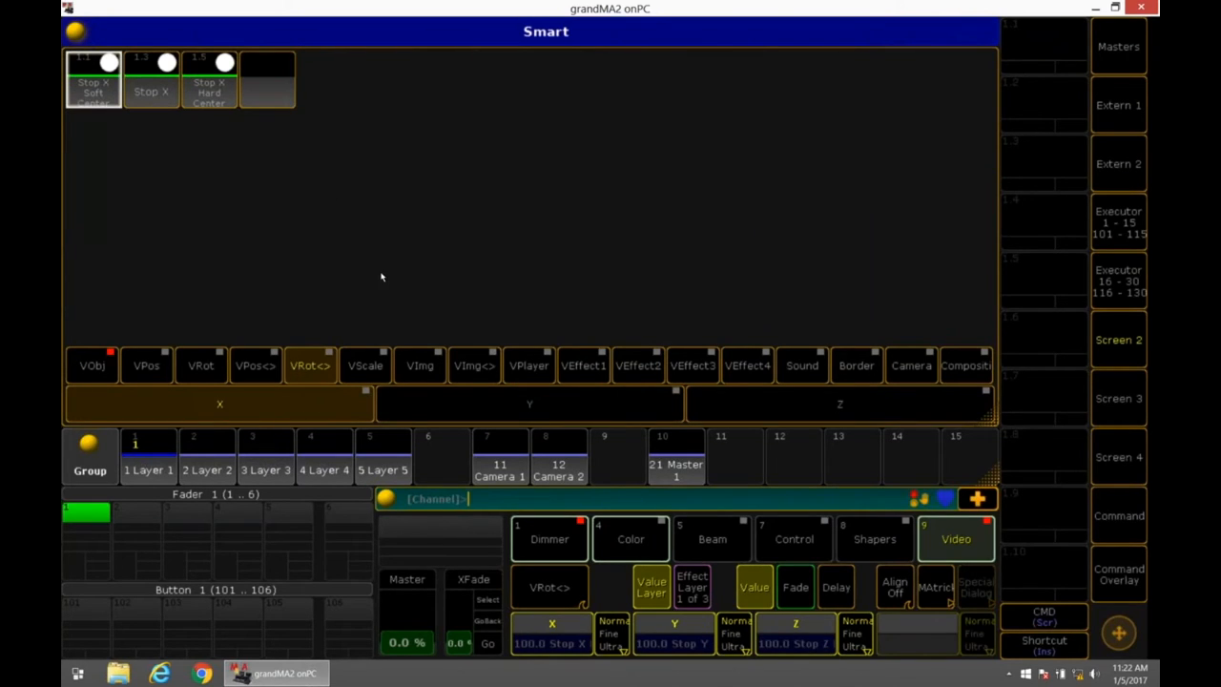
{"action": "left_click", "coordinate": [419, 366]}
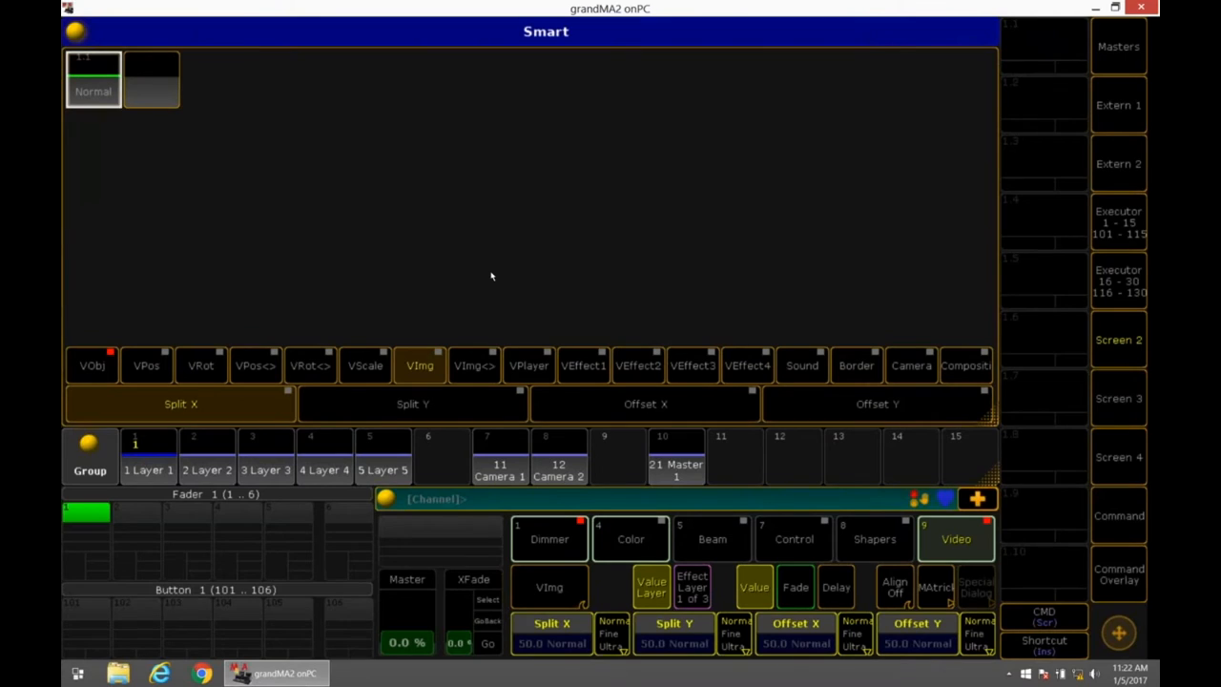
{"action": "left_click", "coordinate": [473, 365]}
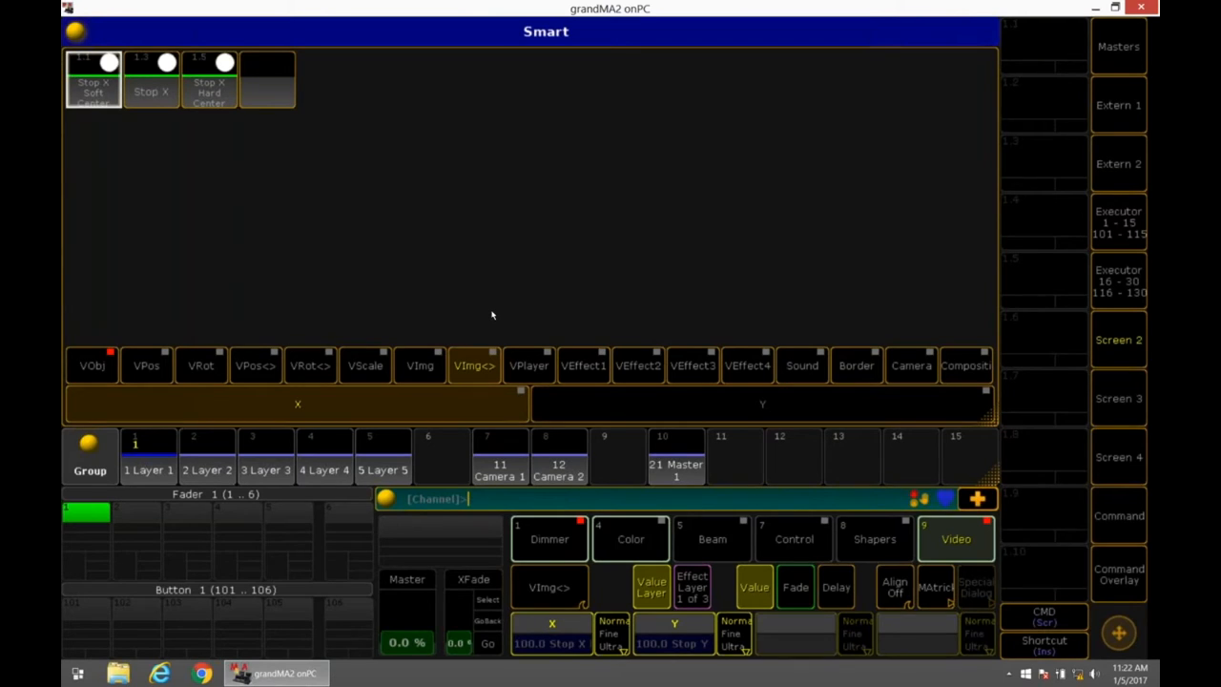
{"action": "mouse_move", "coordinate": [554, 365]}
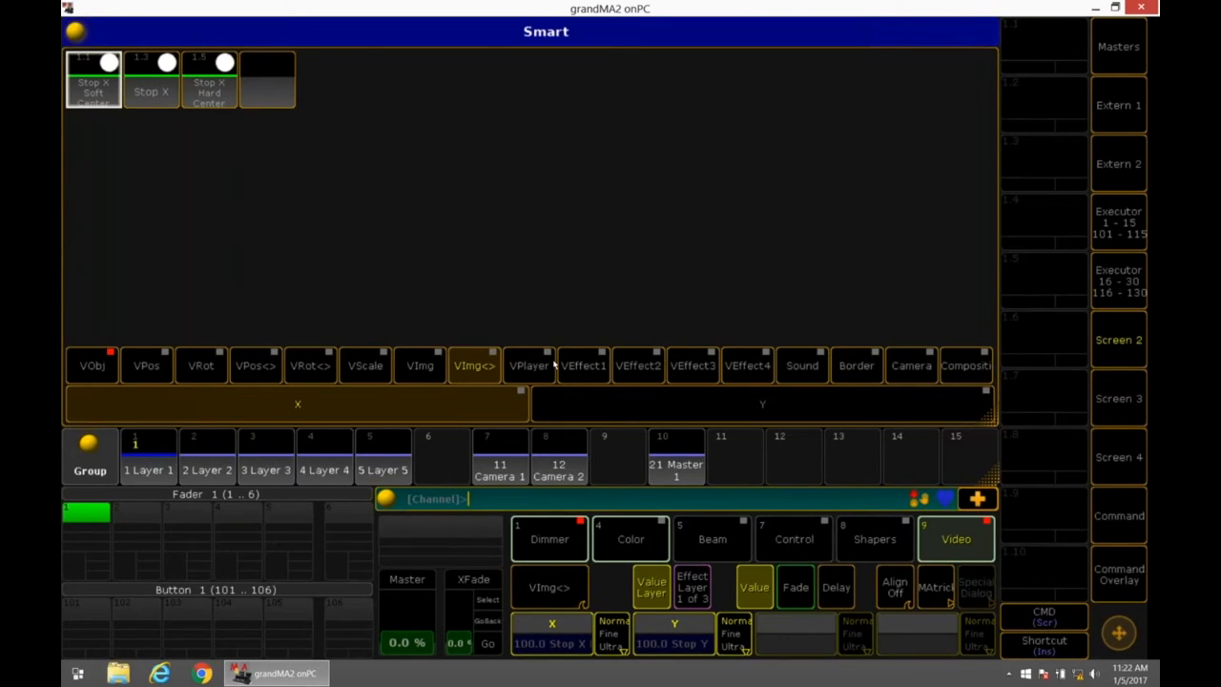
{"action": "mouse_move", "coordinate": [624, 346]}
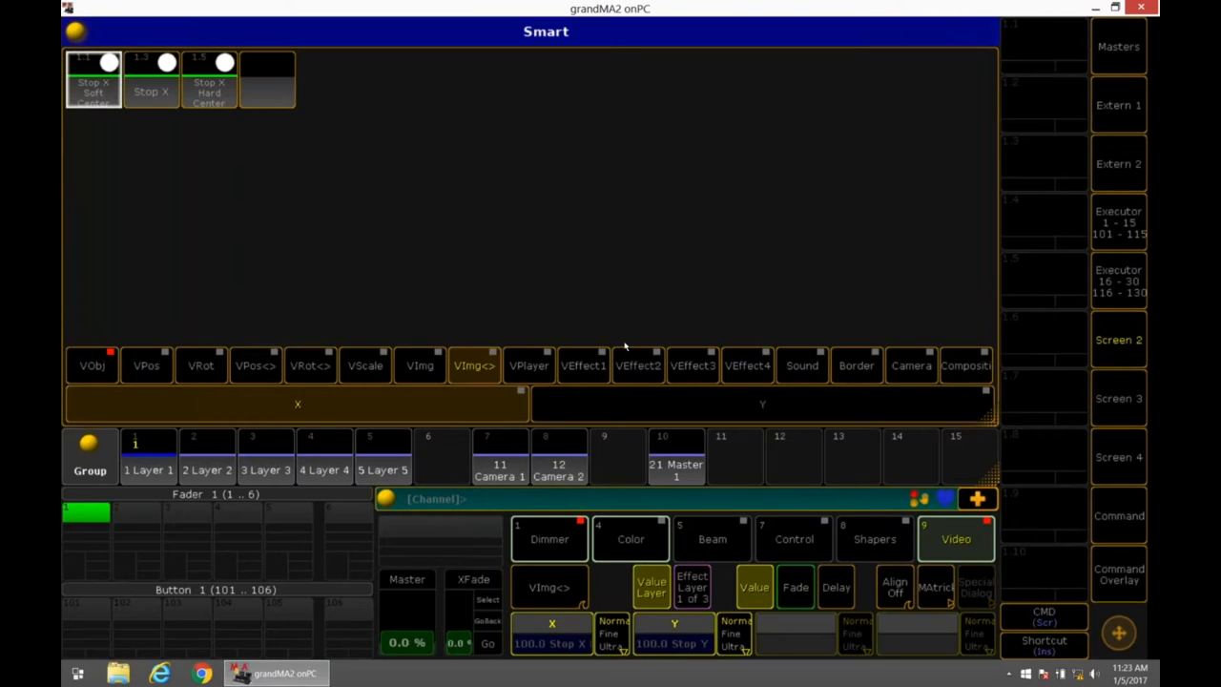
Browse video effects, assign the Standard pool's Colorbars image, and open Create Basic Window
{"action": "left_click", "coordinate": [439, 498]}
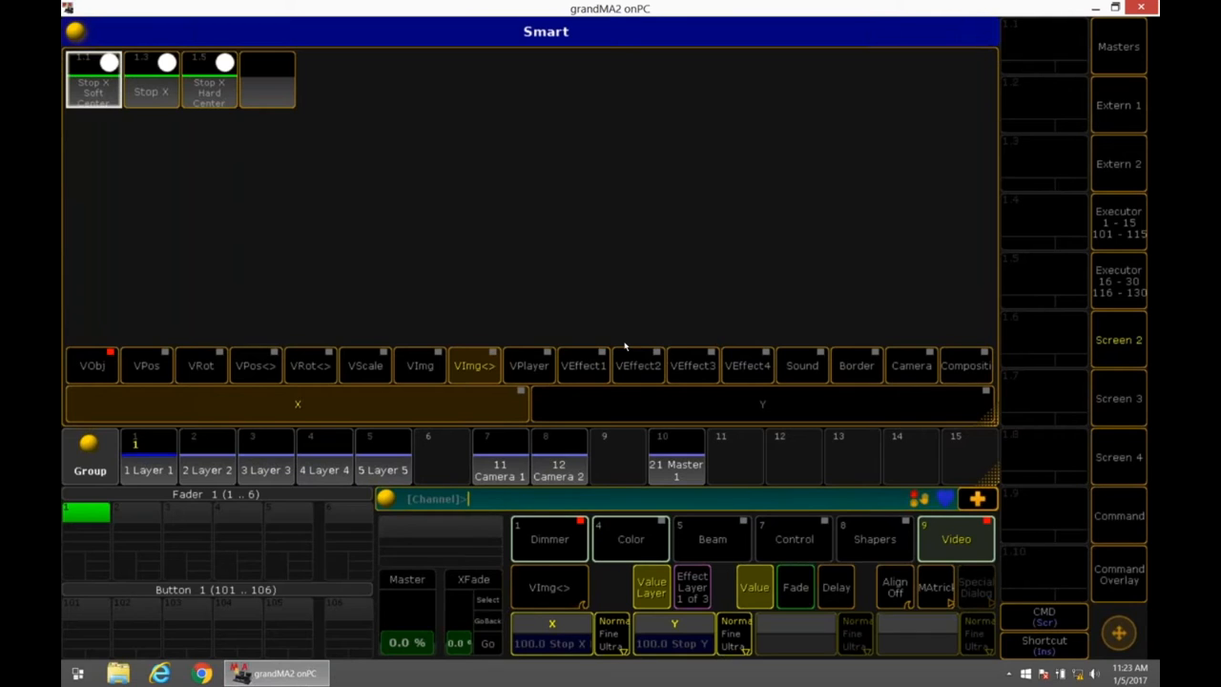
{"action": "left_click", "coordinate": [583, 365]}
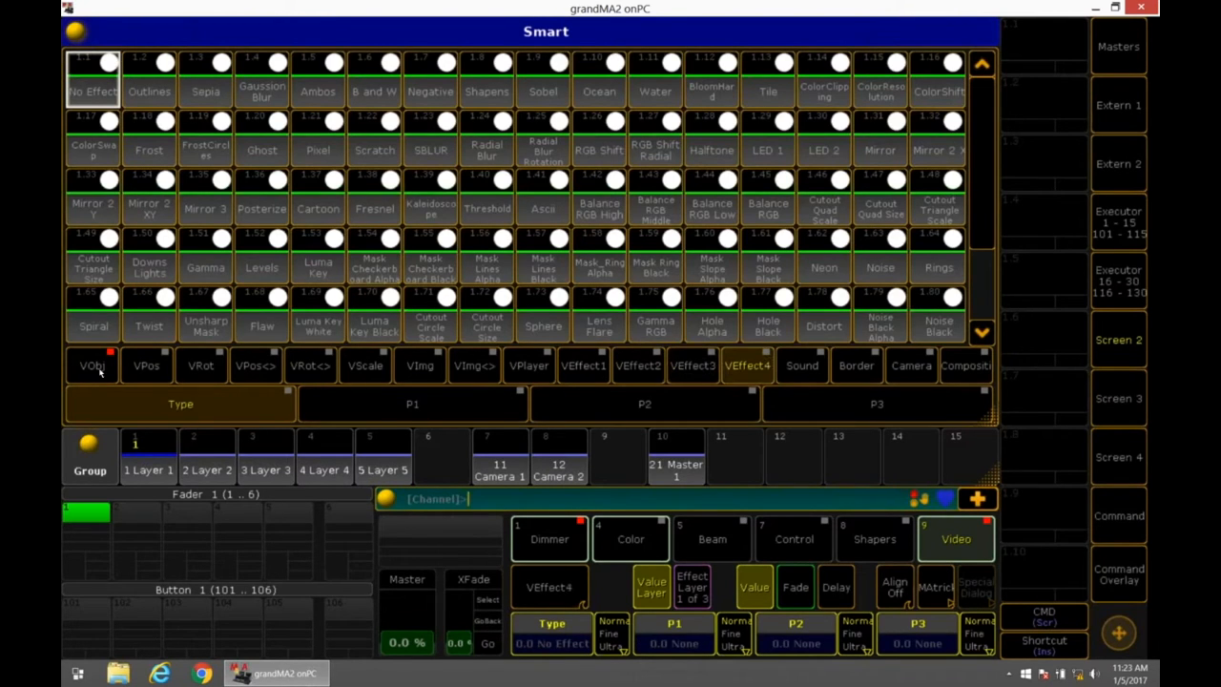
{"action": "mouse_move", "coordinate": [895, 362]}
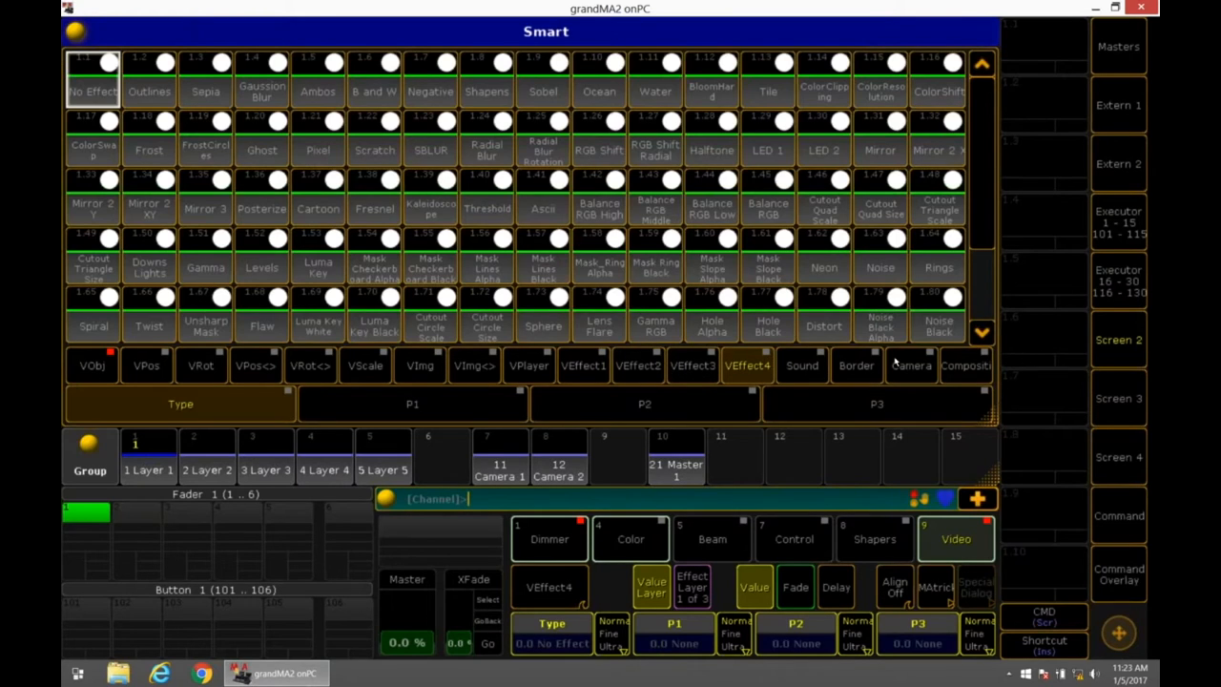
{"action": "left_click", "coordinate": [910, 365]}
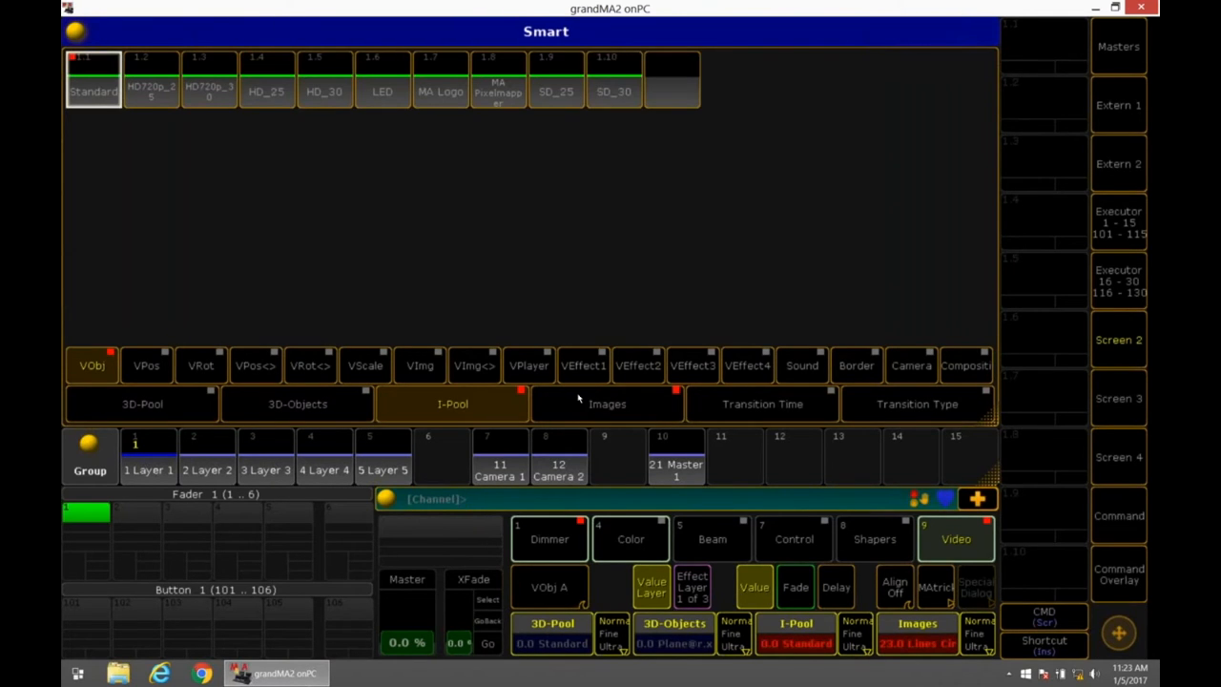
{"action": "left_click", "coordinate": [607, 403]}
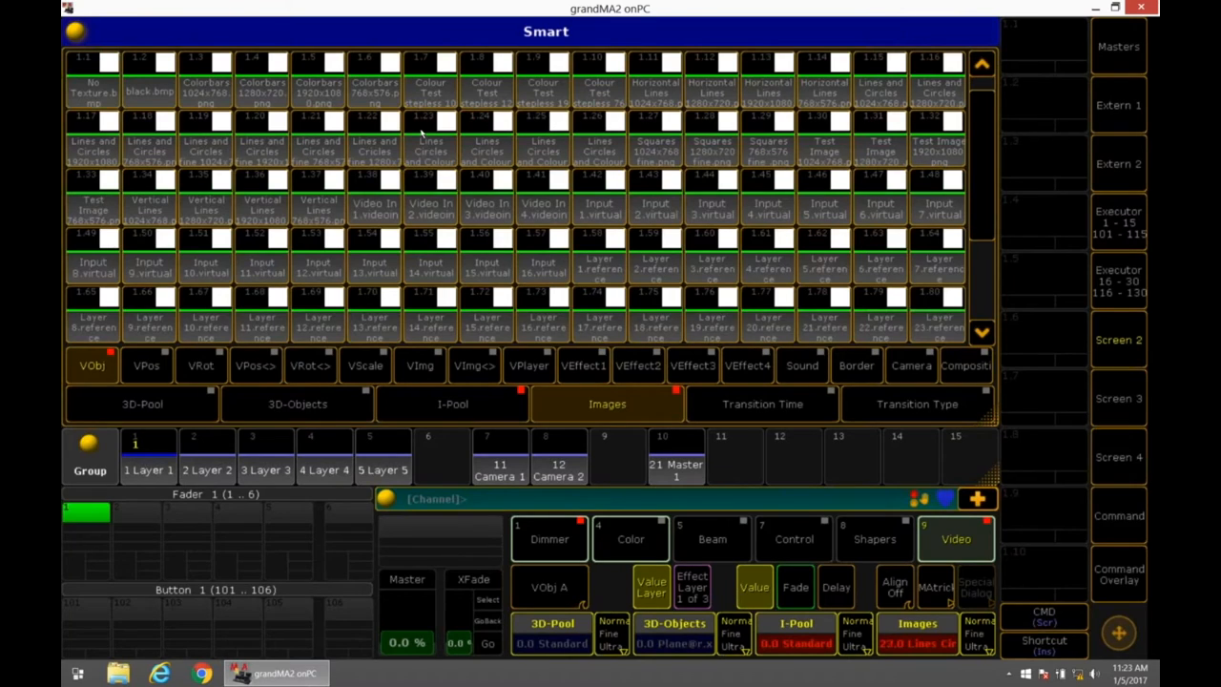
{"action": "left_click", "coordinate": [374, 86]}
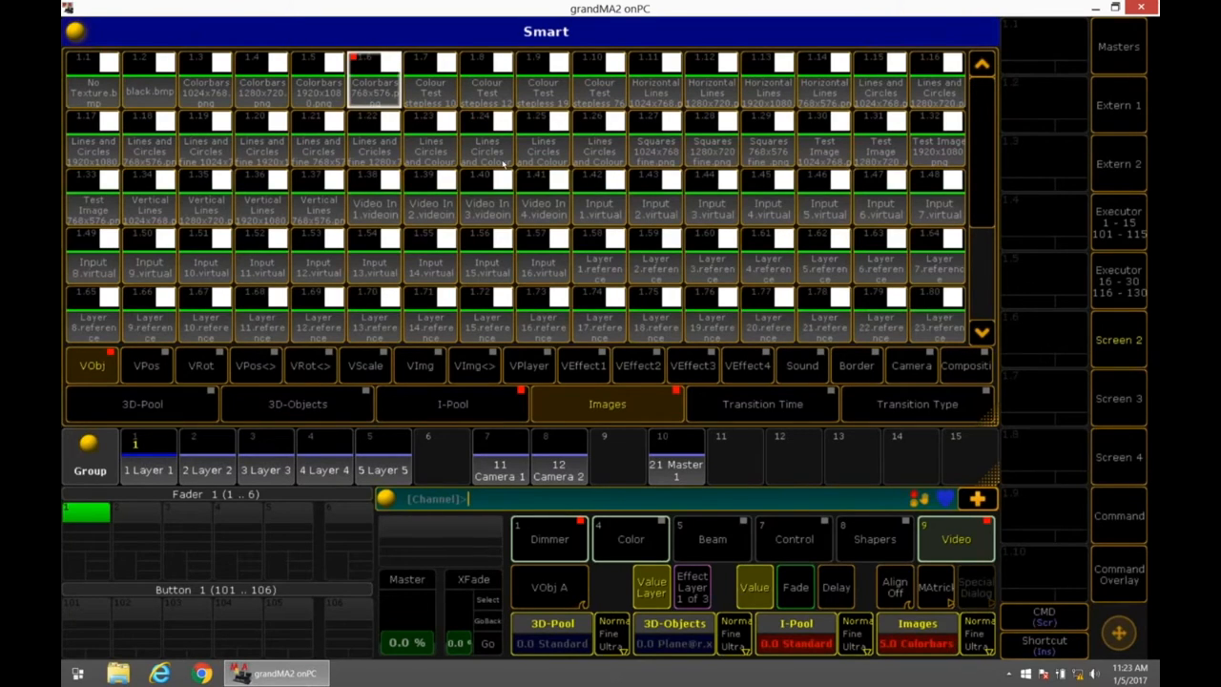
{"action": "mouse_move", "coordinate": [574, 212]}
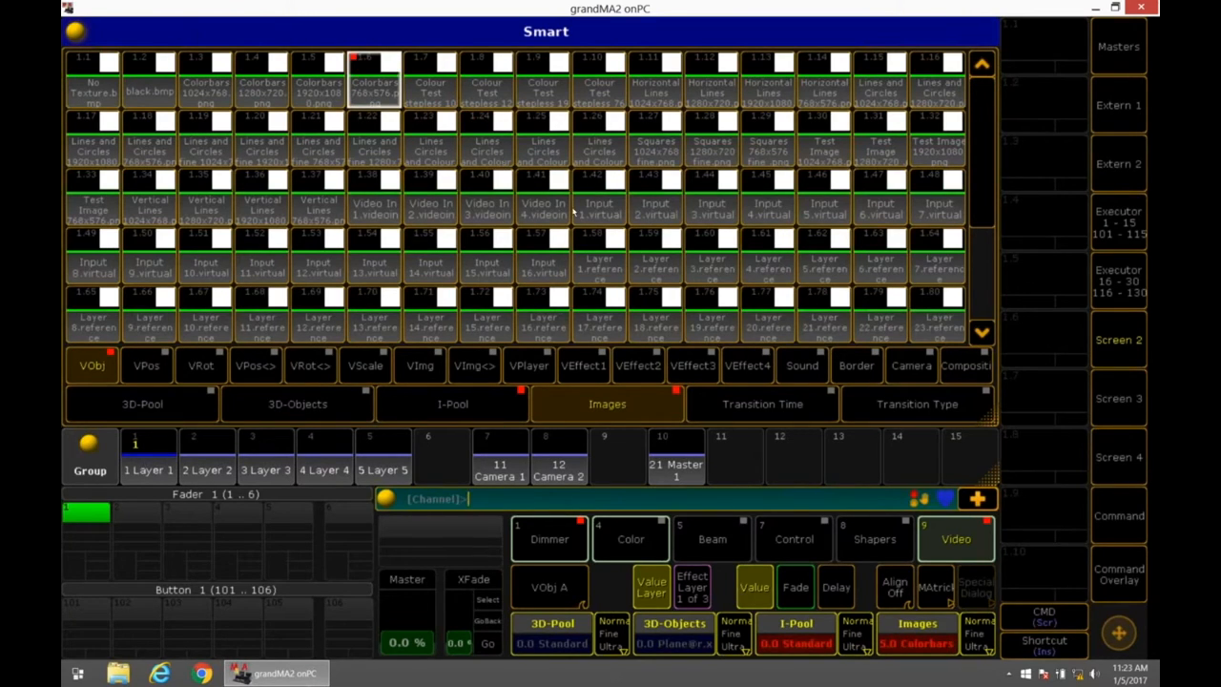
{"action": "mouse_move", "coordinate": [477, 418]}
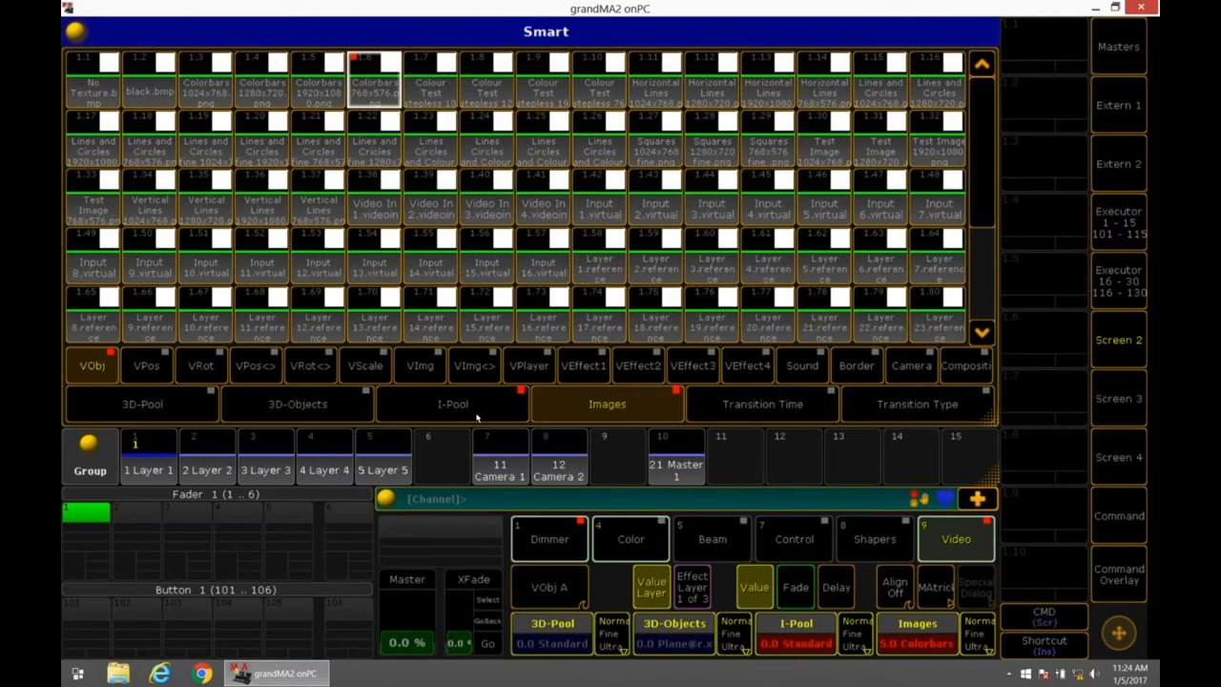
{"action": "left_click", "coordinate": [468, 498]}
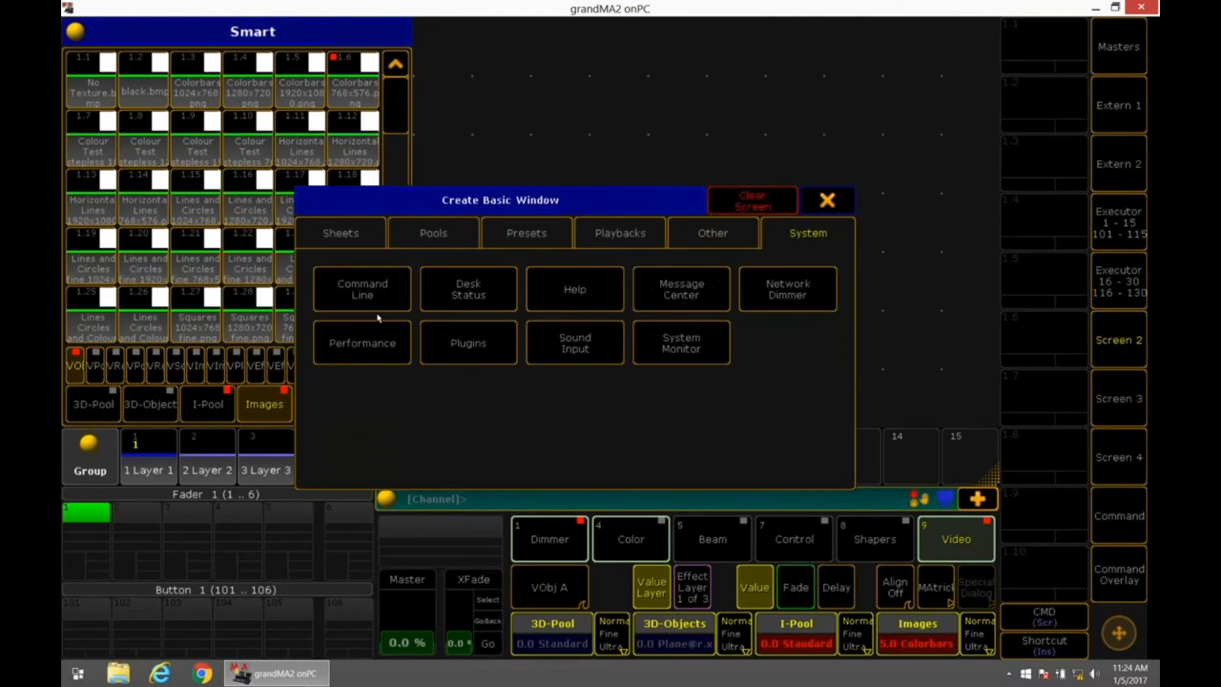
Add a CITP Video Viewer connected to VPU-LIGHT-0195's Output 1
{"action": "left_click", "coordinate": [713, 233]}
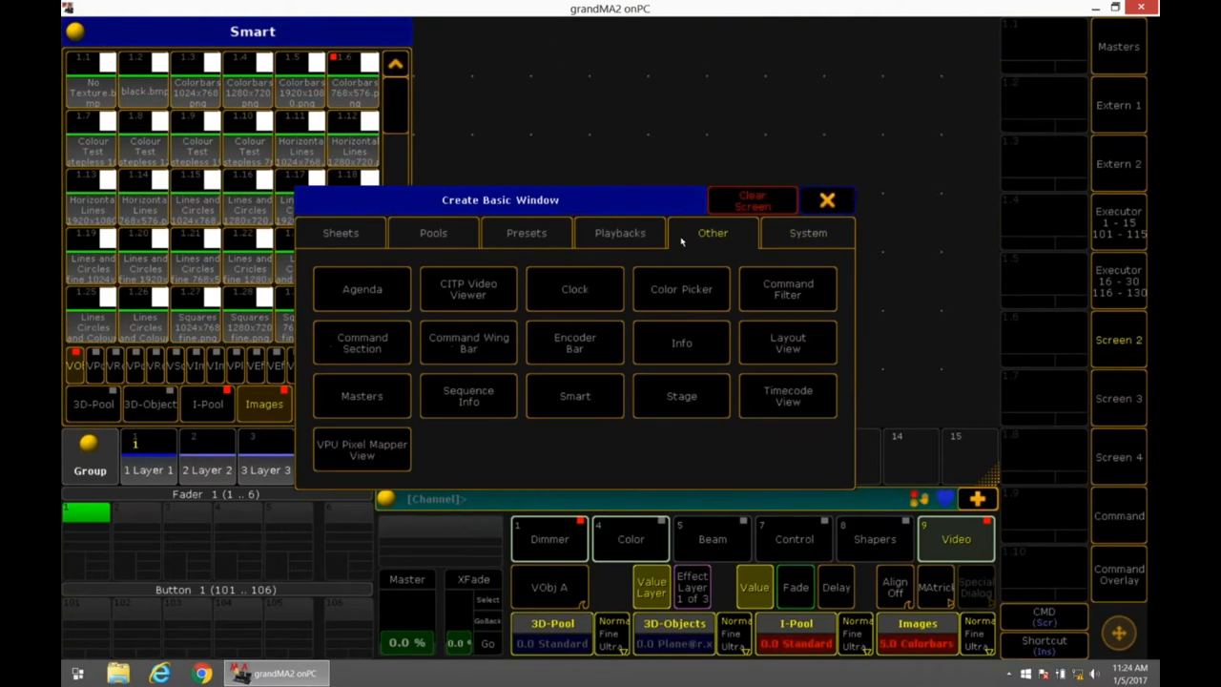
{"action": "left_click", "coordinate": [468, 289]}
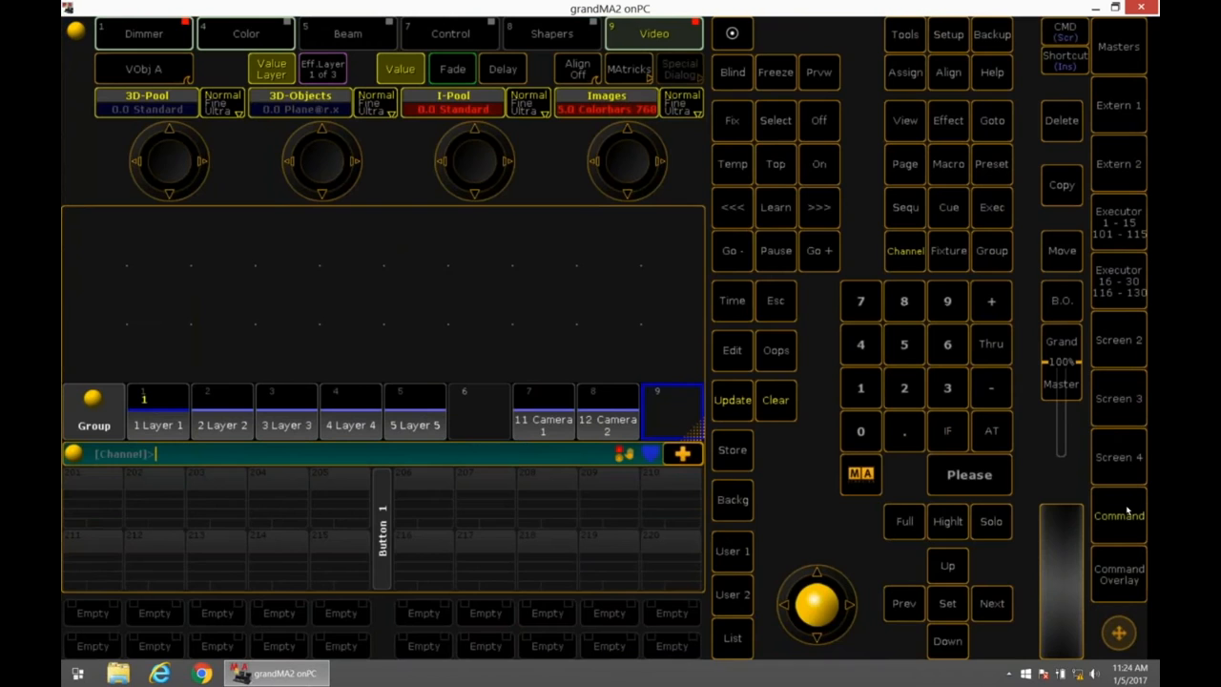
{"action": "left_click", "coordinate": [947, 35]}
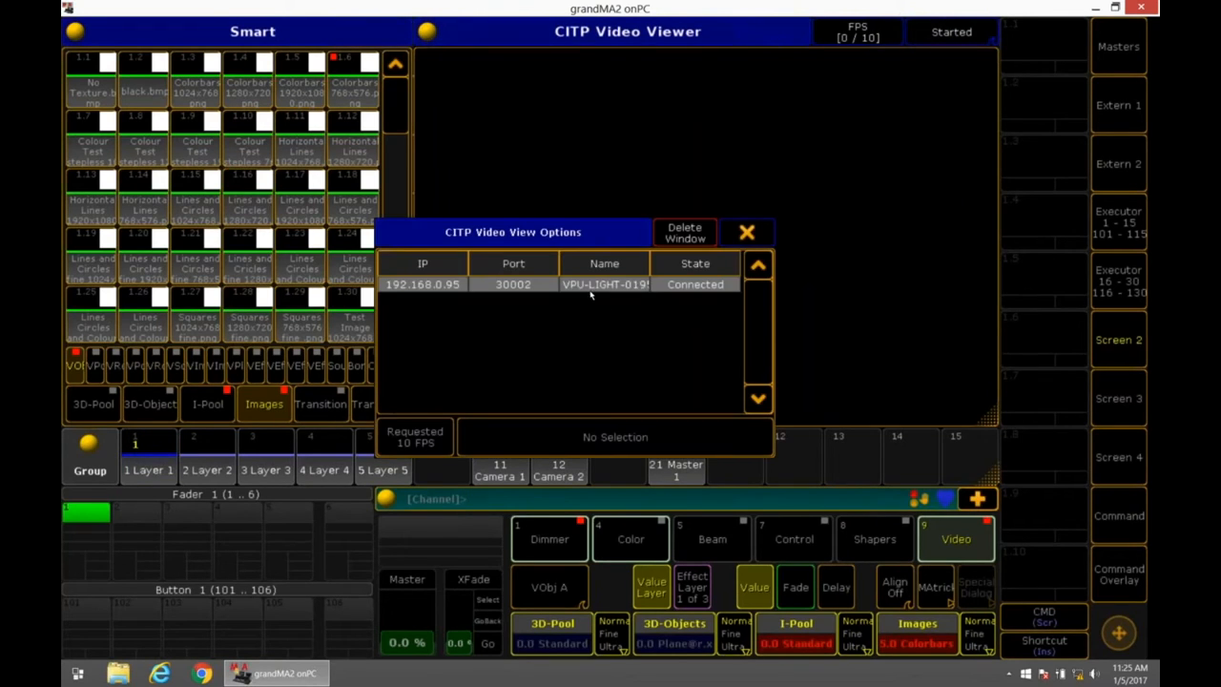
{"action": "left_click", "coordinate": [604, 284]}
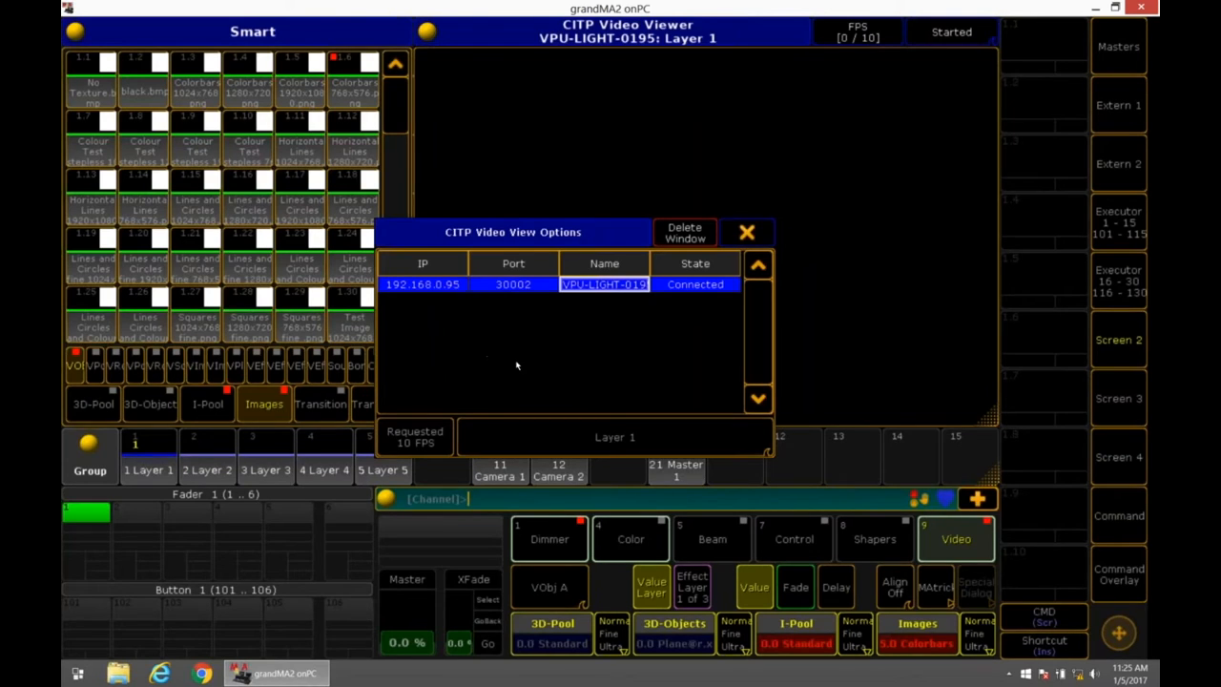
{"action": "left_click", "coordinate": [614, 436]}
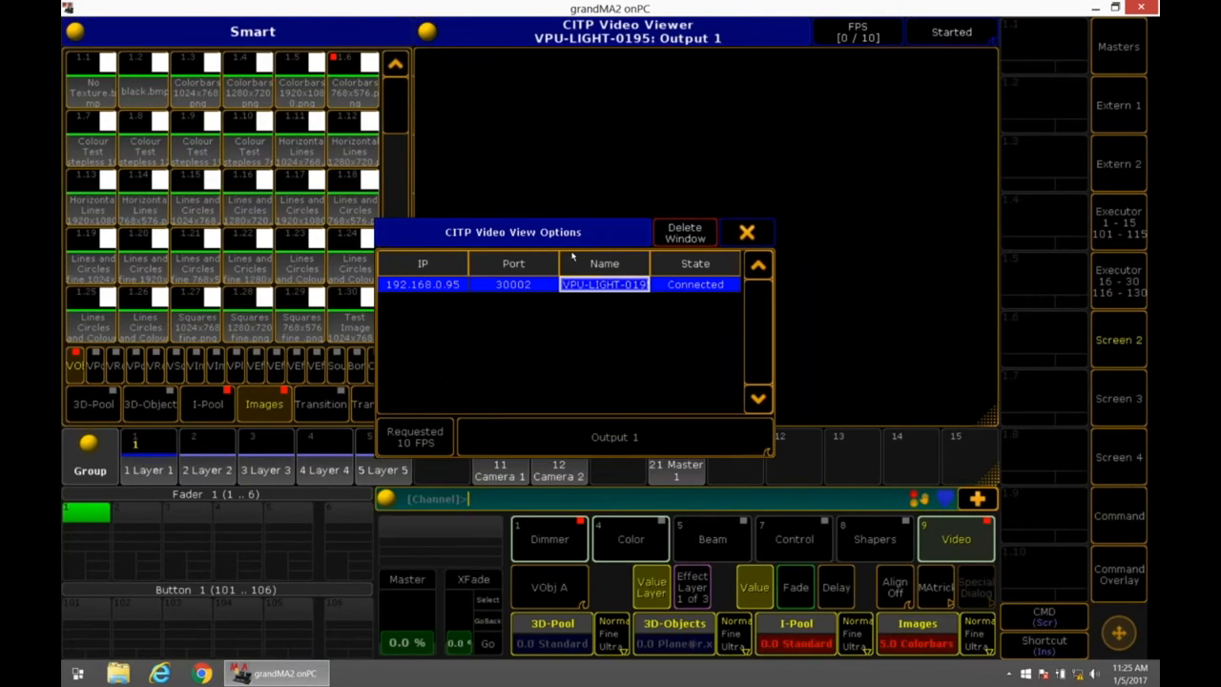
{"action": "left_click", "coordinate": [747, 232]}
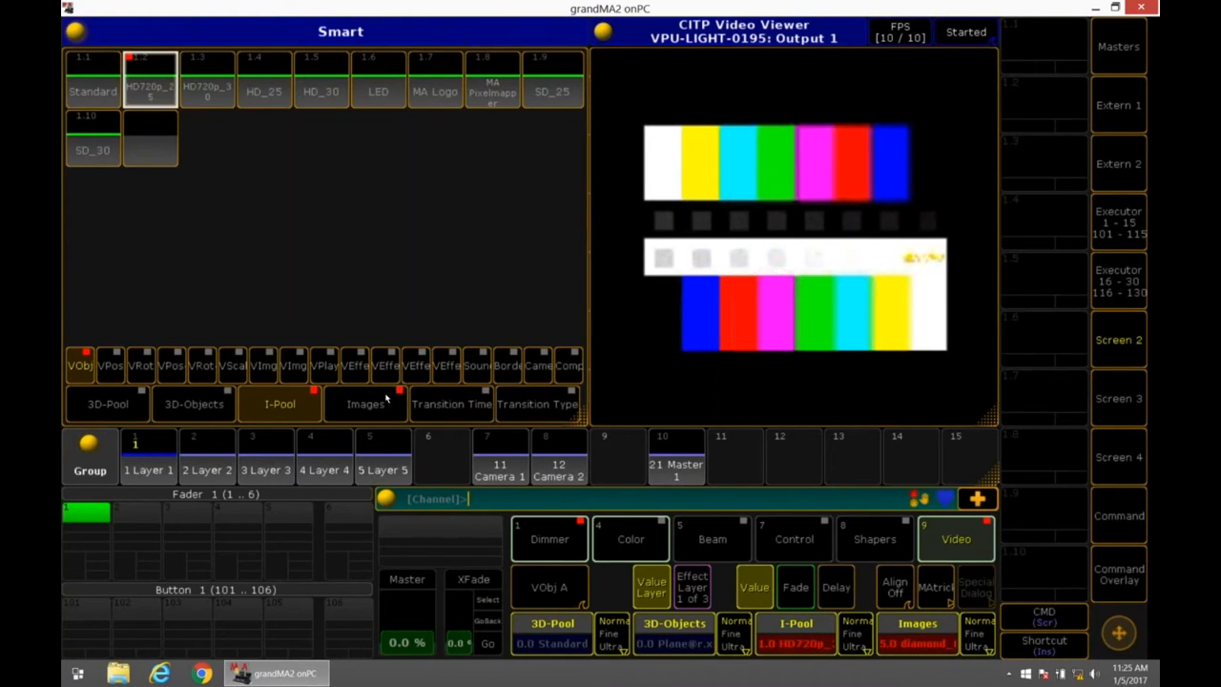
Play Fire_02 from the HD_30 pool, browse LED clips, then play the SD_30 MA logo clip
{"action": "left_click", "coordinate": [365, 404]}
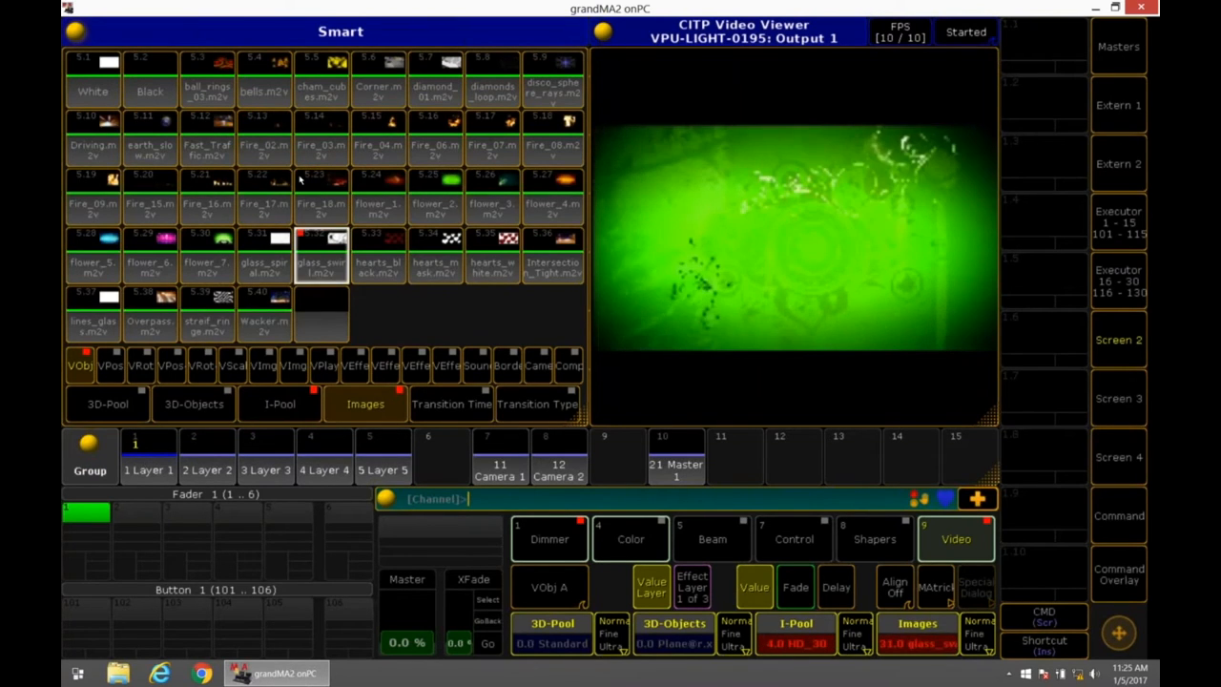
{"action": "left_click", "coordinate": [264, 143]}
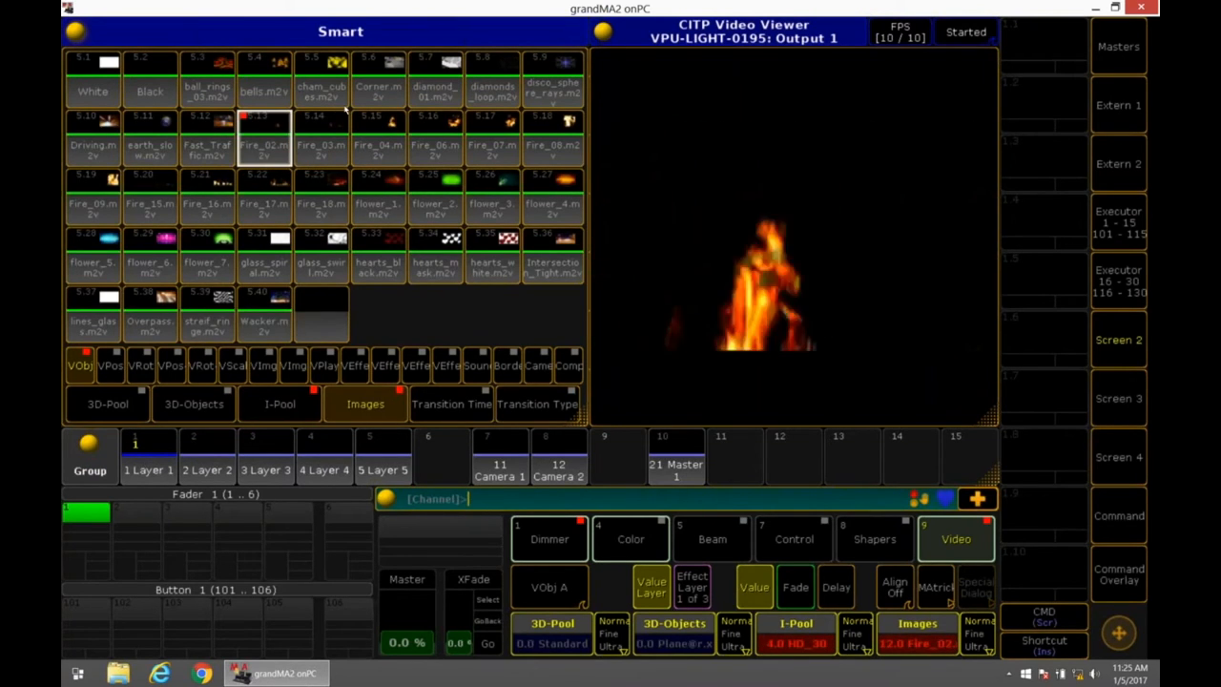
{"action": "left_click", "coordinate": [377, 77]}
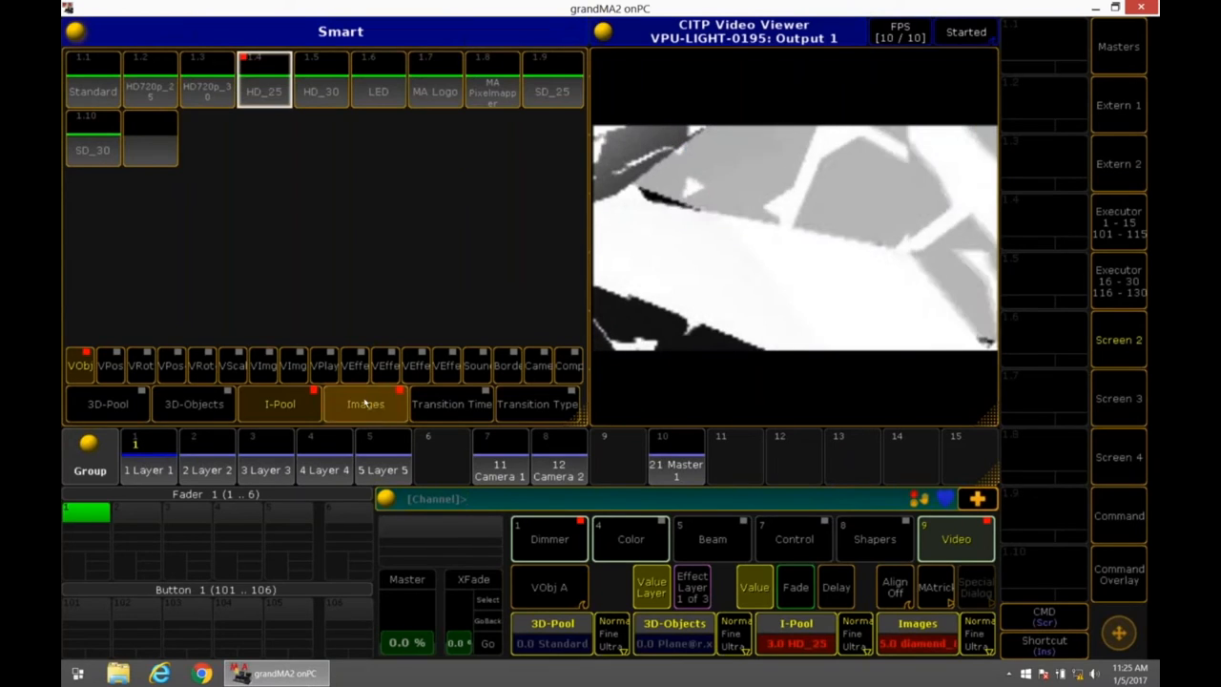
{"action": "left_click", "coordinate": [365, 403]}
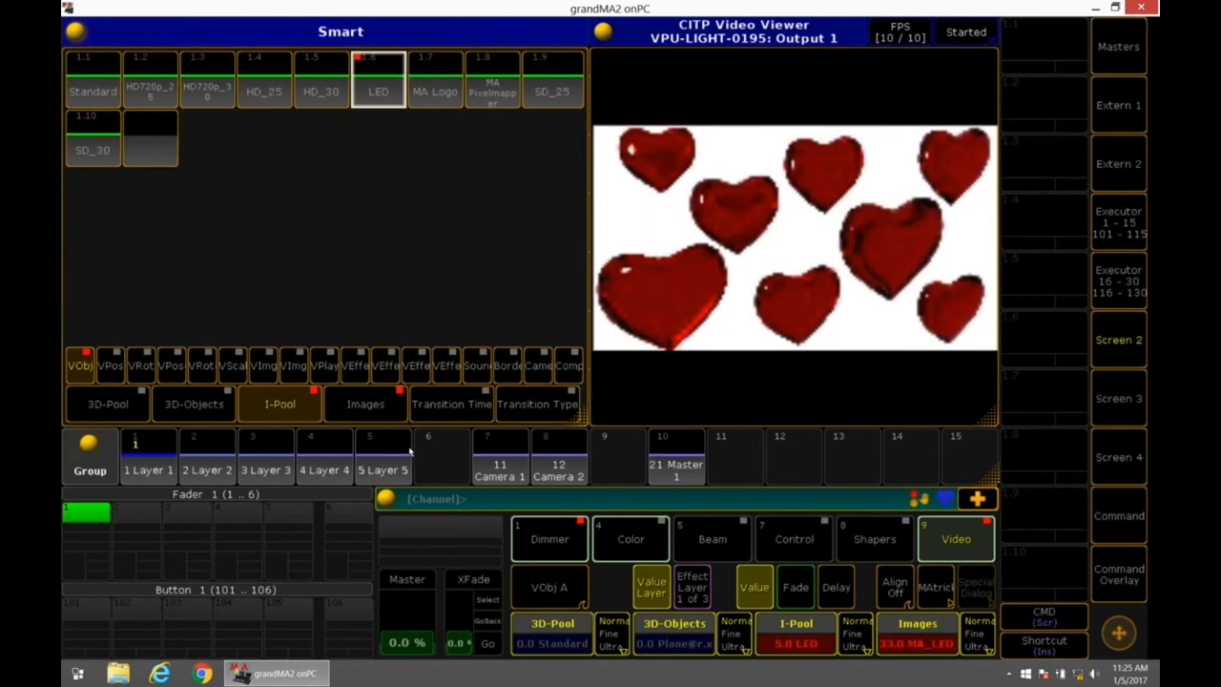
{"action": "left_click", "coordinate": [366, 404]}
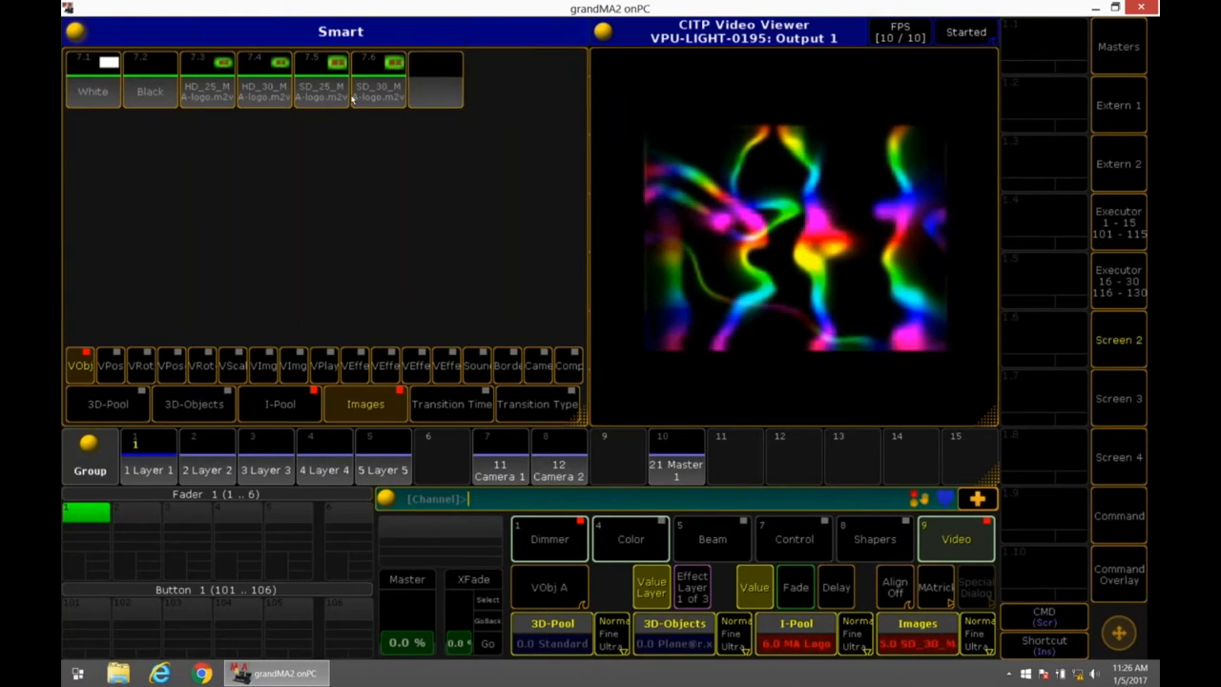
{"action": "left_click", "coordinate": [379, 78]}
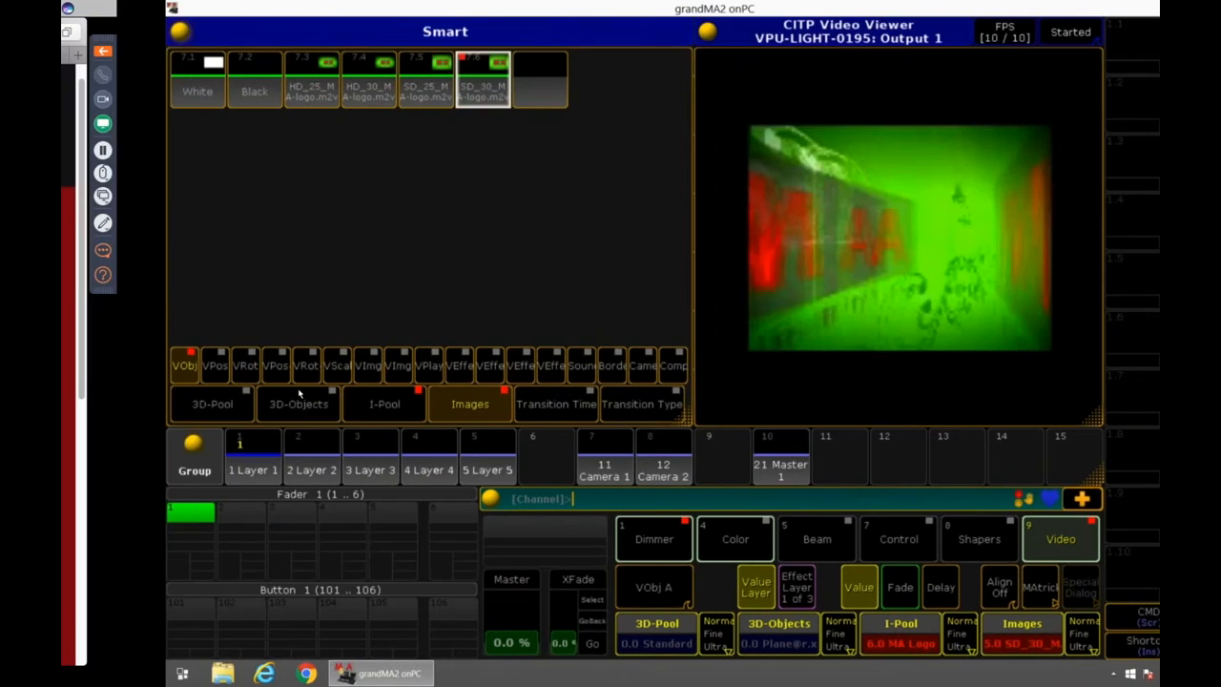
{"action": "left_click", "coordinate": [380, 672]}
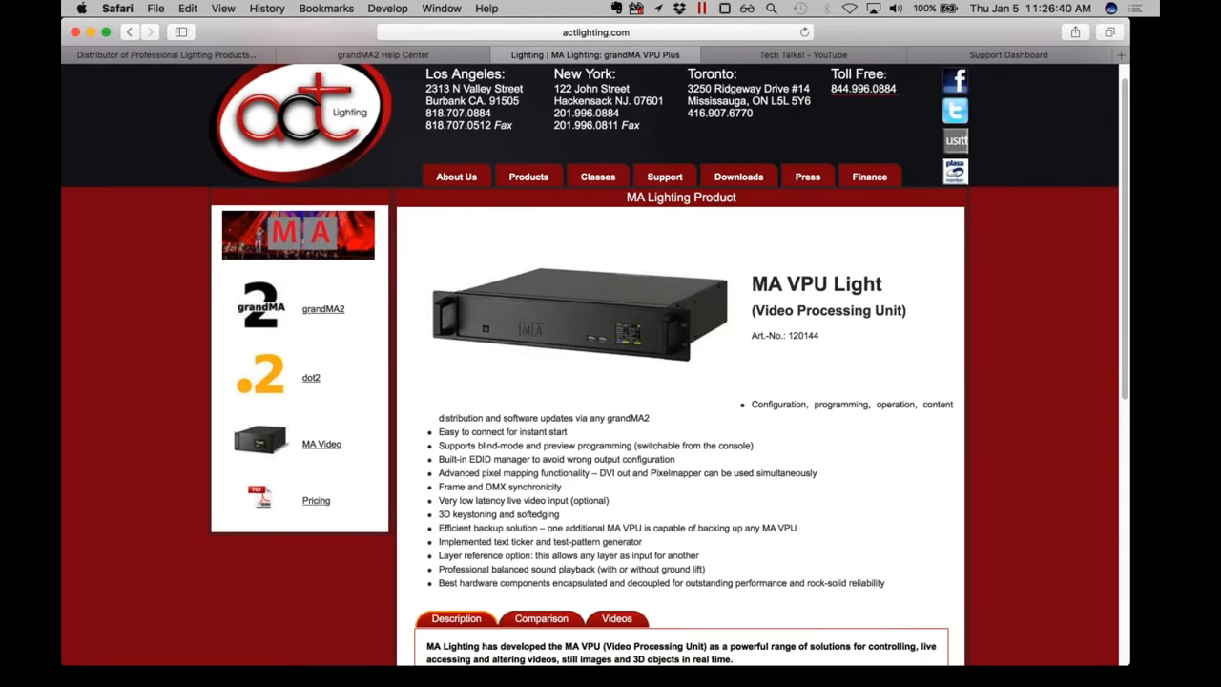
Open the MA VPU plus Mk2 product page and scroll to the rear-panel connector overview
{"action": "scroll", "scroll_direction": "down", "scroll_amount": 3}
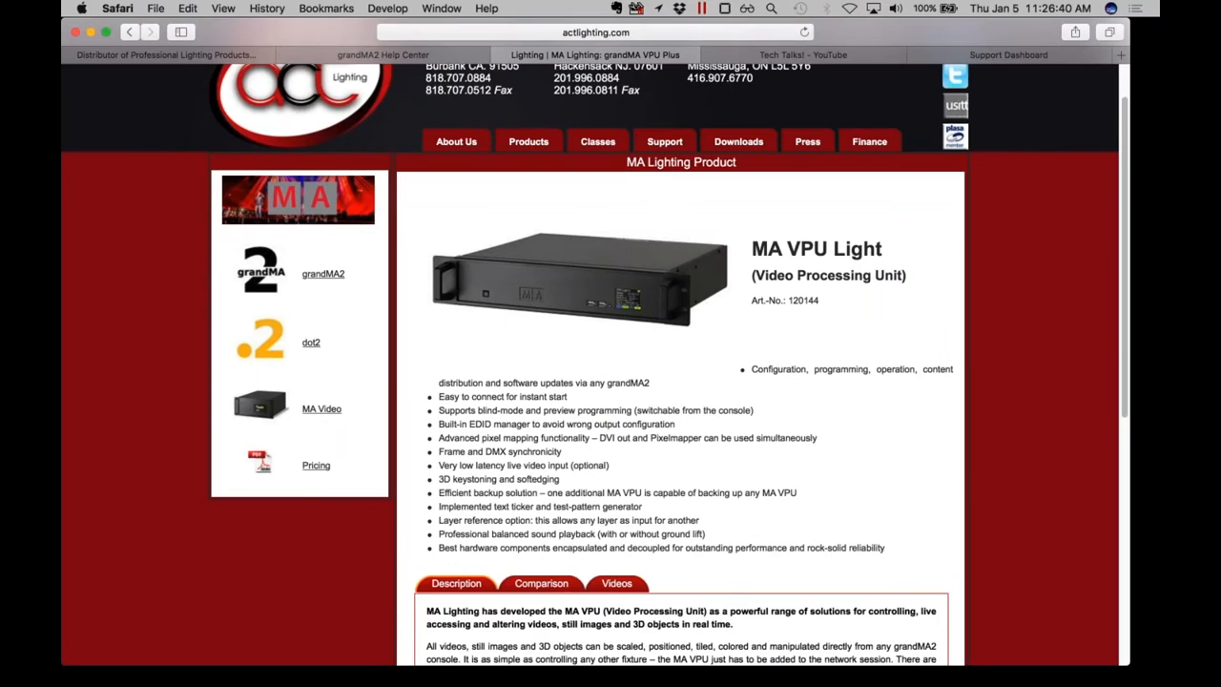
{"action": "scroll", "scroll_direction": "down", "scroll_amount": 3}
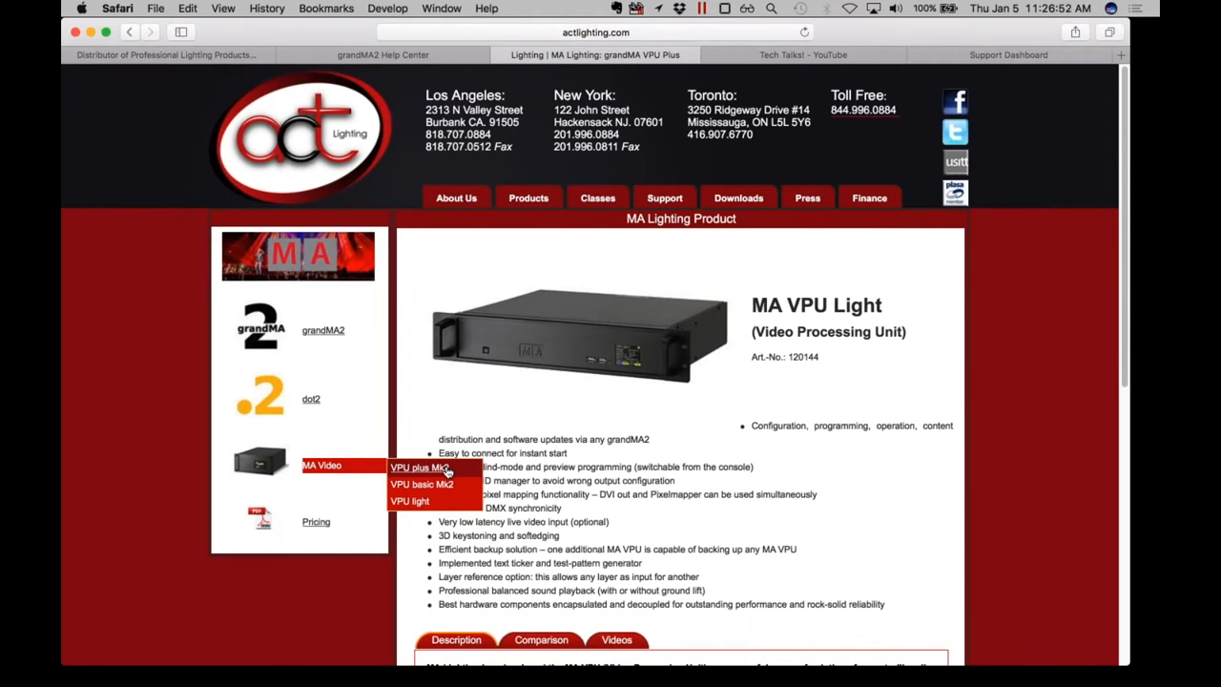
{"action": "left_click", "coordinate": [419, 468]}
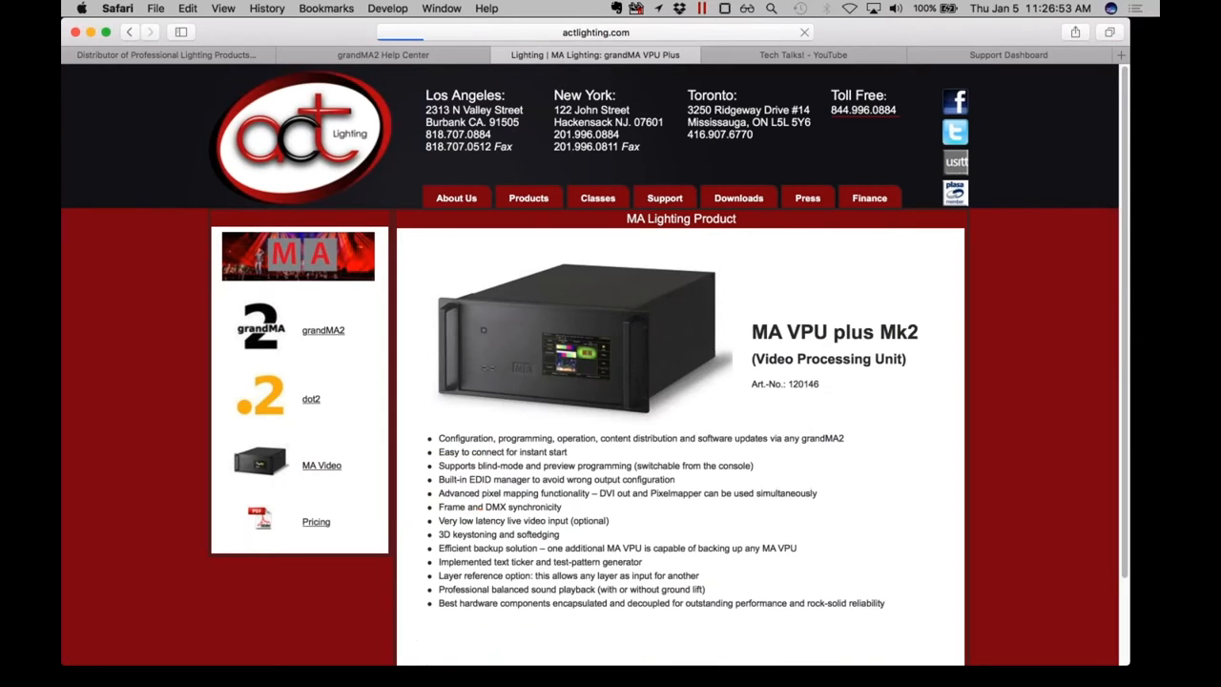
{"action": "scroll", "scroll_direction": "down", "scroll_amount": 3}
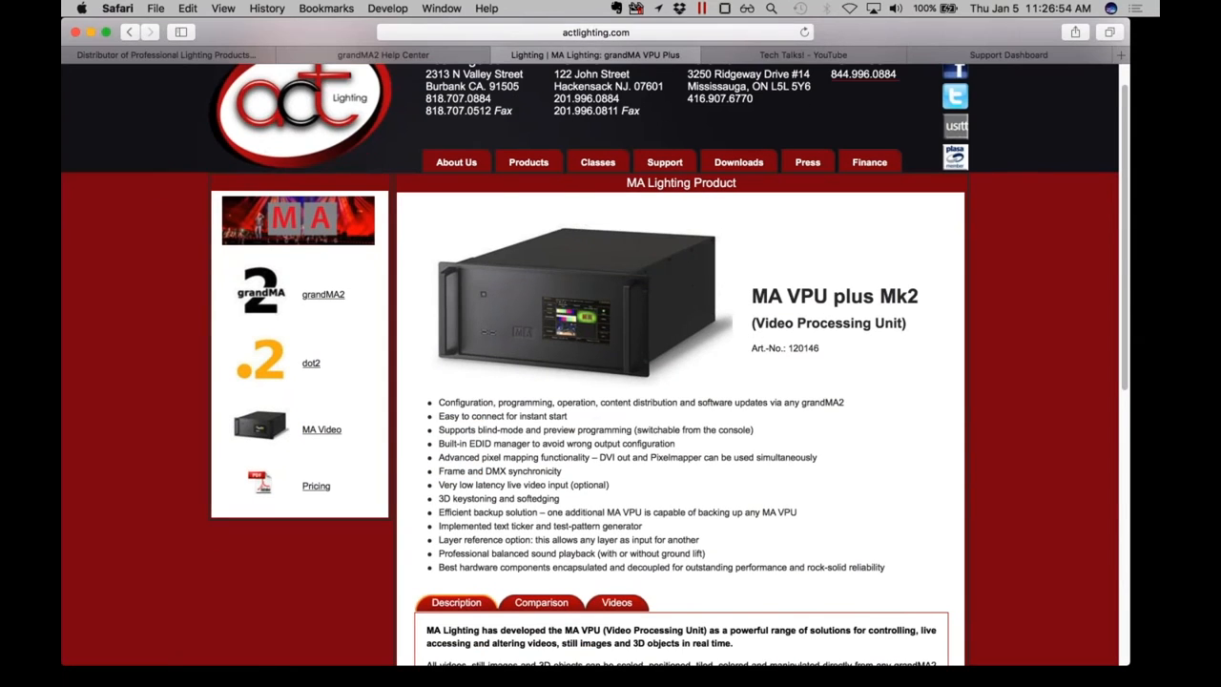
{"action": "scroll", "scroll_direction": "down", "scroll_amount": 3}
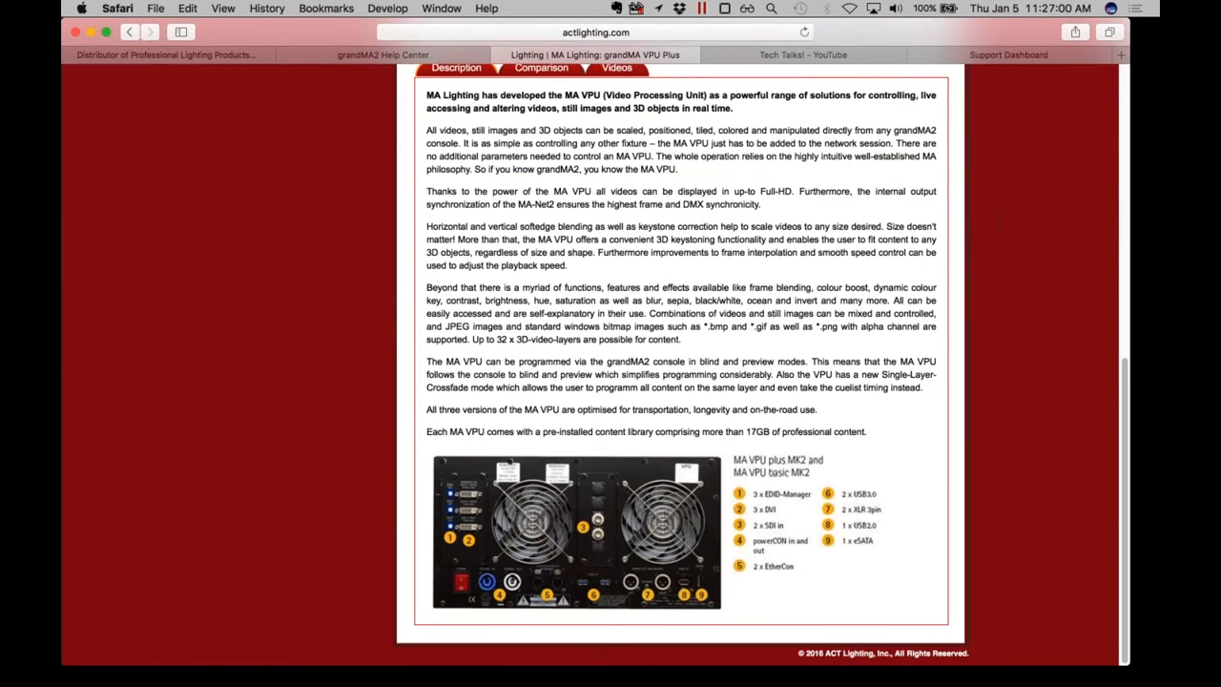
{"action": "mouse_move", "coordinate": [601, 539]}
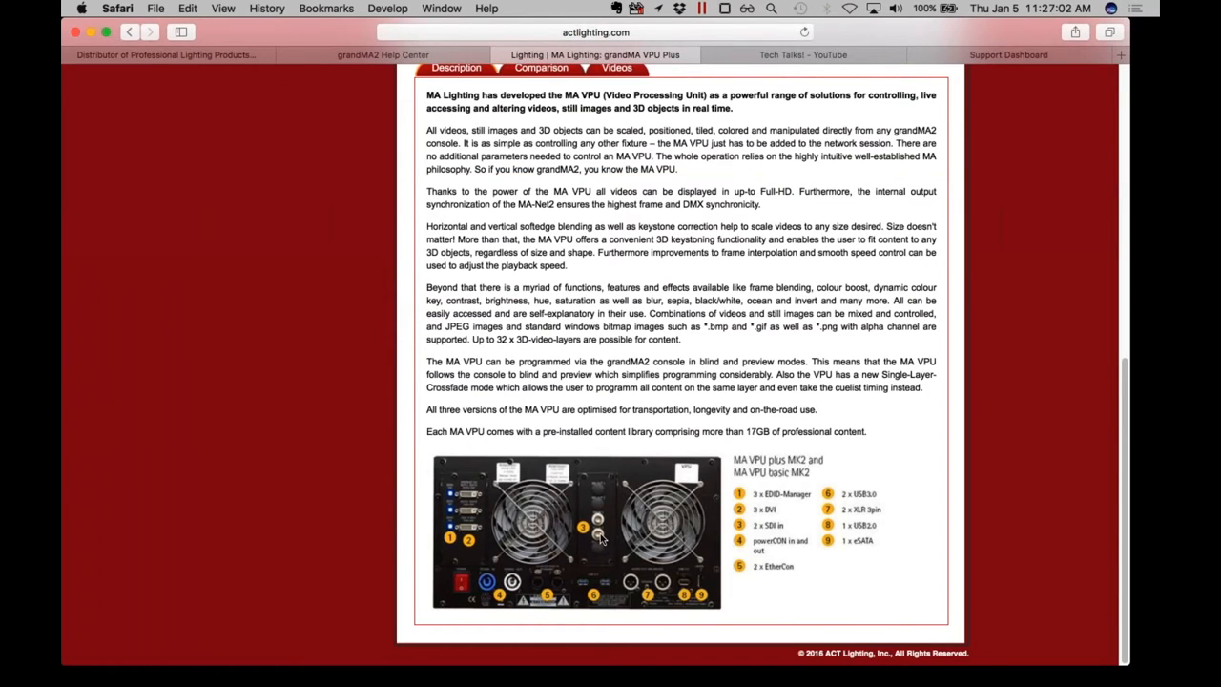
{"action": "mouse_move", "coordinate": [584, 474]}
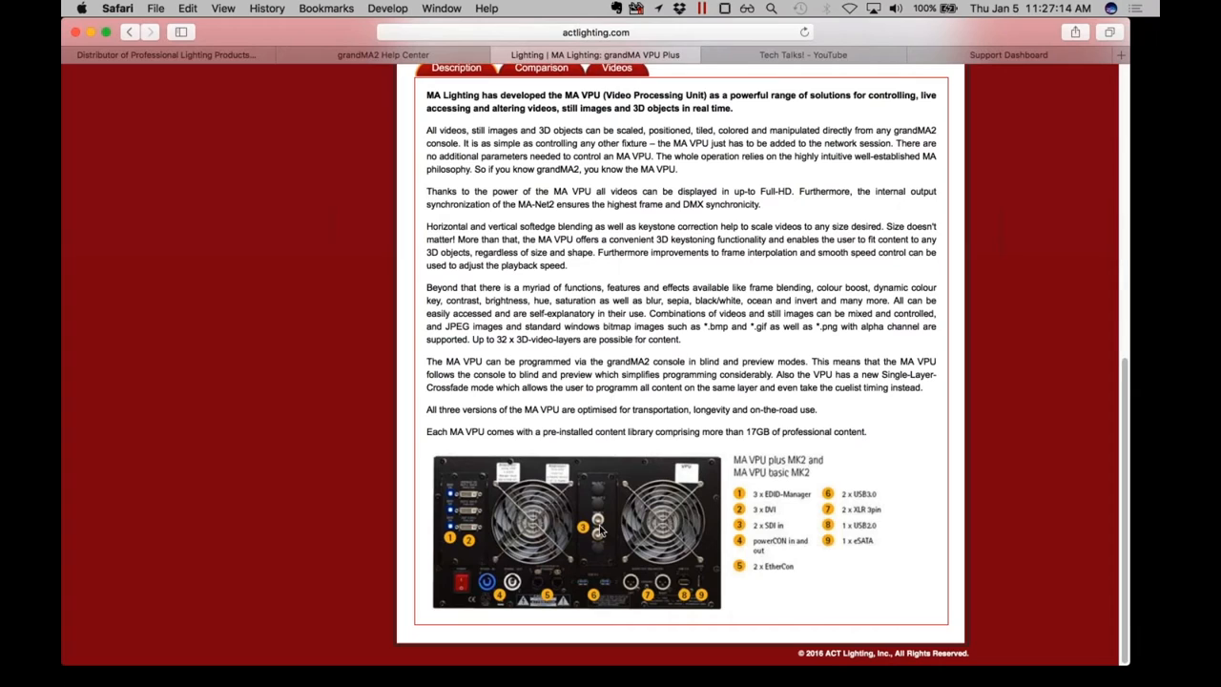
{"action": "mouse_move", "coordinate": [598, 522]}
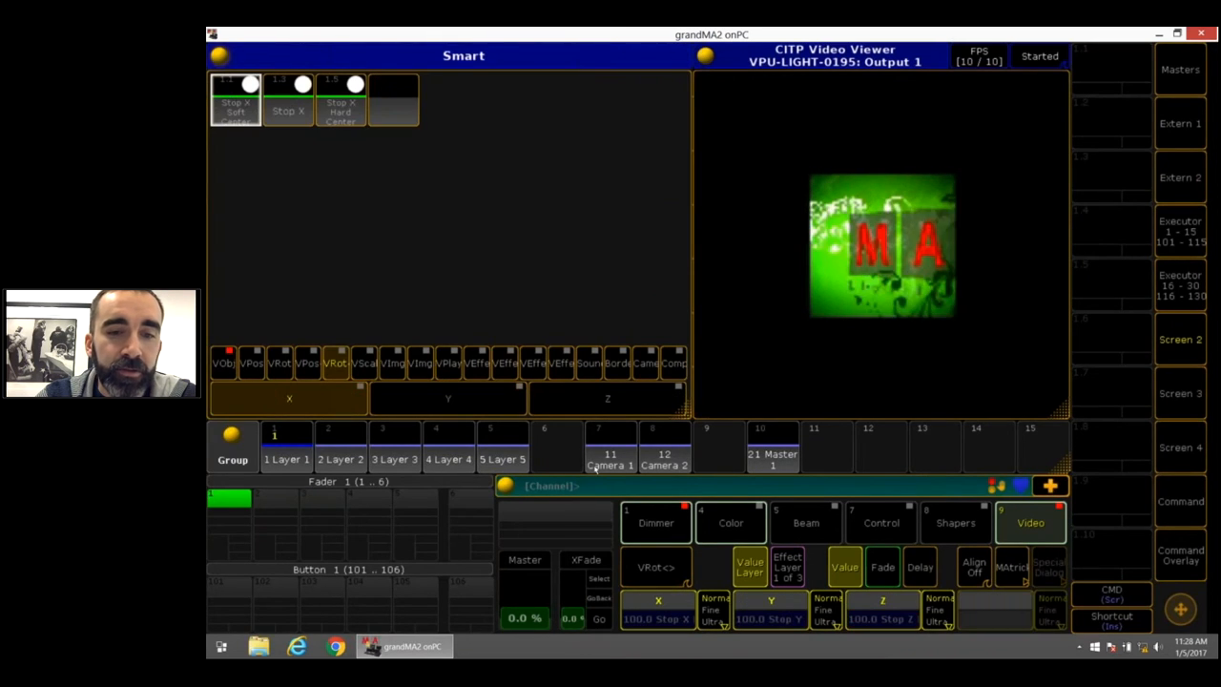
Apply the Stop X Hard Center preset and set Layer 1's X/Y rotation to 55 and 53
{"action": "left_click", "coordinate": [770, 618]}
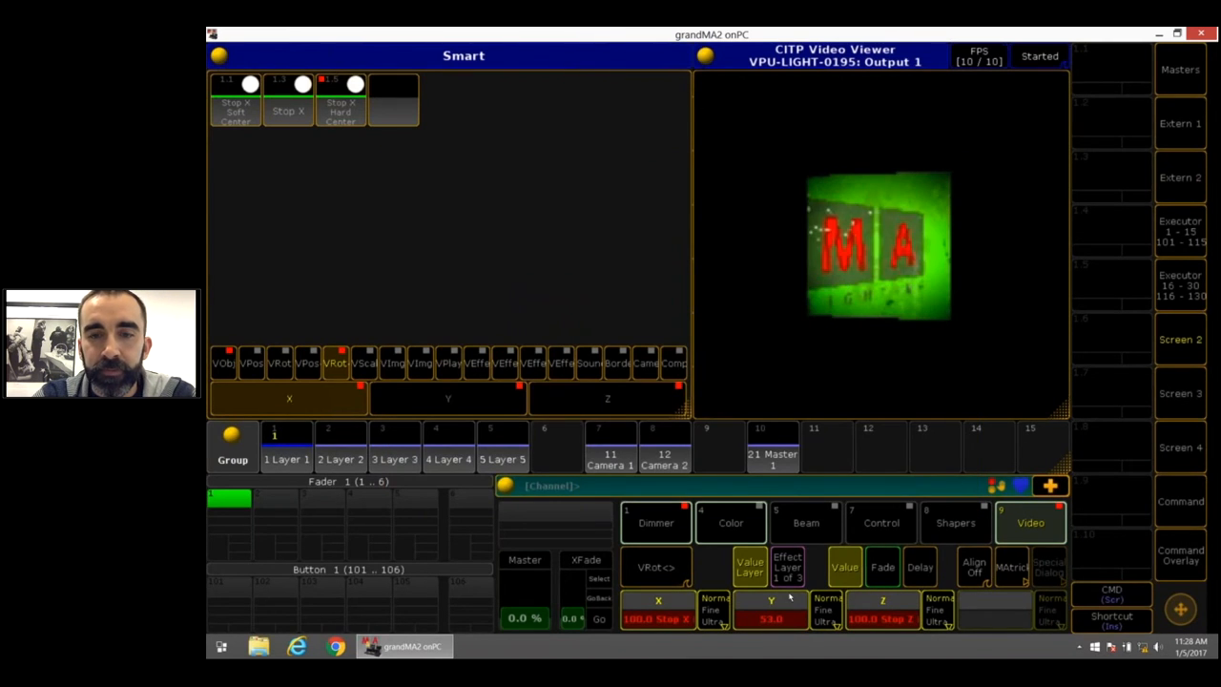
{"action": "left_click", "coordinate": [657, 618]}
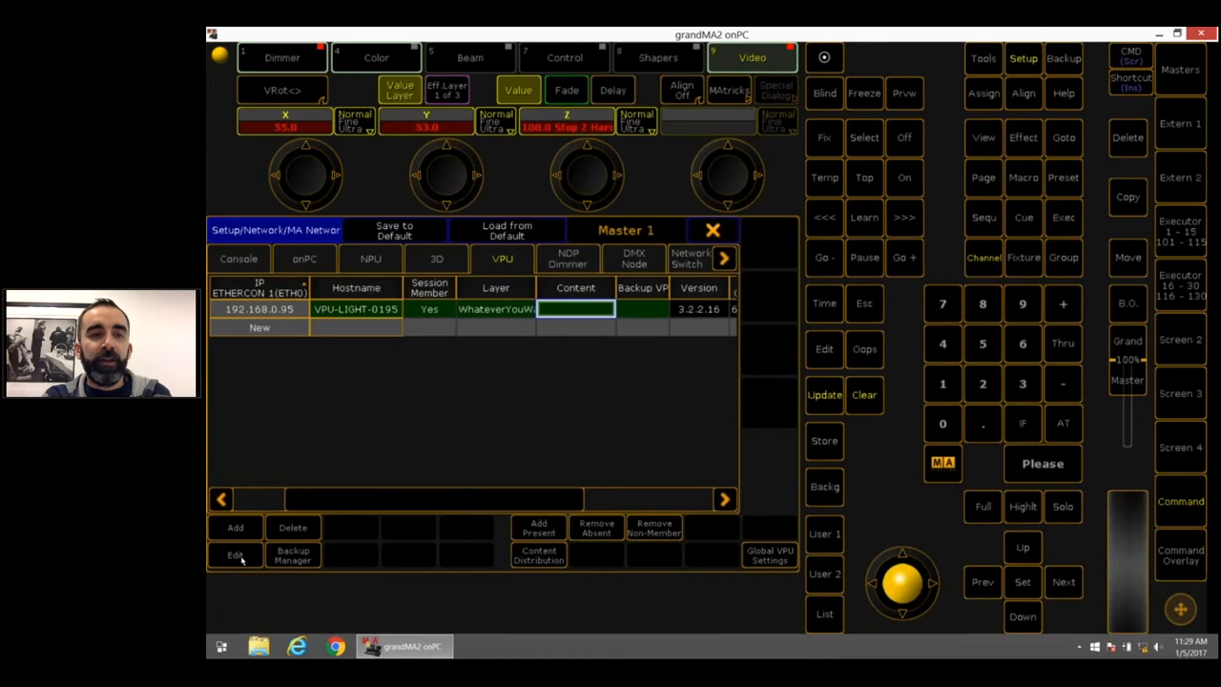
Edit the VPU-LIGHT-0195 entry in the VPU network list
{"action": "left_click", "coordinate": [234, 555]}
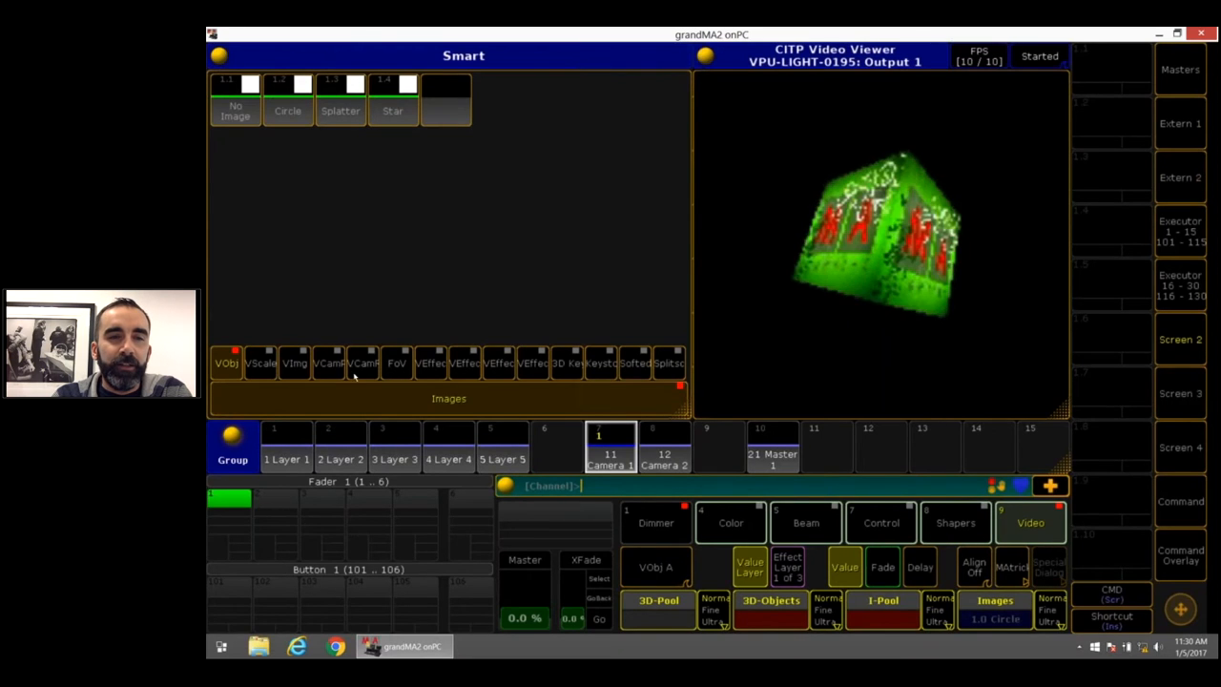
Set Camera 1's VCamPos X to 55, then select group Layer 1's video object
{"action": "left_click", "coordinate": [330, 362]}
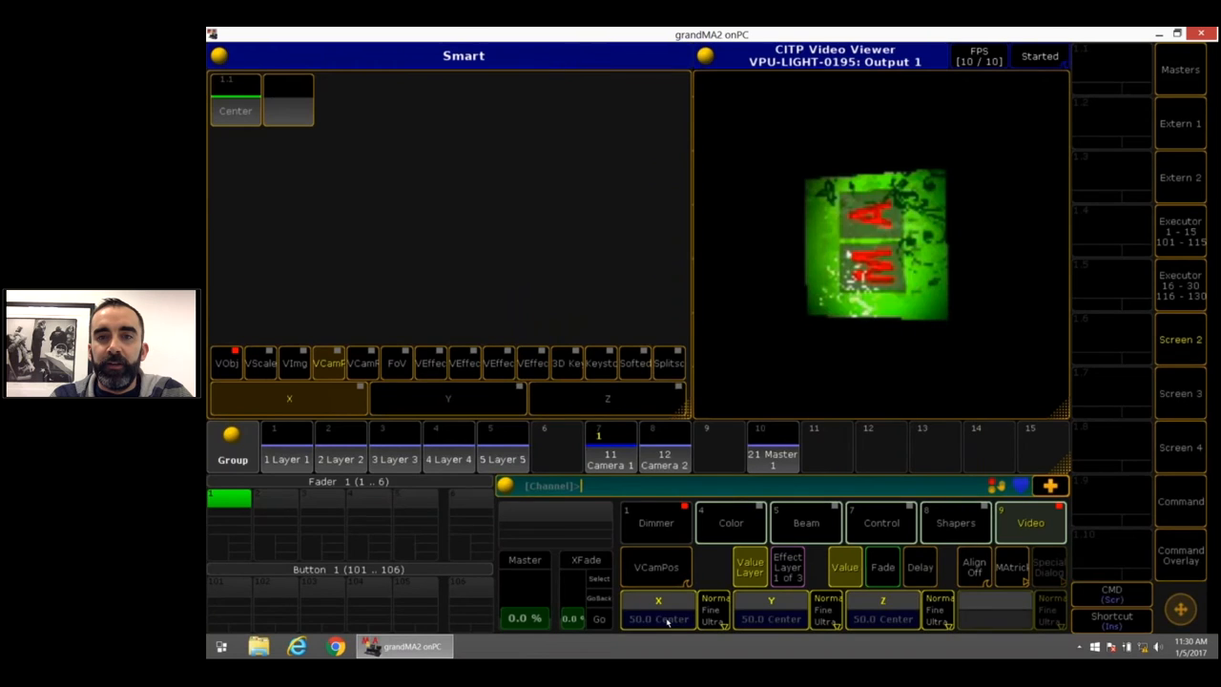
{"action": "left_click", "coordinate": [658, 619]}
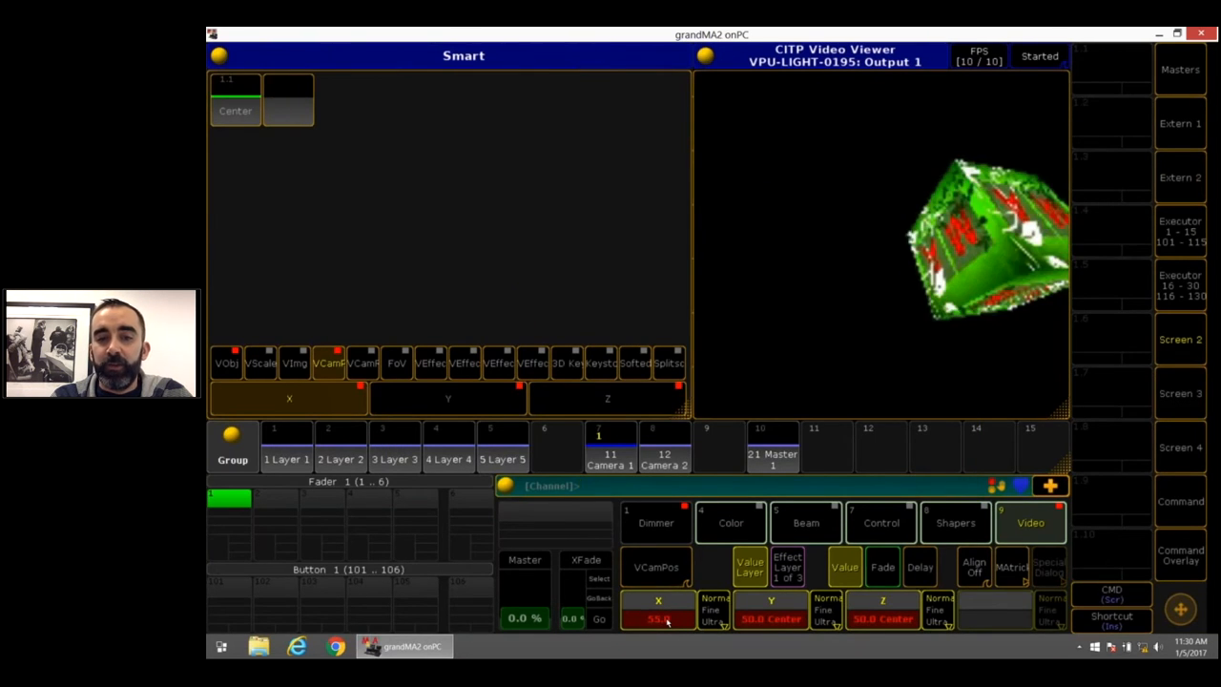
{"action": "left_click", "coordinate": [659, 611]}
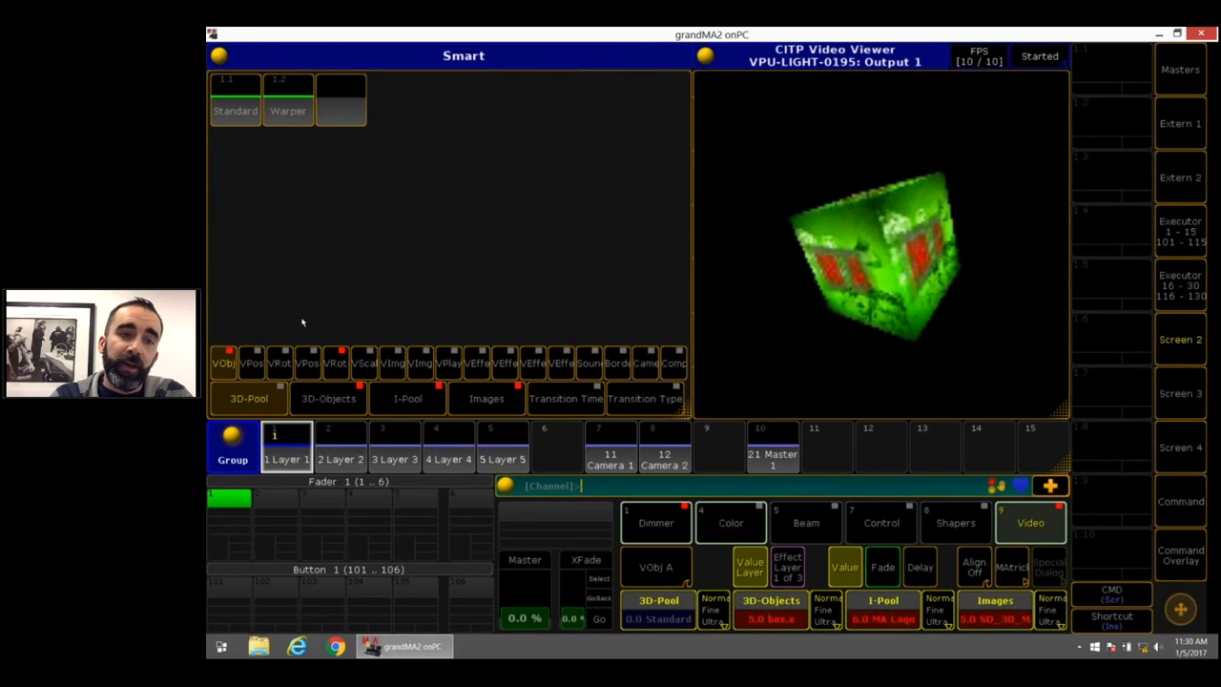
{"action": "left_click", "coordinate": [657, 611]}
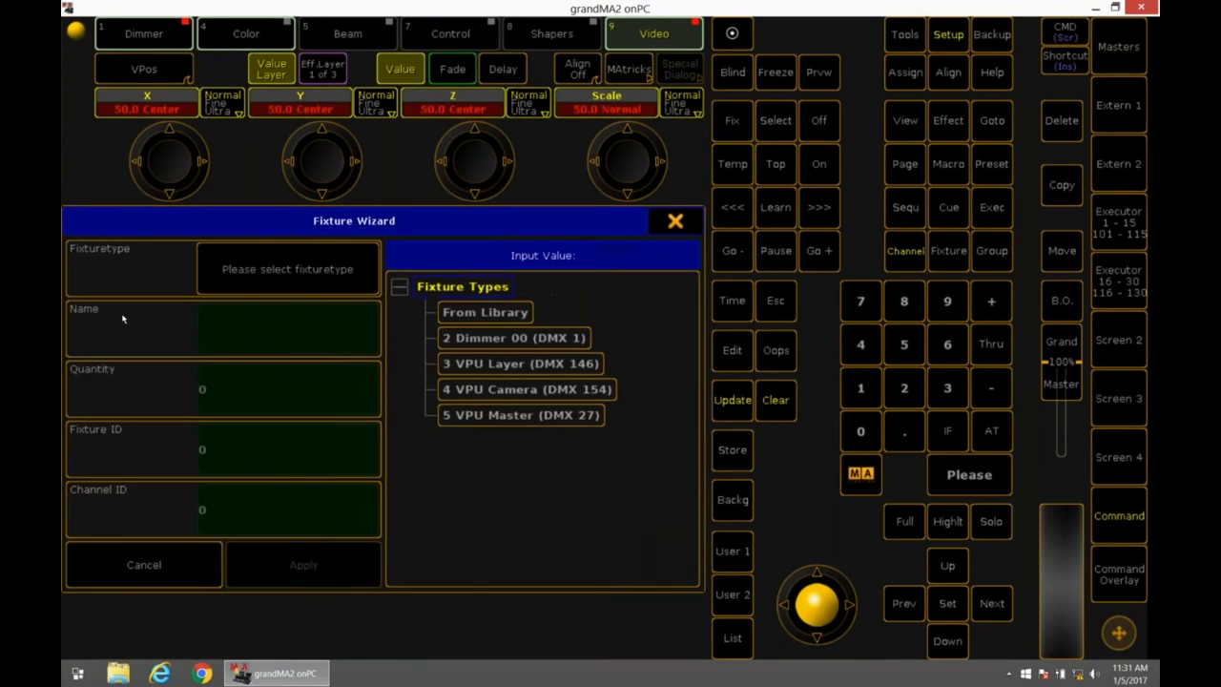
Import the Generic LED - IRGB 8 bit fixture type from the filtered library
{"action": "left_click", "coordinate": [485, 312]}
{"action": "type", "text": "r"}
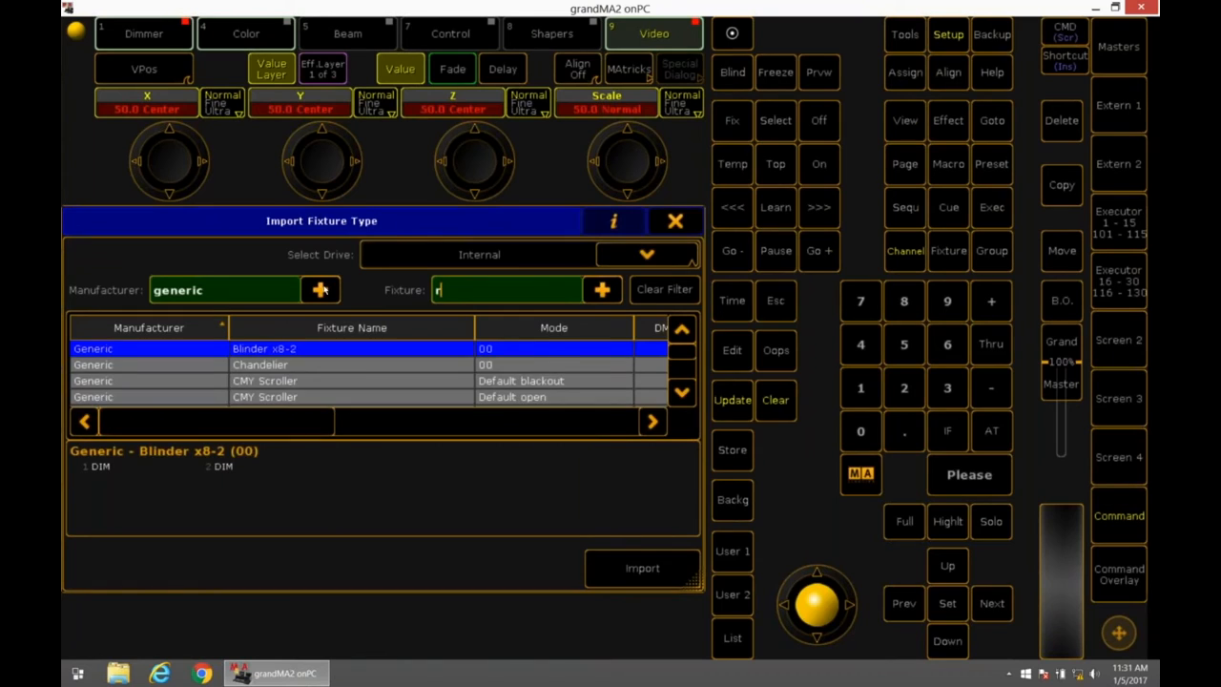
{"action": "type", "text": "gb"}
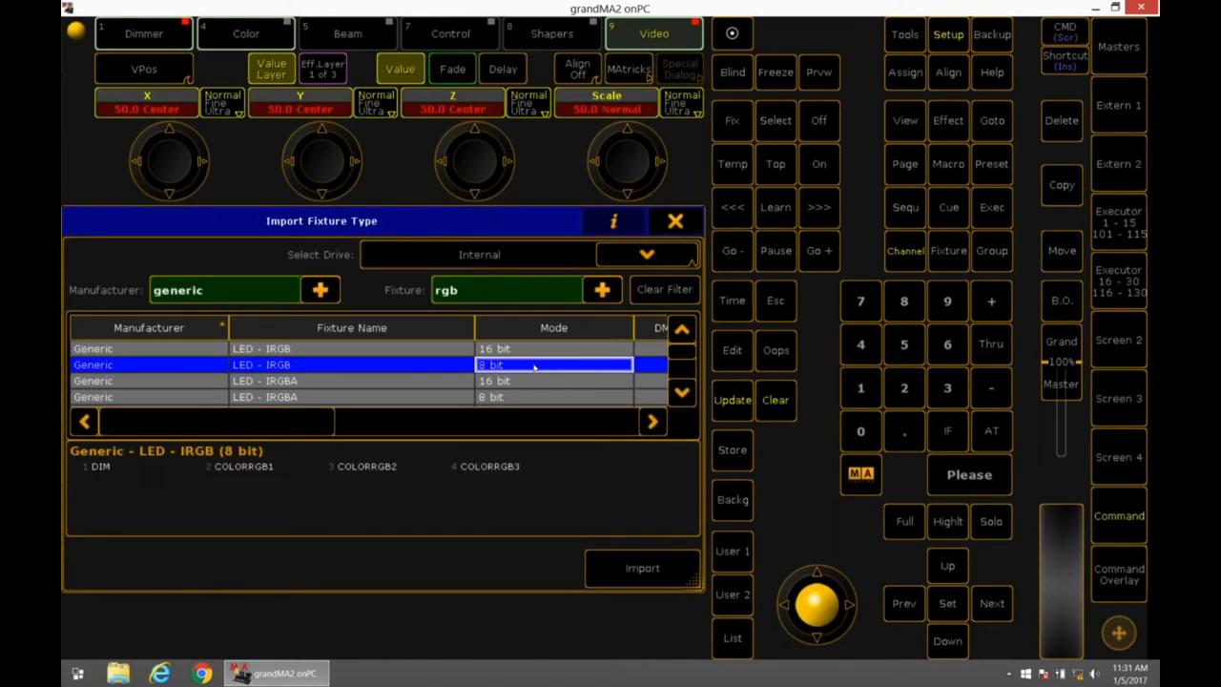
{"action": "left_click", "coordinate": [641, 568]}
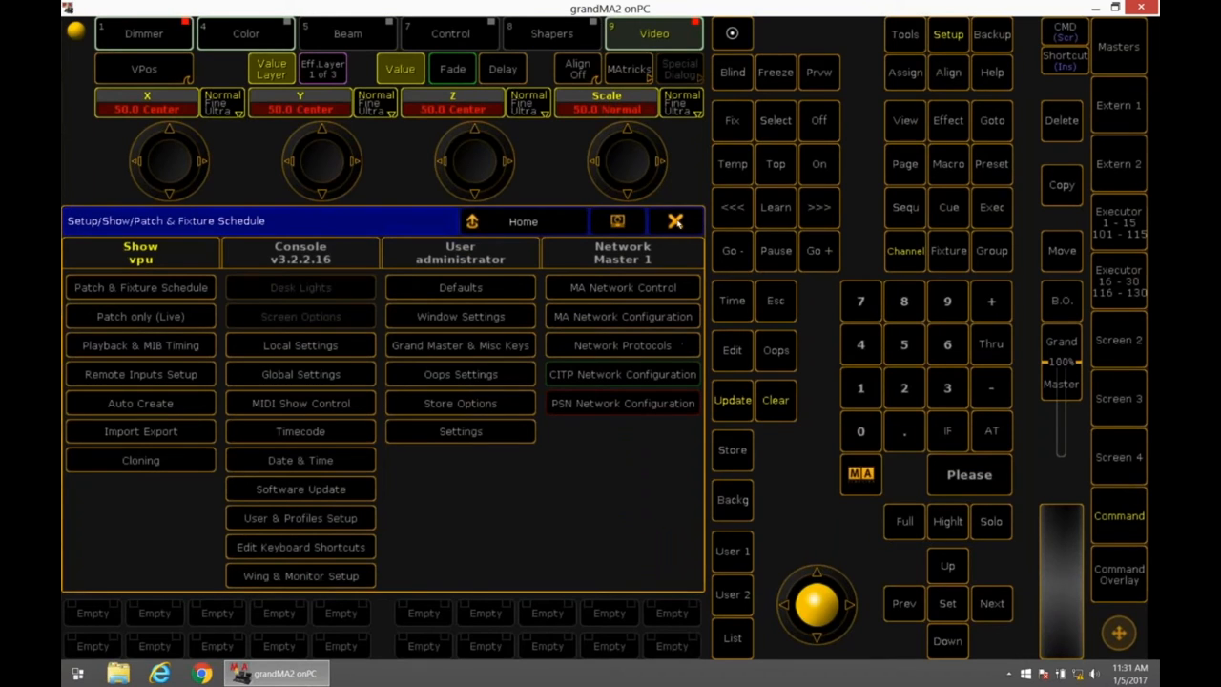
Close Setup to show the Stage View and start arranging the 100 selected fixtures
{"action": "left_click", "coordinate": [675, 220]}
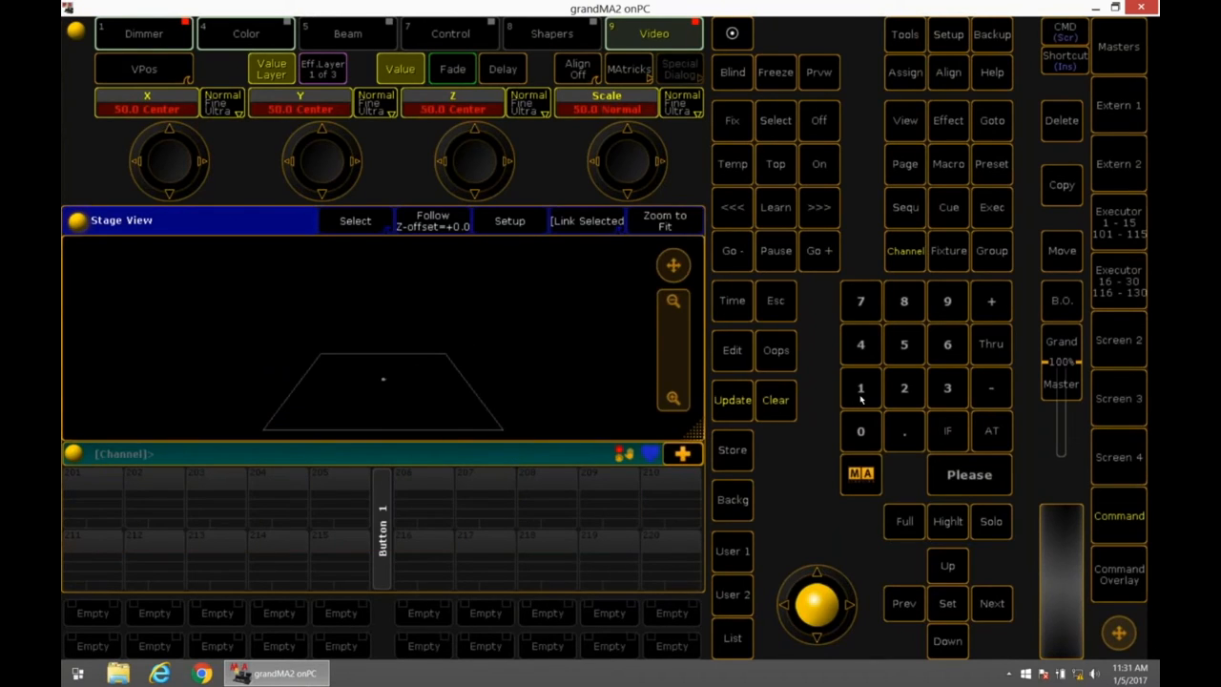
{"action": "left_click", "coordinate": [860, 431]}
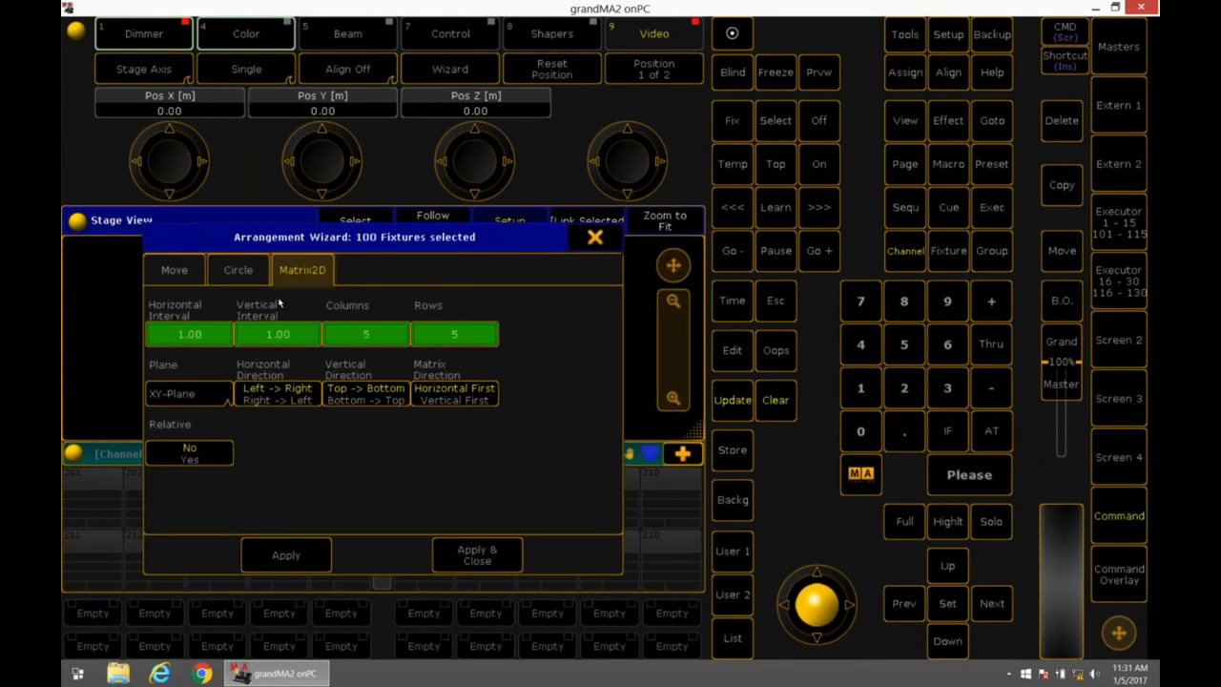
Apply the Matrix2D arrangement so the 100 LED fixtures form a grid
{"action": "left_click", "coordinate": [189, 334]}
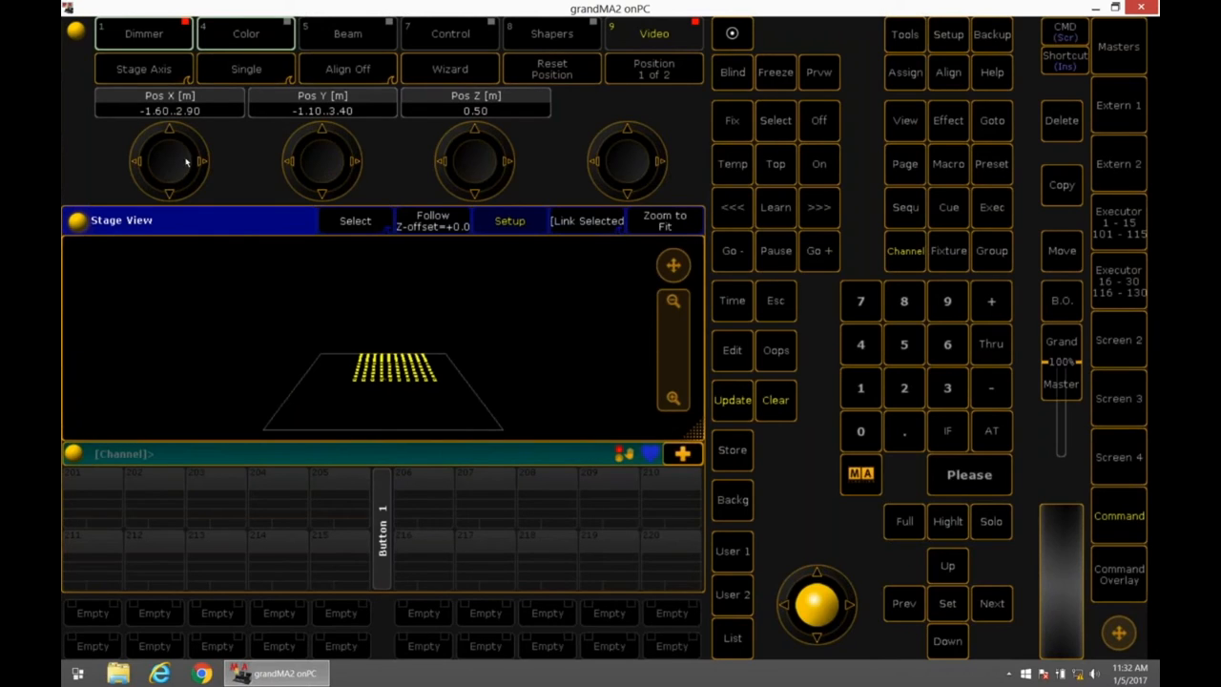
Tilt the LED matrix upright by turning Rot X to about -90°
{"action": "left_click_drag", "start_coordinate": [170, 152], "coordinate": [170, 191]}
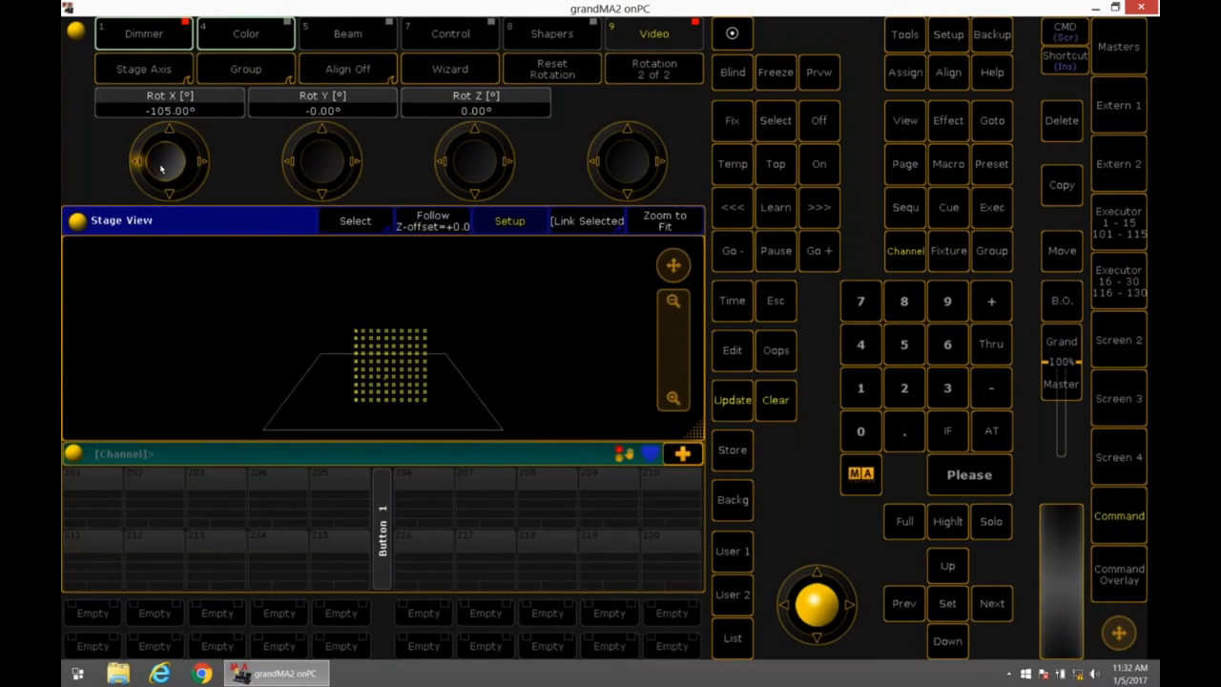
{"action": "left_click_drag", "start_coordinate": [170, 159], "coordinate": [170, 143]}
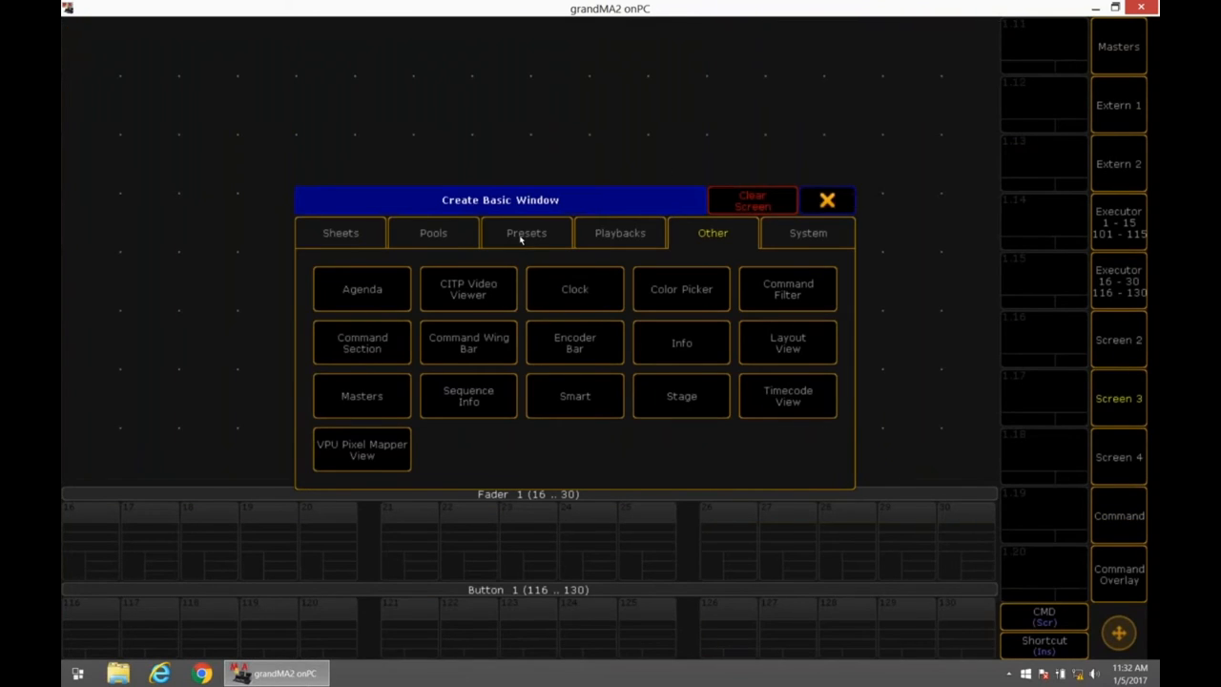
Create a VPU Pixel Mapper View, size Area 1 to 16 × 9 m, and pick Output 1's RenderIP
{"action": "left_click", "coordinate": [361, 450]}
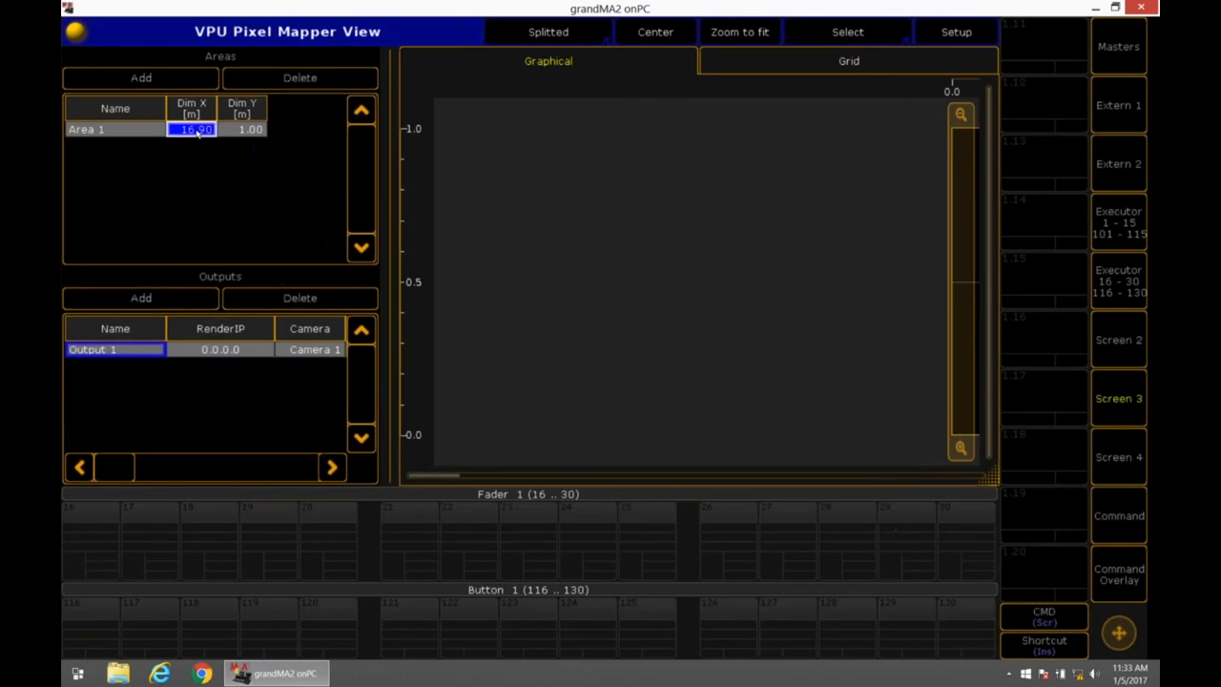
{"action": "left_click", "coordinate": [242, 129]}
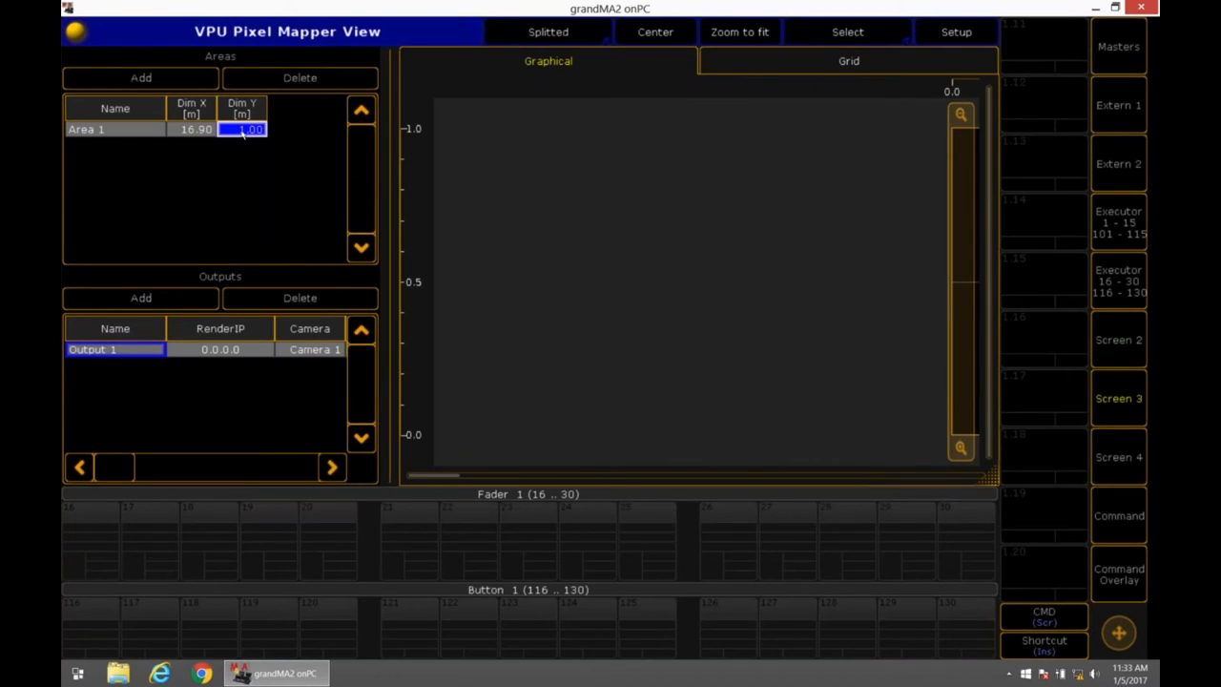
{"action": "left_click", "coordinate": [195, 129]}
{"action": "type", "text": "9"}
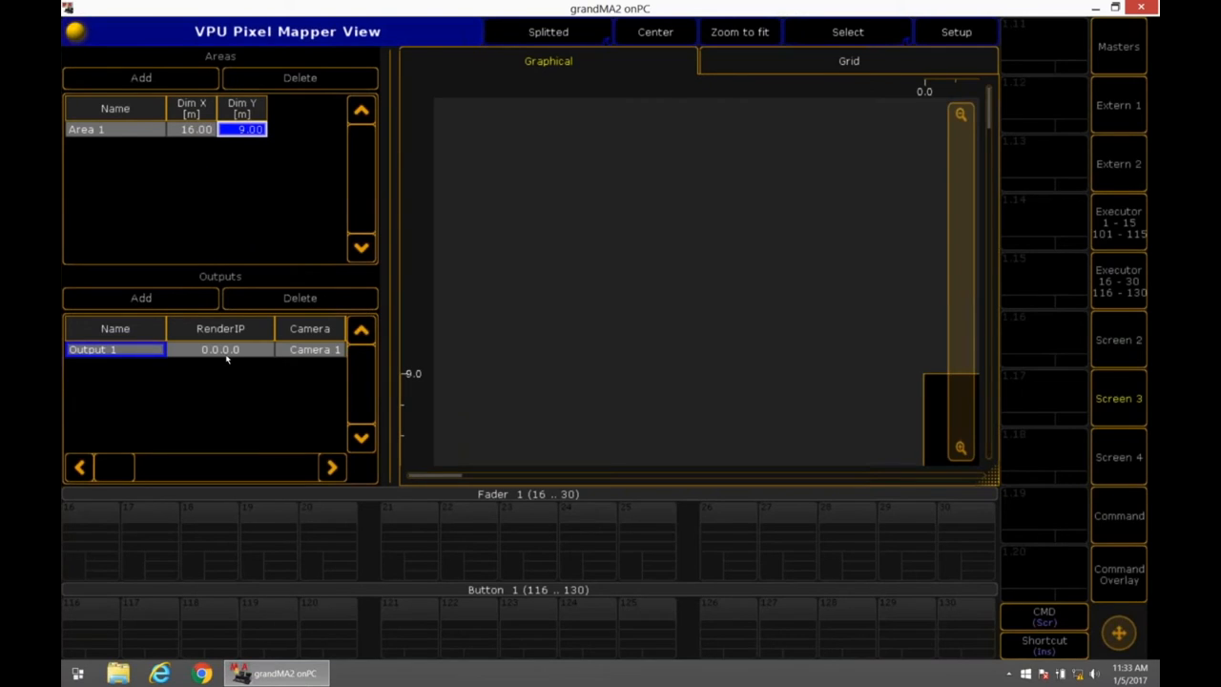
{"action": "left_click", "coordinate": [219, 349]}
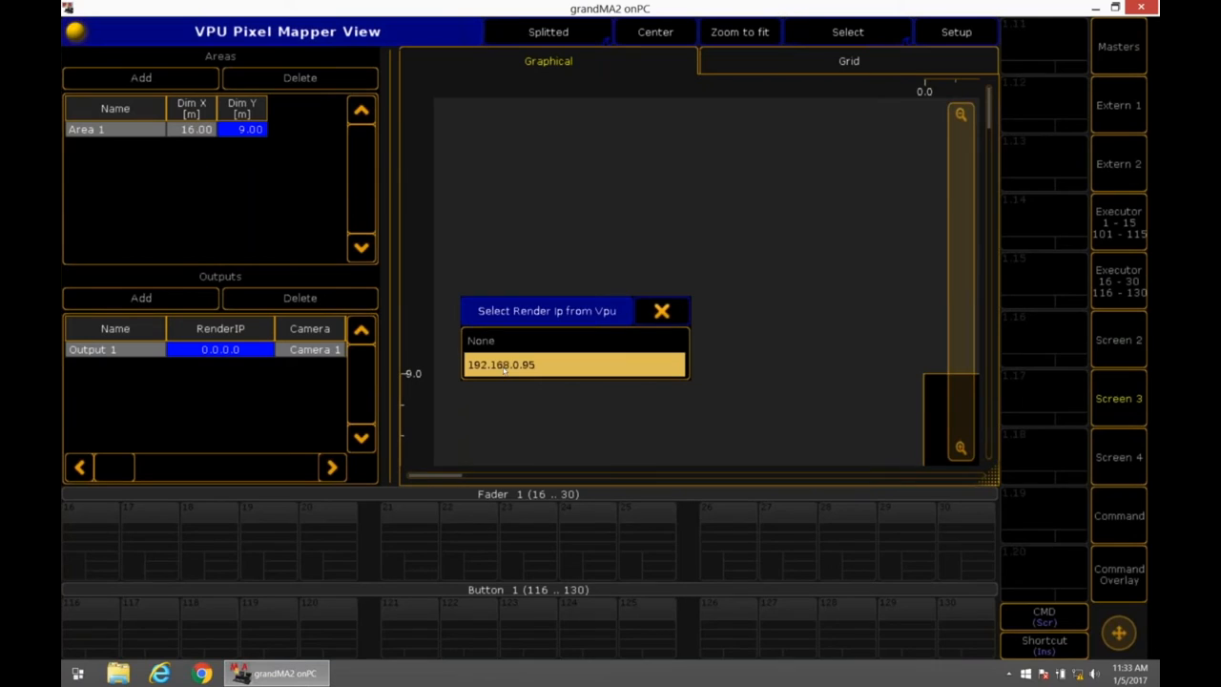
Select render IP 192.168.0.95 for Output 1
{"action": "left_click", "coordinate": [573, 365]}
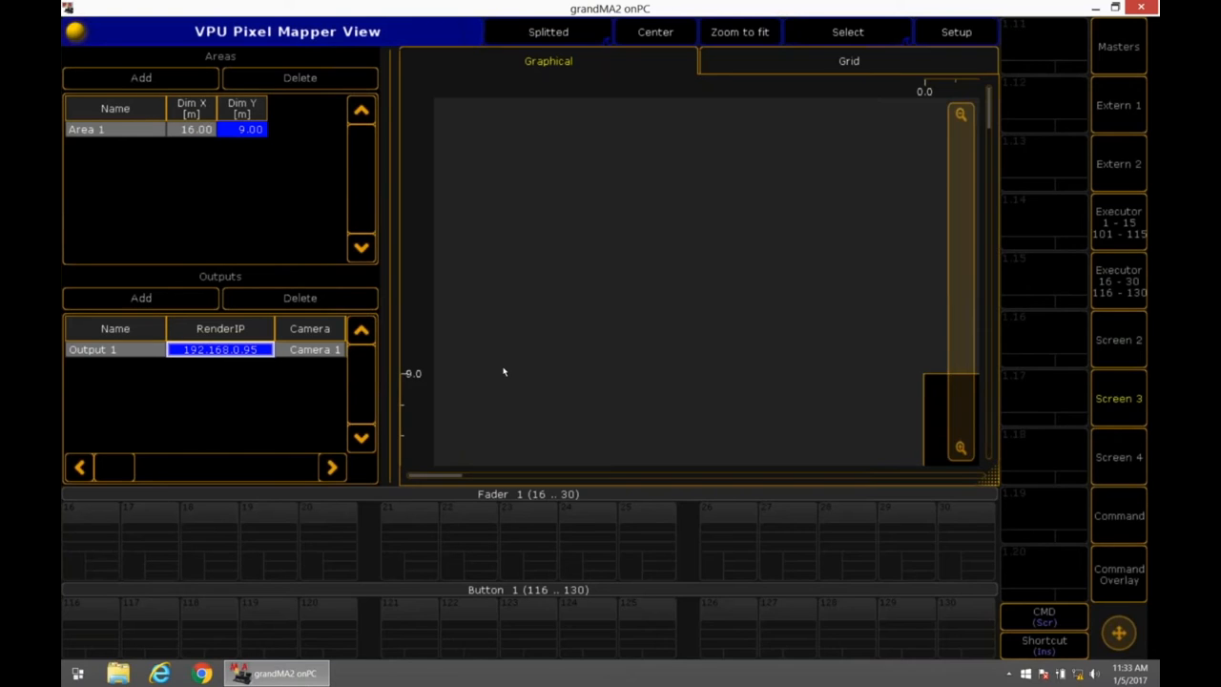
{"action": "mouse_move", "coordinate": [454, 360]}
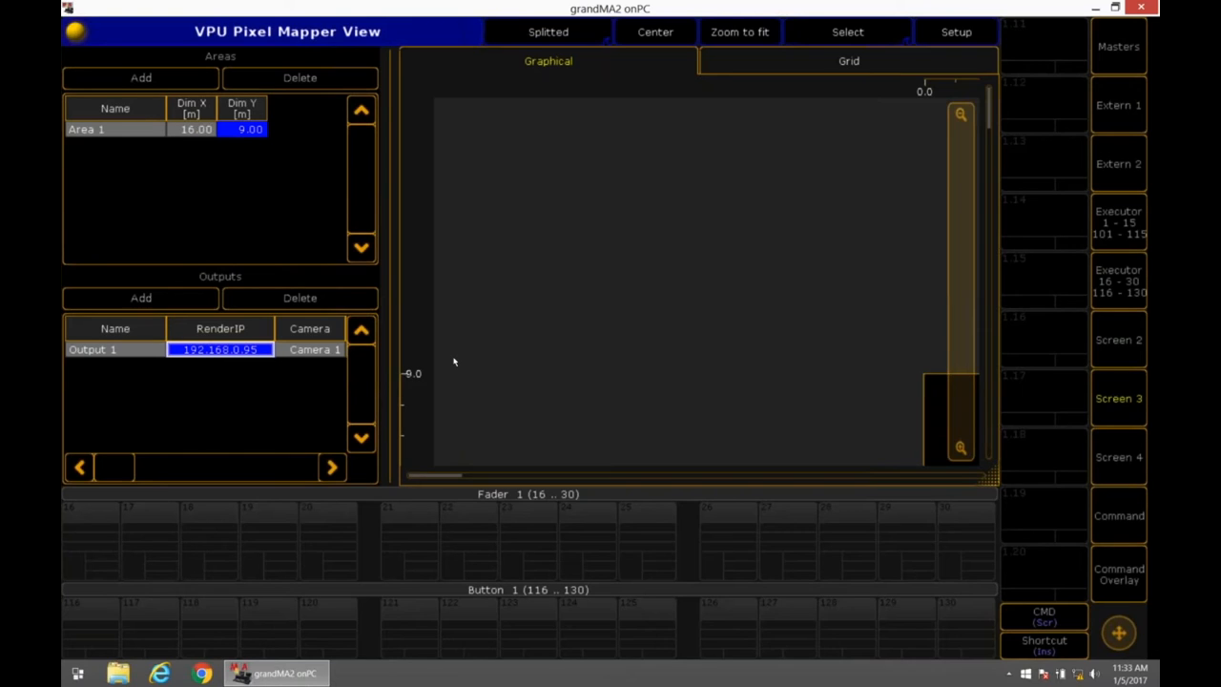
{"action": "mouse_move", "coordinate": [340, 411]}
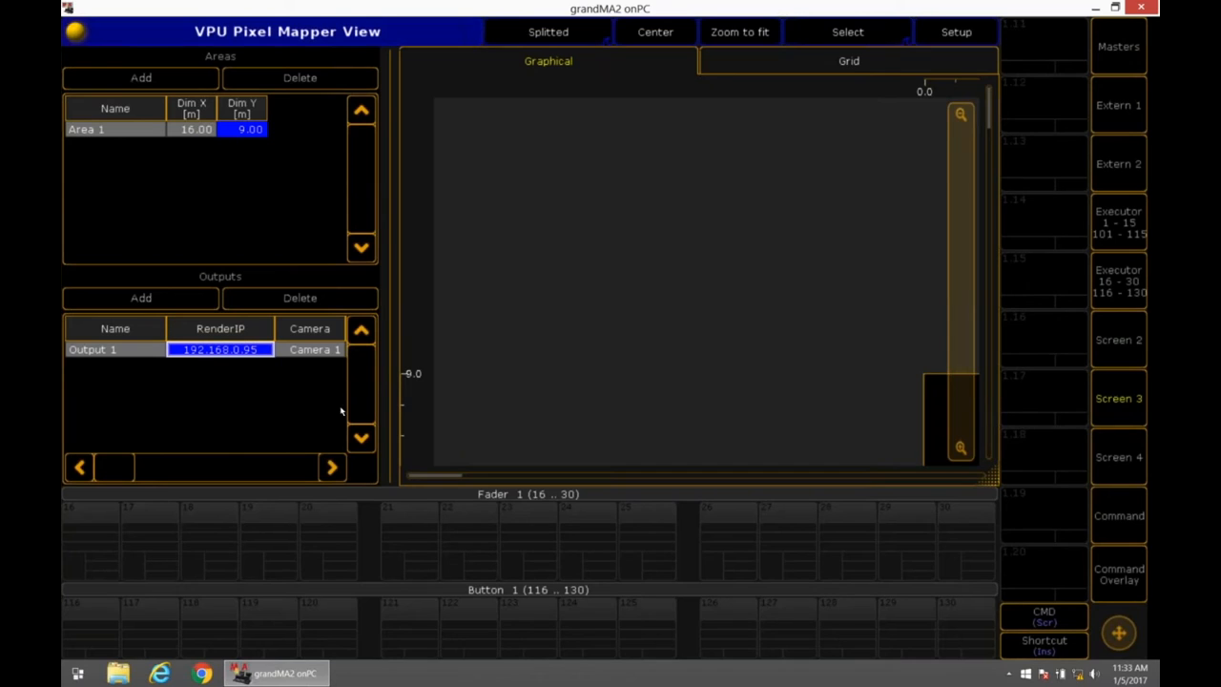
{"action": "mouse_move", "coordinate": [330, 471]}
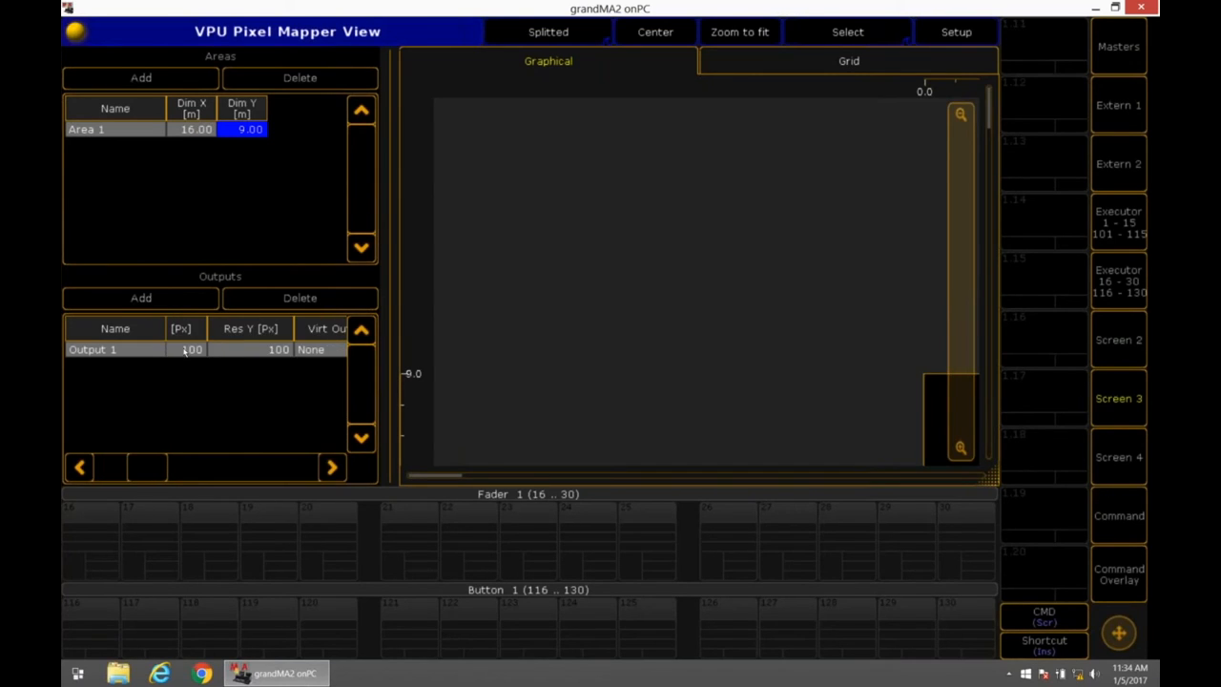
Review Output 1's 100×100 resolution and MA-Net2 protocol, then show the Command Overlay
{"action": "left_click", "coordinate": [191, 349]}
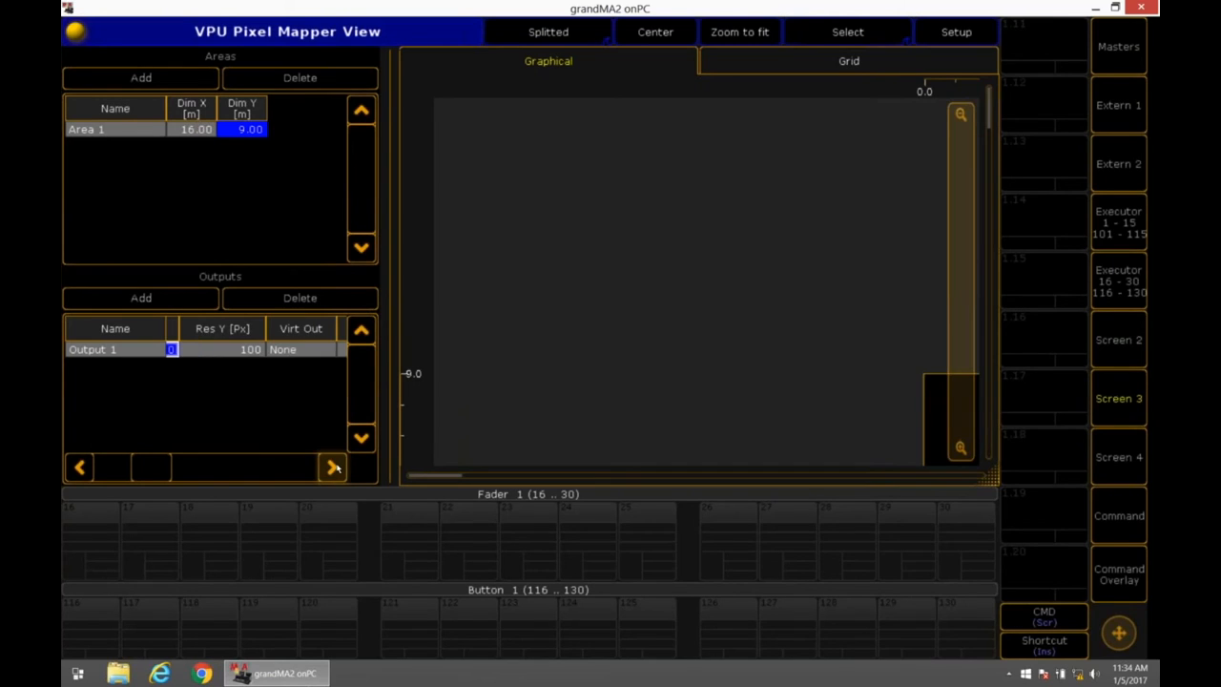
{"action": "left_click", "coordinate": [333, 467]}
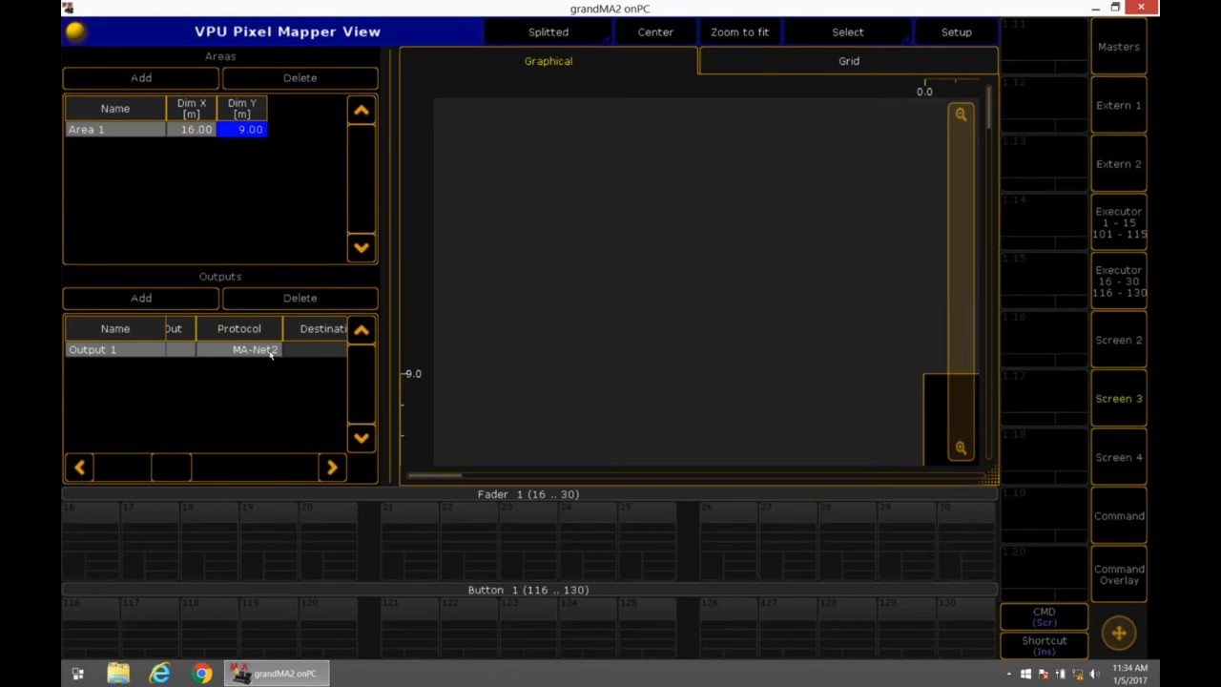
{"action": "mouse_move", "coordinate": [277, 366]}
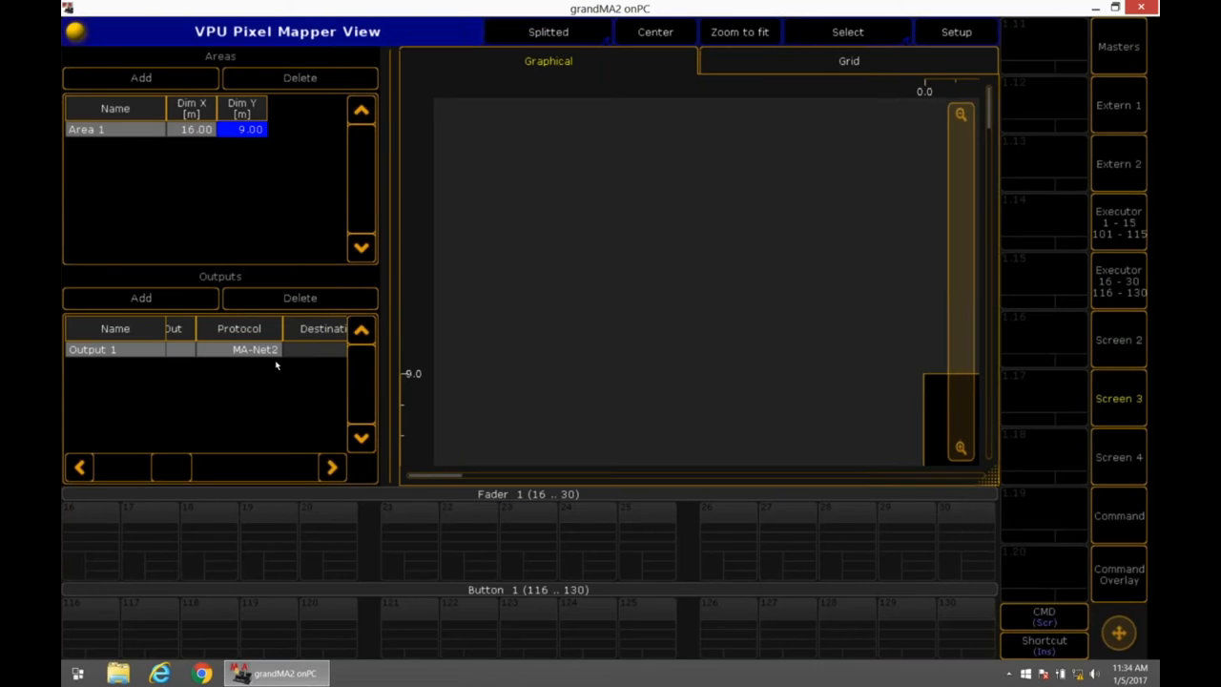
{"action": "left_click", "coordinate": [333, 466]}
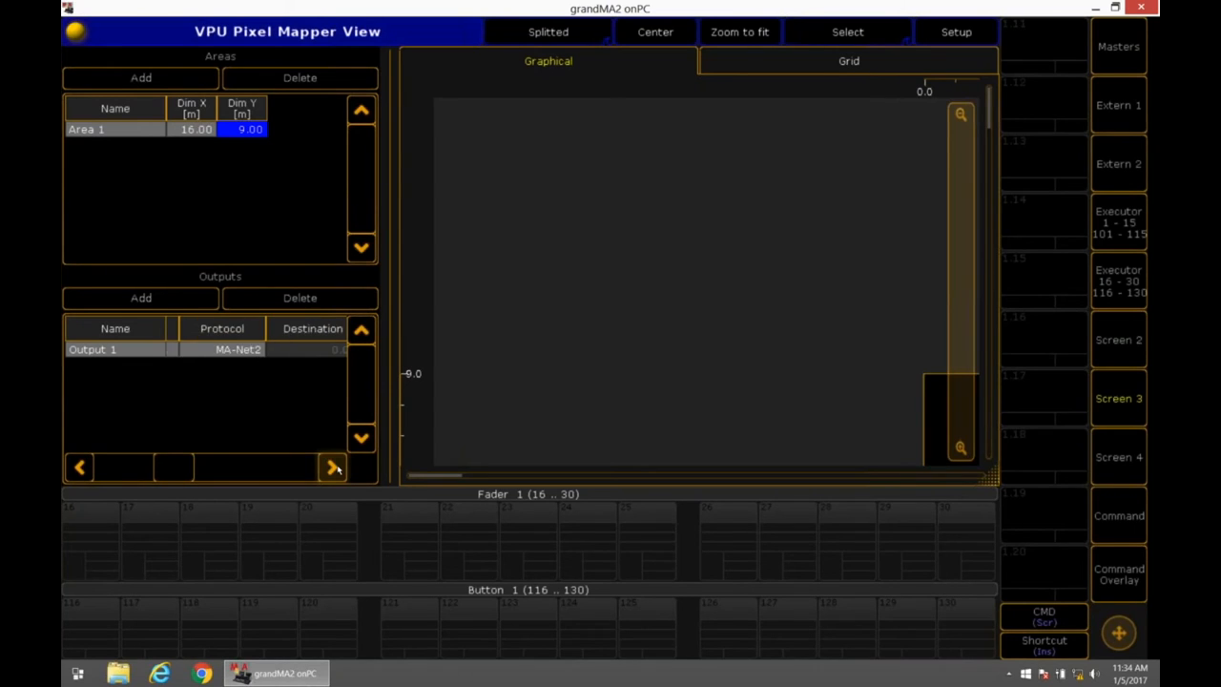
{"action": "left_click", "coordinate": [333, 467]}
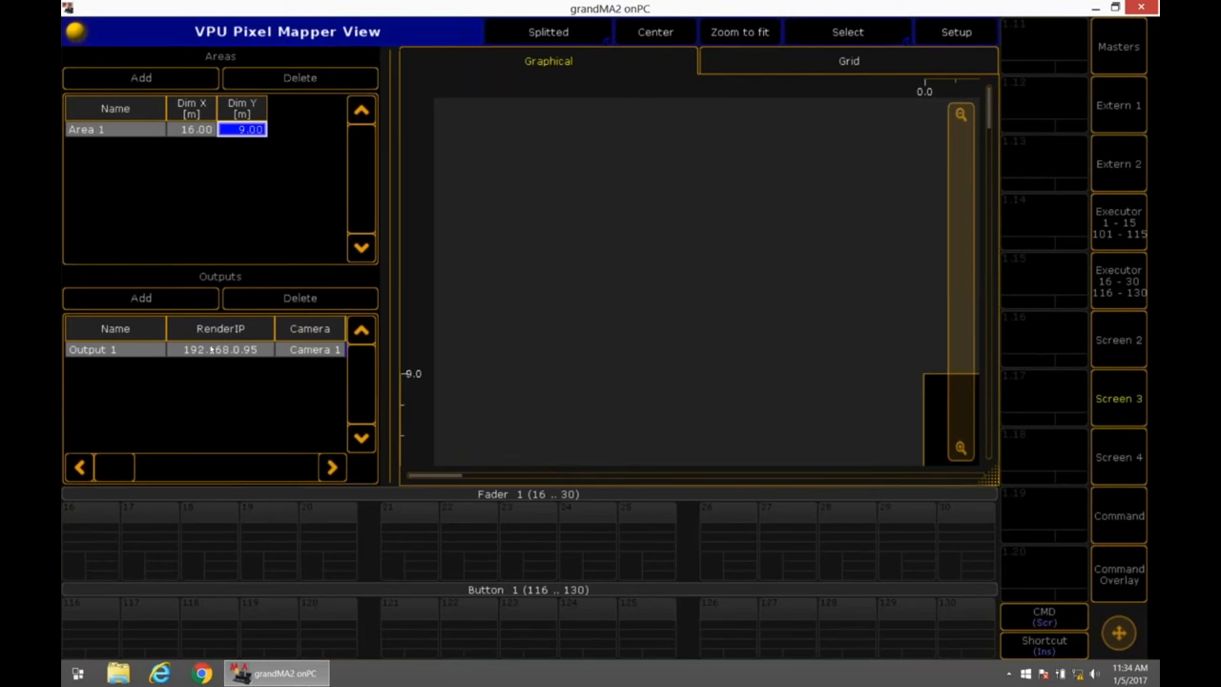
{"action": "left_click", "coordinate": [739, 31]}
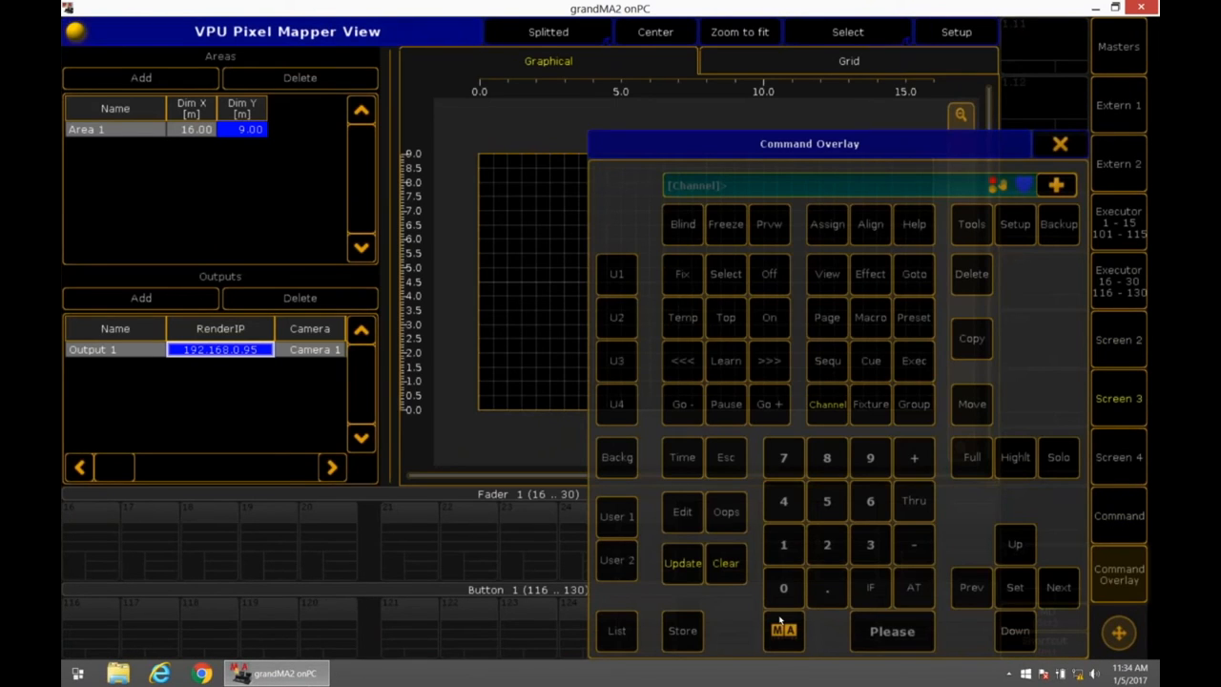
Store the LED fixtures into Output 1, bringing up the 3D-coordinate alignment dialog
{"action": "left_click", "coordinate": [682, 630]}
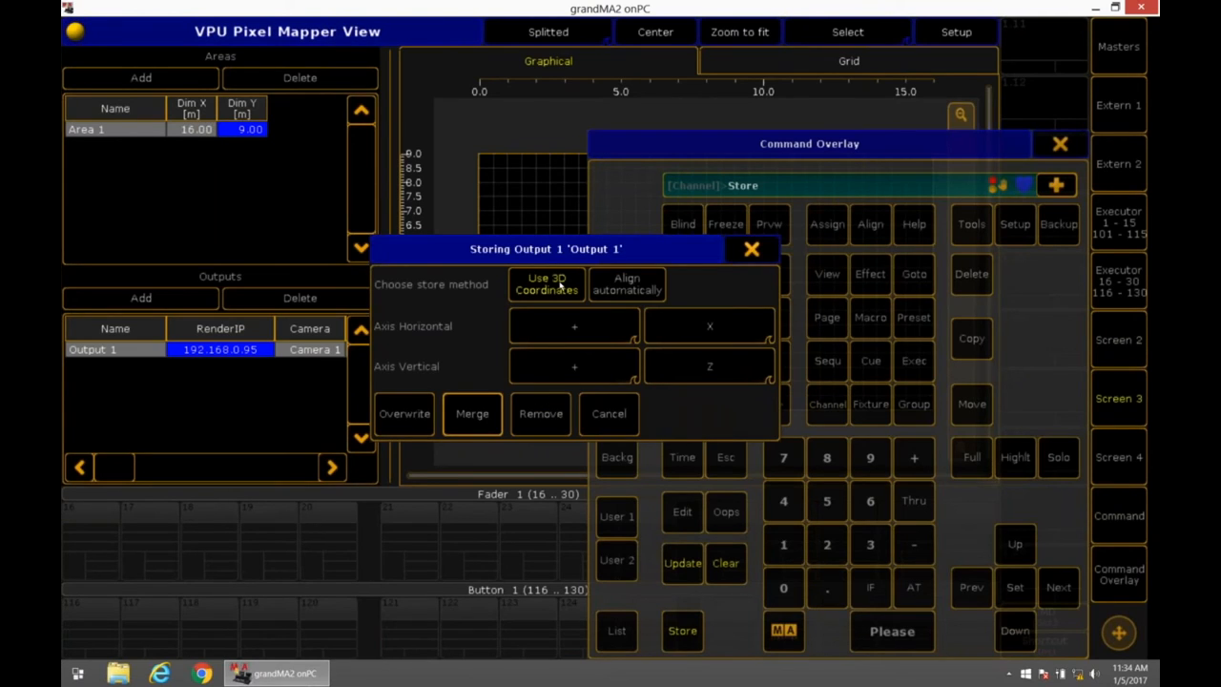
{"action": "mouse_move", "coordinate": [560, 288]}
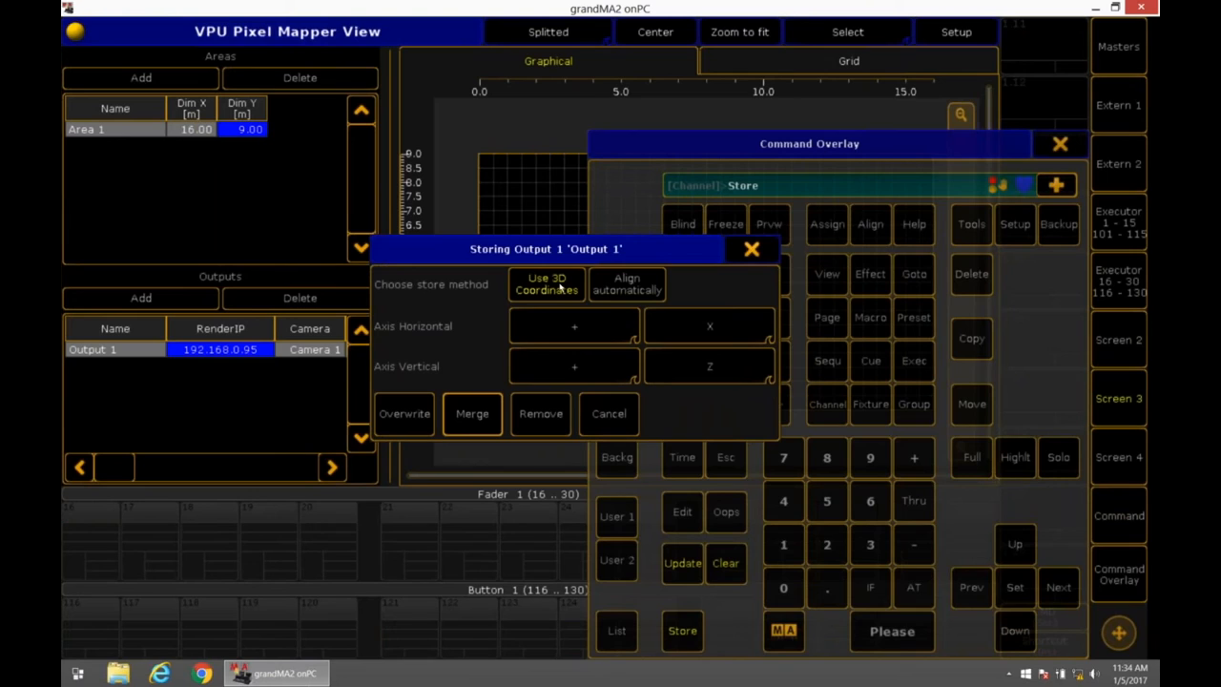
{"action": "mouse_move", "coordinate": [568, 326]}
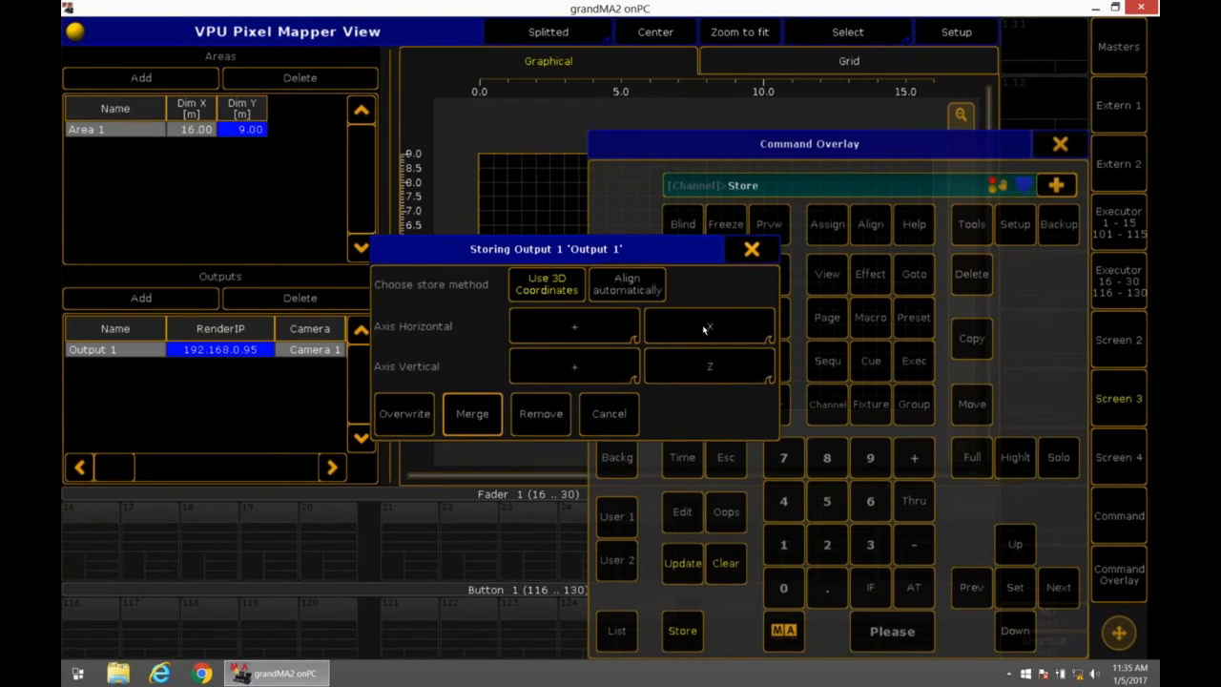
{"action": "mouse_move", "coordinate": [709, 329]}
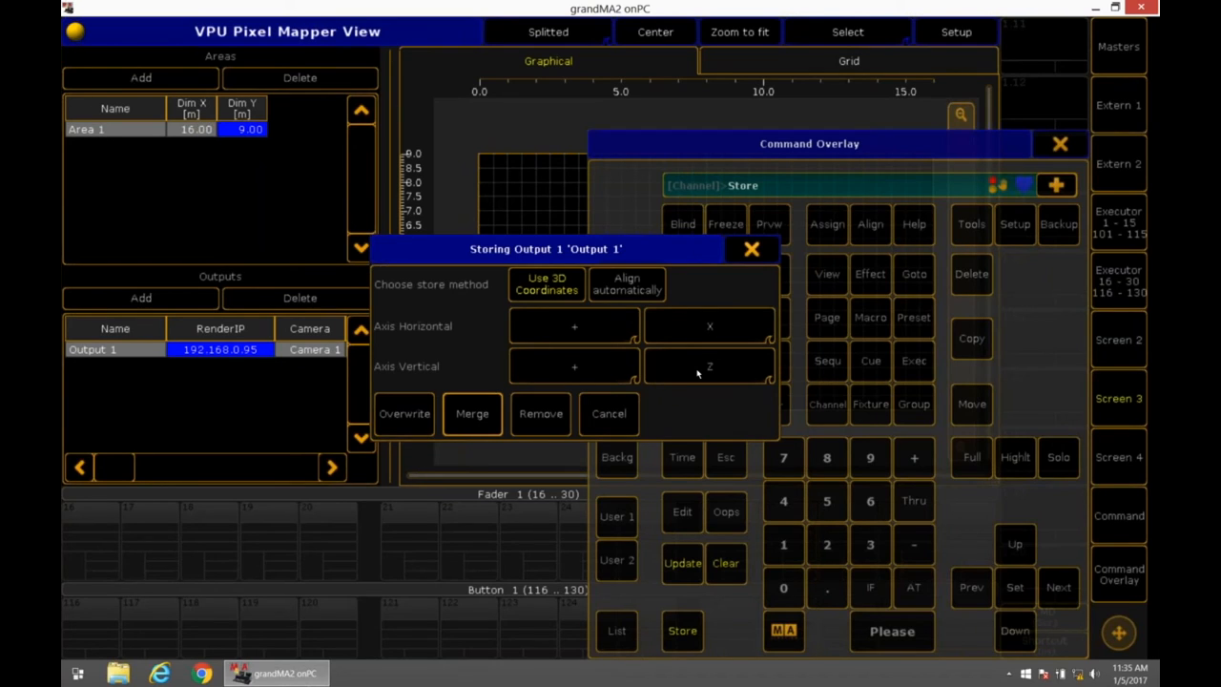
{"action": "mouse_move", "coordinate": [711, 329]}
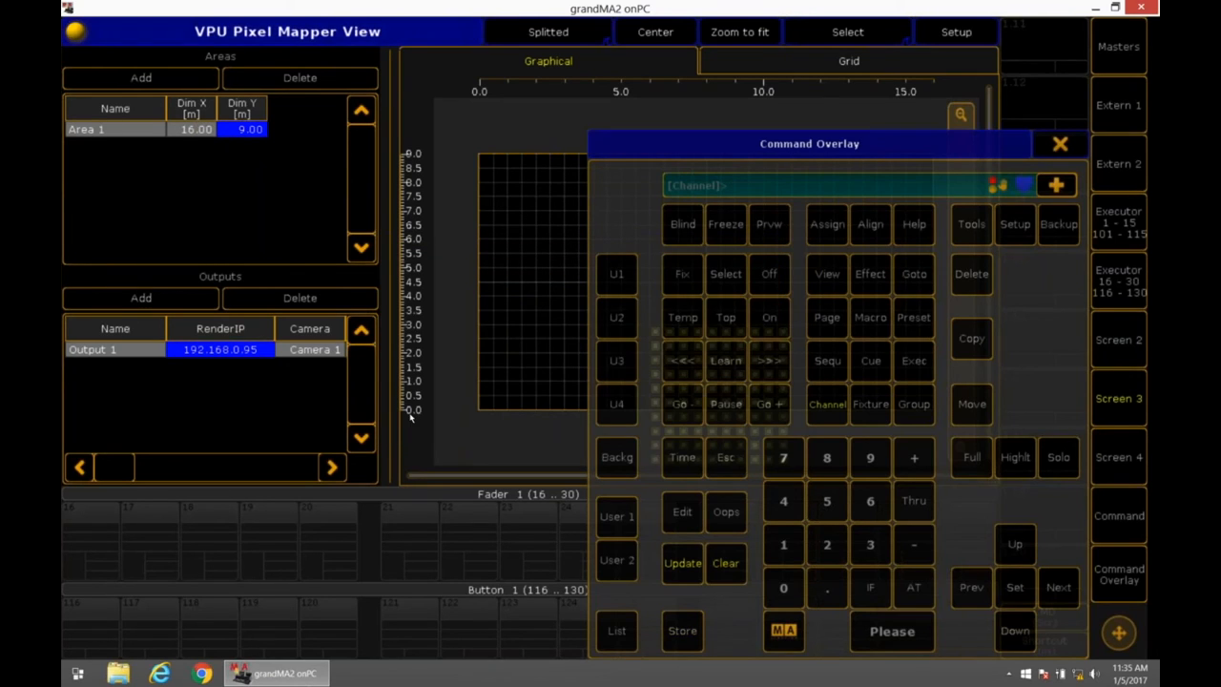
Close the keypad to review the 10x10 matrix in the Pixel Mapper, then return to Stage View
{"action": "left_click", "coordinate": [1059, 144]}
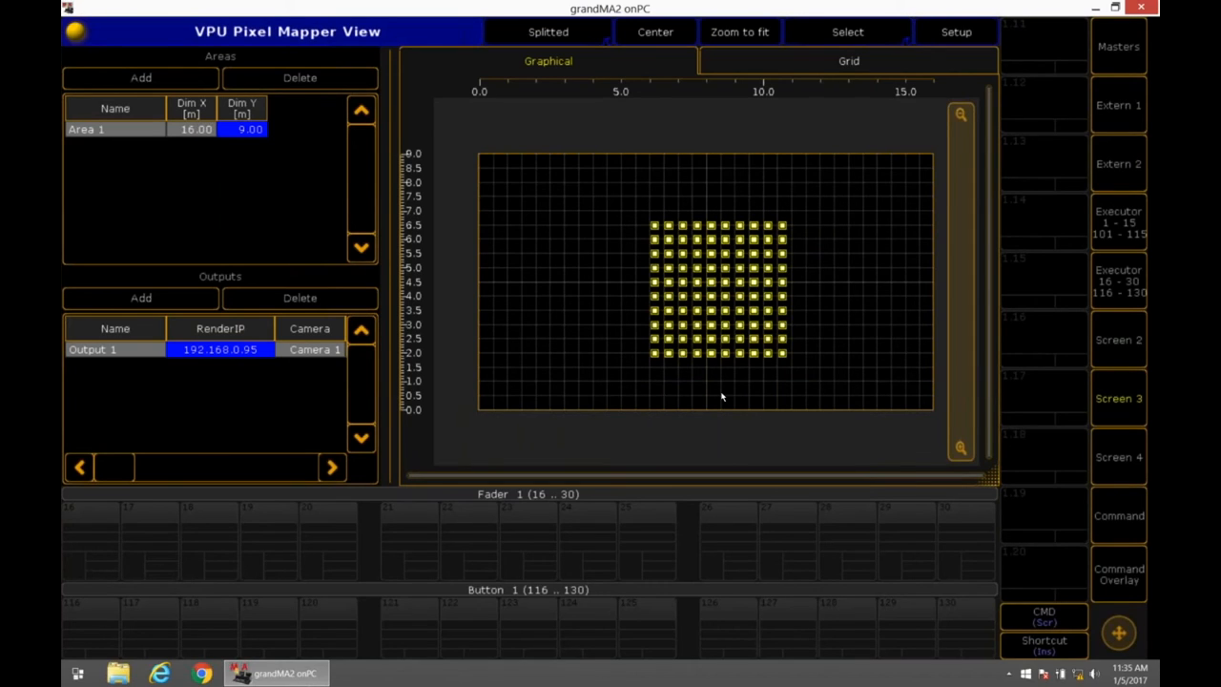
{"action": "mouse_move", "coordinate": [738, 384]}
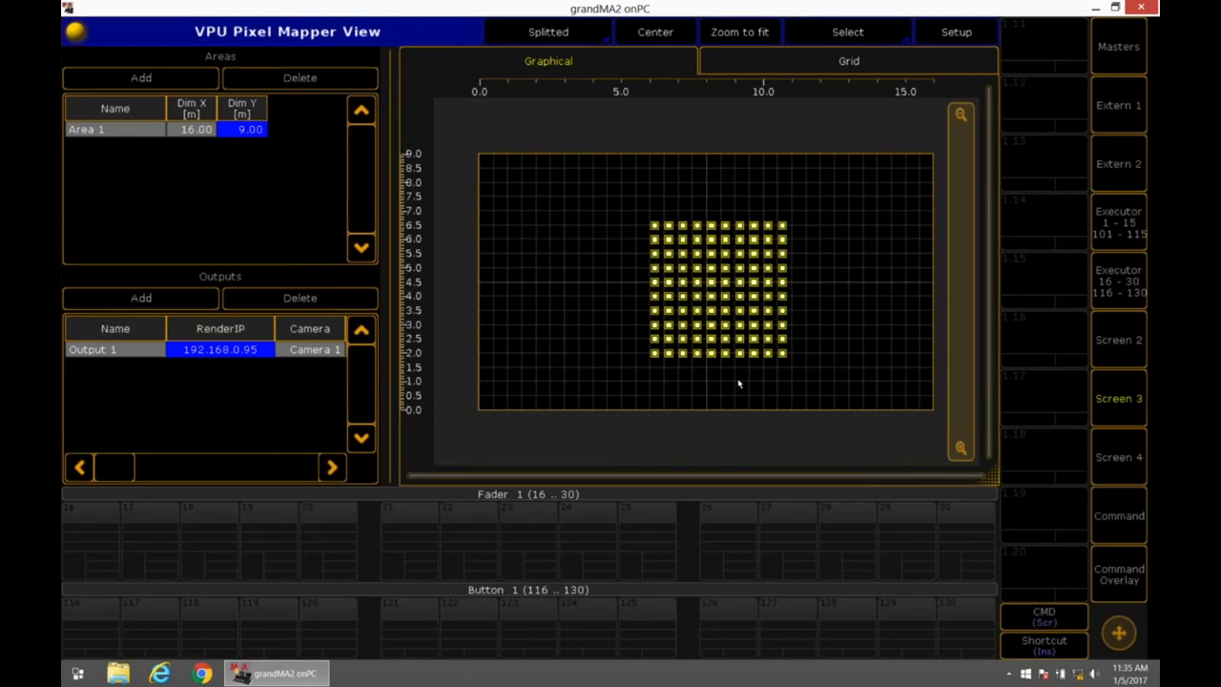
{"action": "mouse_move", "coordinate": [1088, 518]}
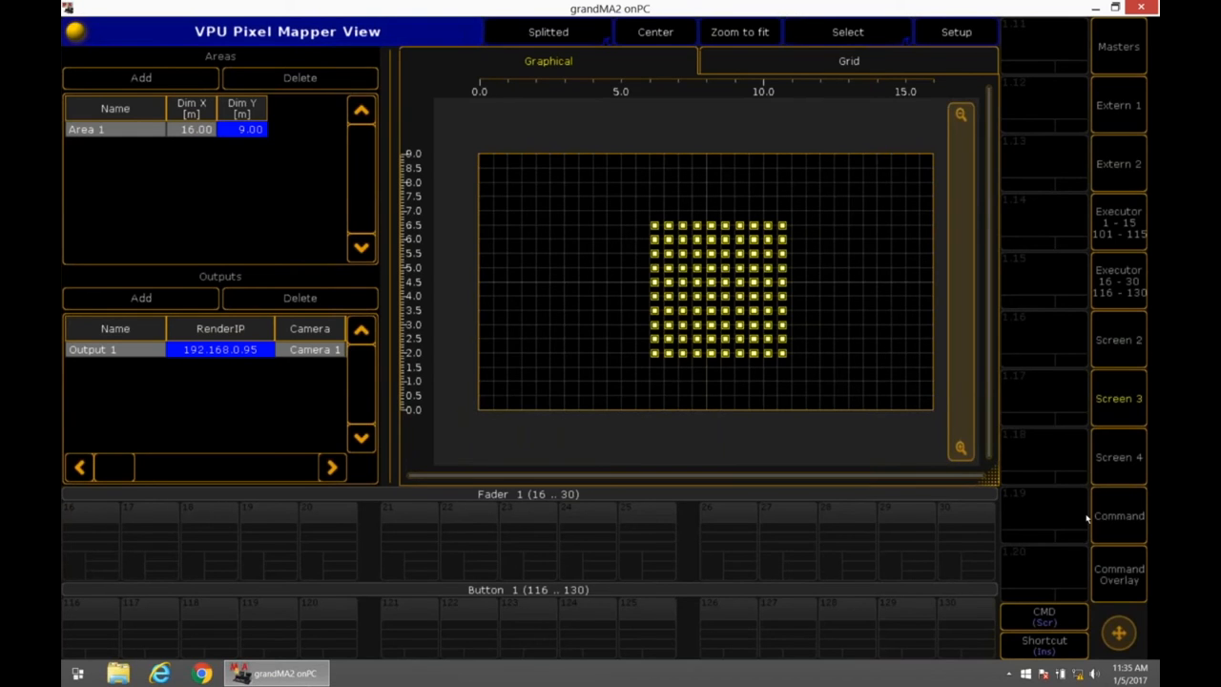
{"action": "left_click", "coordinate": [948, 33]}
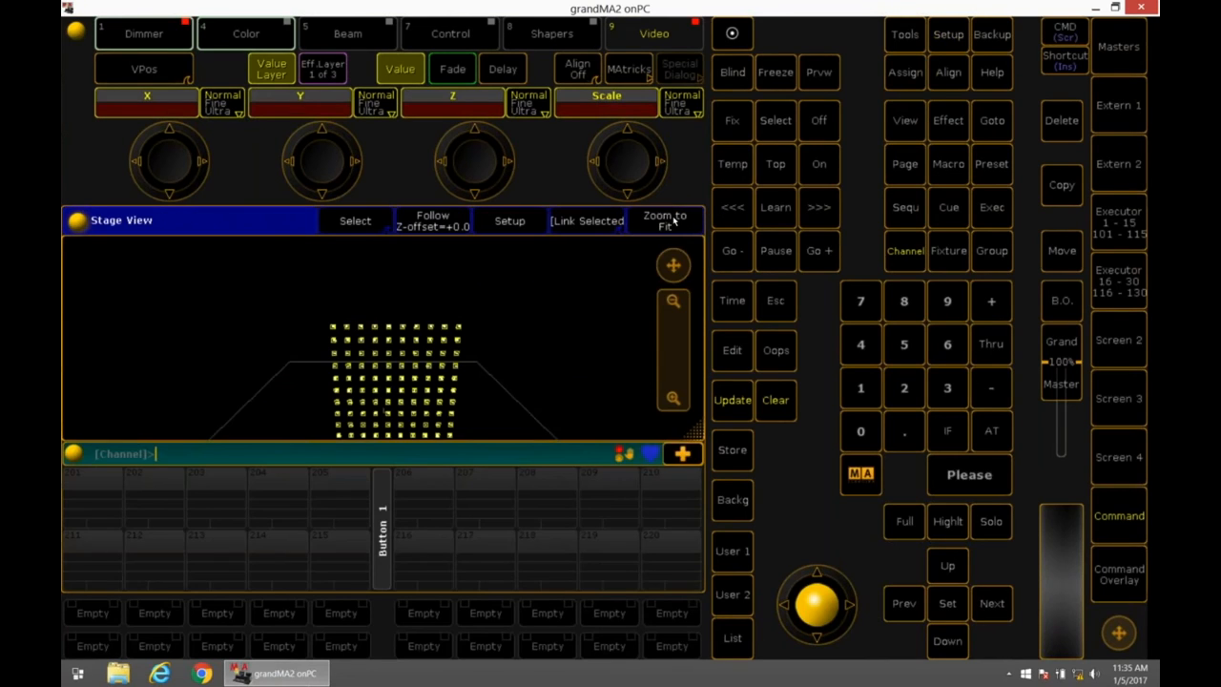
{"action": "mouse_move", "coordinate": [786, 404]}
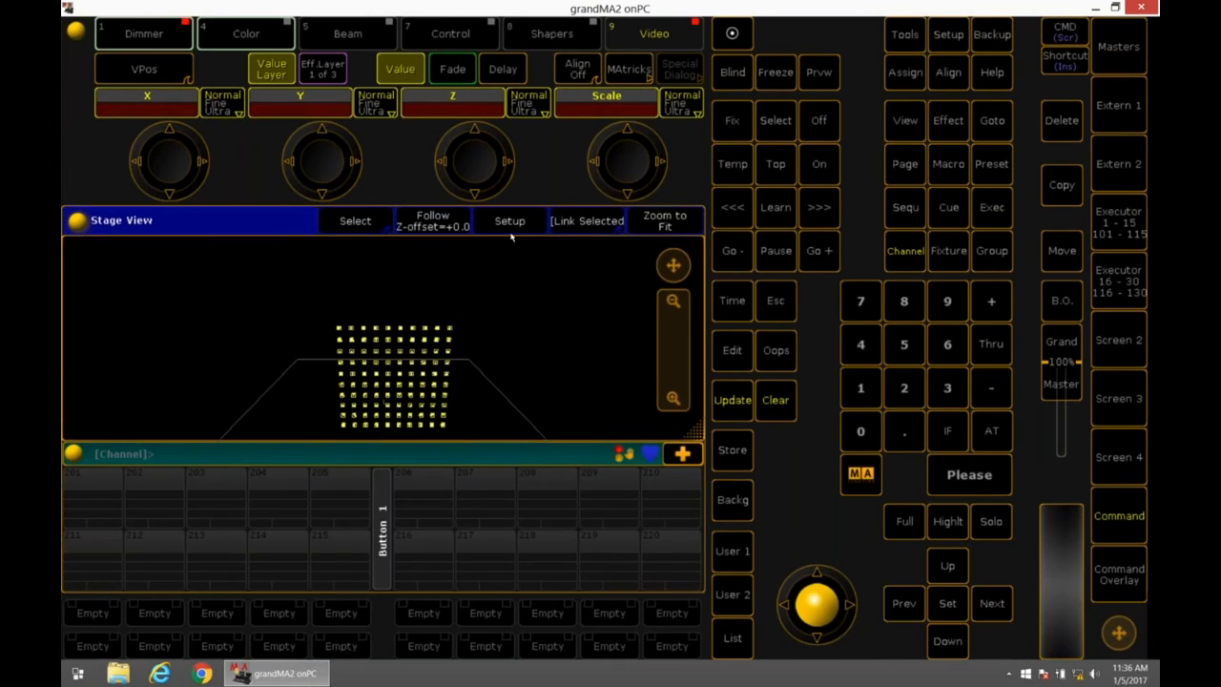
Open the Stage View options to adjust the stage view setup
{"action": "left_click", "coordinate": [246, 34]}
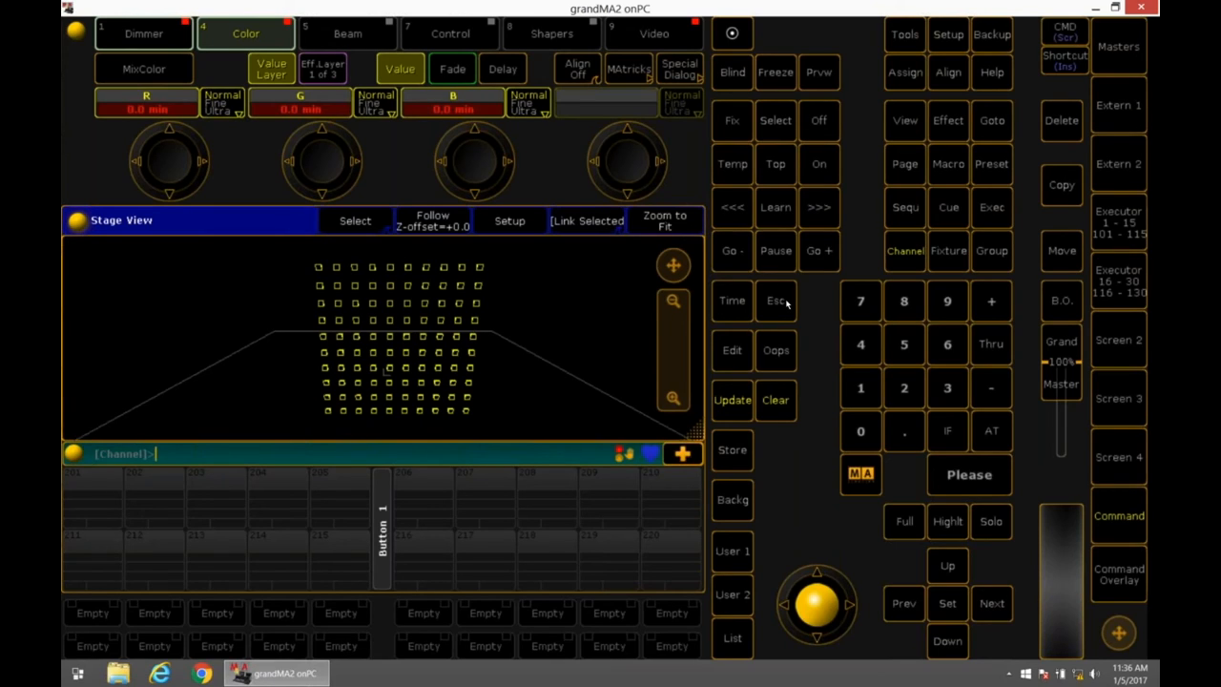
{"action": "mouse_move", "coordinate": [420, 196]}
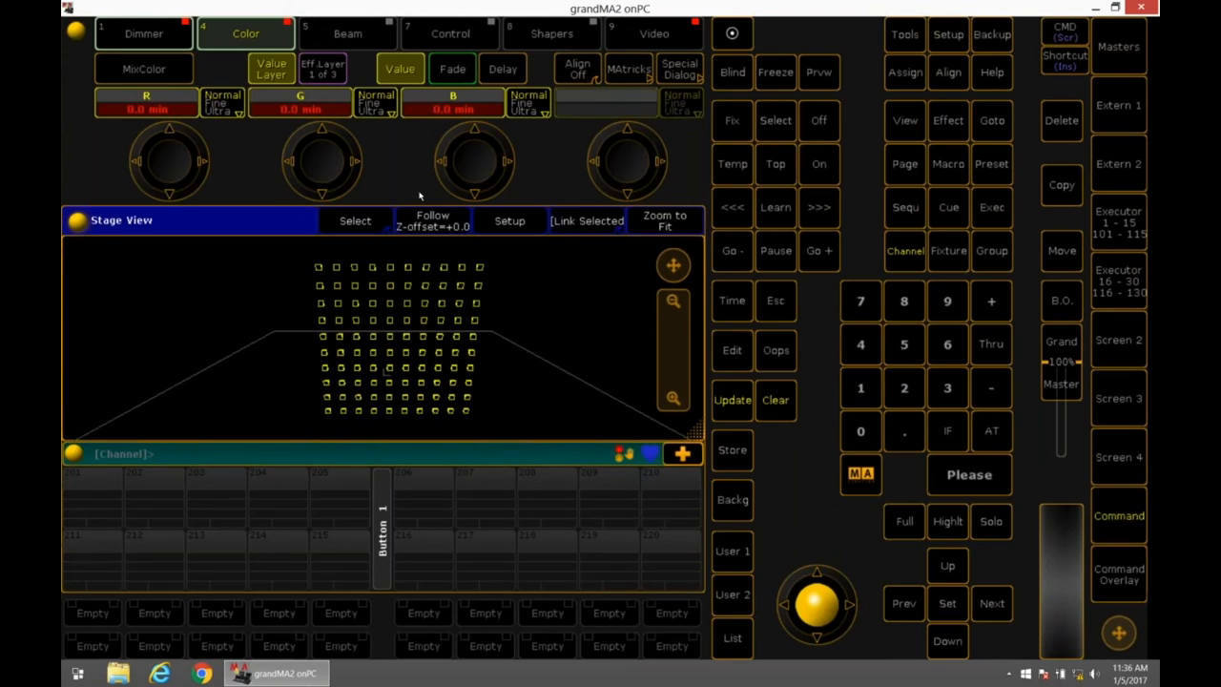
{"action": "mouse_move", "coordinate": [403, 179]}
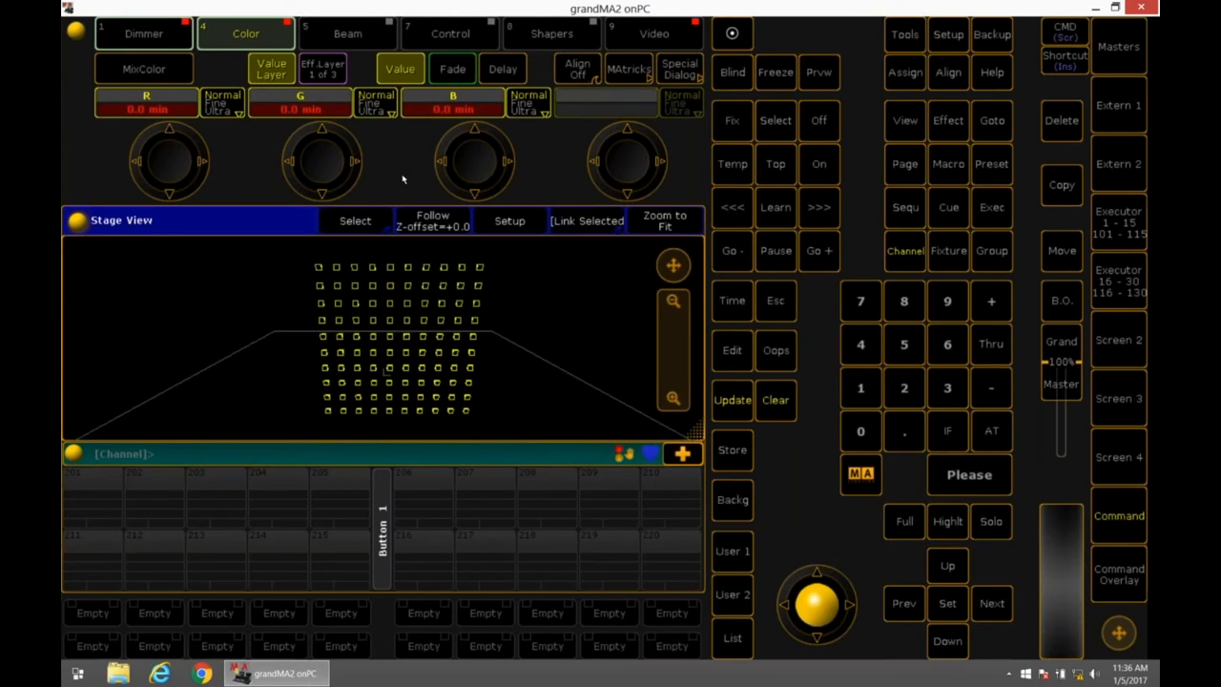
{"action": "mouse_move", "coordinate": [758, 445]}
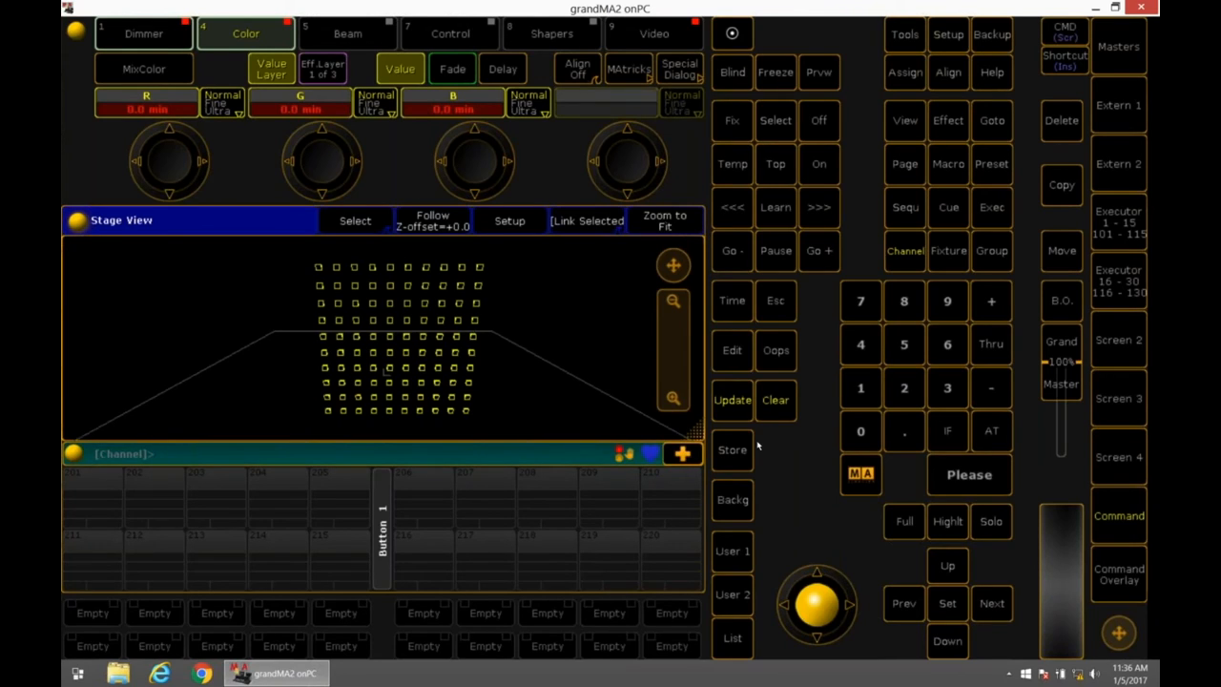
Store the current look onto executor 206 as a one-cue sequence using Store Options
{"action": "left_click", "coordinate": [731, 450]}
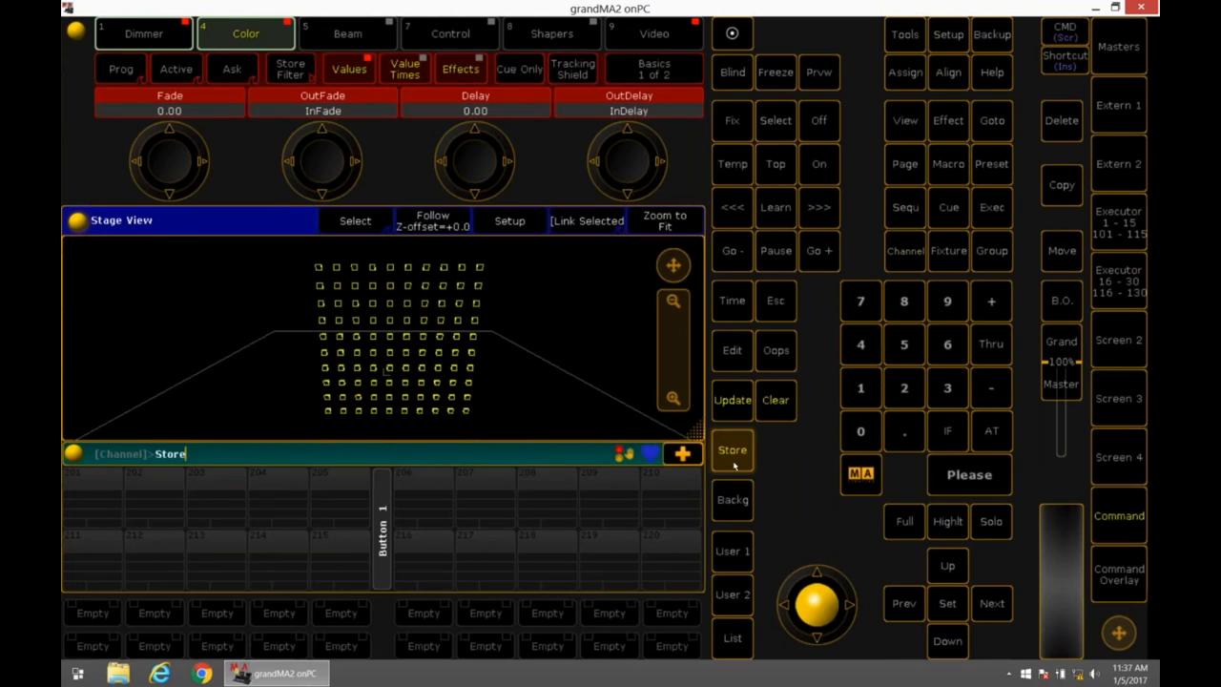
{"action": "left_click", "coordinate": [732, 449]}
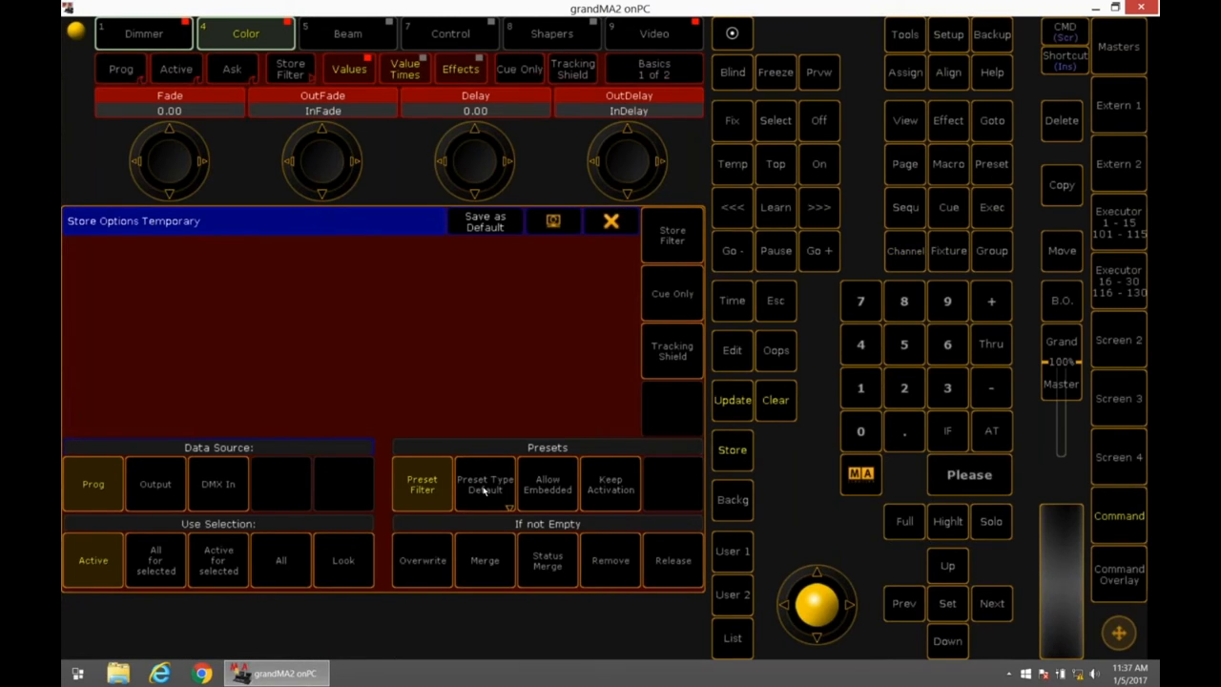
{"action": "mouse_move", "coordinate": [303, 539]}
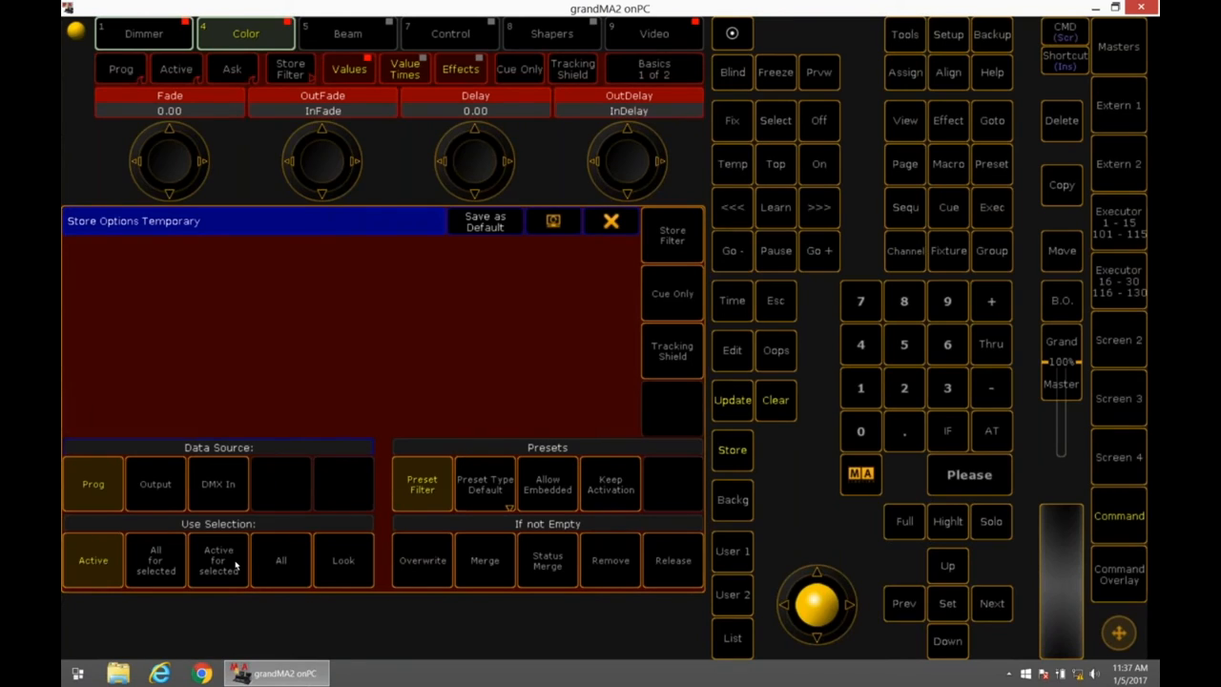
{"action": "mouse_move", "coordinate": [227, 566]}
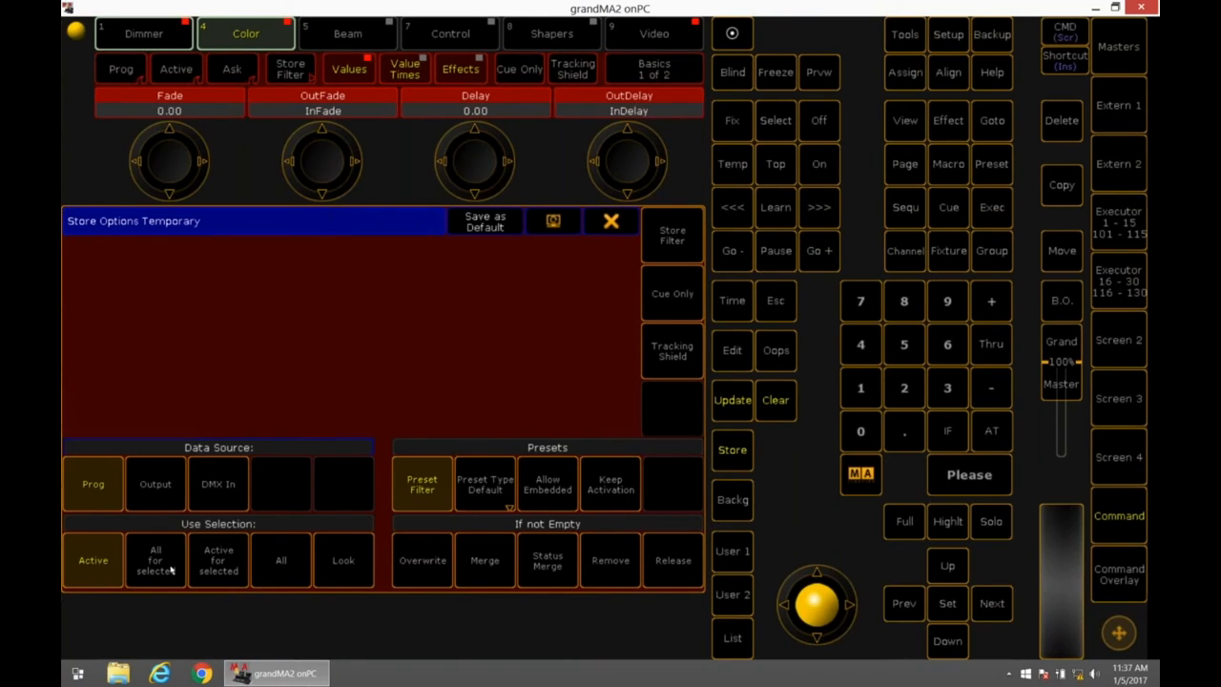
{"action": "left_click", "coordinate": [154, 560]}
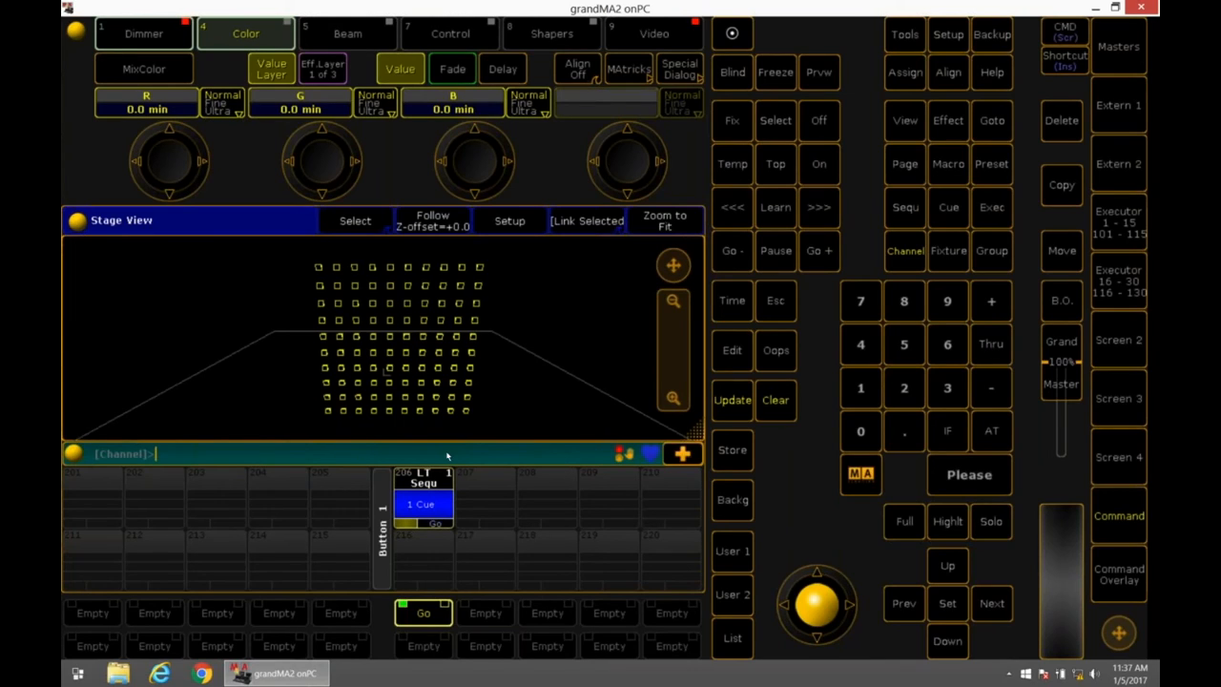
{"action": "mouse_move", "coordinate": [454, 519]}
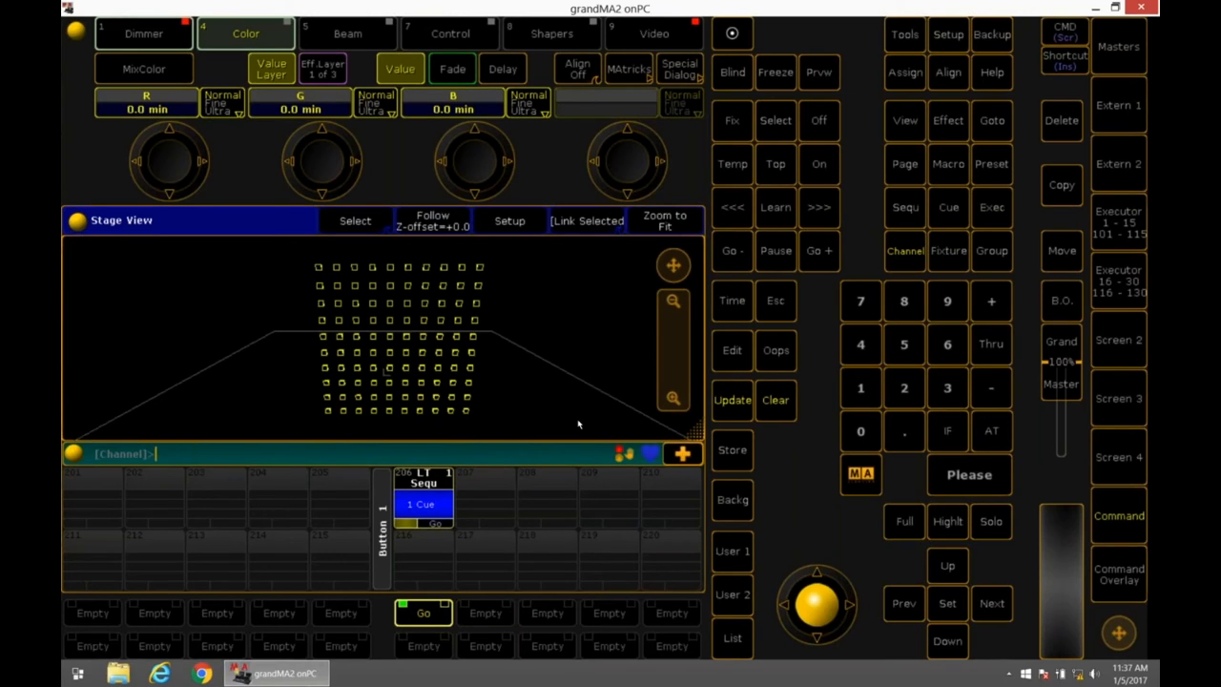
{"action": "mouse_move", "coordinate": [754, 401]}
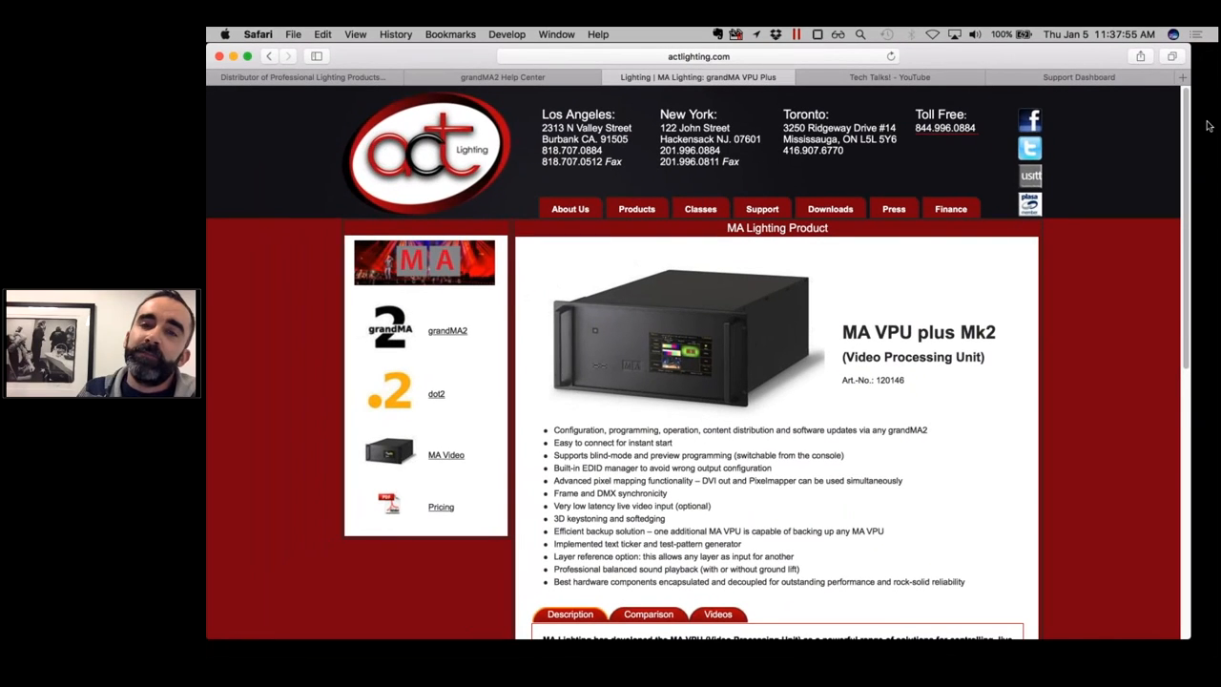
{"action": "mouse_move", "coordinate": [1111, 190]}
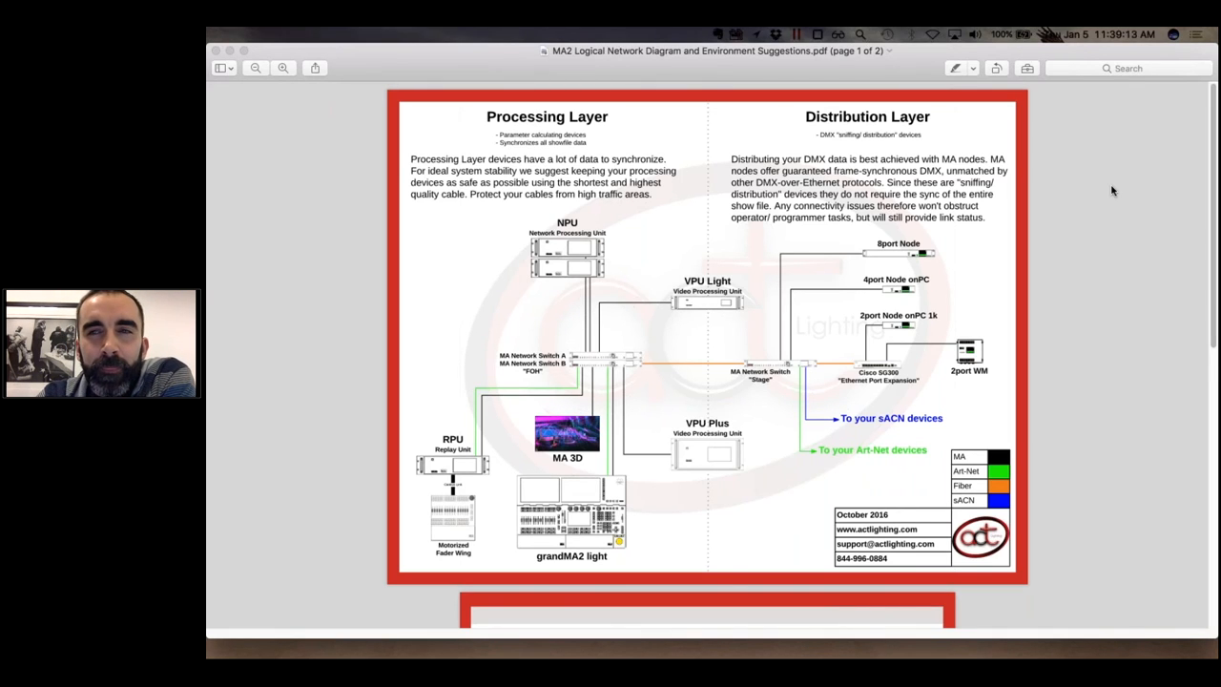
{"action": "mouse_move", "coordinate": [1205, 127]}
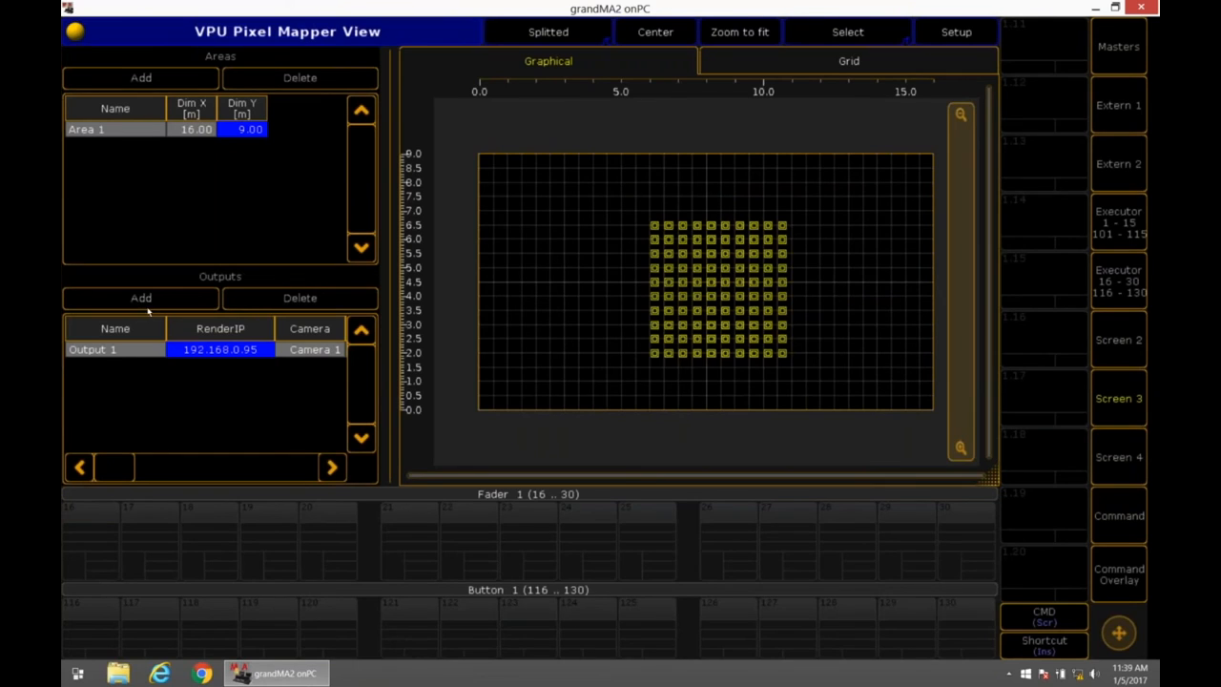
Add Outputs 2, 3 and 4, assigning them Camera 2, 3 and 4
{"action": "left_click", "coordinate": [140, 298]}
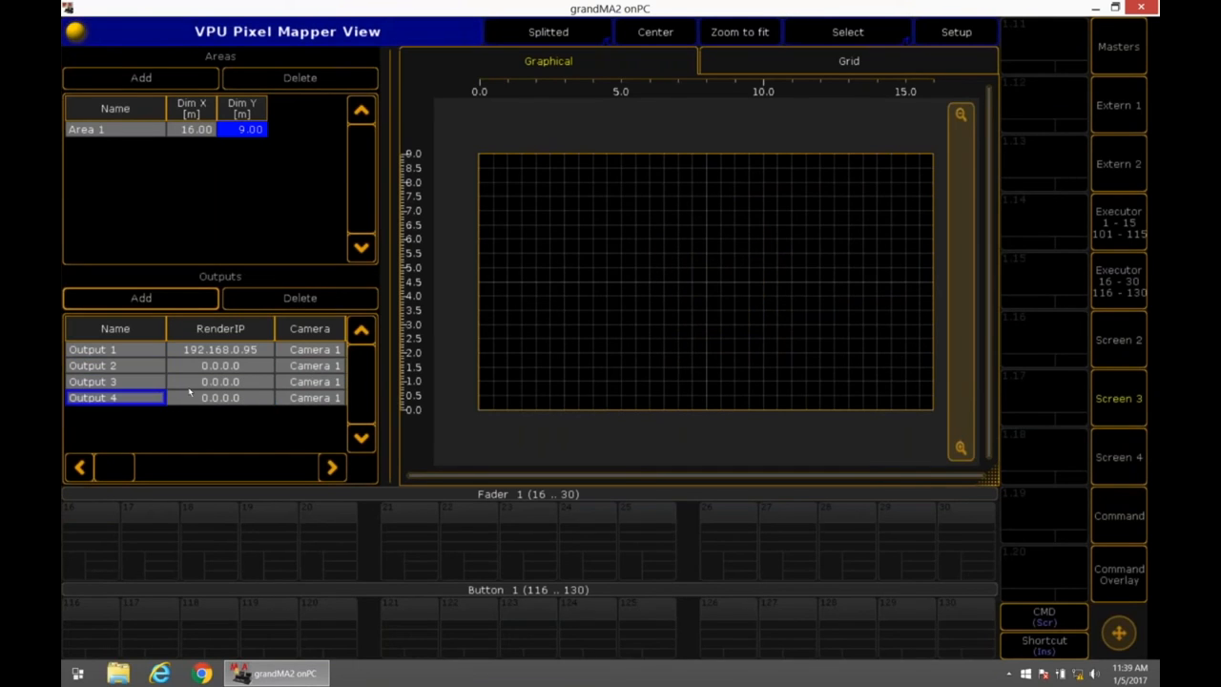
{"action": "mouse_move", "coordinate": [307, 370]}
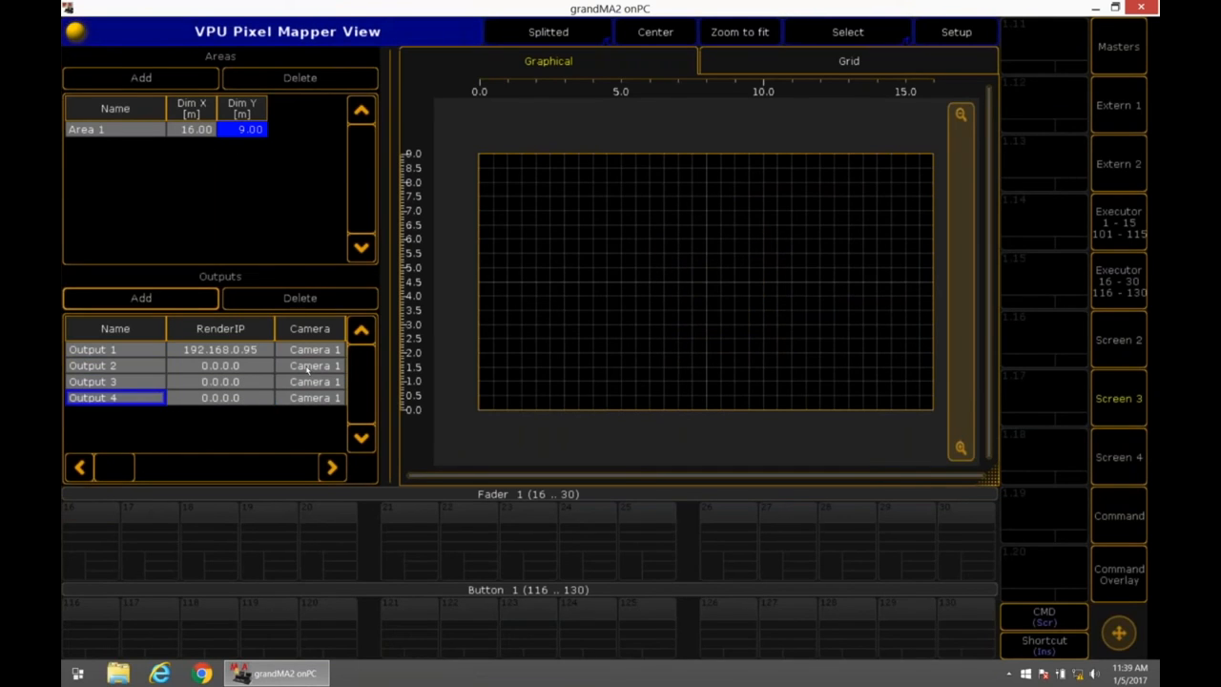
{"action": "left_click", "coordinate": [309, 365]}
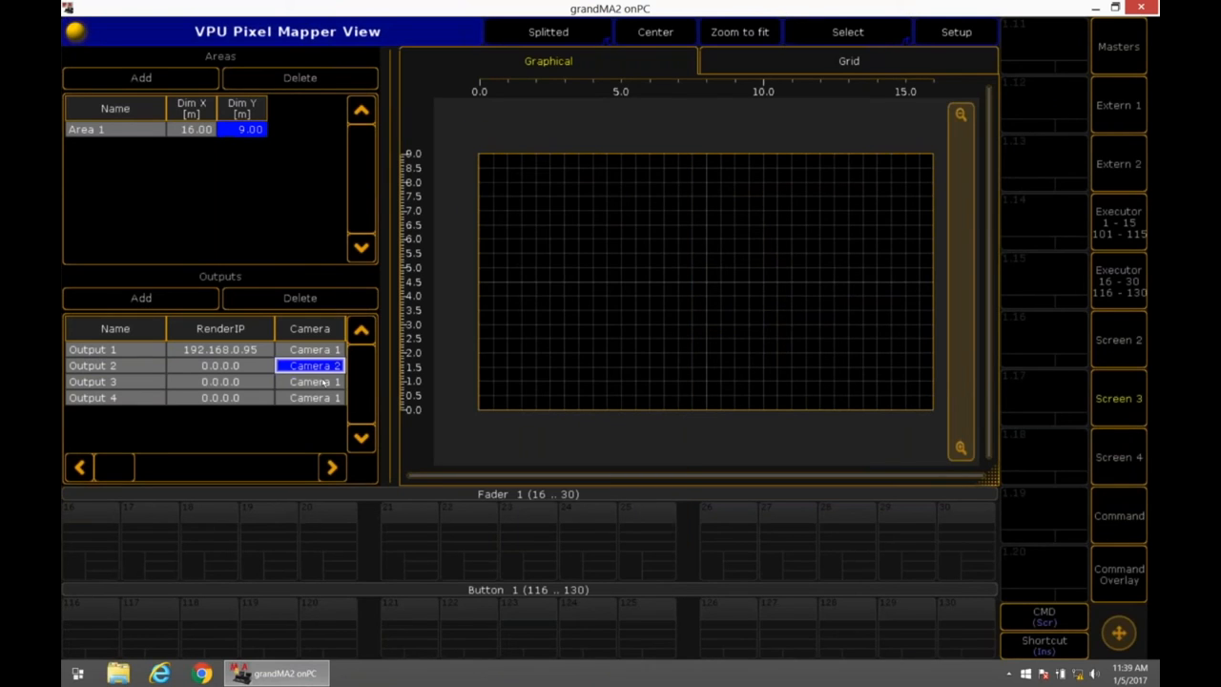
{"action": "left_click", "coordinate": [310, 382]}
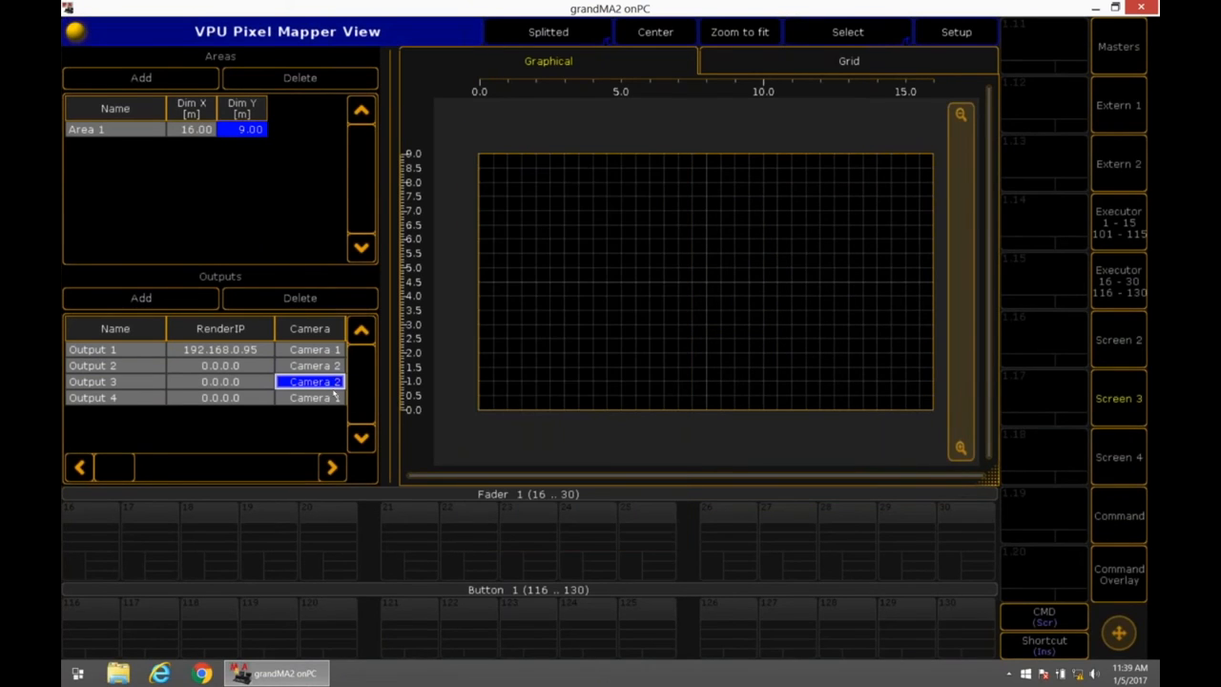
{"action": "left_click", "coordinate": [313, 380]}
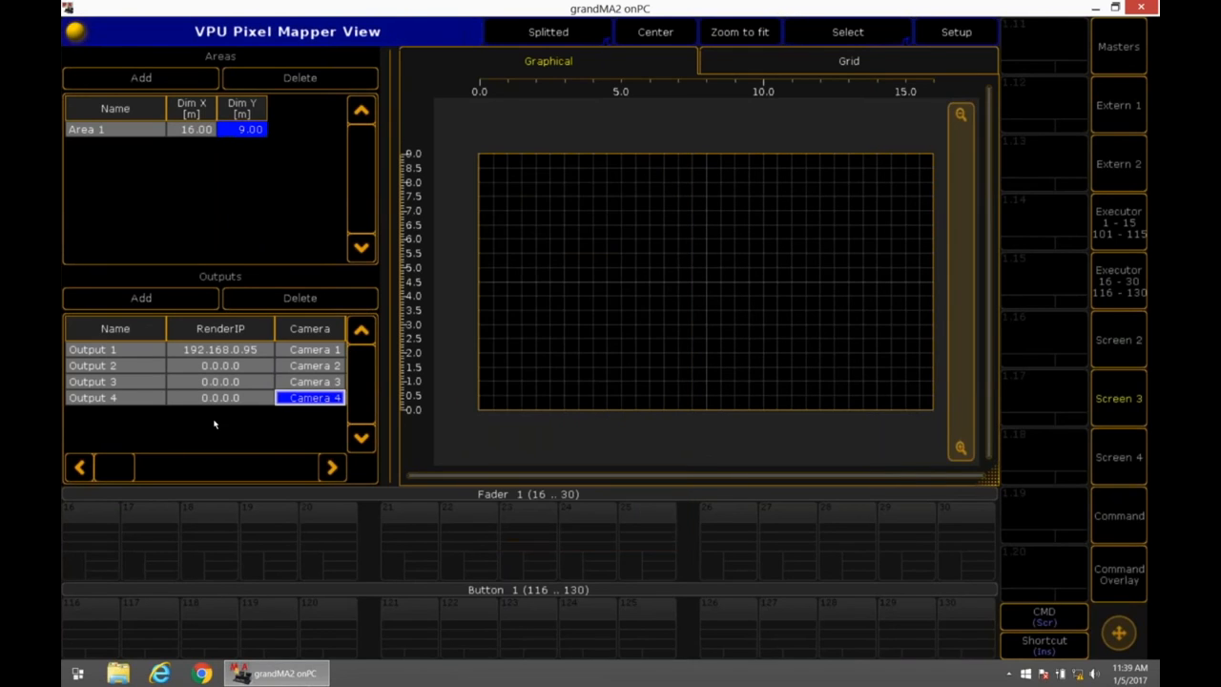
{"action": "left_click", "coordinate": [114, 381]}
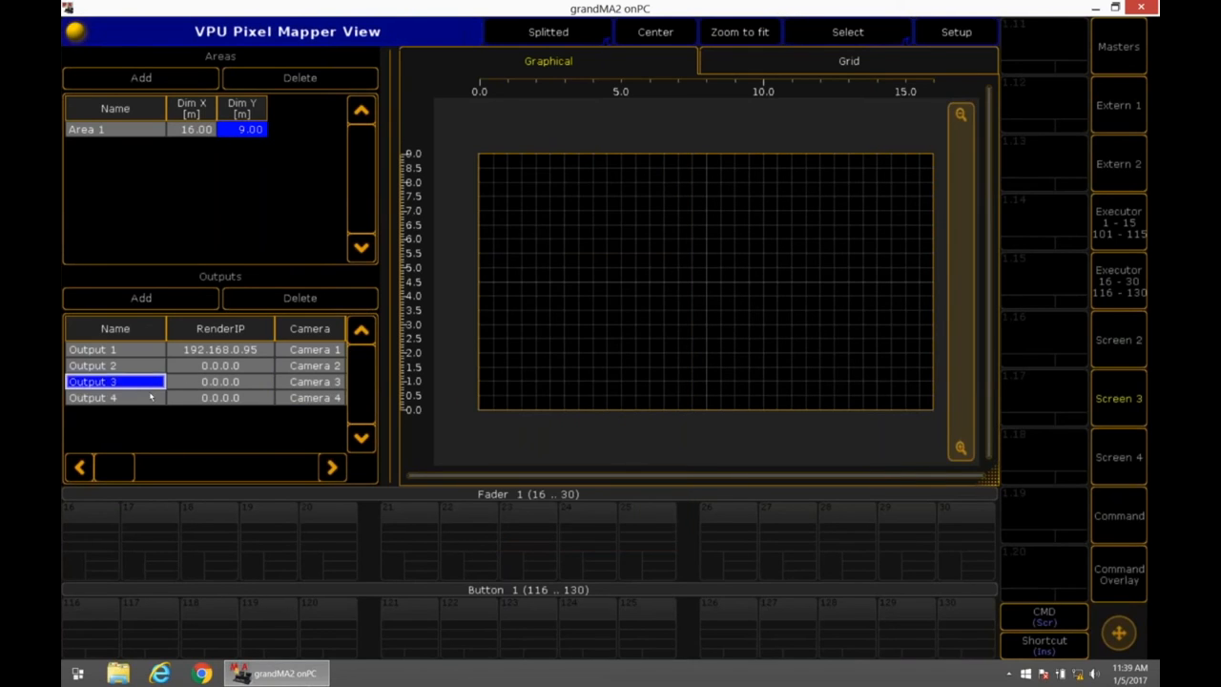
{"action": "left_click", "coordinate": [114, 365]}
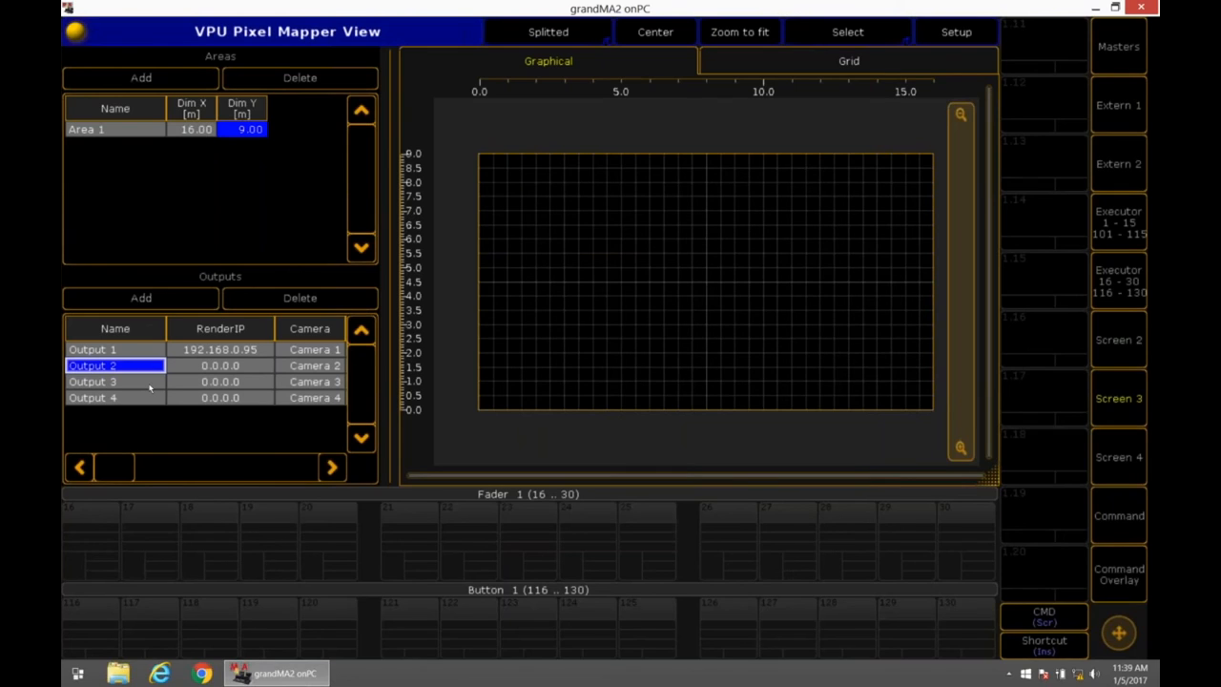
{"action": "mouse_move", "coordinate": [176, 386]}
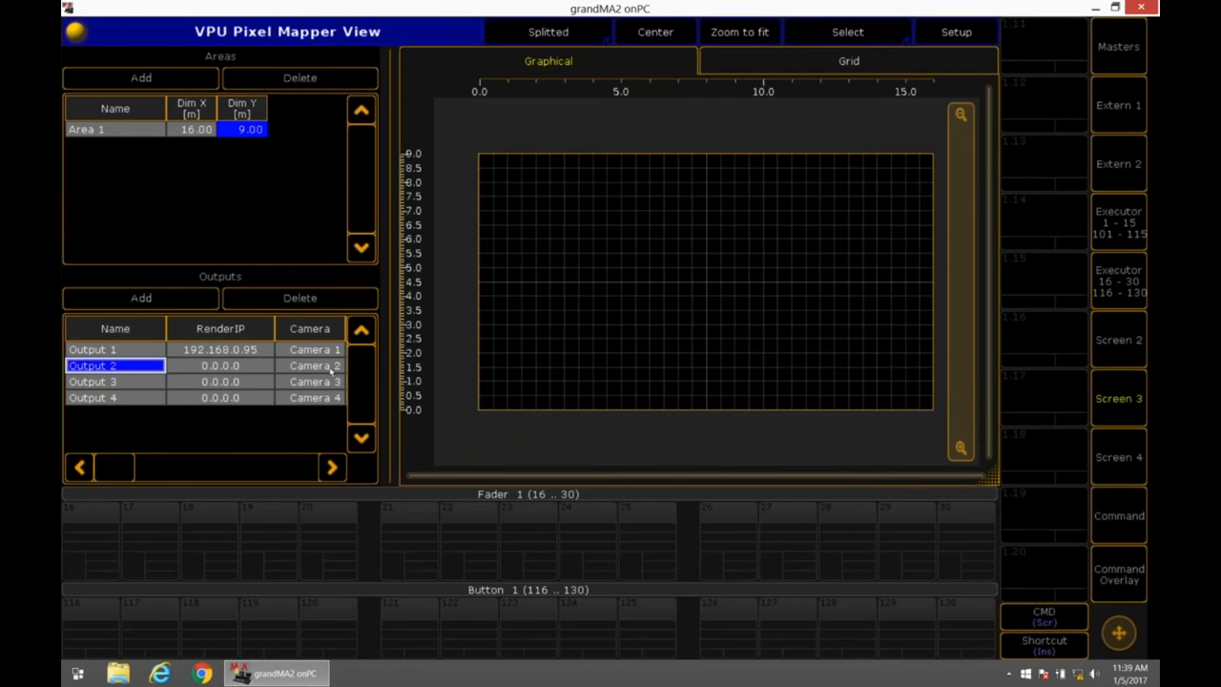
{"action": "mouse_move", "coordinate": [236, 284]}
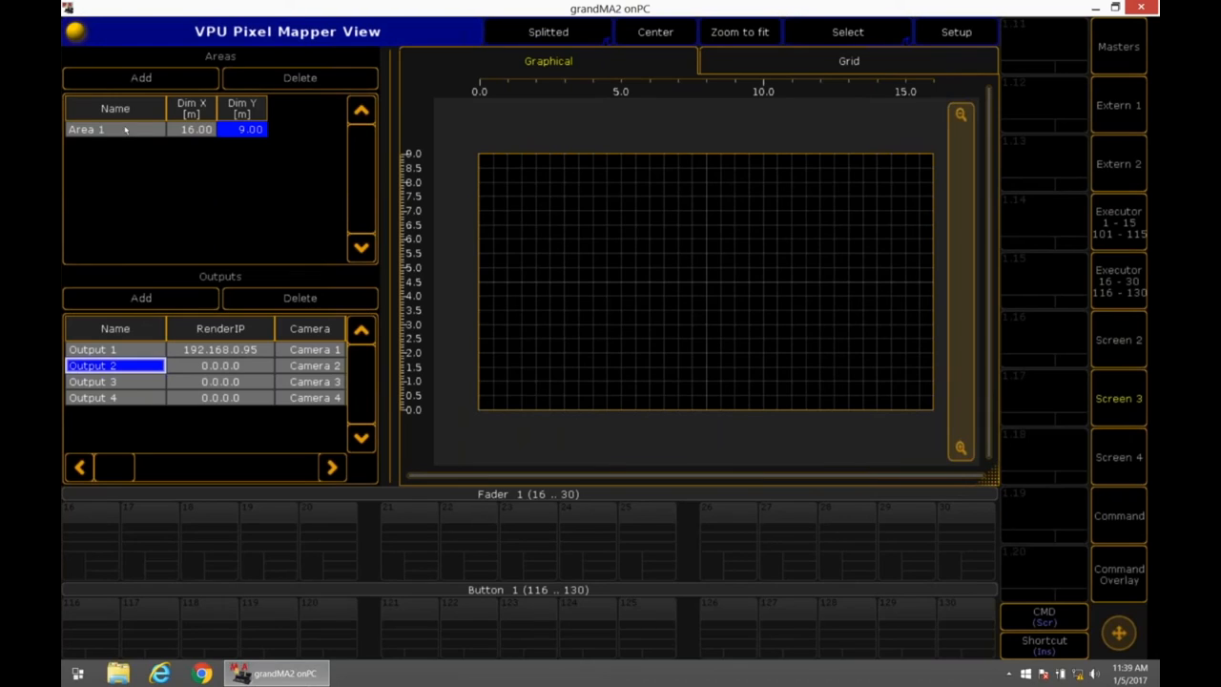
Add Area 2 at 1 × 1 m and give it a second output
{"action": "left_click", "coordinate": [140, 78]}
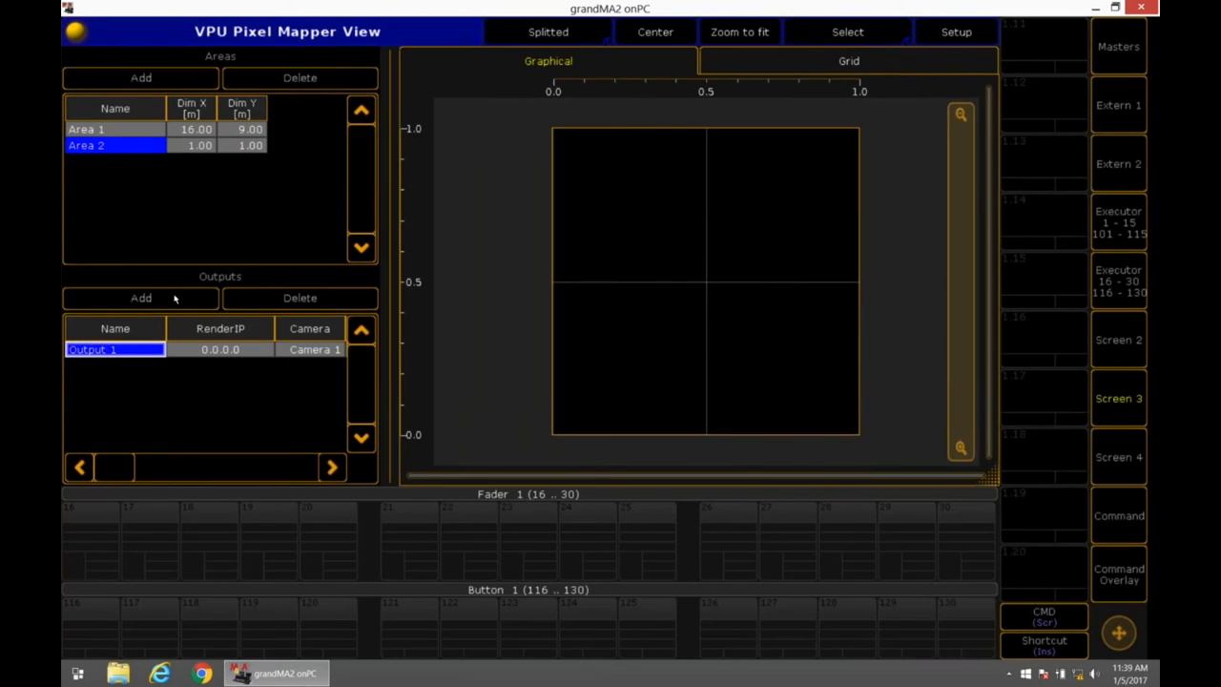
{"action": "left_click", "coordinate": [140, 297]}
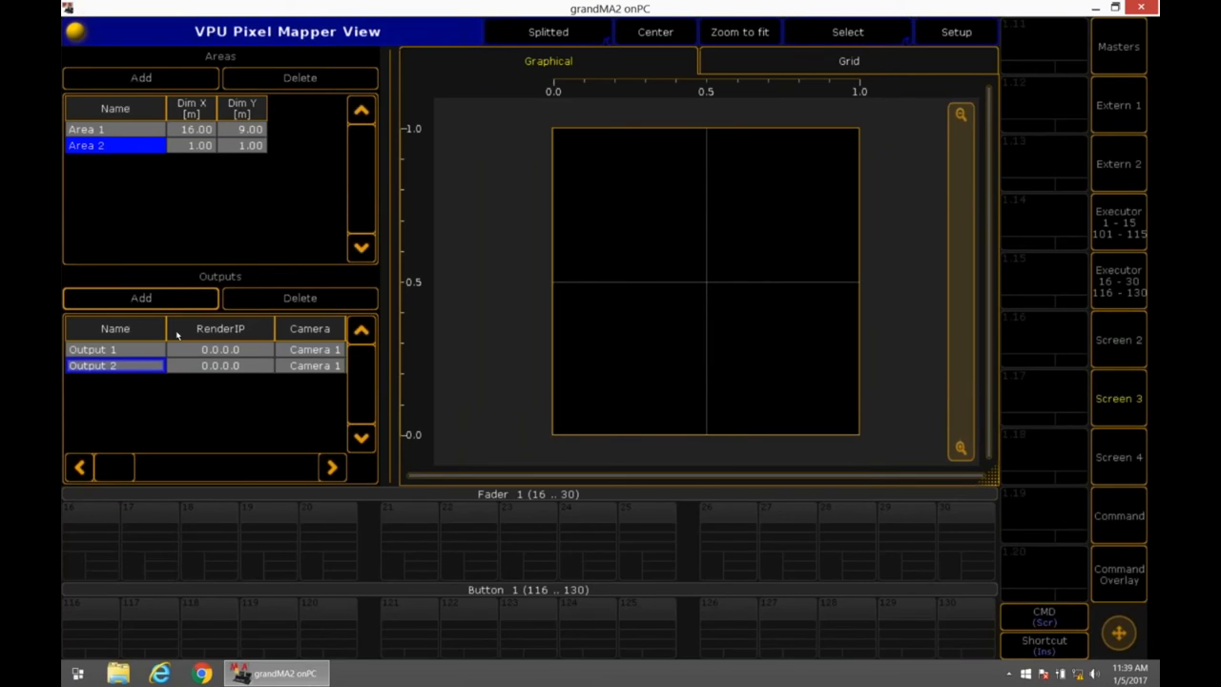
{"action": "mouse_move", "coordinate": [207, 218]}
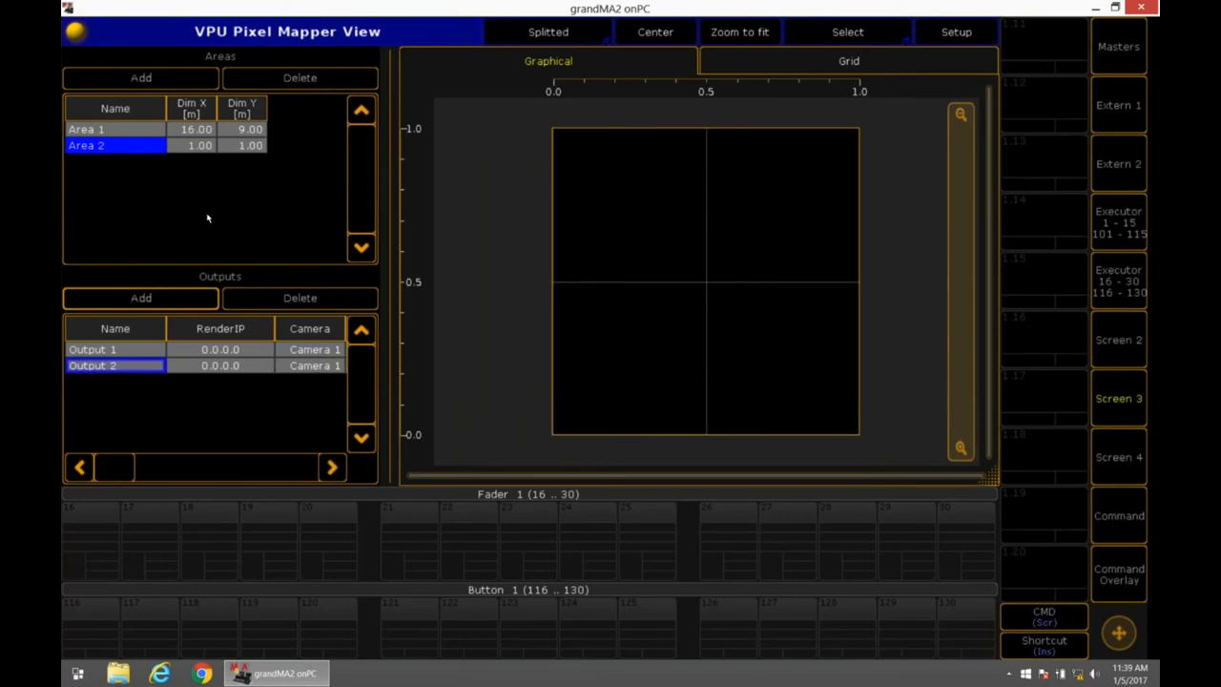
{"action": "mouse_move", "coordinate": [129, 292]}
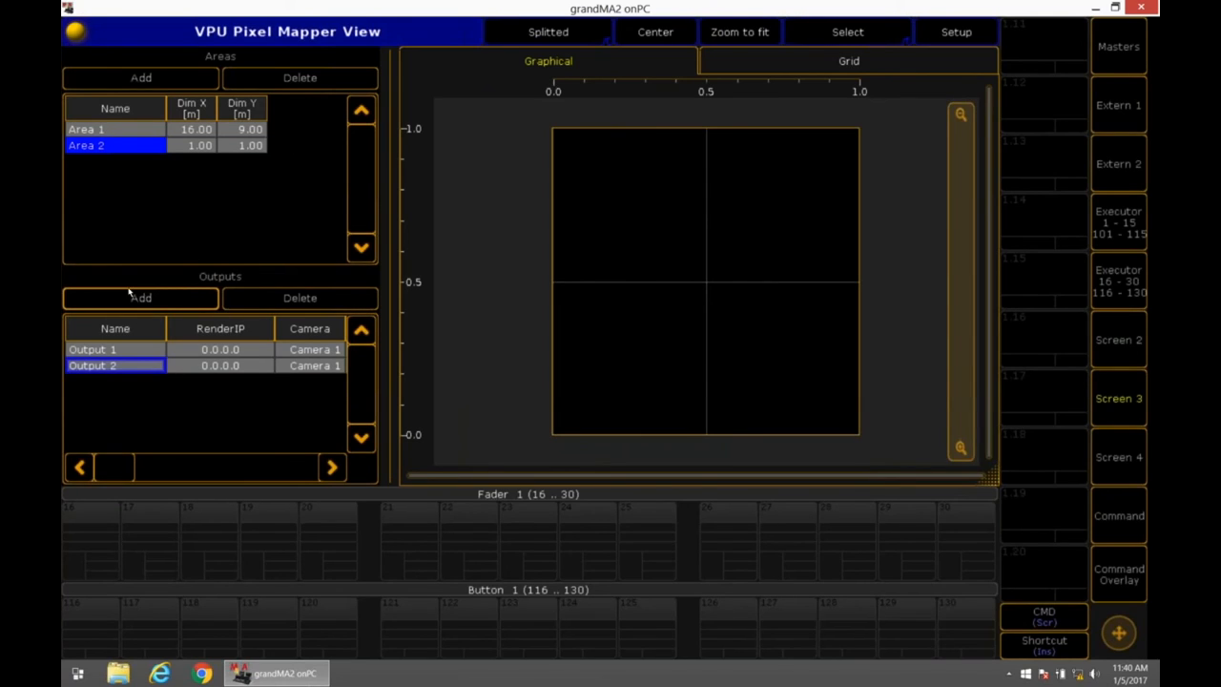
{"action": "mouse_move", "coordinate": [239, 370]}
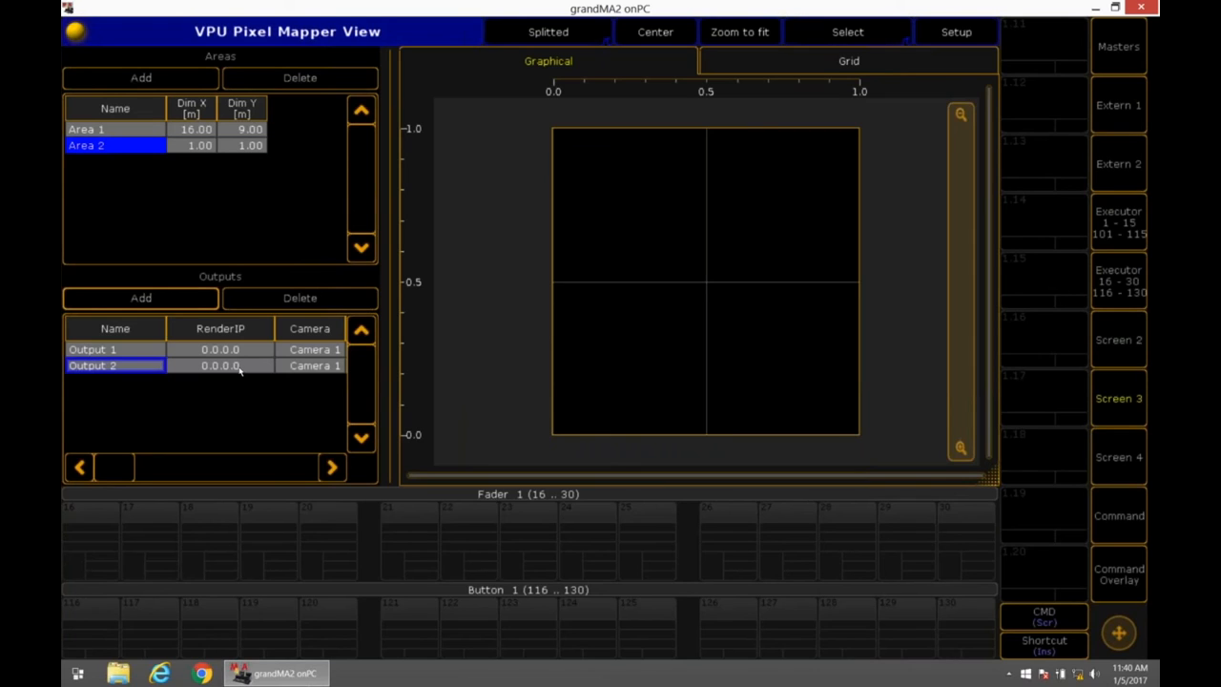
{"action": "mouse_move", "coordinate": [310, 241]}
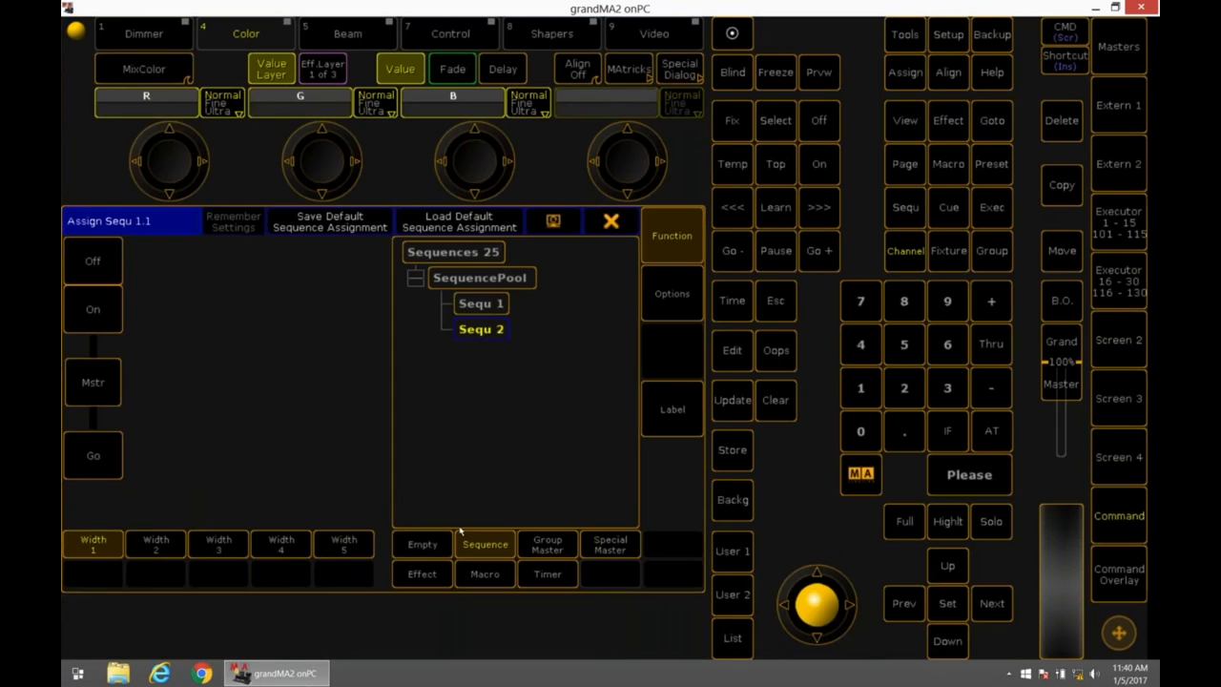
Switch Sequence 1.1's playback priority from LTP to HTP and confirm the change
{"action": "left_click", "coordinate": [672, 293]}
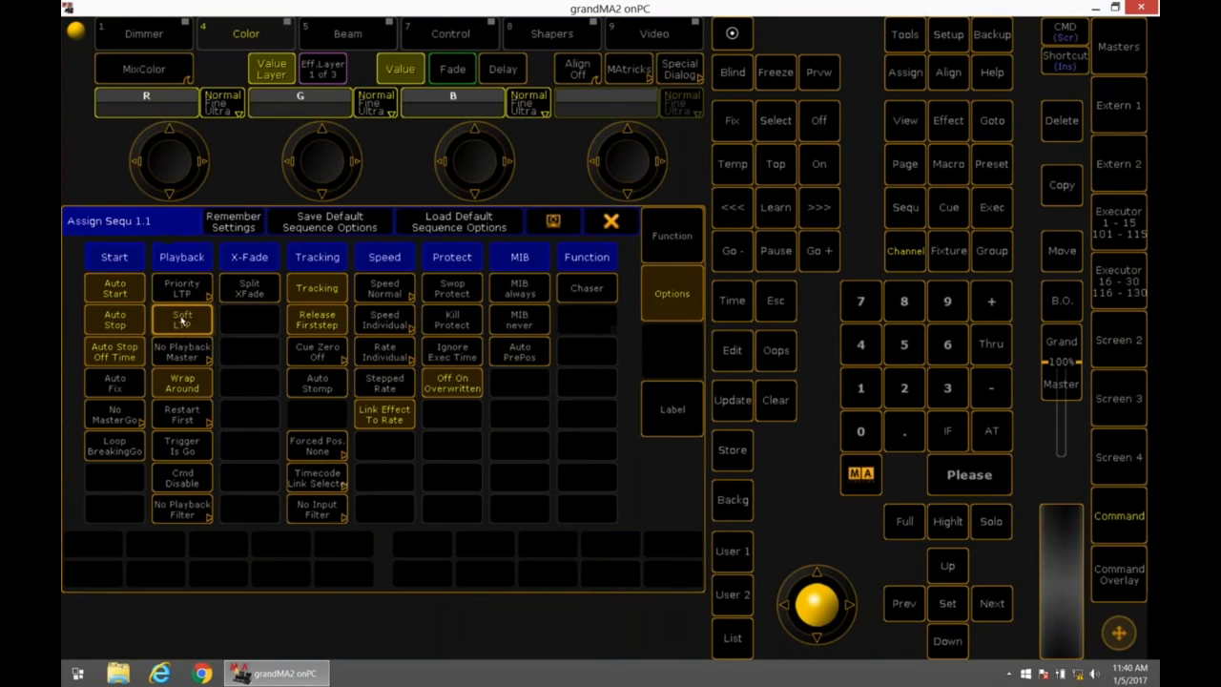
{"action": "left_click", "coordinate": [182, 288]}
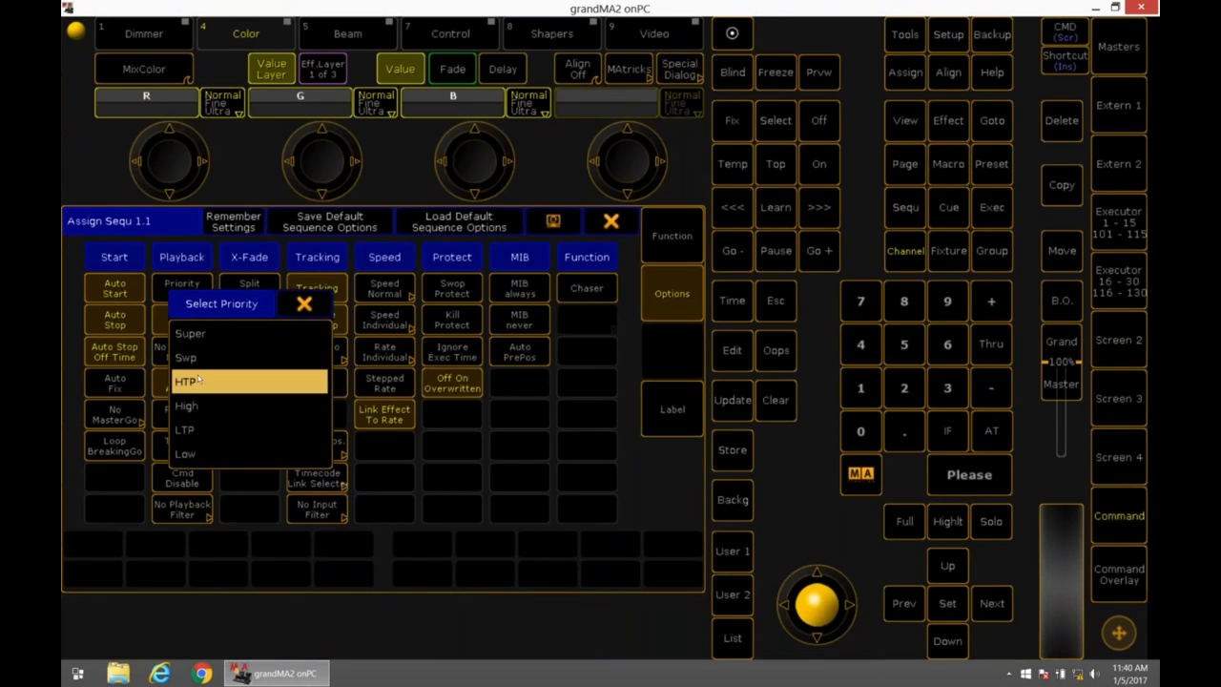
{"action": "left_click", "coordinate": [187, 381]}
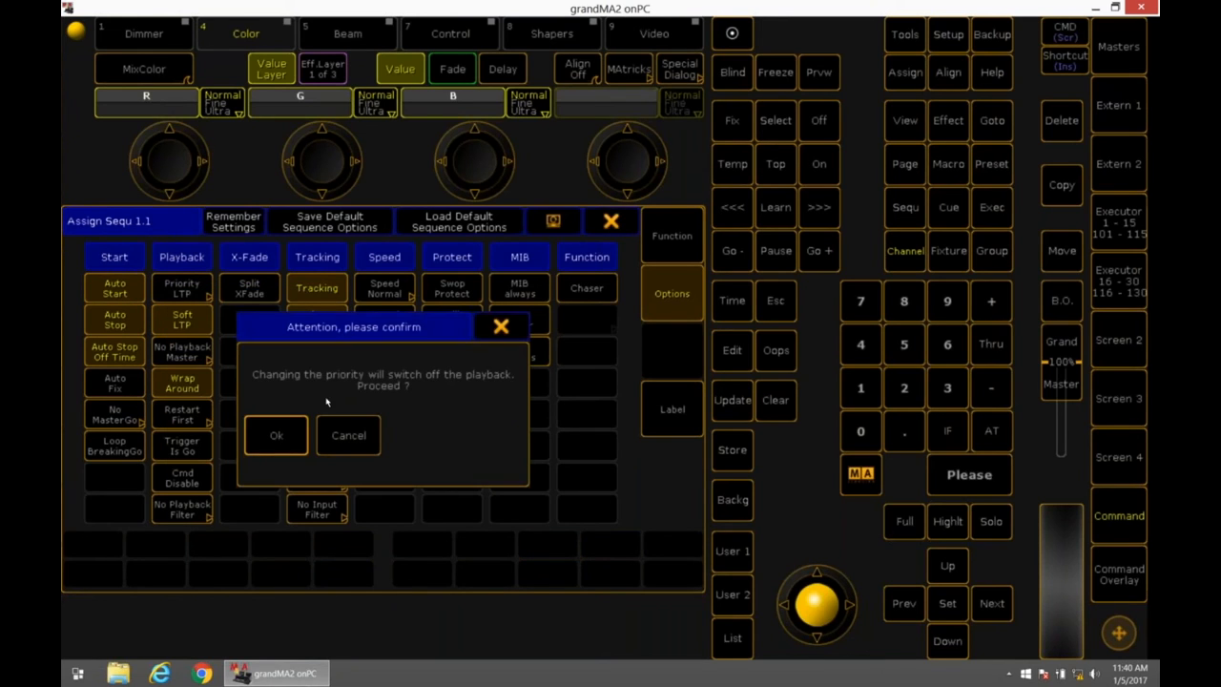
{"action": "left_click", "coordinate": [276, 435]}
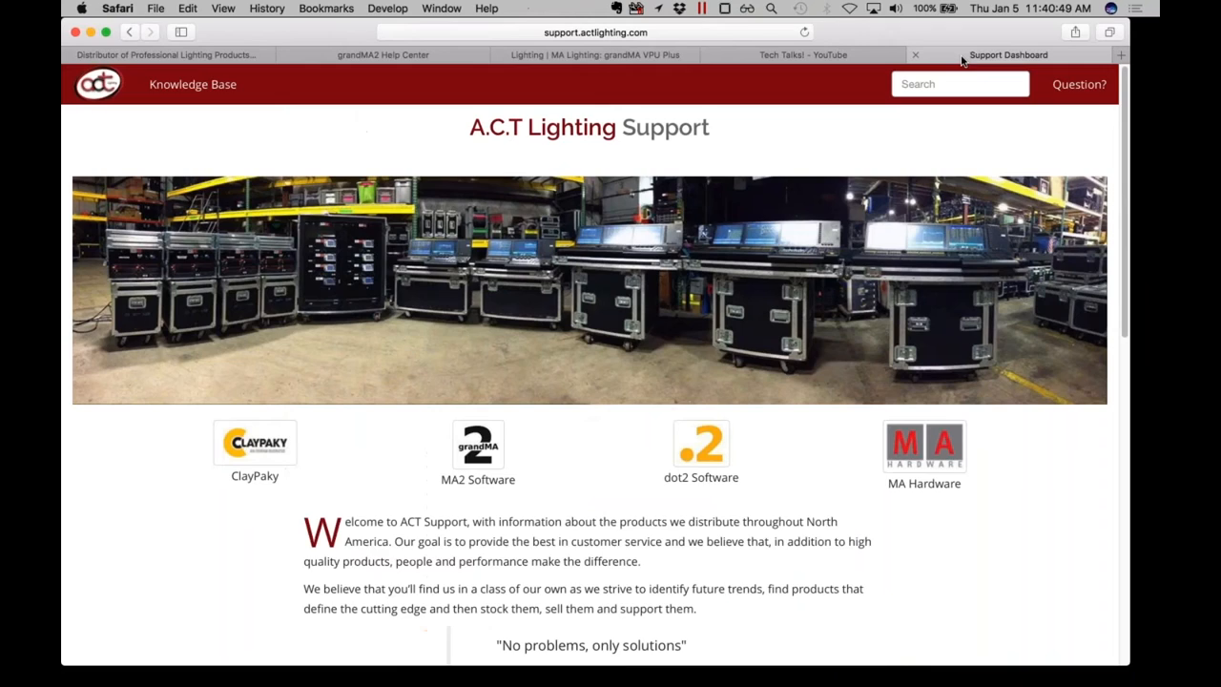
Scroll the Support Dashboard to the CITP Streaming Video into MA3D link and open it
{"action": "scroll", "scroll_direction": "down", "scroll_amount": 3}
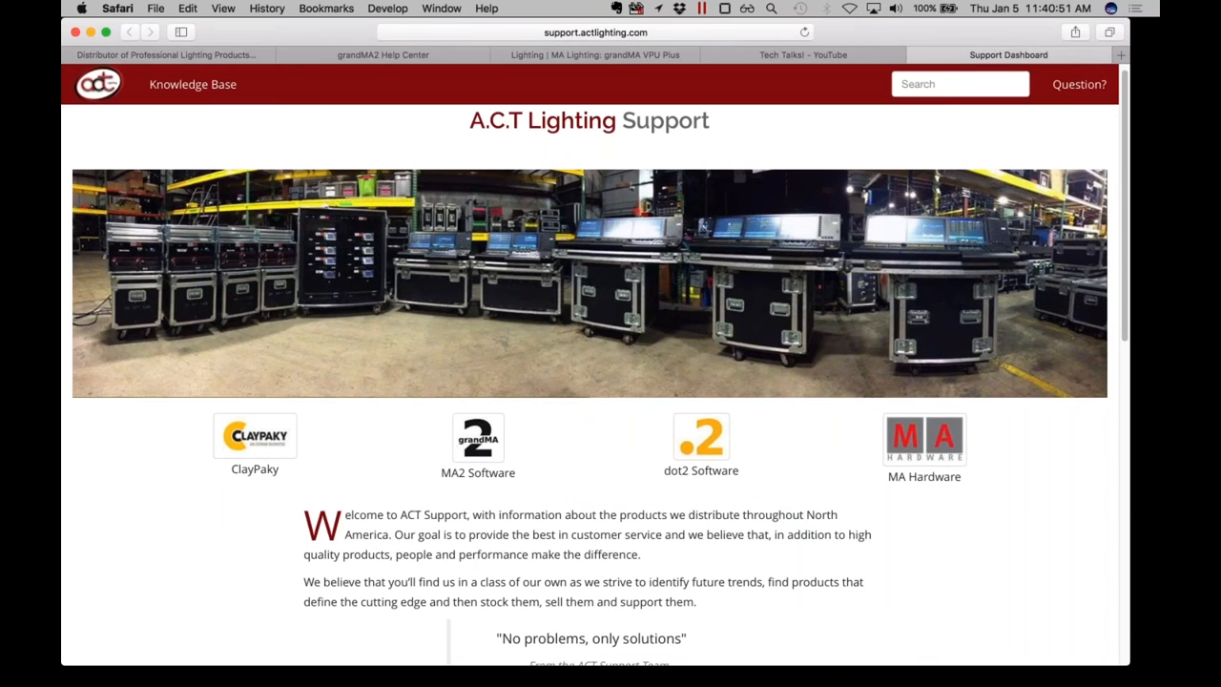
{"action": "scroll", "scroll_direction": "down", "scroll_amount": 3}
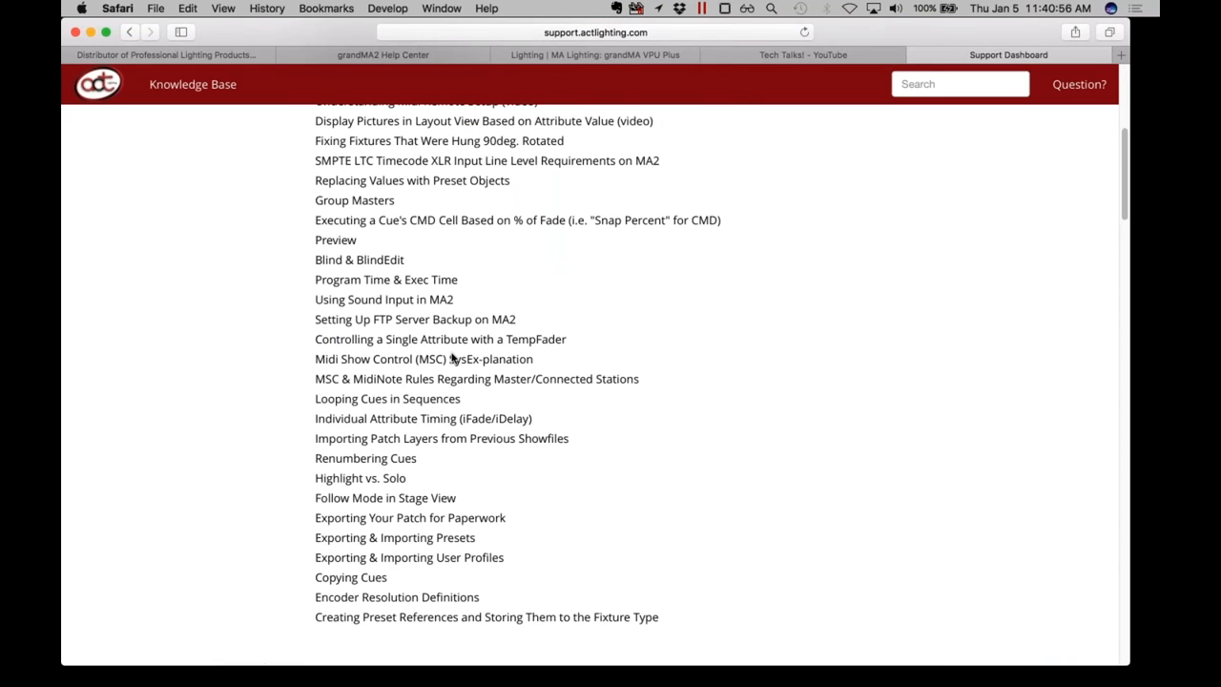
{"action": "scroll", "scroll_direction": "down", "scroll_amount": 3}
{"action": "type", "text": "cit"}
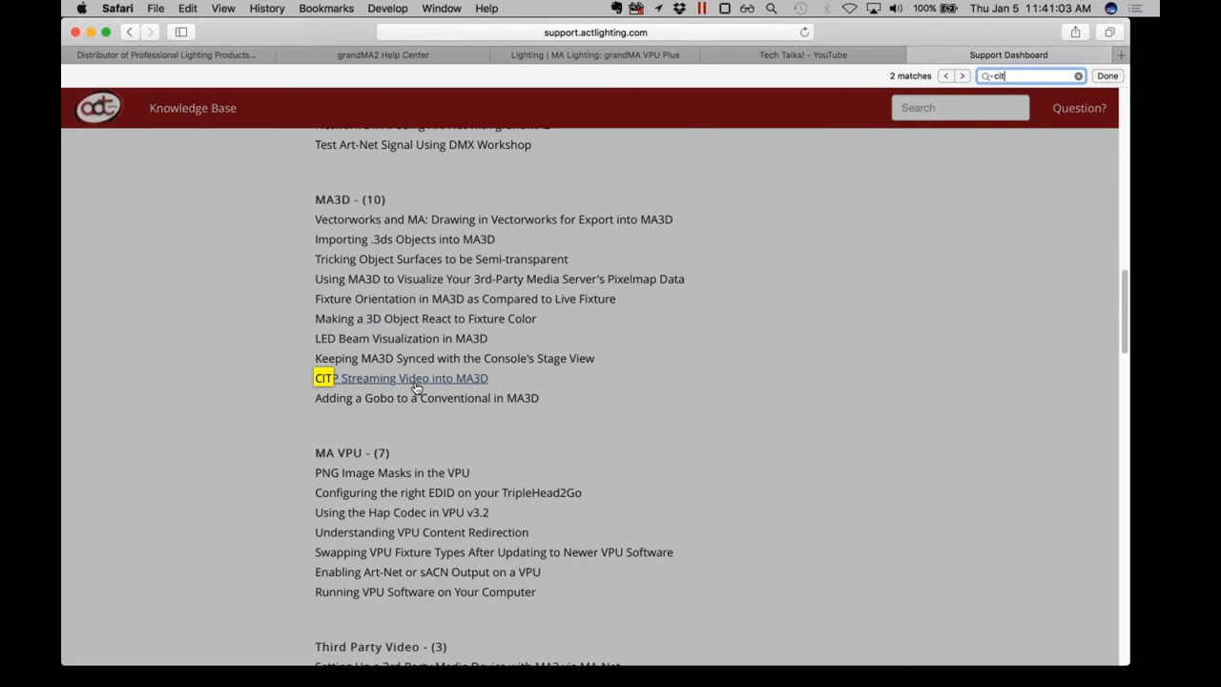
{"action": "left_click", "coordinate": [962, 75]}
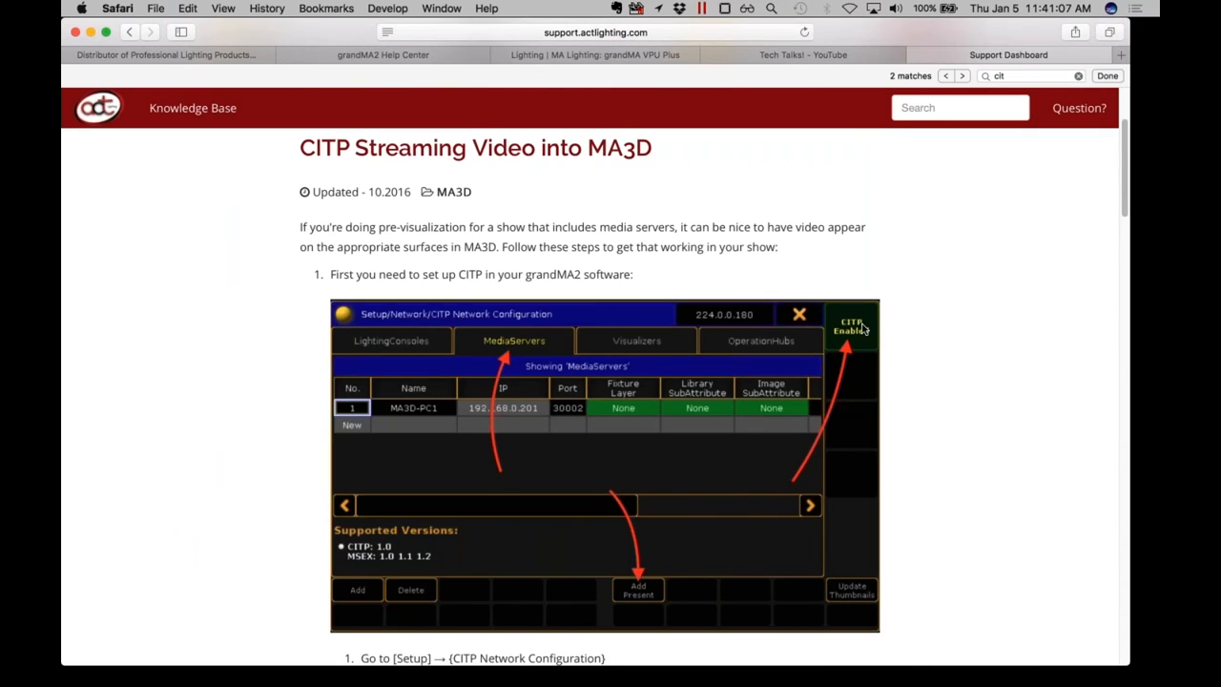
Read through the CITP Streaming Video into MA3D article
{"action": "scroll", "scroll_direction": "down", "scroll_amount": 3}
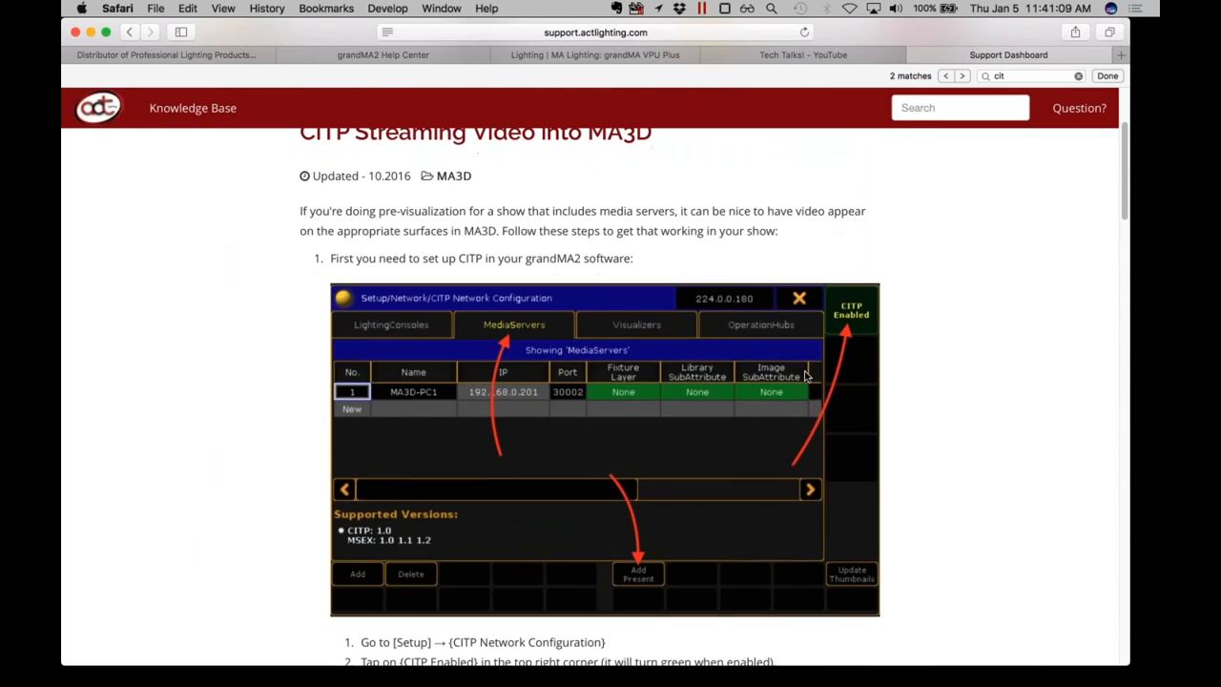
{"action": "scroll", "scroll_direction": "down", "scroll_amount": 3}
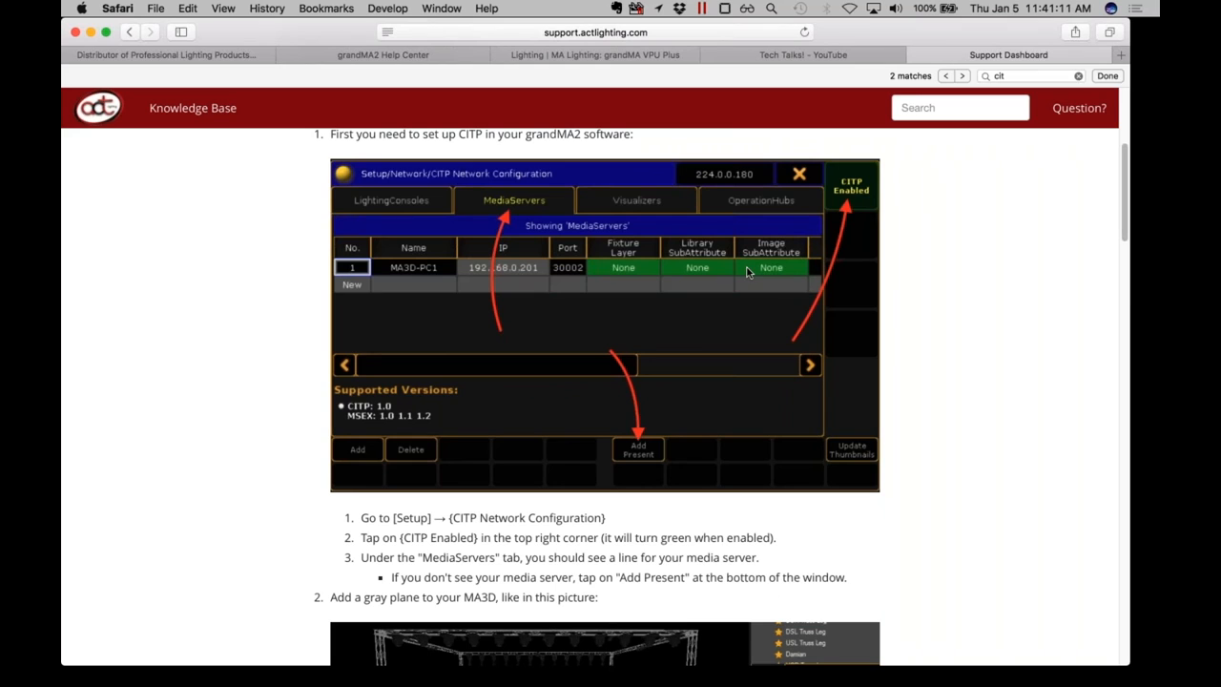
{"action": "scroll", "scroll_direction": "down", "scroll_amount": 3}
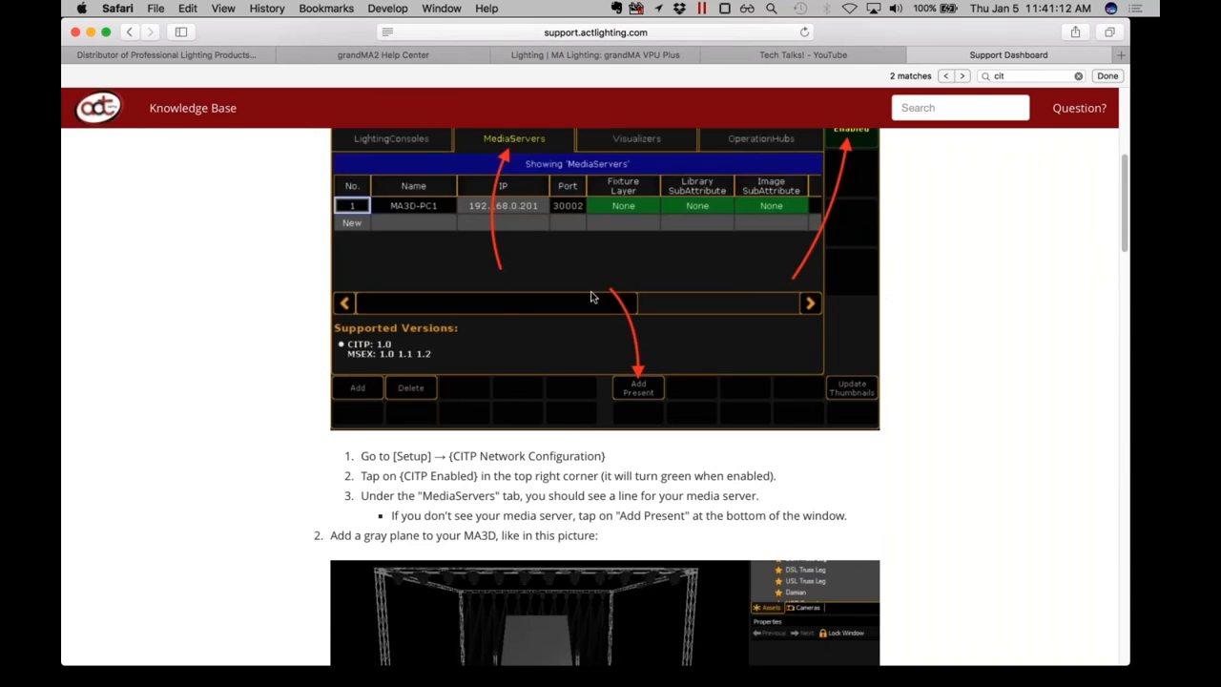
{"action": "scroll", "scroll_direction": "down", "scroll_amount": 3}
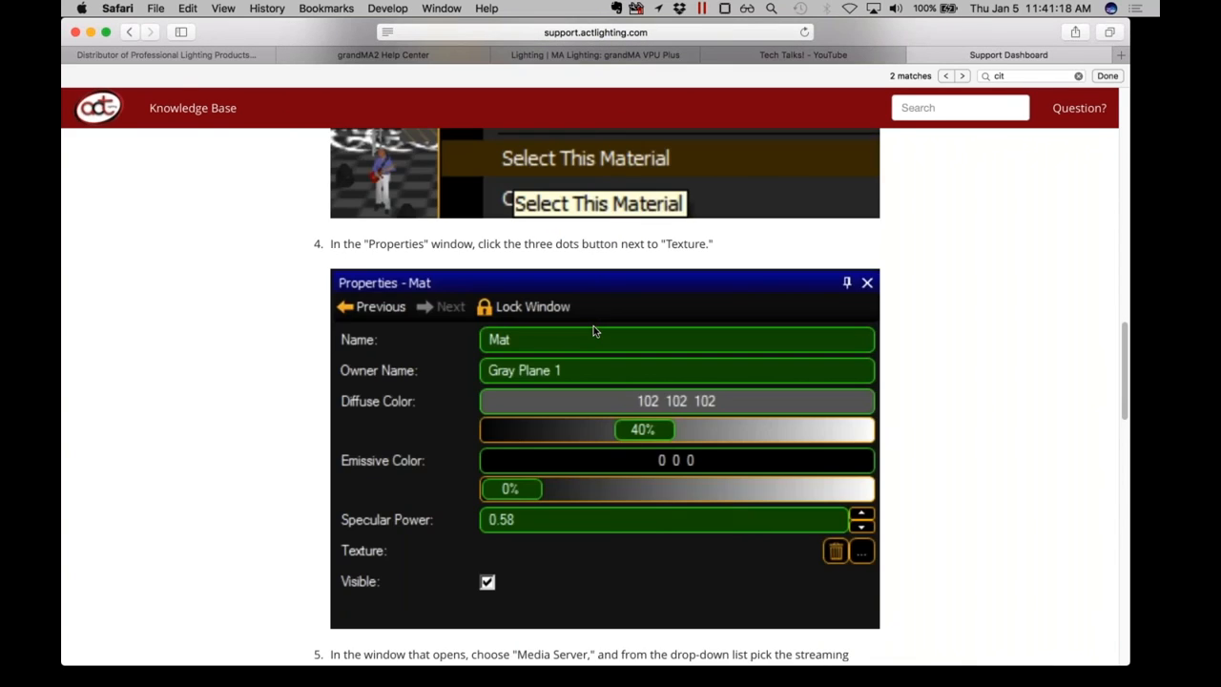
{"action": "scroll", "scroll_direction": "down", "scroll_amount": 3}
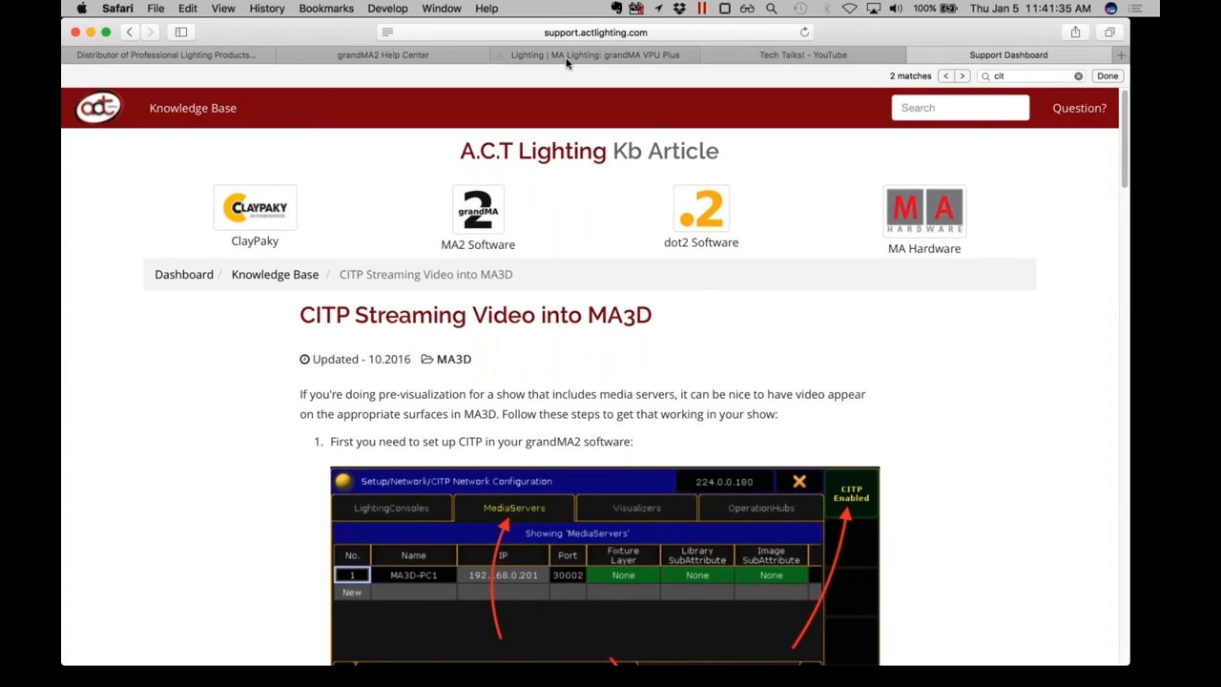
Go from the MA VPU plus product page to ACT Lighting's support downloads section
{"action": "left_click", "coordinate": [595, 55]}
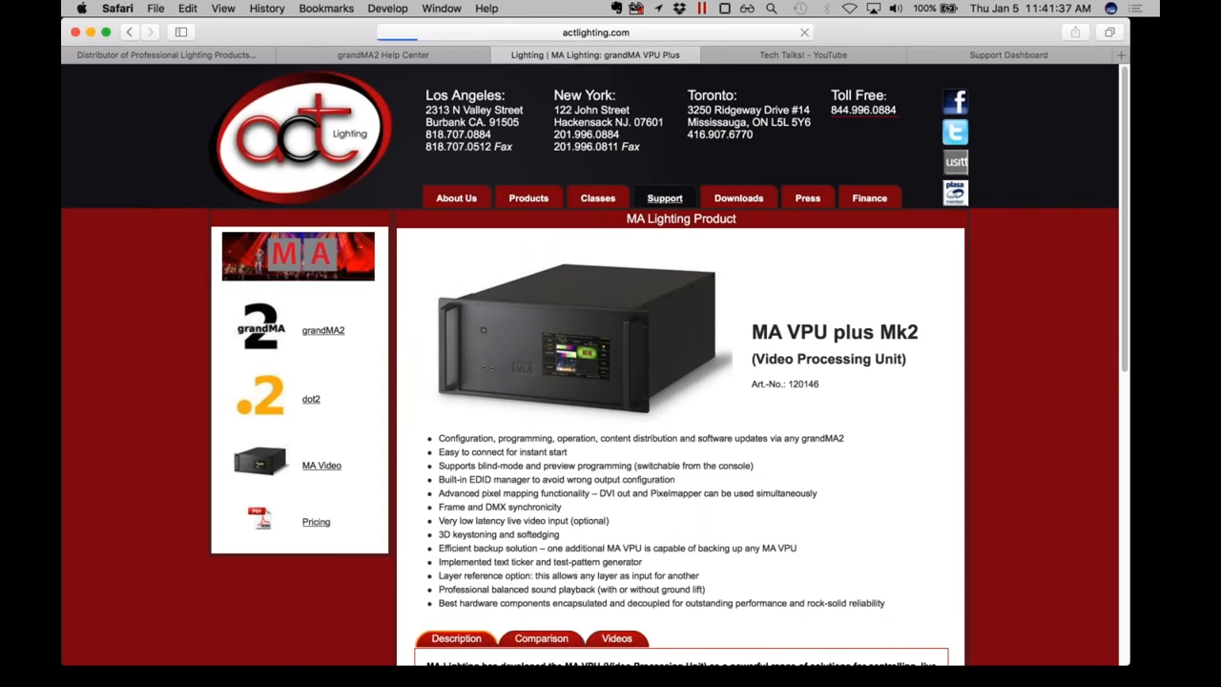
{"action": "left_click", "coordinate": [664, 197]}
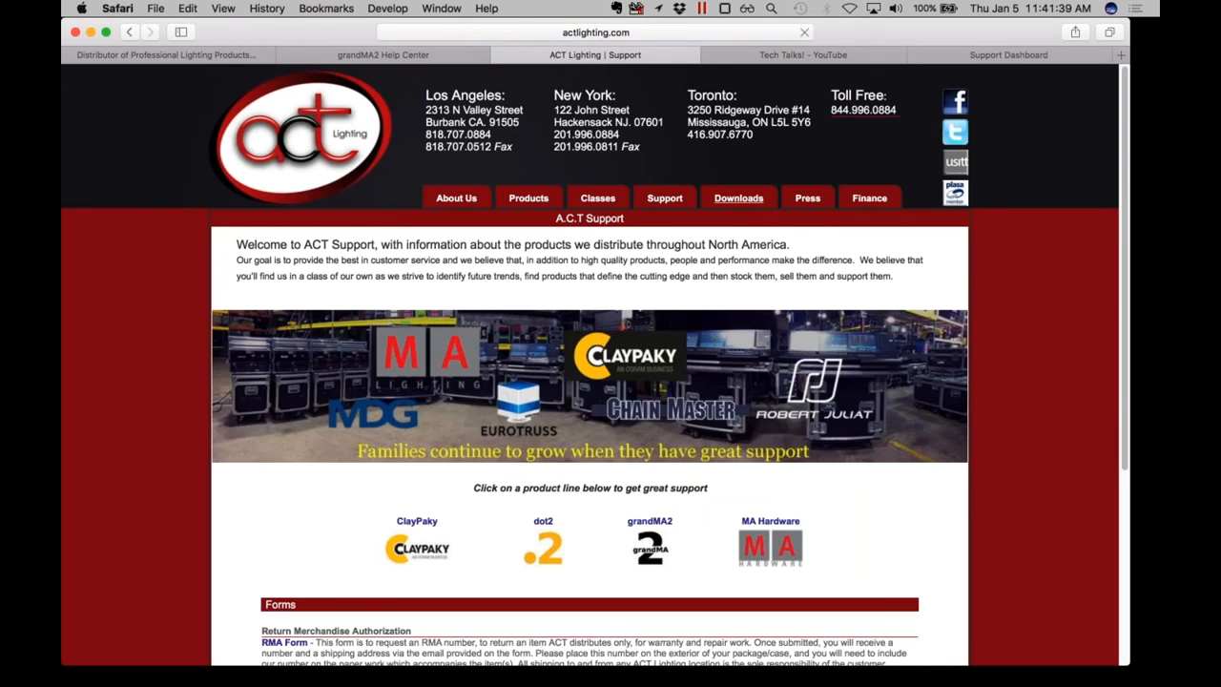
{"action": "left_click", "coordinate": [739, 198]}
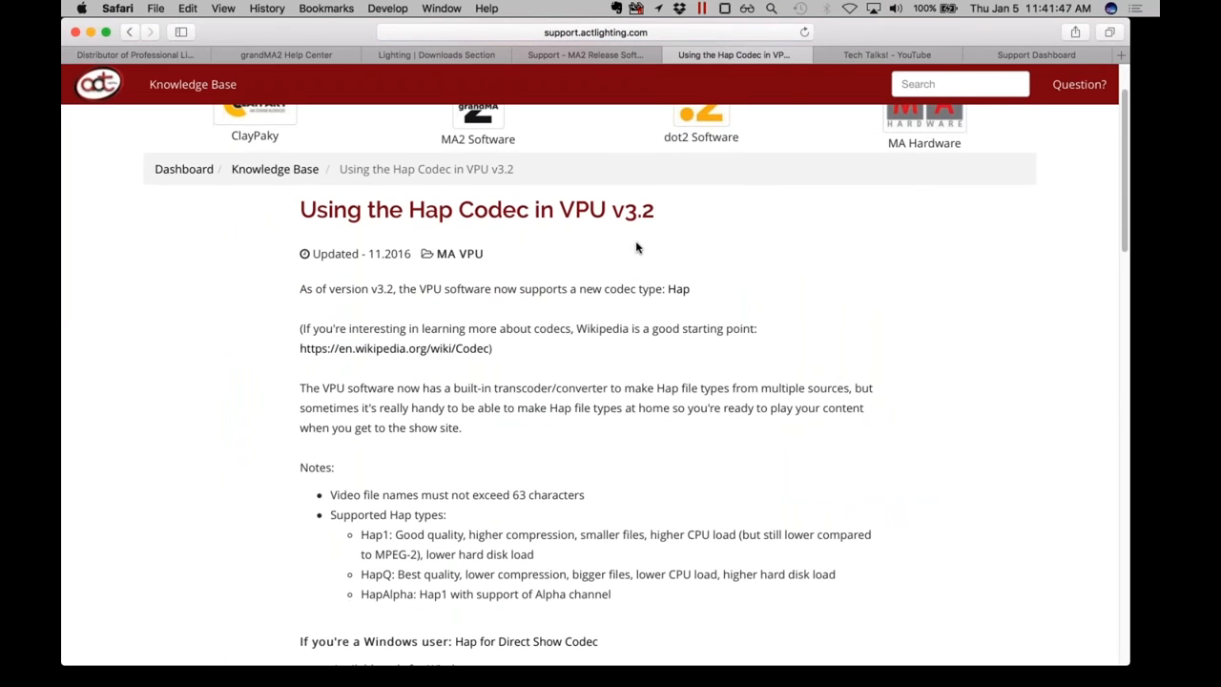
{"action": "scroll", "scroll_direction": "down", "scroll_amount": 3}
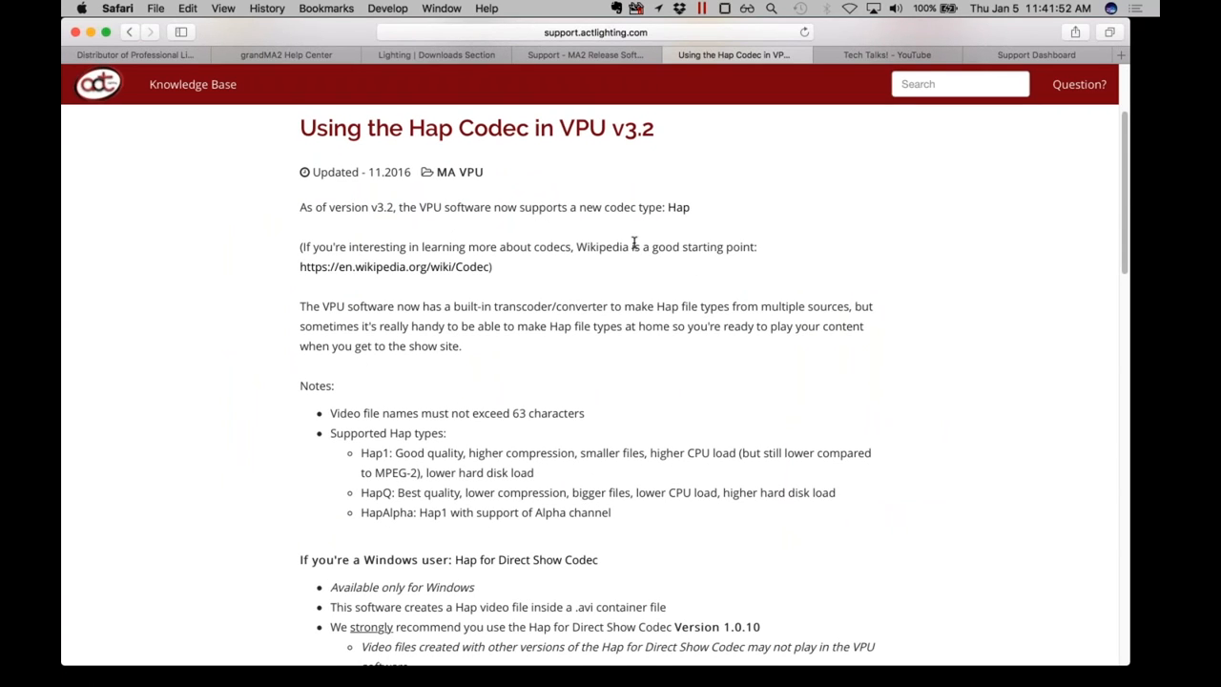
{"action": "mouse_move", "coordinate": [634, 243]}
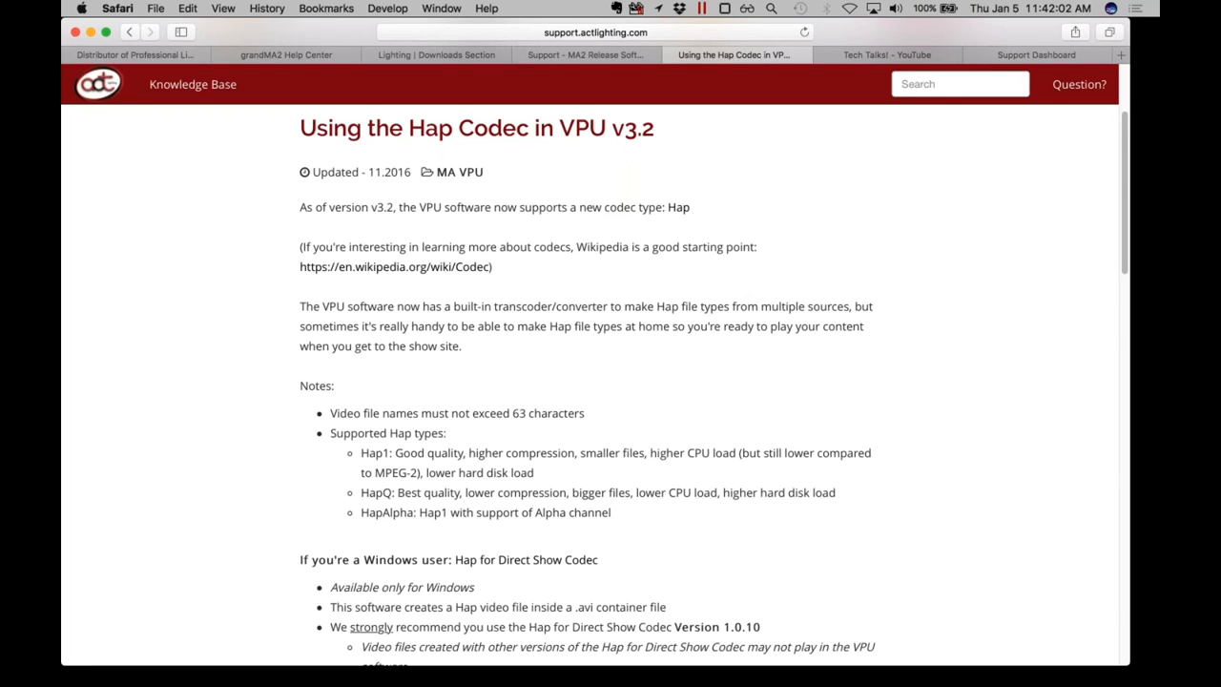
Scroll the 'Using the Hap Codec in VPU v3.2' article to its Notes and Windows section
{"action": "scroll", "scroll_direction": "down", "scroll_amount": 3}
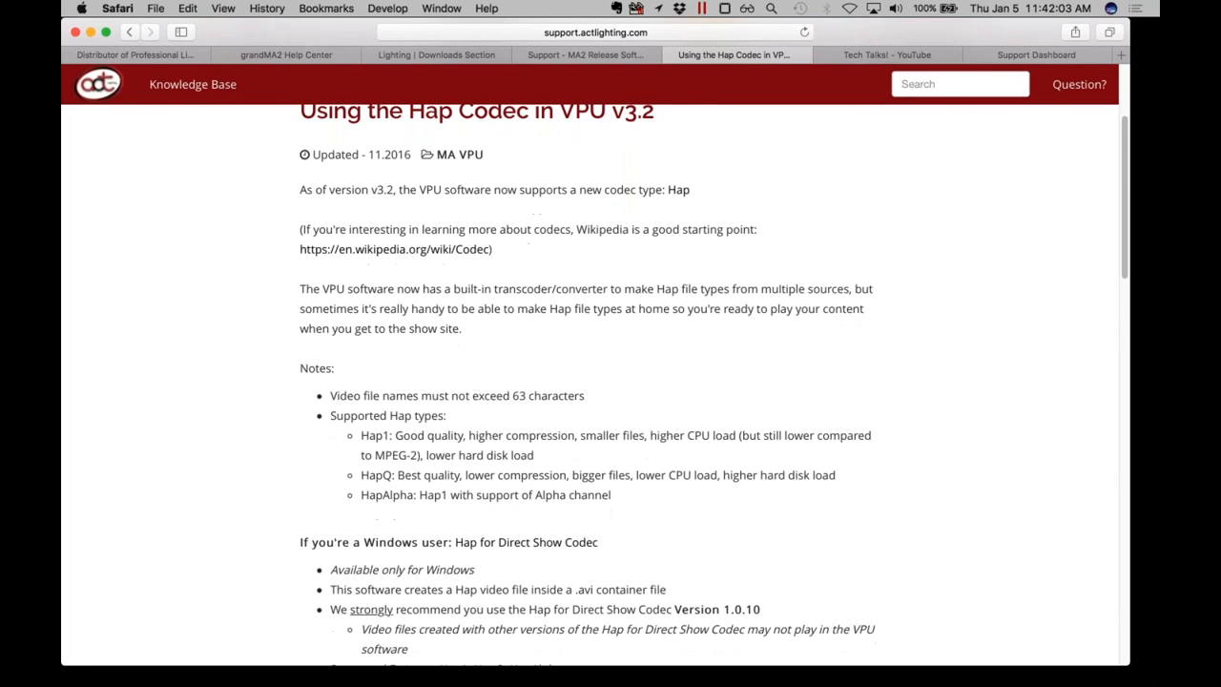
{"action": "scroll", "scroll_direction": "down", "scroll_amount": 3}
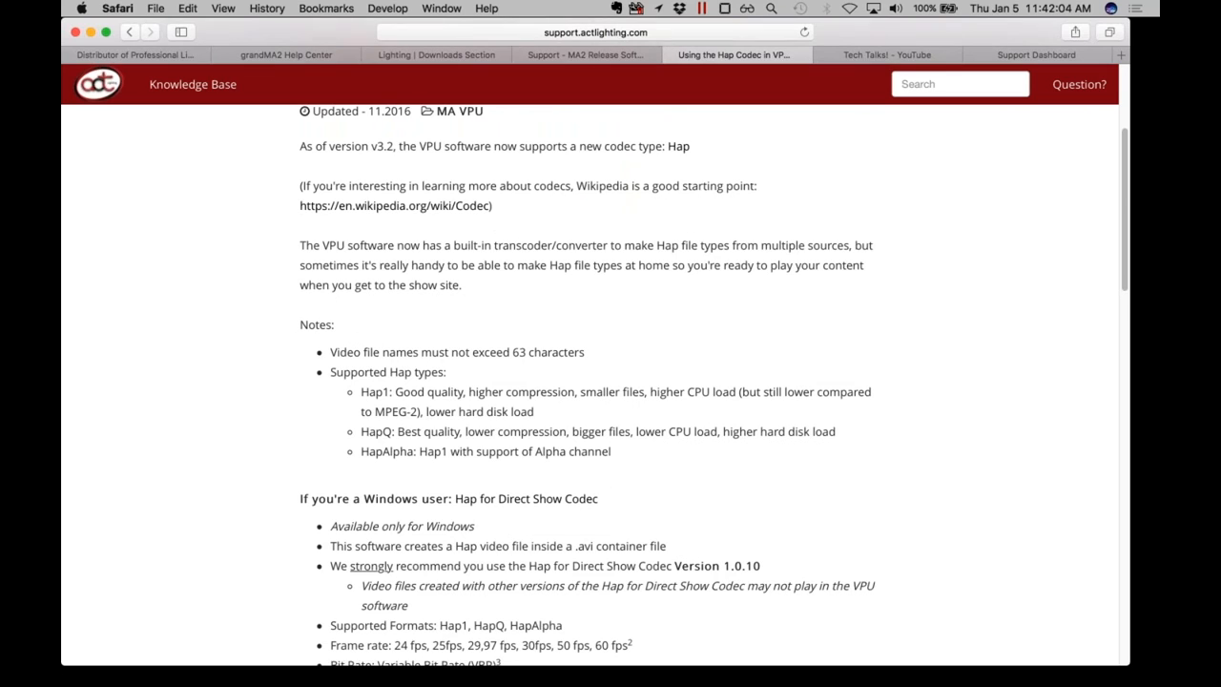
{"action": "scroll", "scroll_direction": "down", "scroll_amount": 3}
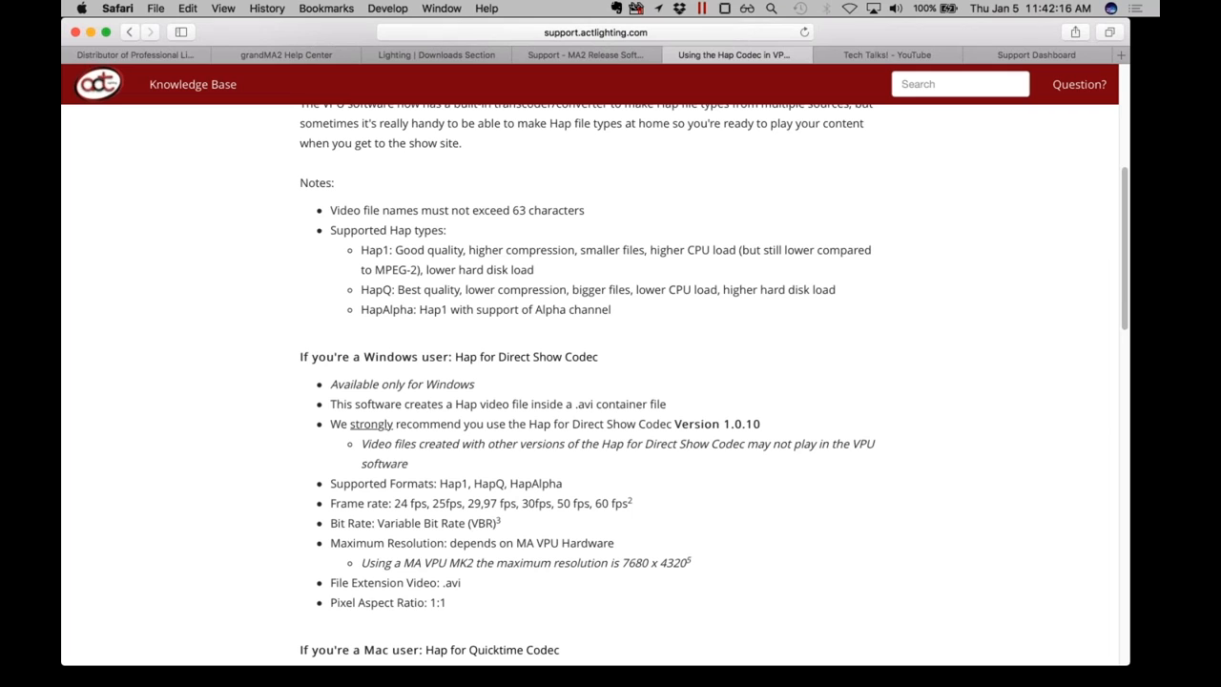
{"action": "scroll", "scroll_direction": "down", "scroll_amount": 3}
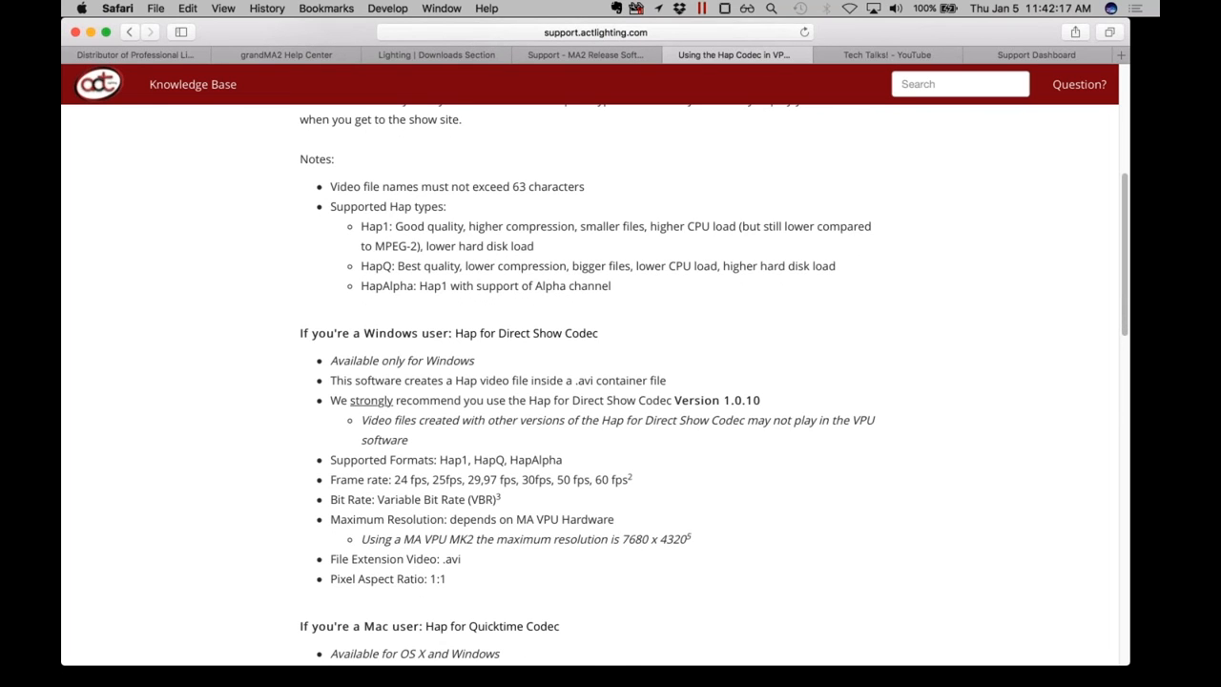
{"action": "scroll", "scroll_direction": "down", "scroll_amount": 3}
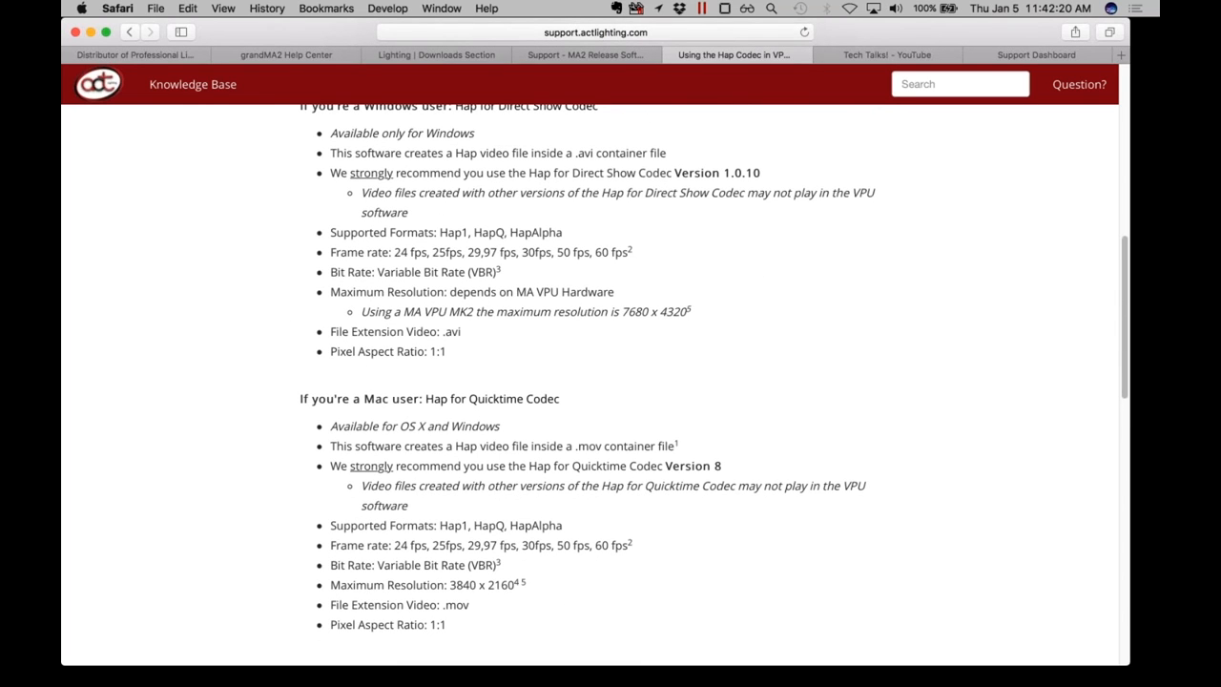
{"action": "scroll", "scroll_direction": "up", "scroll_amount": 3}
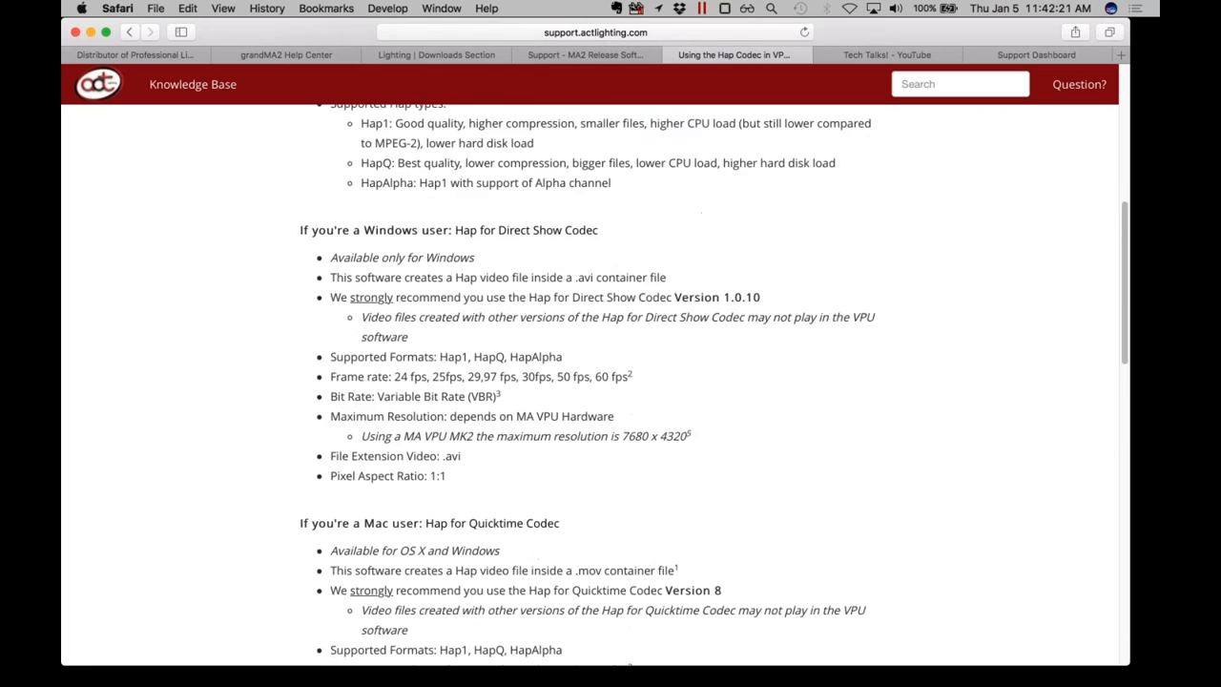
{"action": "scroll", "scroll_direction": "down", "scroll_amount": 3}
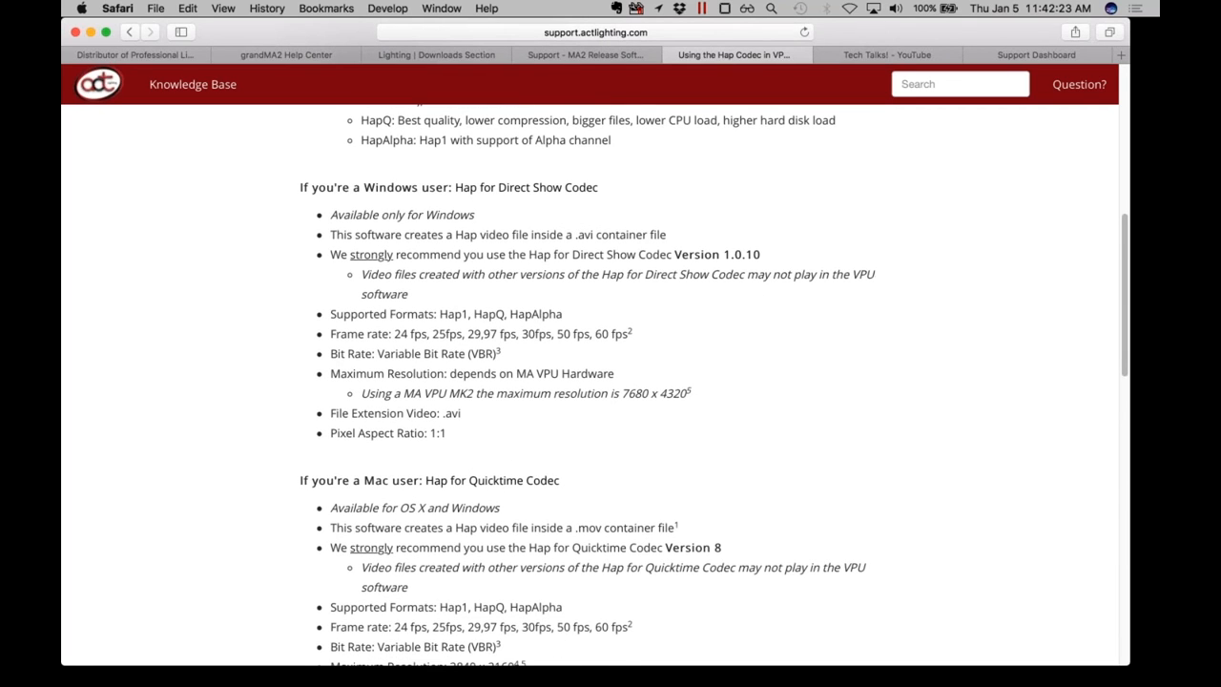
{"action": "scroll", "scroll_direction": "down", "scroll_amount": 3}
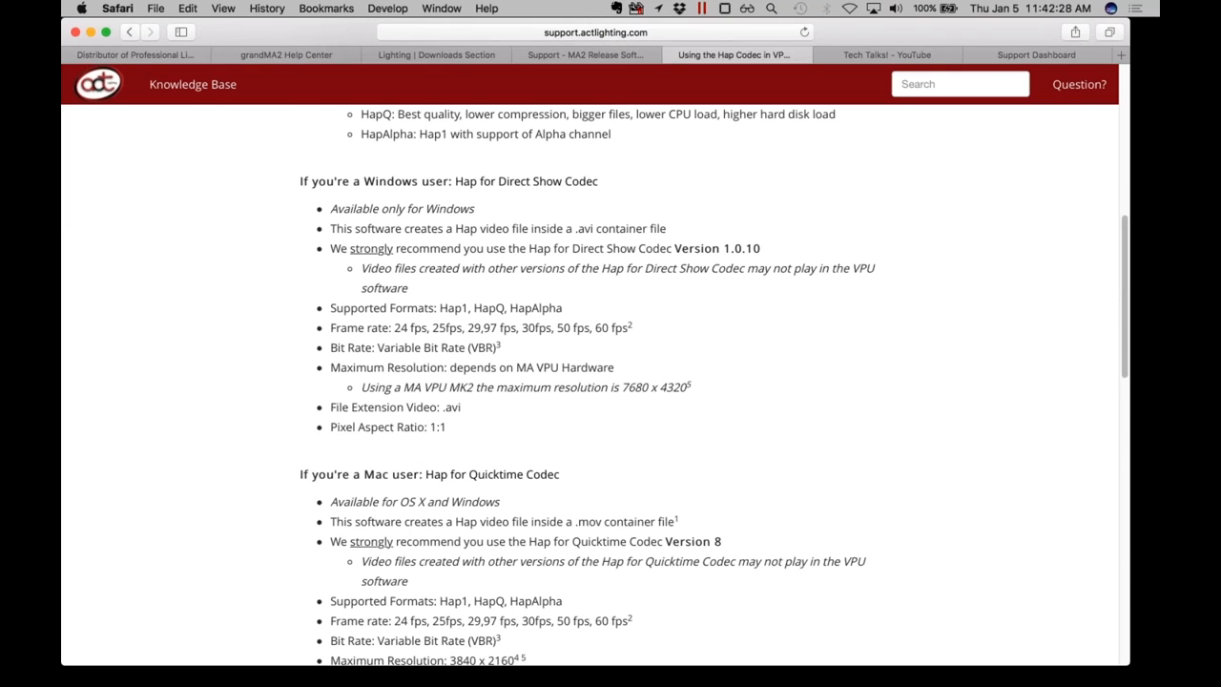
{"action": "scroll", "scroll_direction": "down", "scroll_amount": 3}
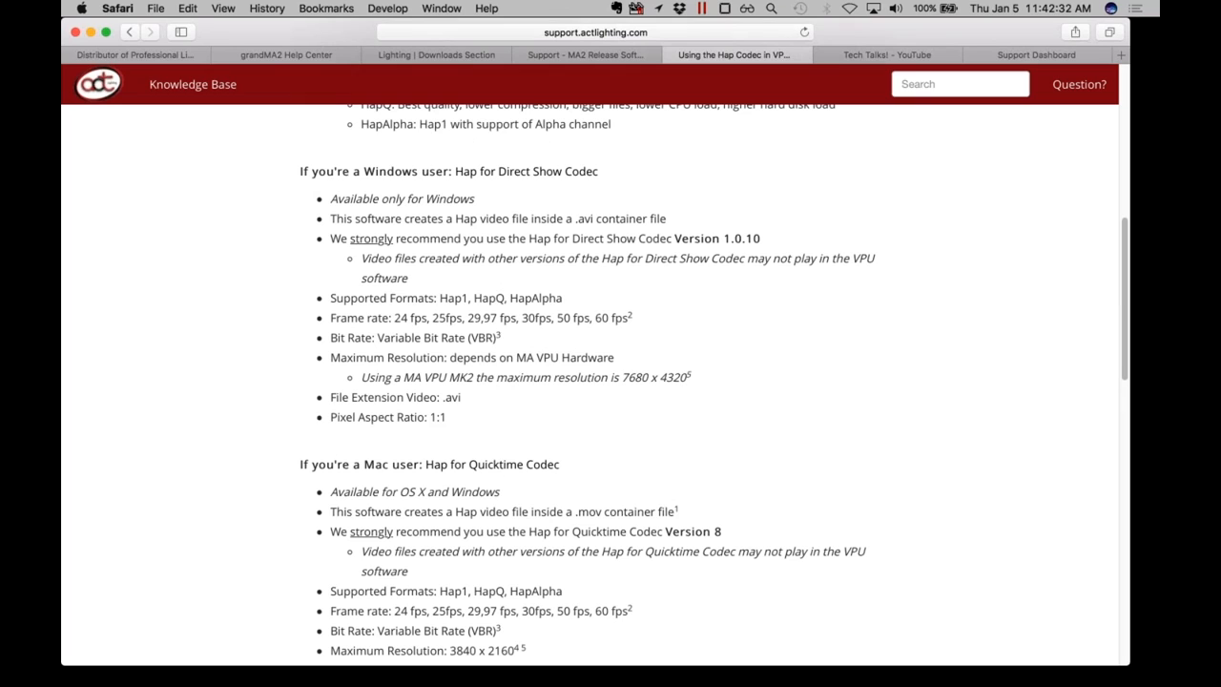
{"action": "mouse_move", "coordinate": [559, 352]}
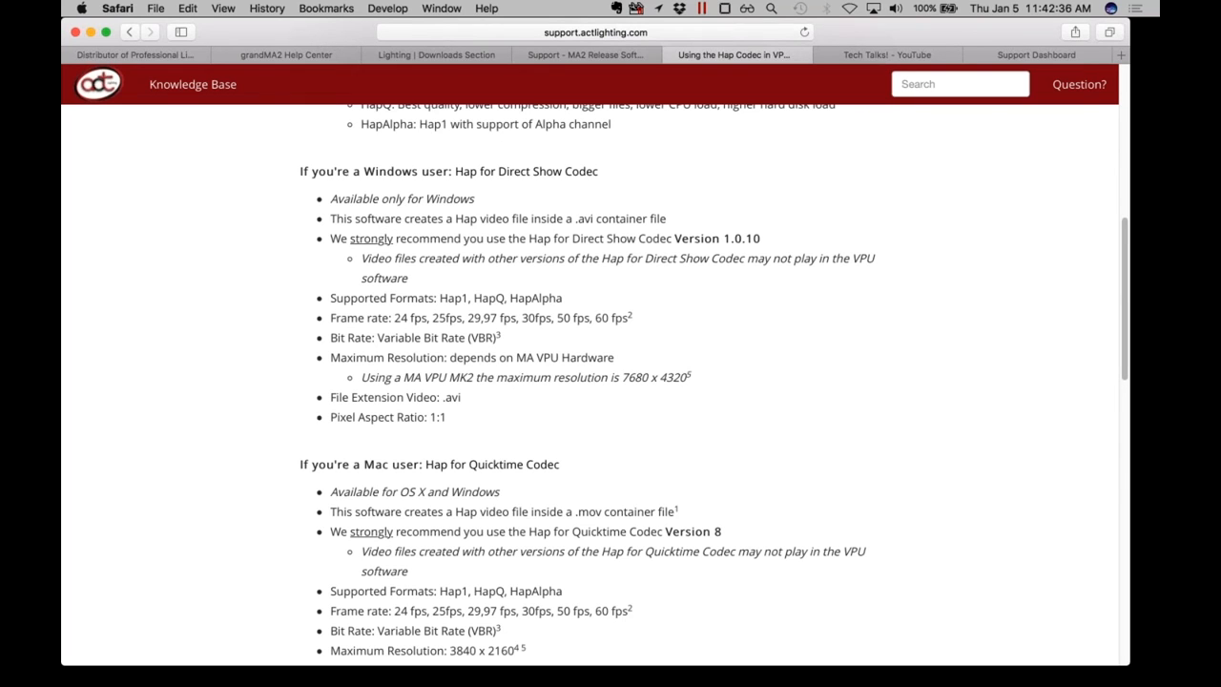
{"action": "scroll", "scroll_direction": "down", "scroll_amount": 3}
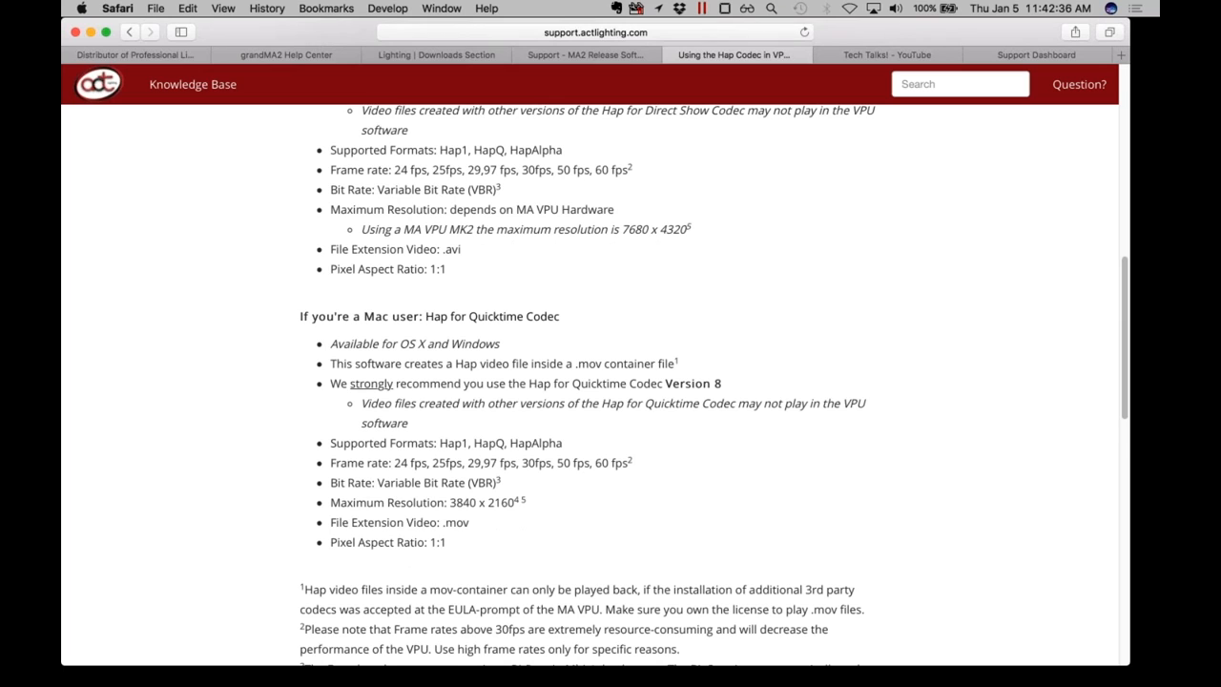
{"action": "scroll", "scroll_direction": "down", "scroll_amount": 3}
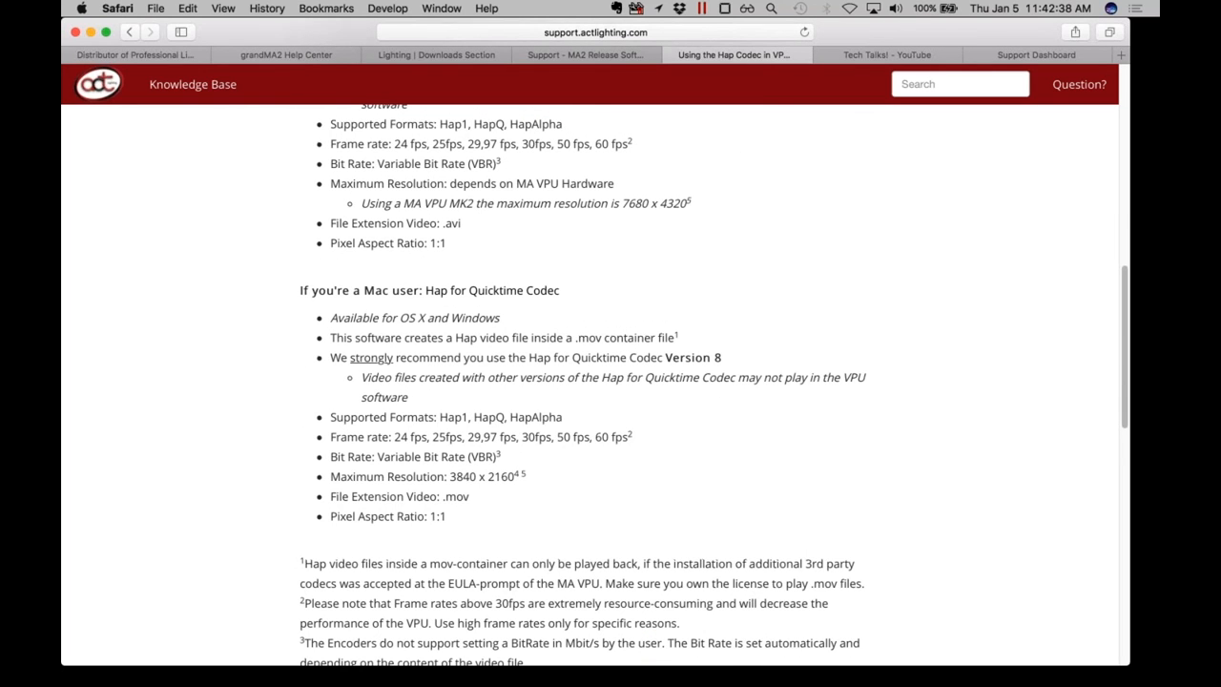
{"action": "scroll", "scroll_direction": "down", "scroll_amount": 3}
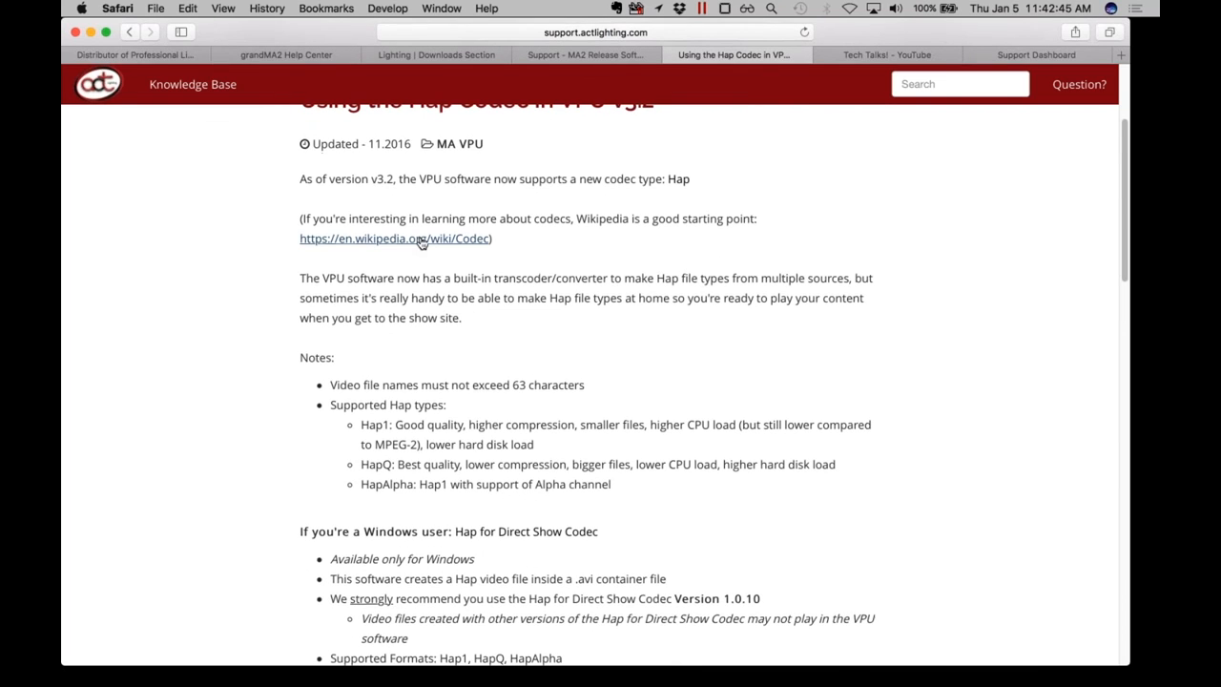
{"action": "scroll", "scroll_direction": "down", "scroll_amount": 3}
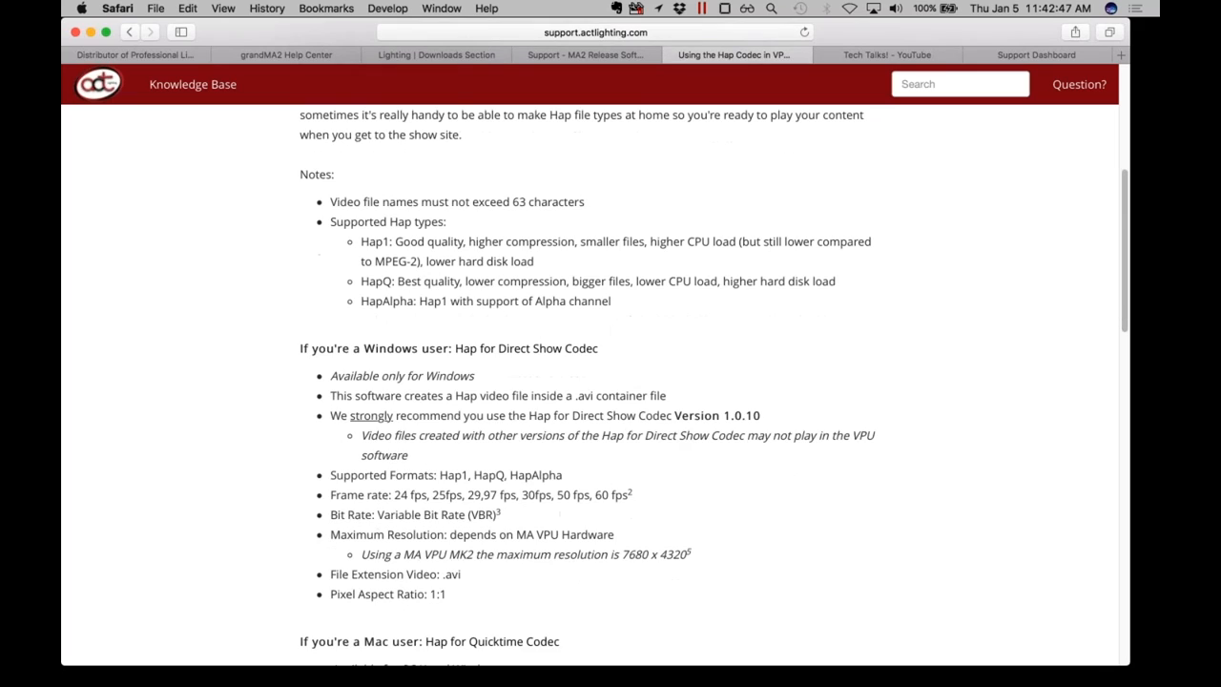
{"action": "scroll", "scroll_direction": "down", "scroll_amount": 3}
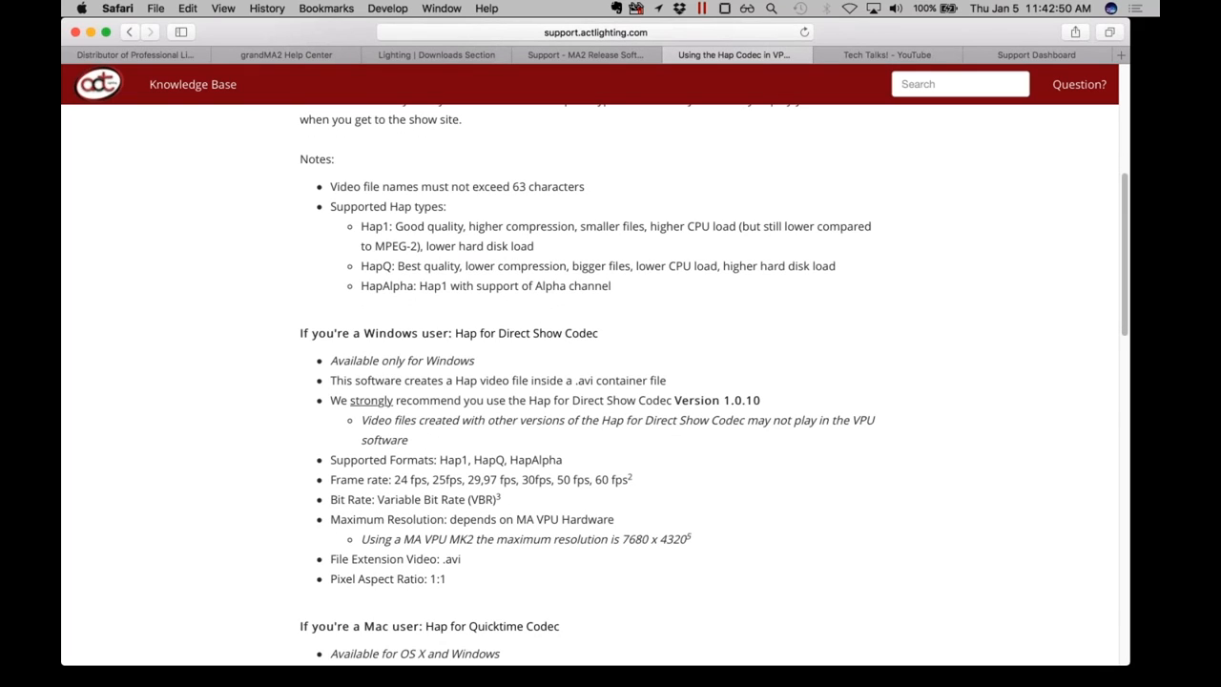
{"action": "mouse_move", "coordinate": [525, 333]}
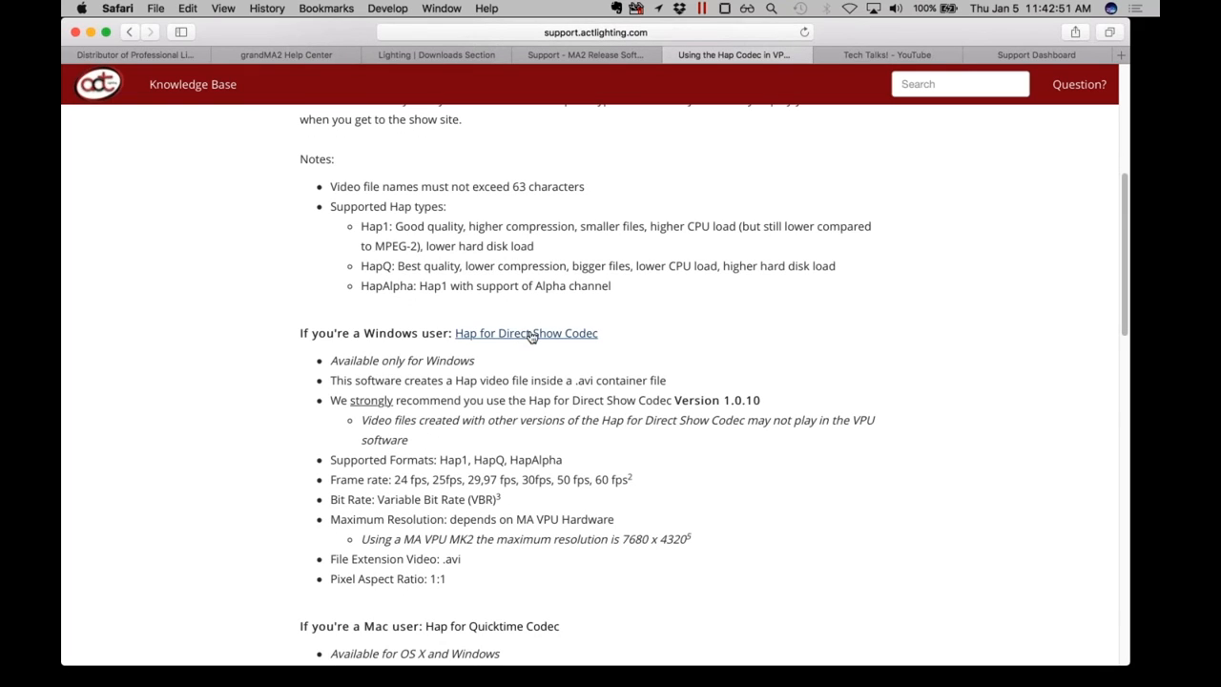
Open Renderheads' 'Hap for DirectShow Codec' page in a new tab and highlight the Supported Hap types
{"action": "left_click", "coordinate": [527, 333]}
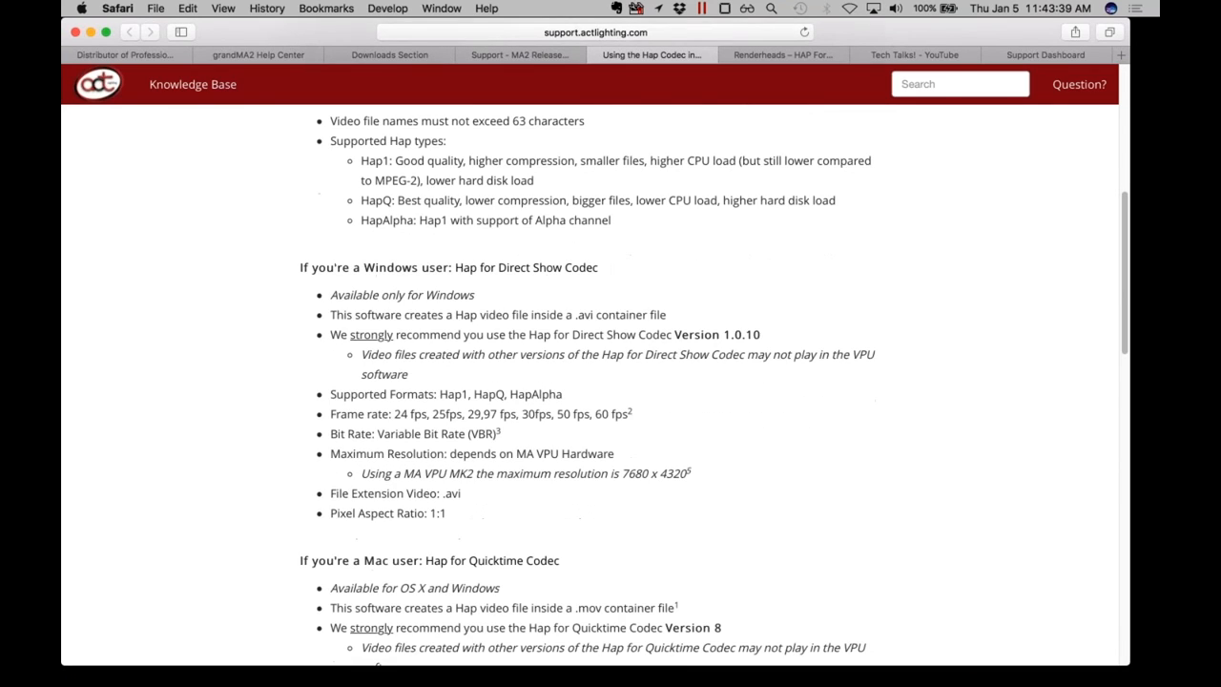
{"action": "left_click_drag", "start_coordinate": [360, 160], "coordinate": [610, 219]}
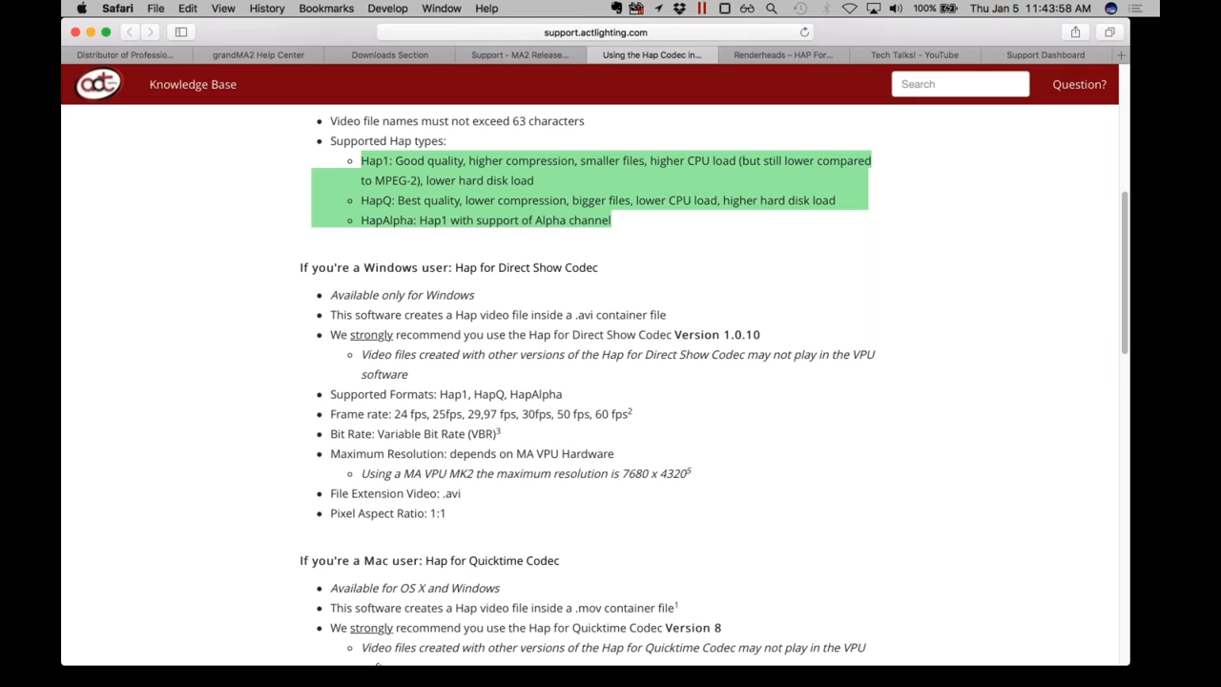
{"action": "mouse_move", "coordinate": [396, 219]}
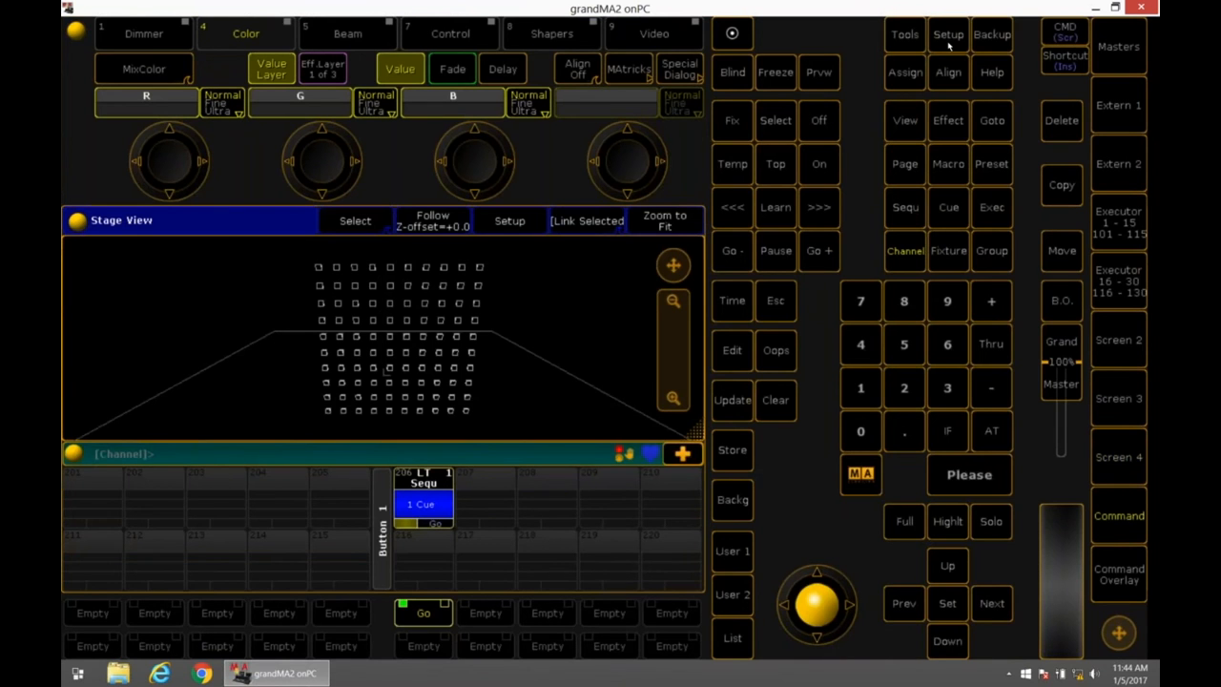
Add two Video entries to the VPU network list as Distributor and Receiver, with VPU-LIGHT-0195 receiving
{"action": "left_click", "coordinate": [947, 34]}
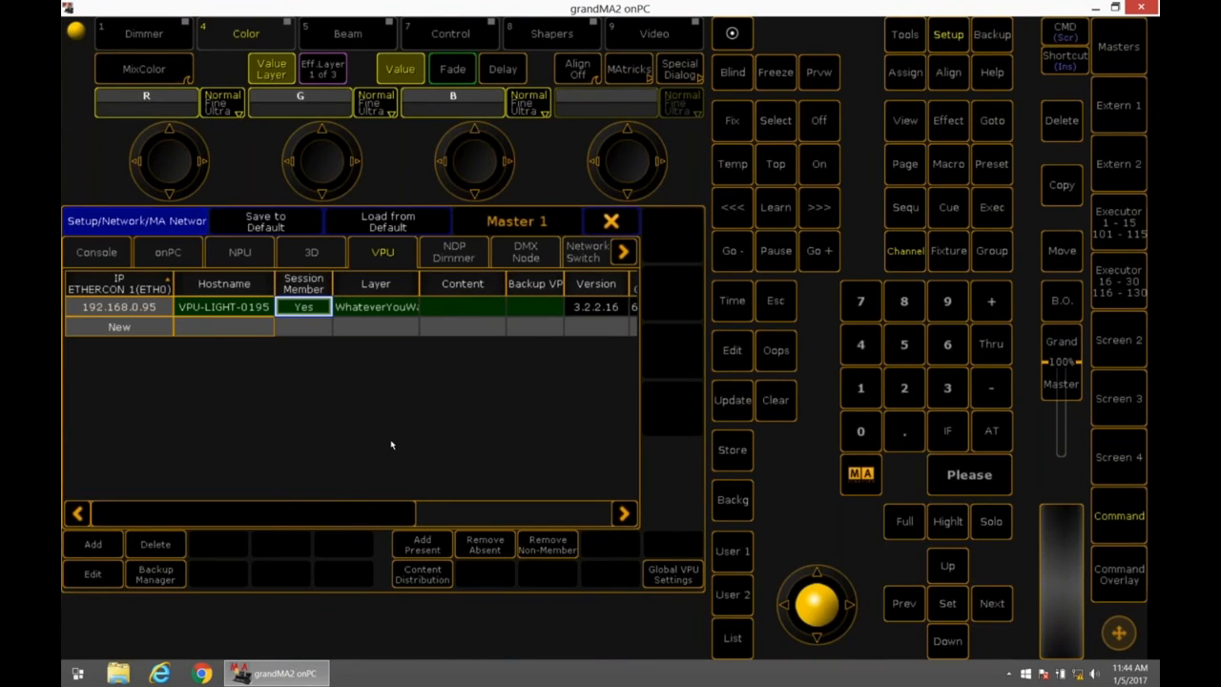
{"action": "mouse_move", "coordinate": [391, 420]}
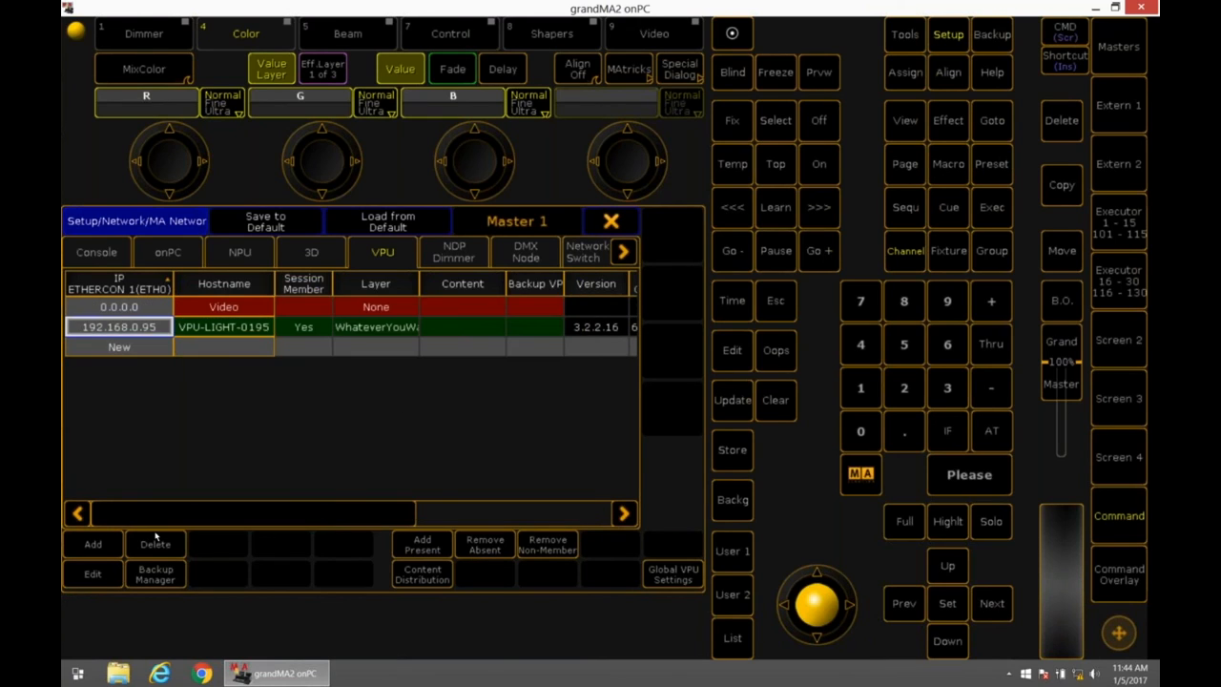
{"action": "left_click", "coordinate": [93, 544]}
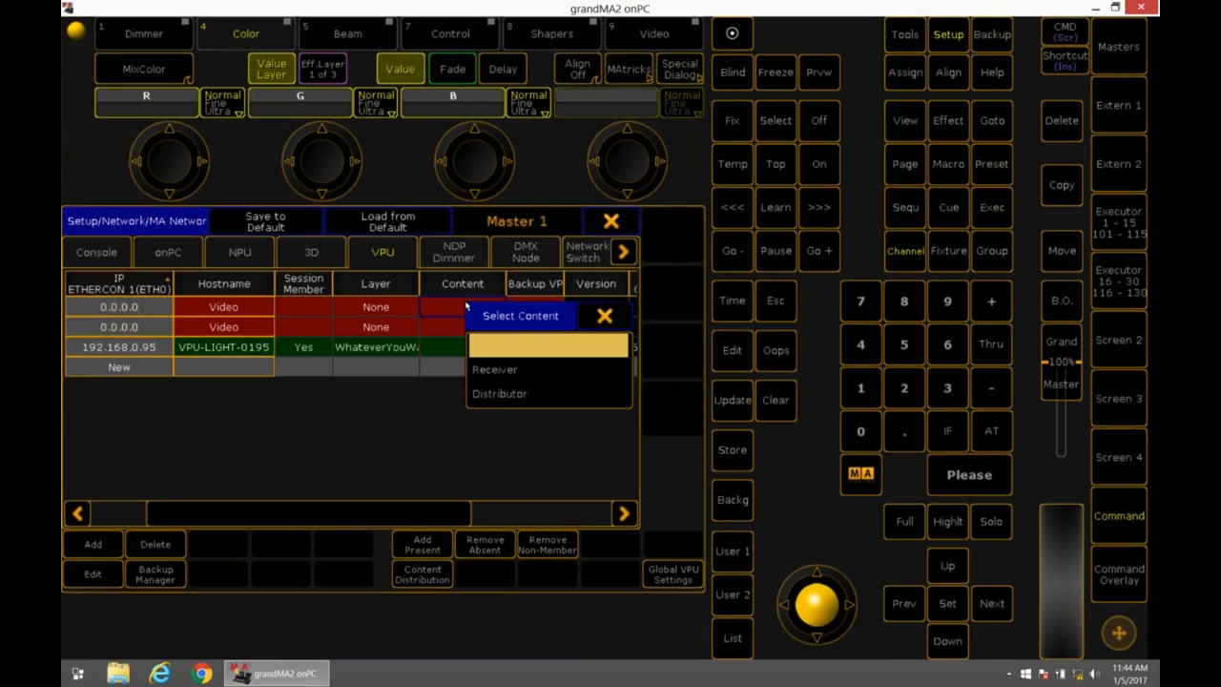
{"action": "left_click", "coordinate": [499, 393]}
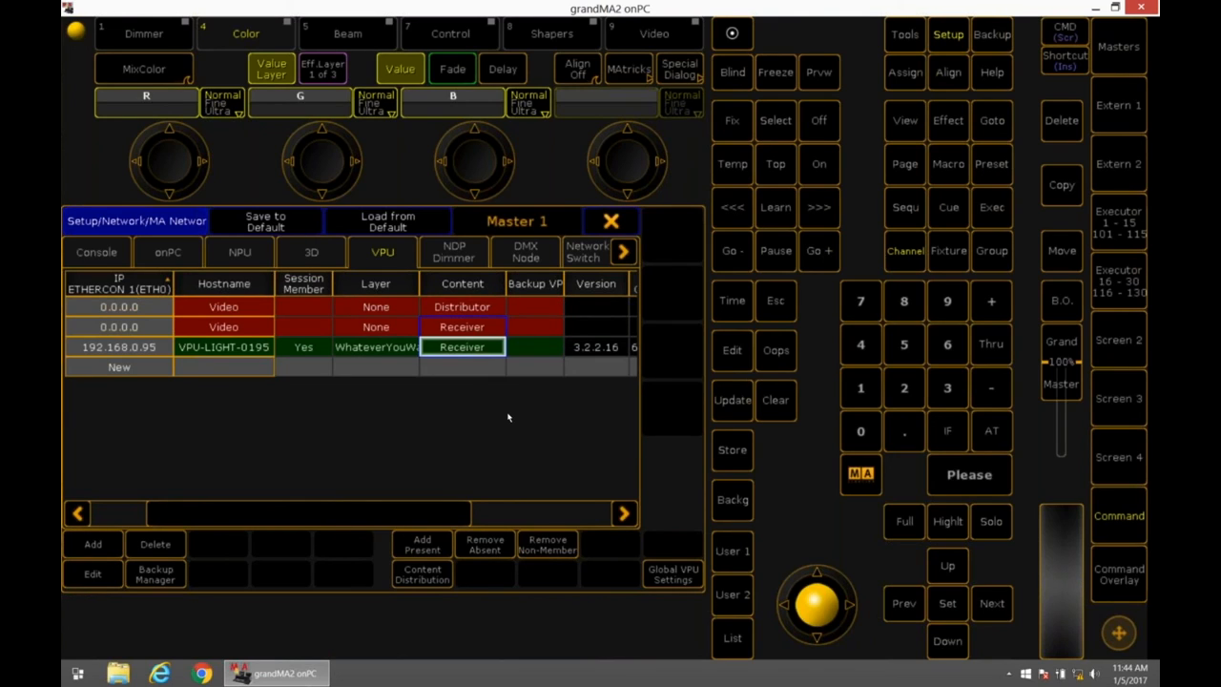
{"action": "left_click", "coordinate": [462, 306]}
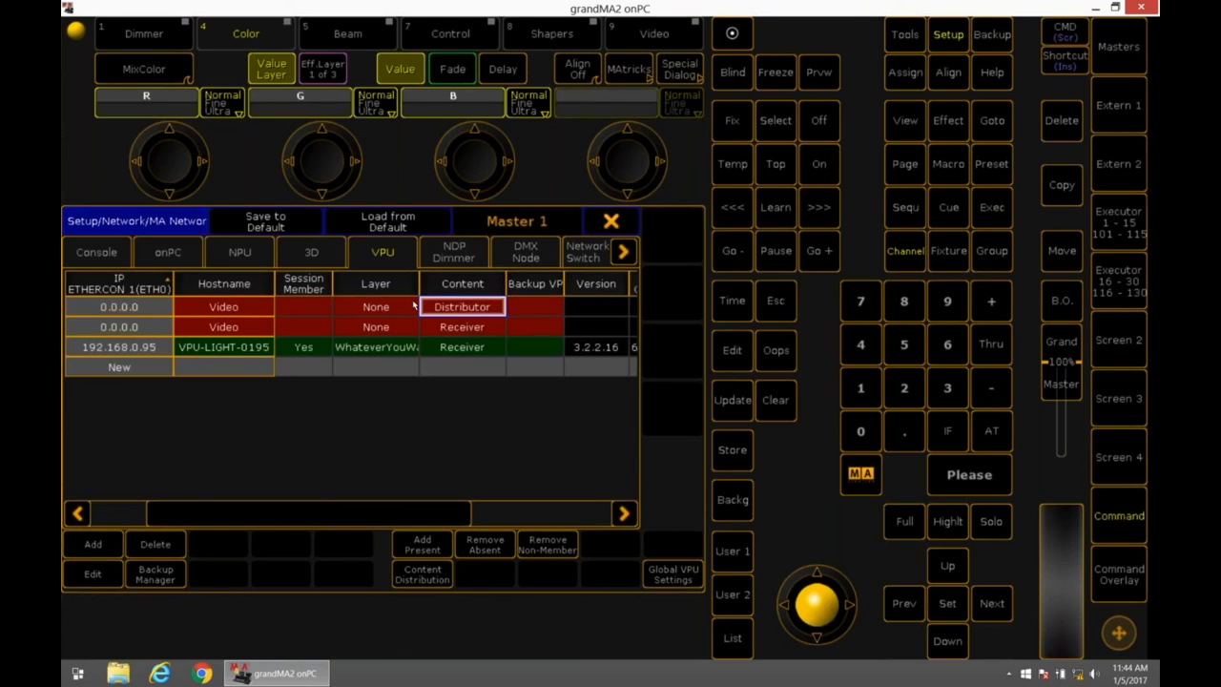
{"action": "mouse_move", "coordinate": [444, 346]}
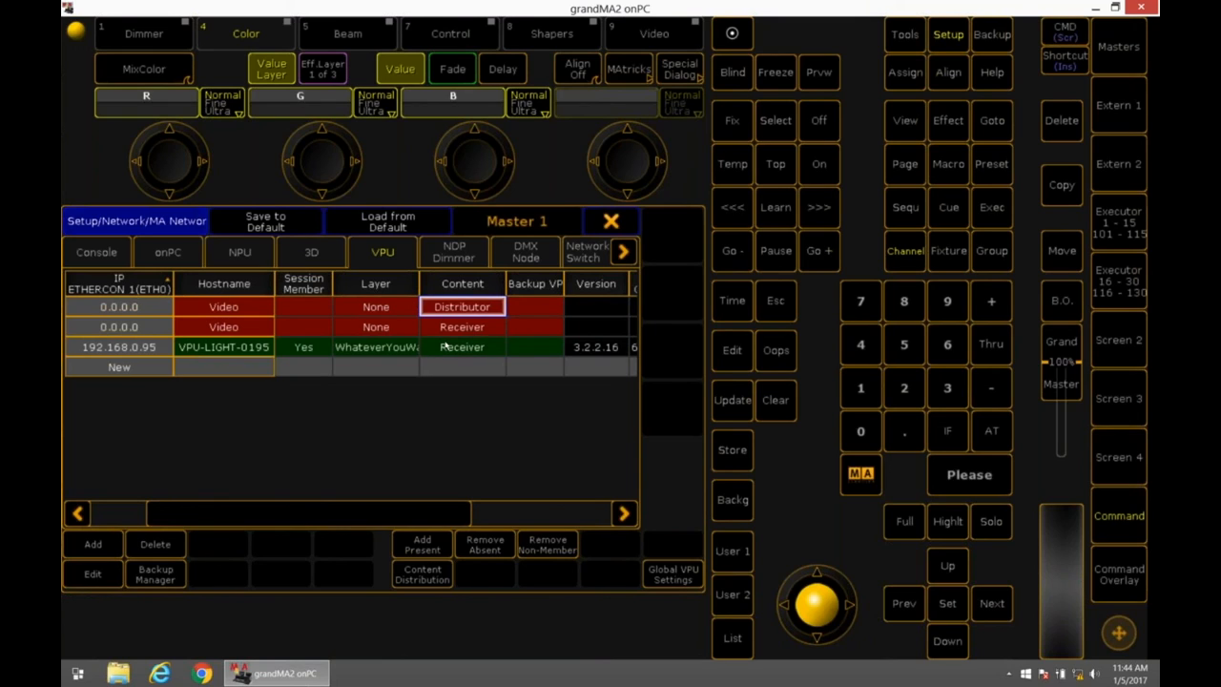
{"action": "mouse_move", "coordinate": [444, 473]}
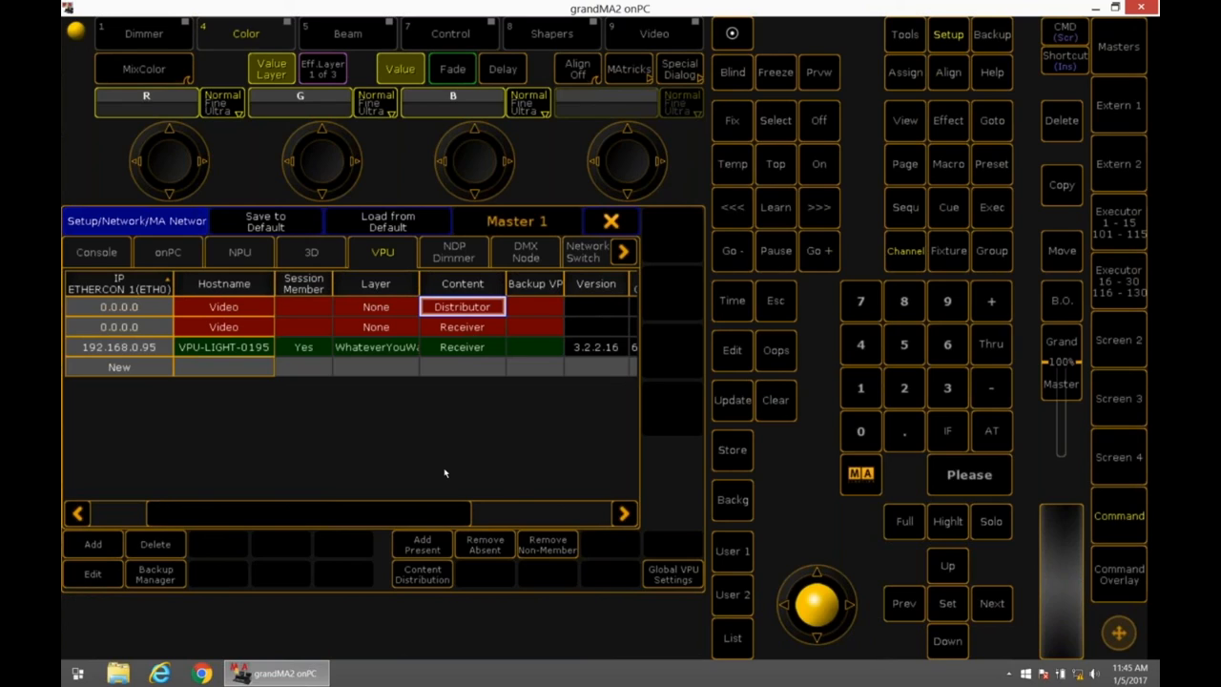
{"action": "mouse_move", "coordinate": [414, 507]}
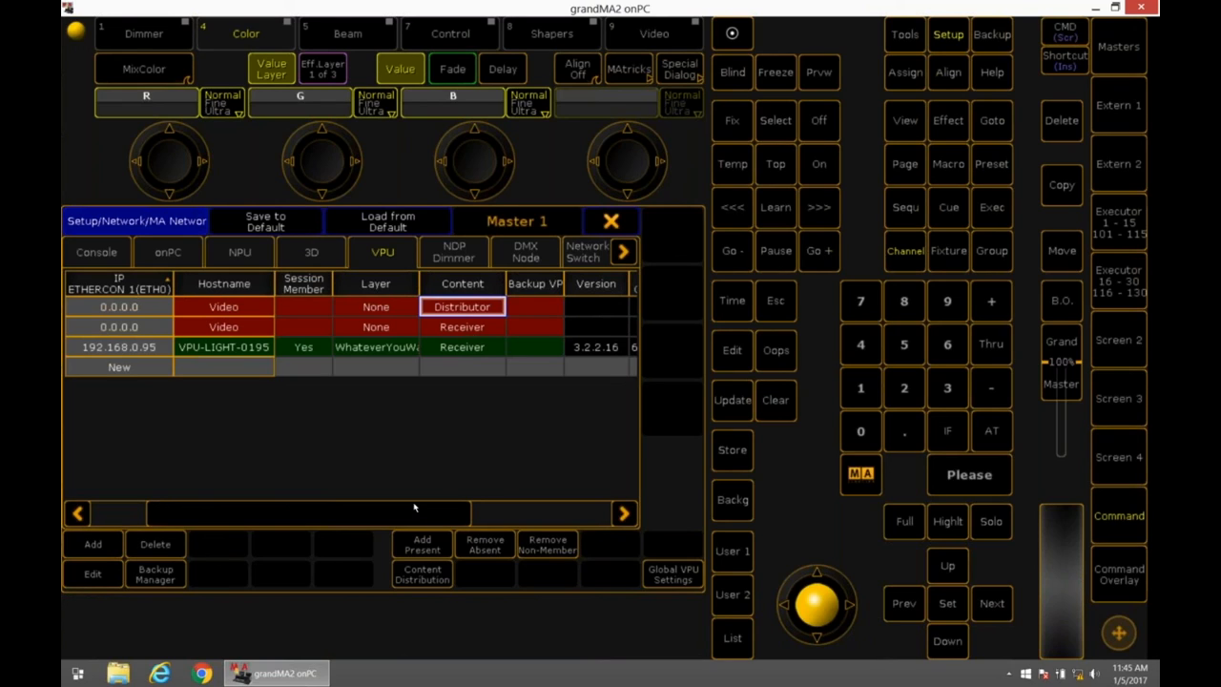
{"action": "mouse_move", "coordinate": [439, 318]}
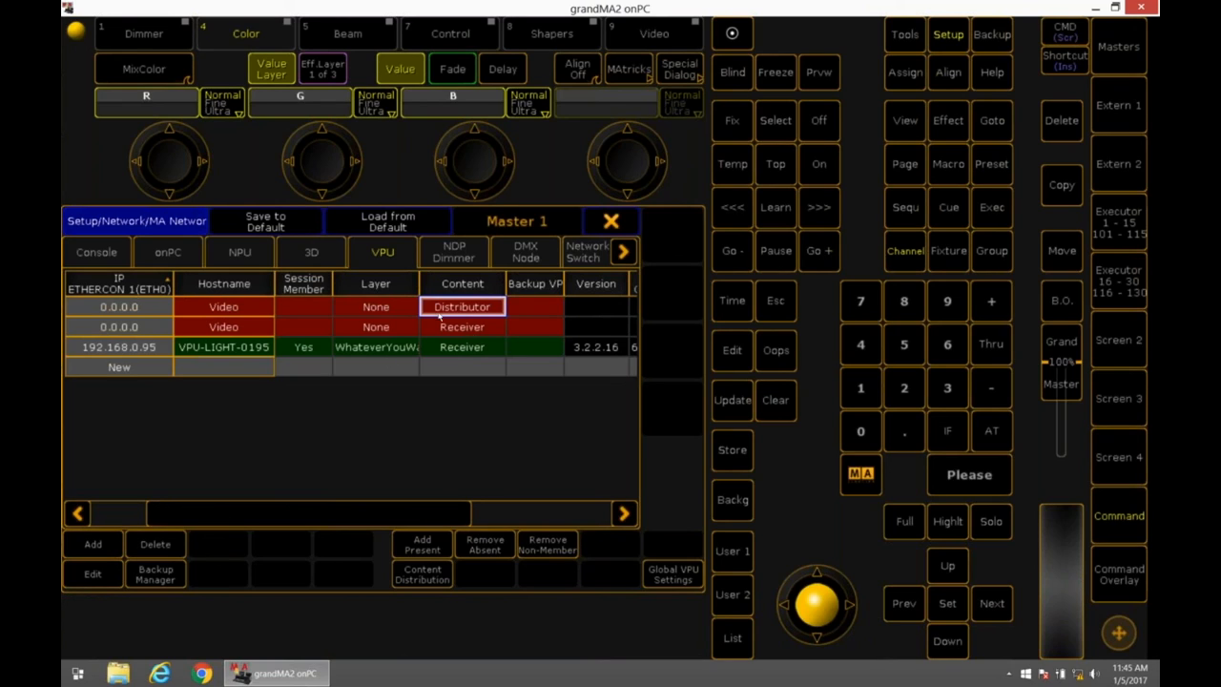
Delete the two placeholder Video entries and blank VPU-LIGHT-0195's Content role
{"action": "left_click", "coordinate": [154, 544]}
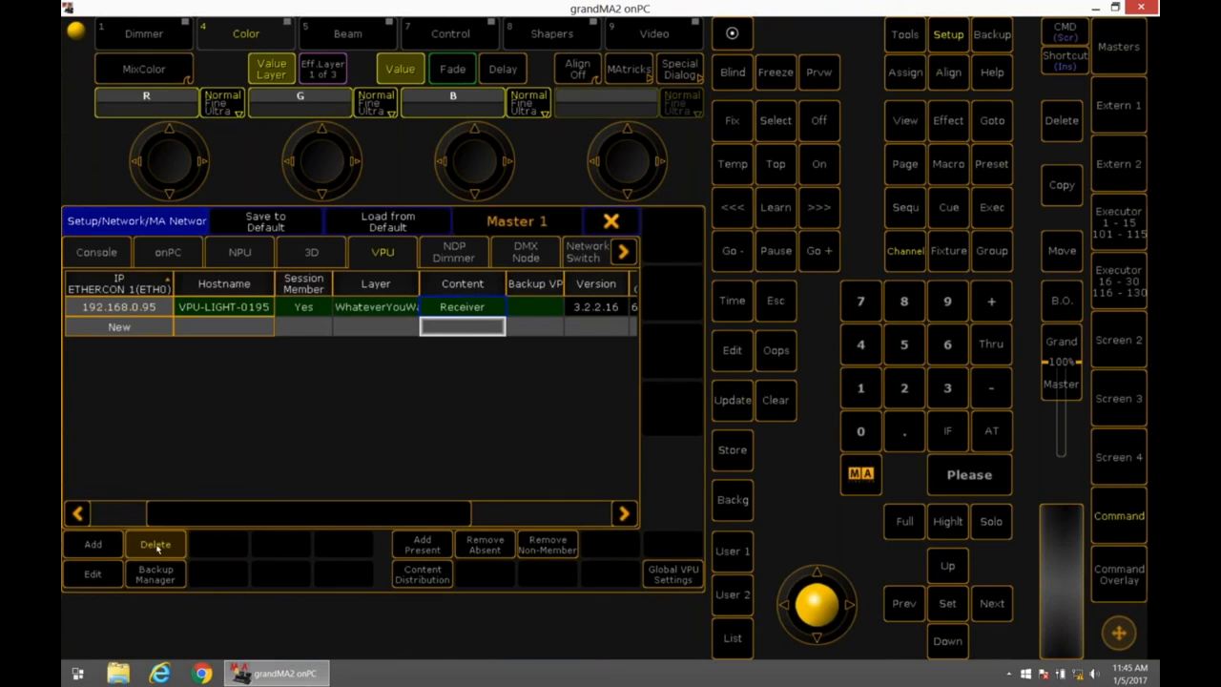
{"action": "left_click", "coordinate": [462, 306]}
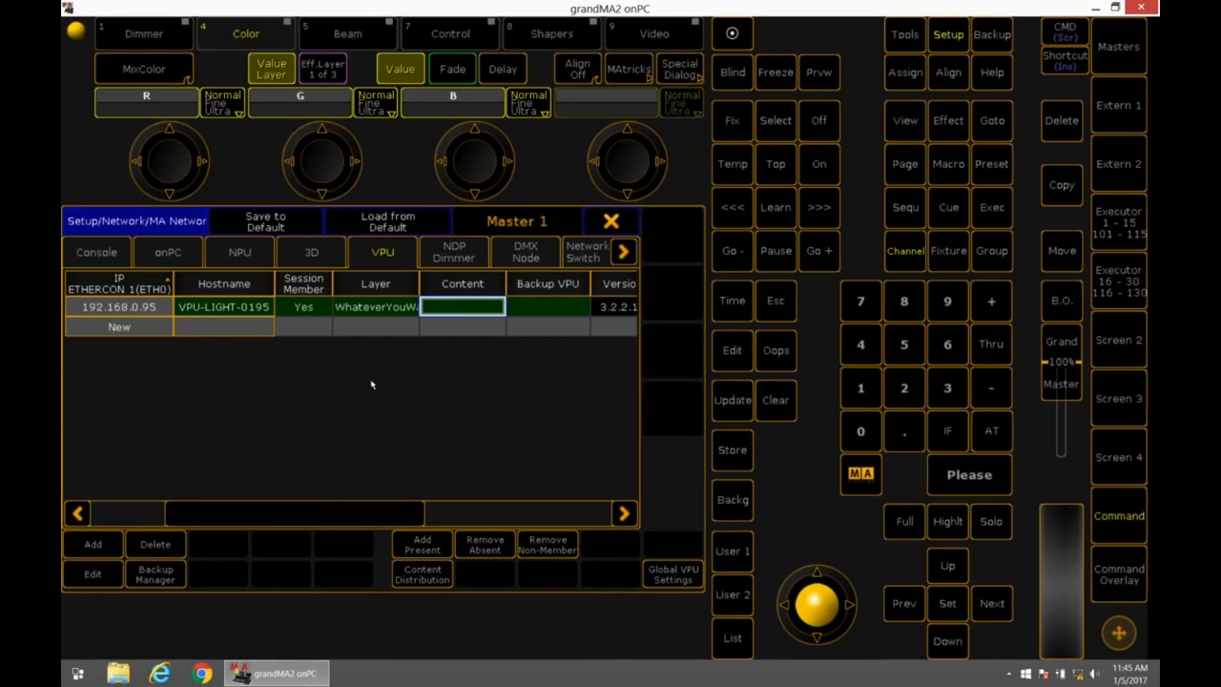
{"action": "mouse_move", "coordinate": [459, 326]}
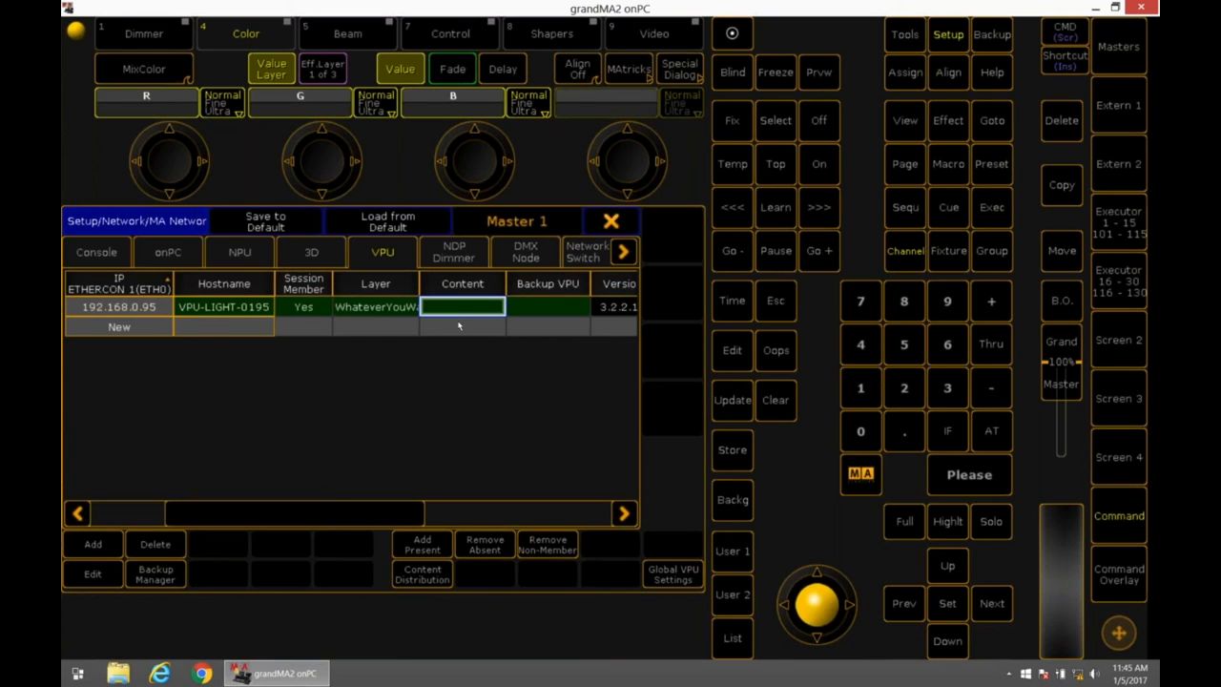
{"action": "mouse_move", "coordinate": [520, 339]}
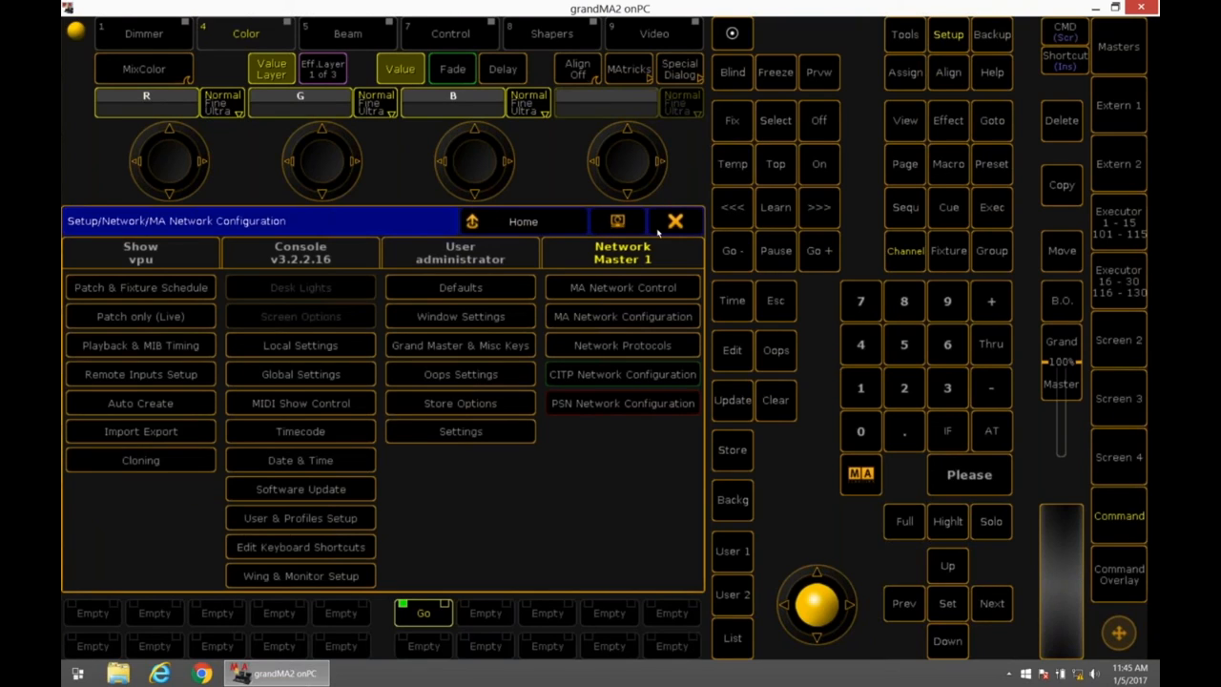
{"action": "mouse_move", "coordinate": [660, 232]}
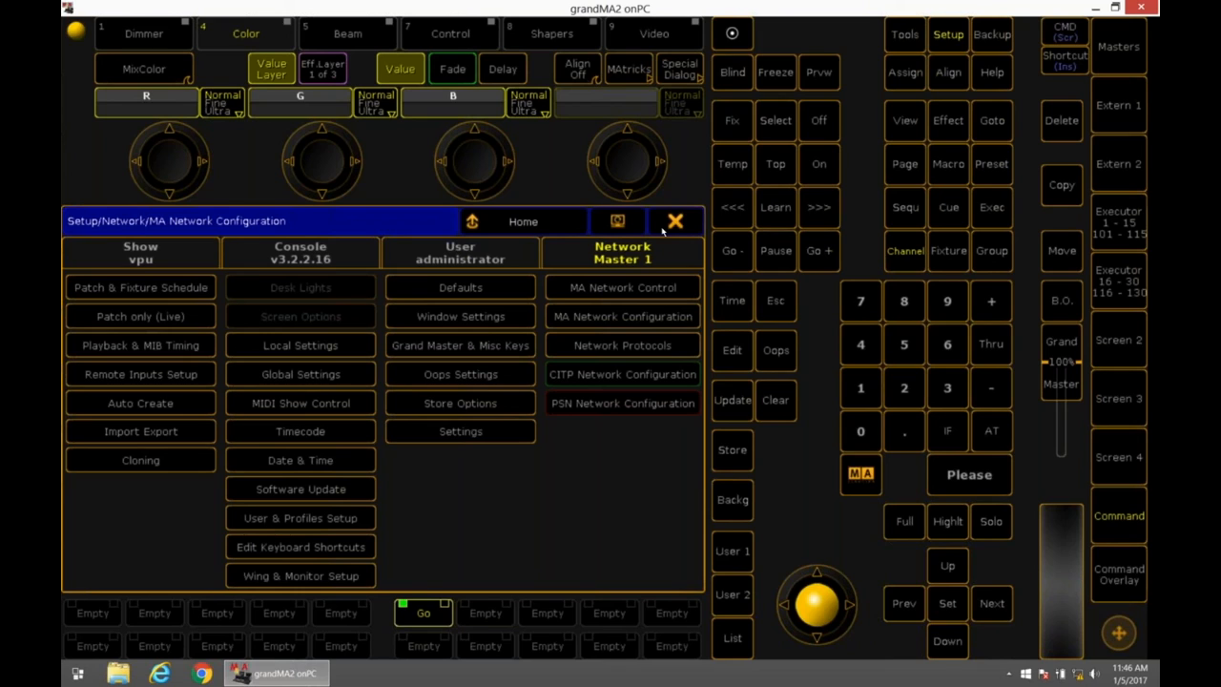
Close the Setup window to reveal the Stage View with the LED matrix
{"action": "left_click", "coordinate": [675, 221]}
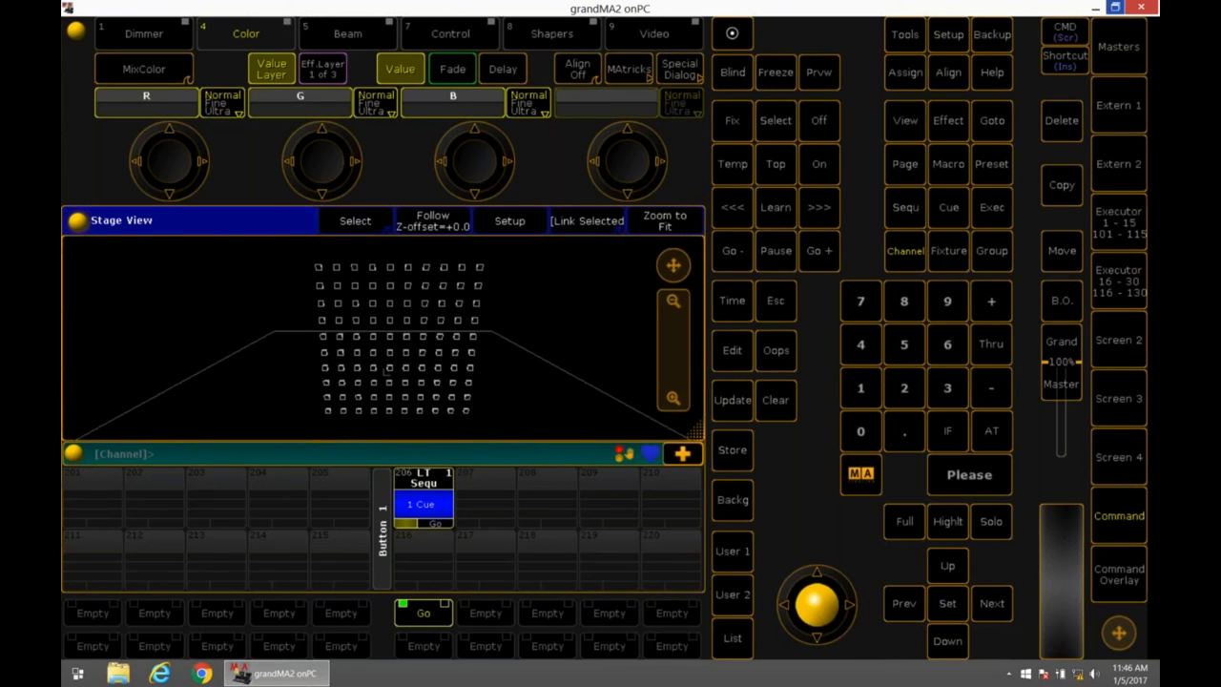
{"action": "mouse_move", "coordinate": [930, 208]}
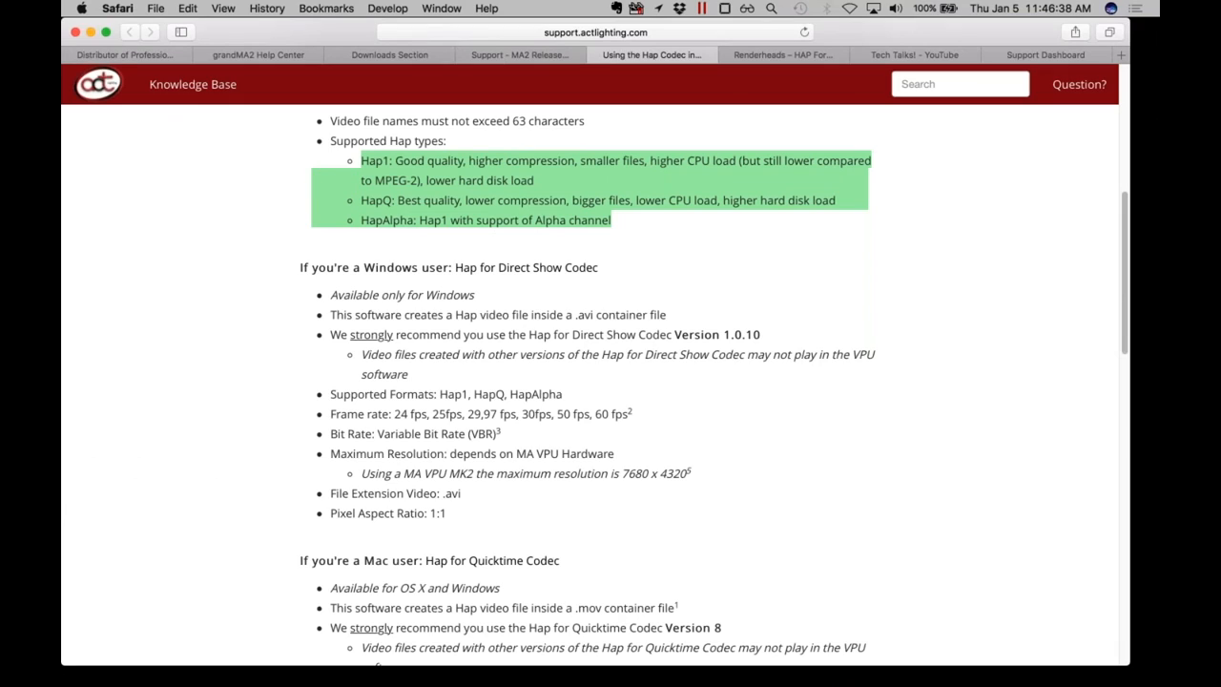
{"action": "mouse_move", "coordinate": [1012, 239]}
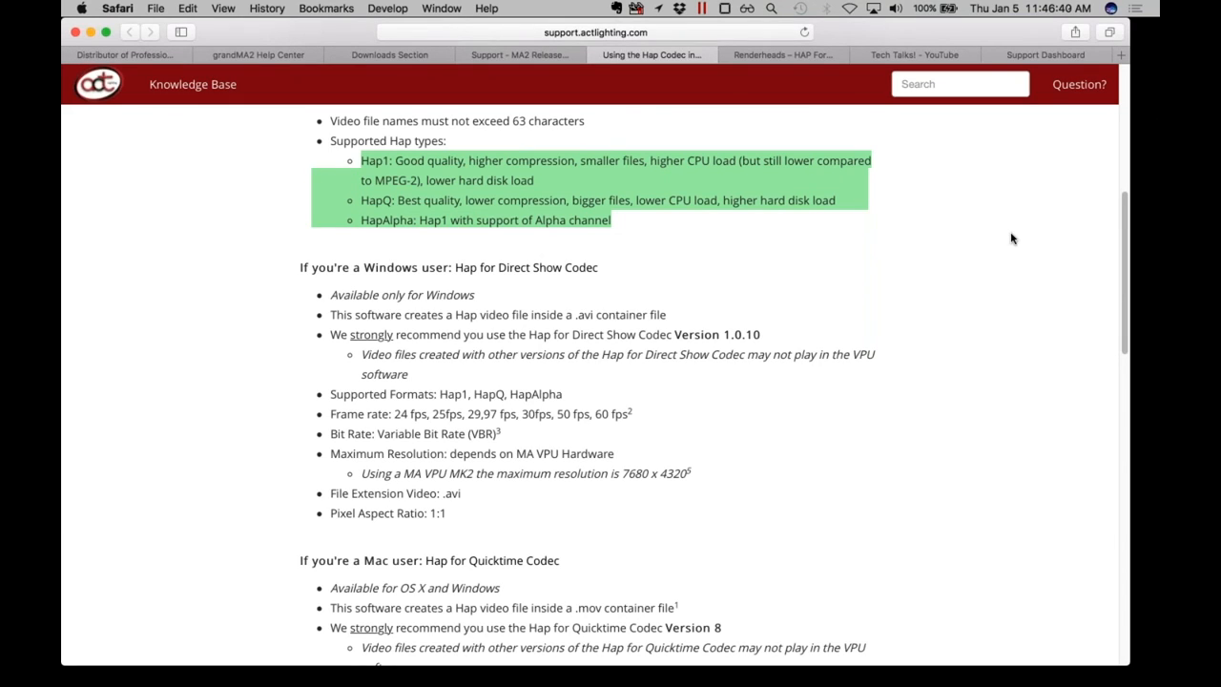
{"action": "mouse_move", "coordinate": [946, 236]}
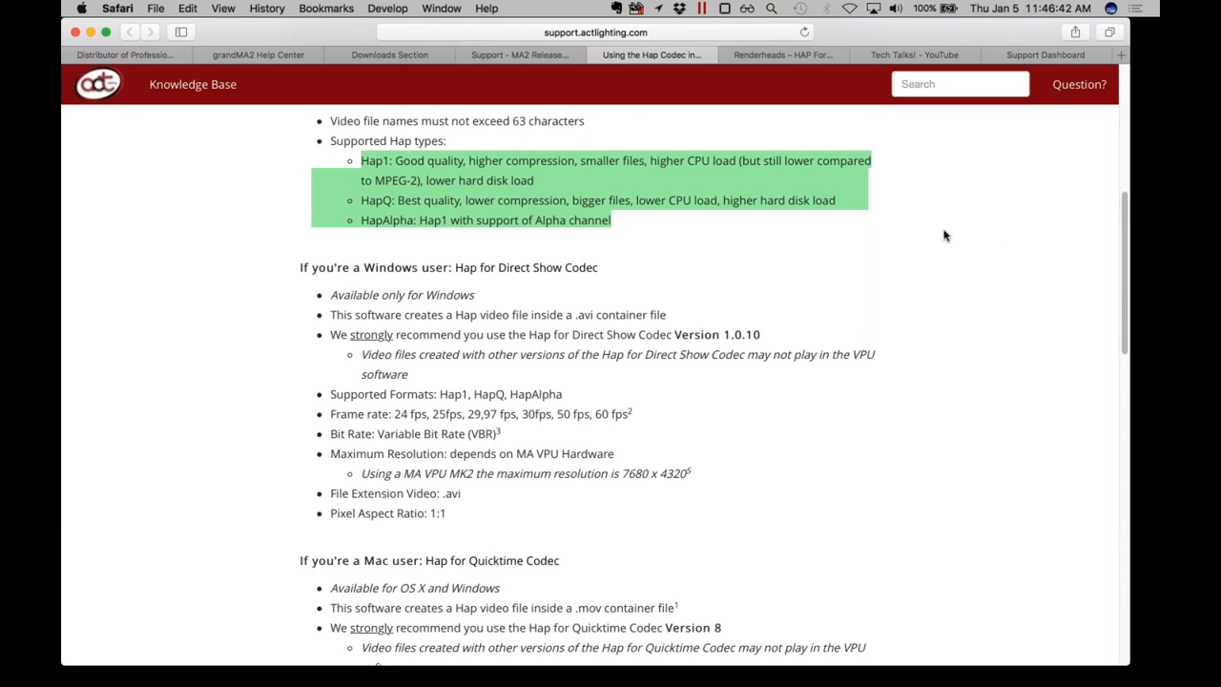